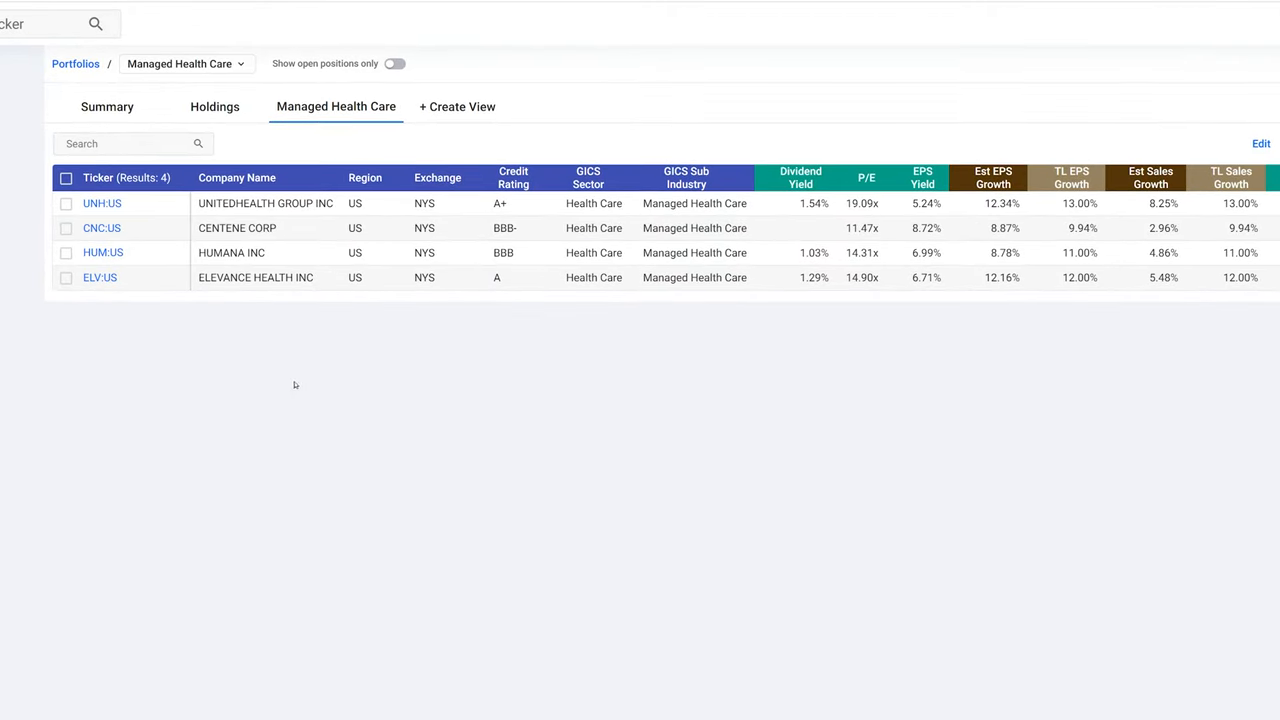
mouse_move(156, 190)
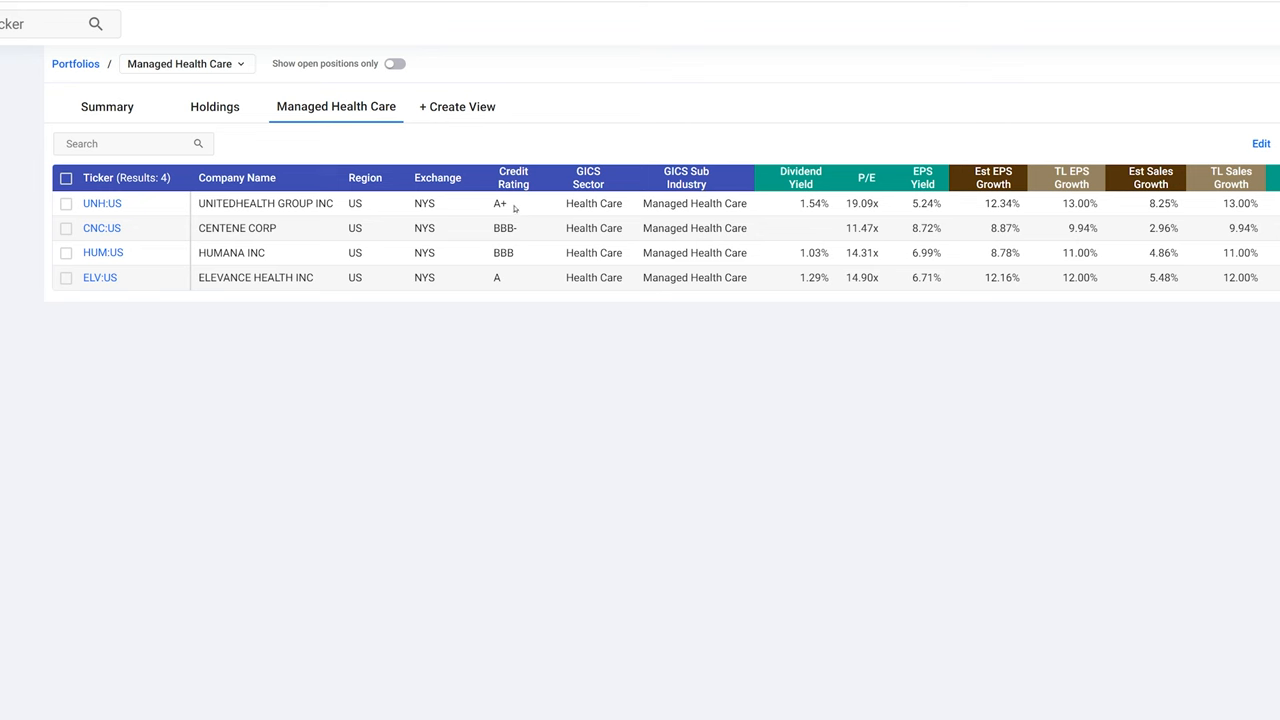
mouse_move(512, 288)
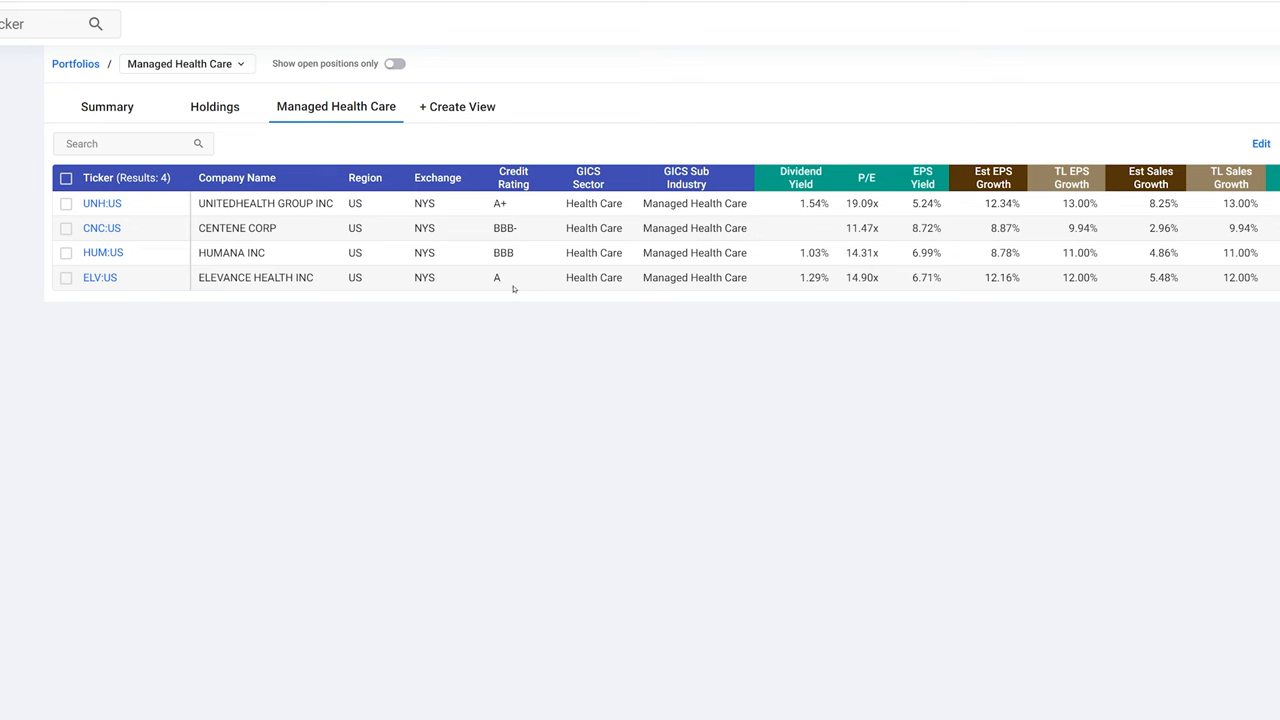
mouse_move(276, 312)
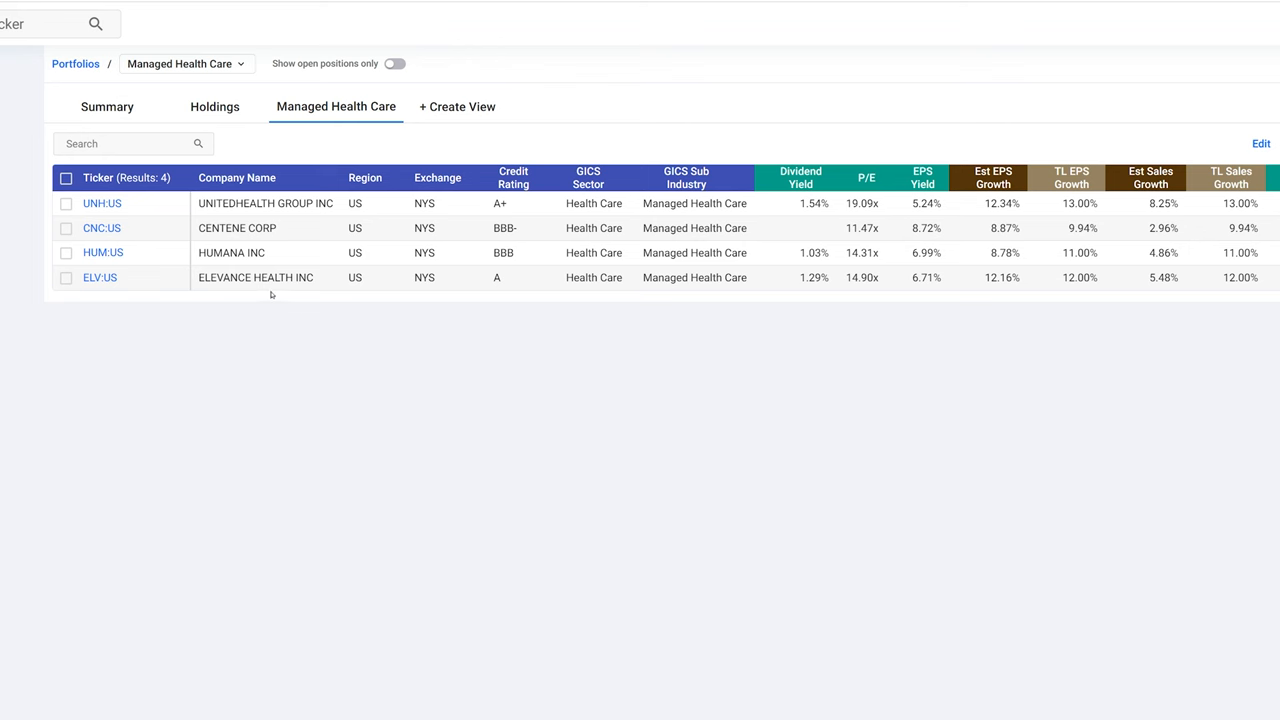
mouse_move(350, 362)
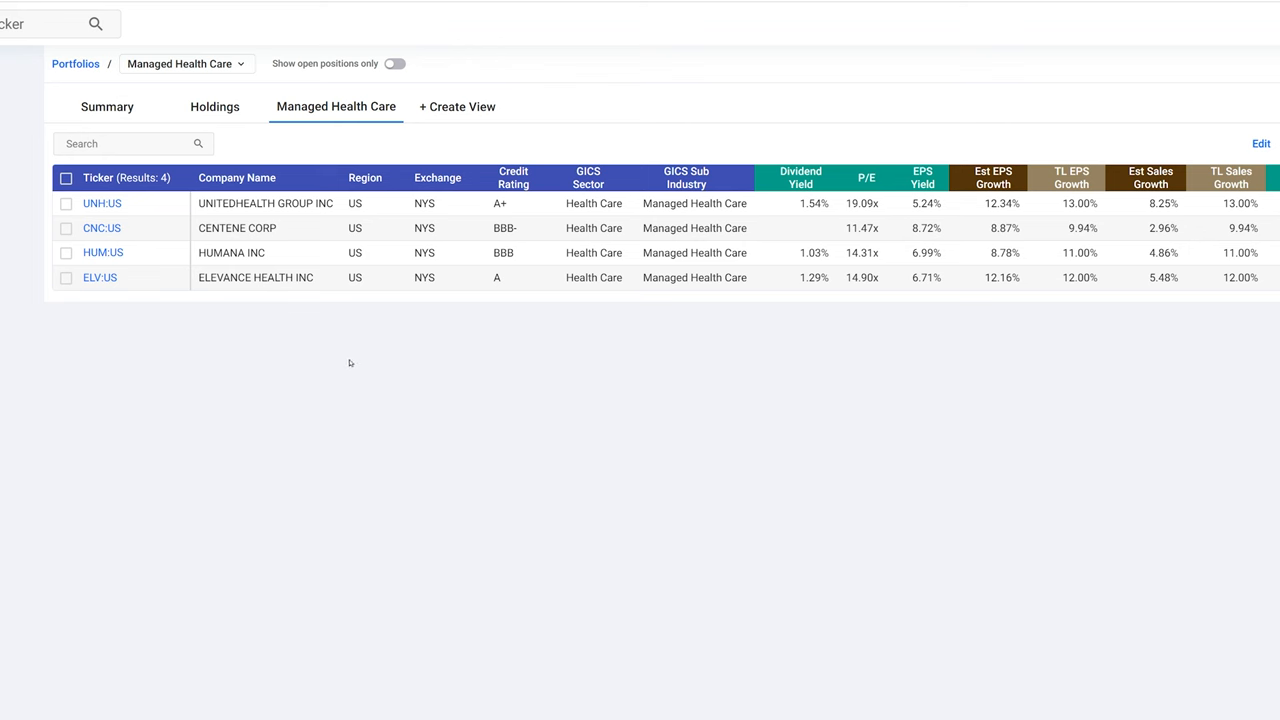
mouse_move(372, 396)
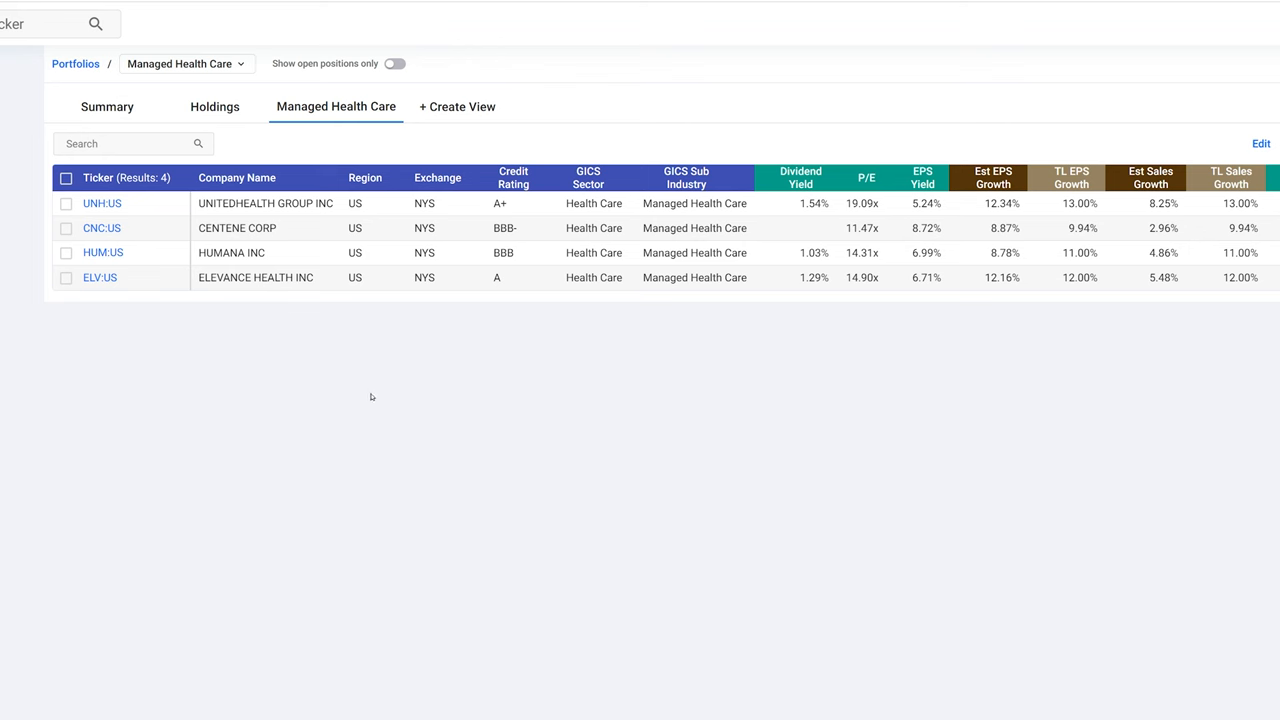
mouse_move(200, 276)
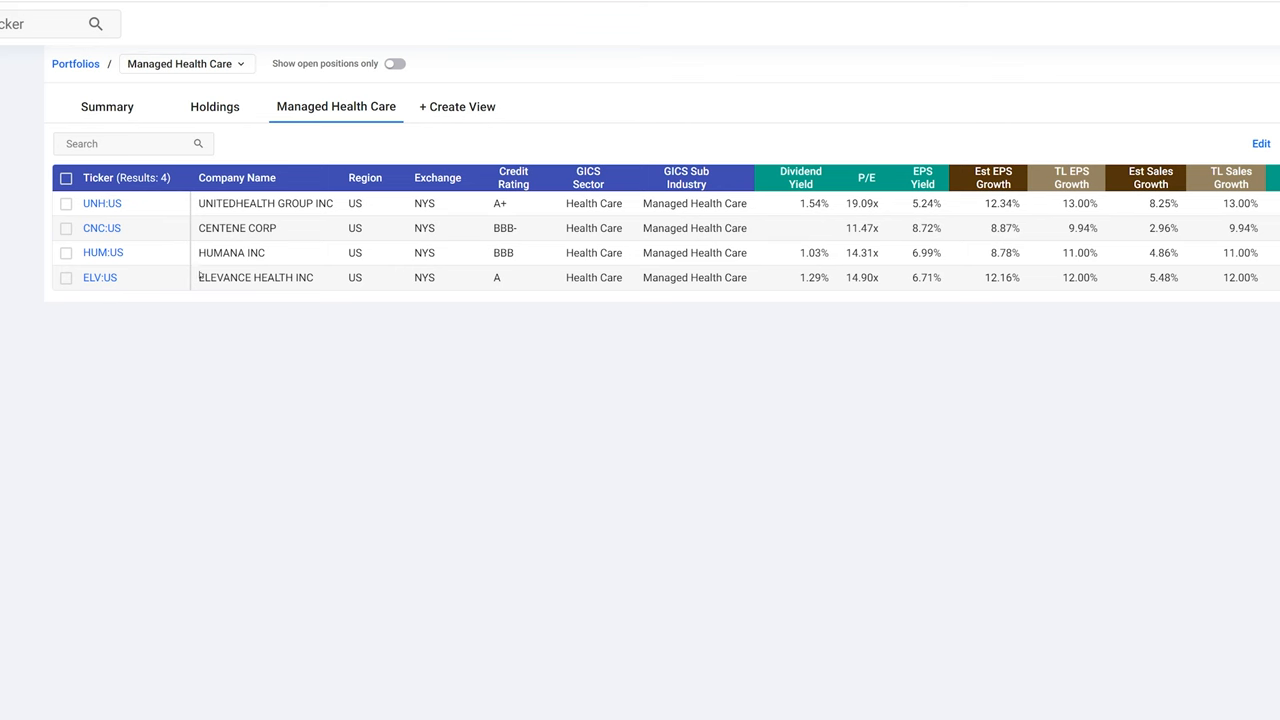
mouse_move(224, 386)
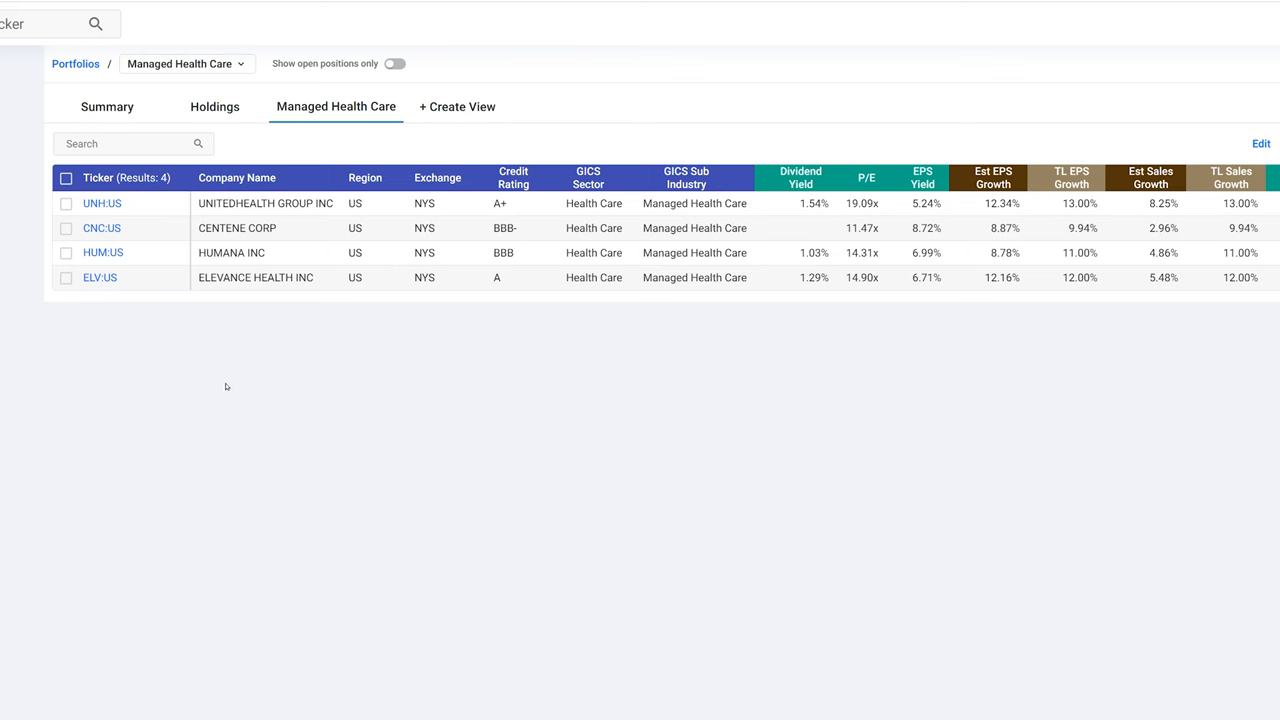
Bring up UnitedHealth Group's (UNH) historical earnings-correlated price chart from the portfolio table
left_click(100, 204)
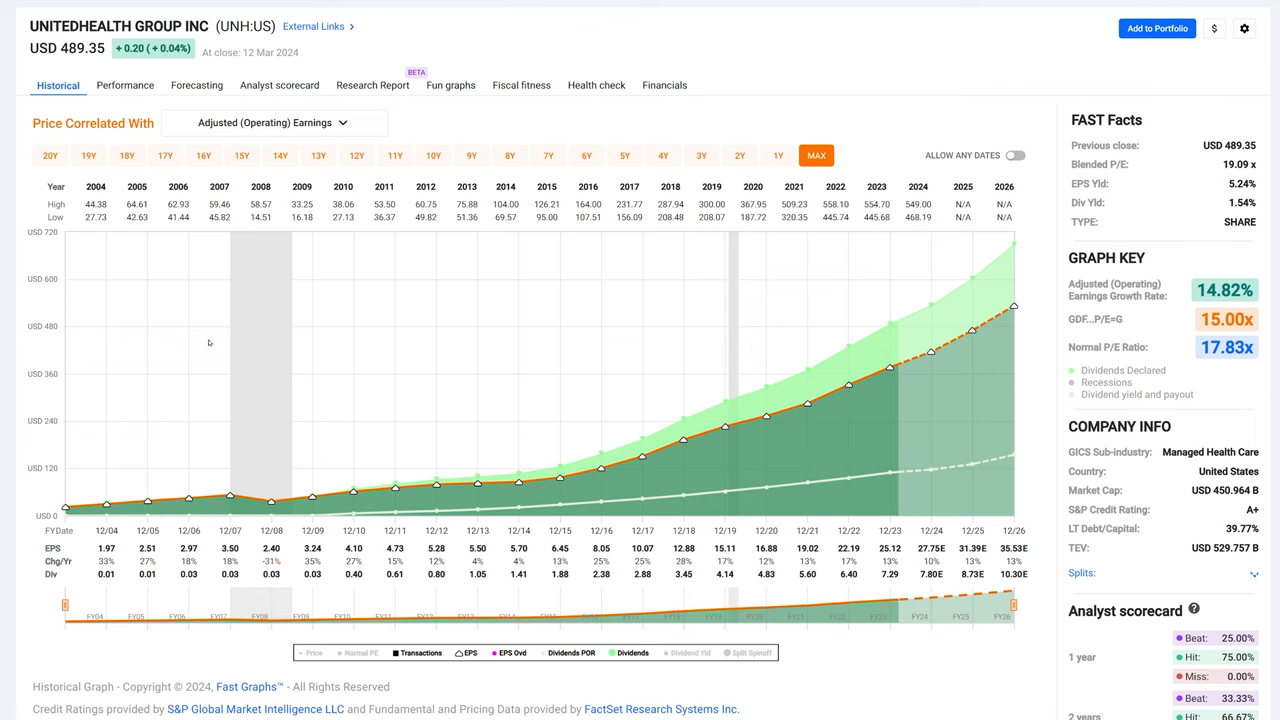
mouse_move(224, 364)
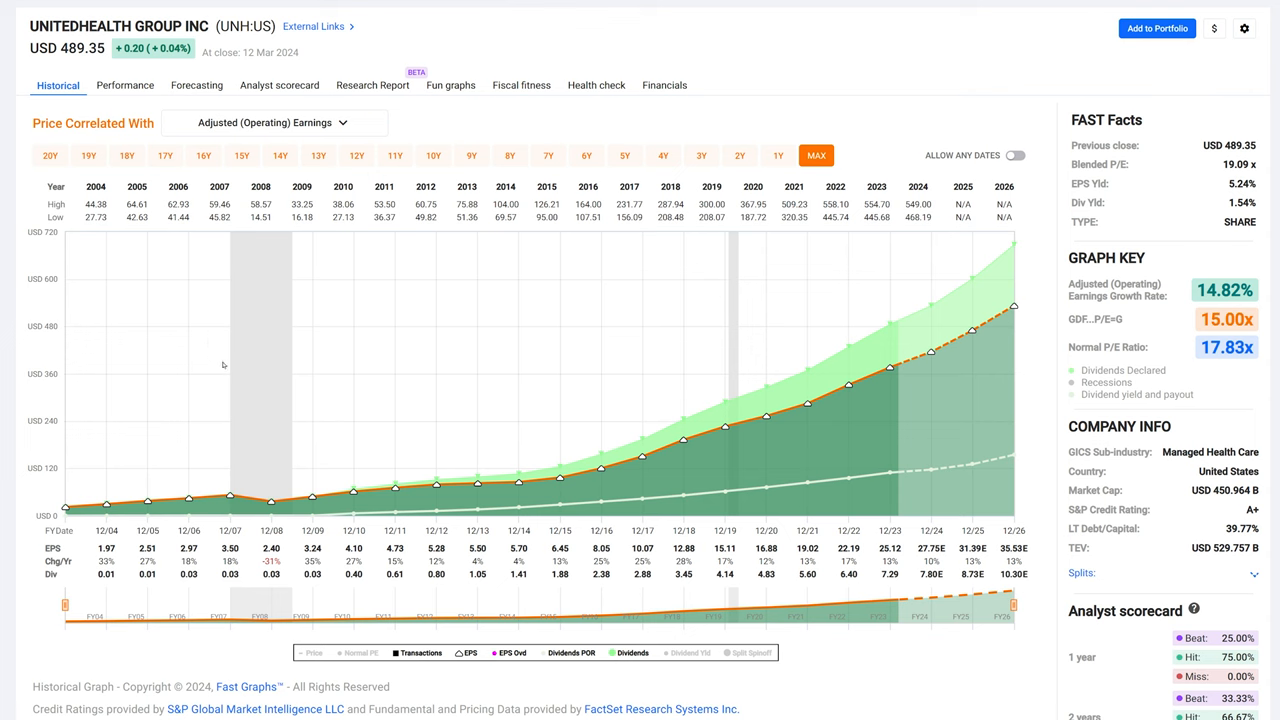
mouse_move(224, 370)
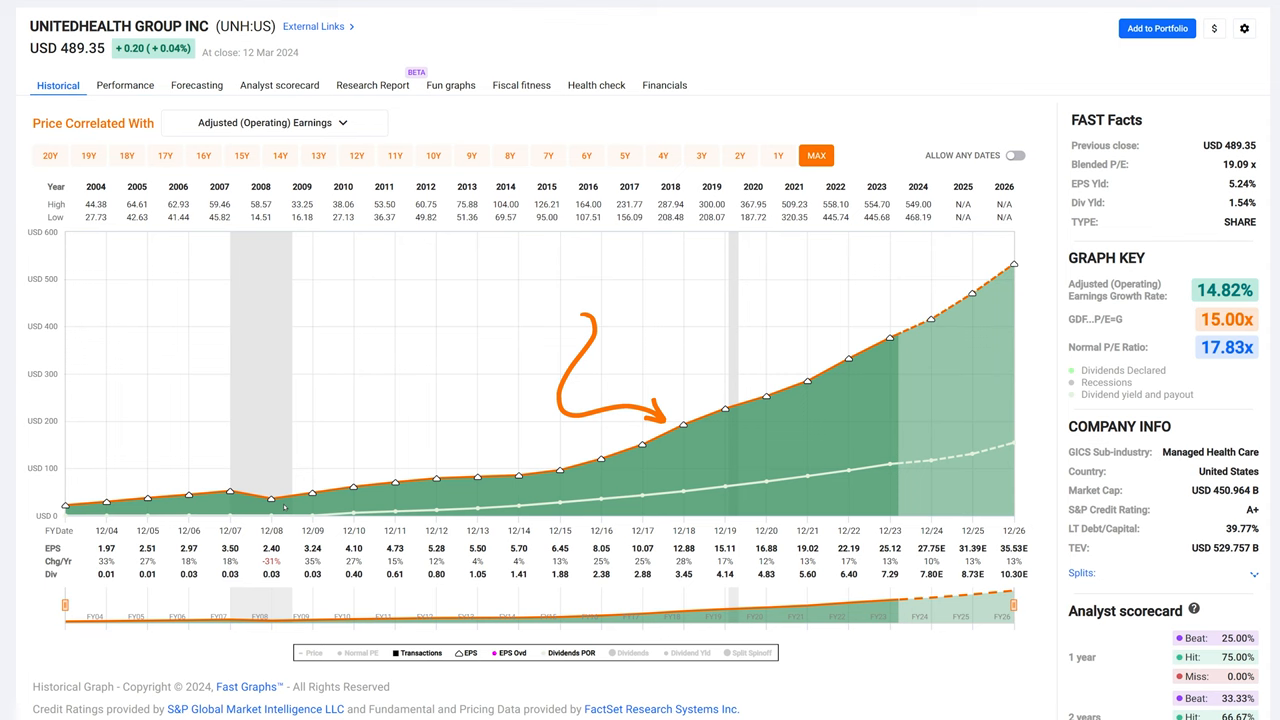
mouse_move(64, 504)
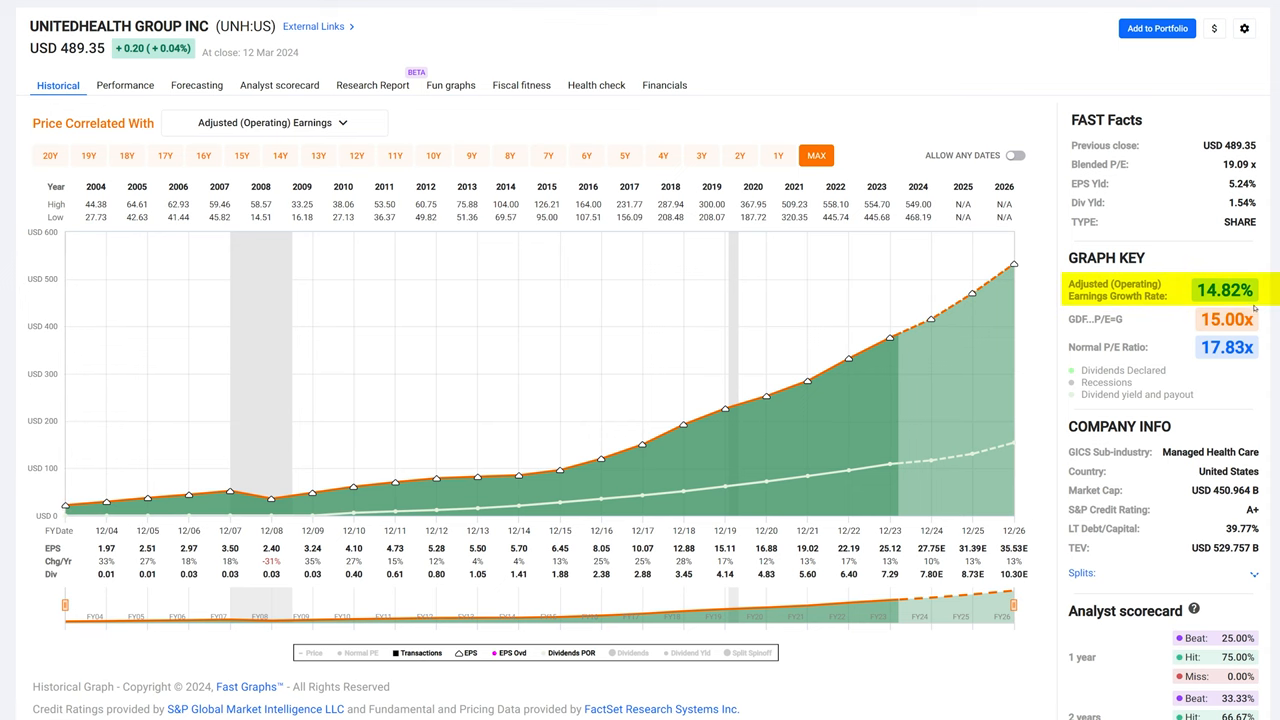
mouse_move(156, 536)
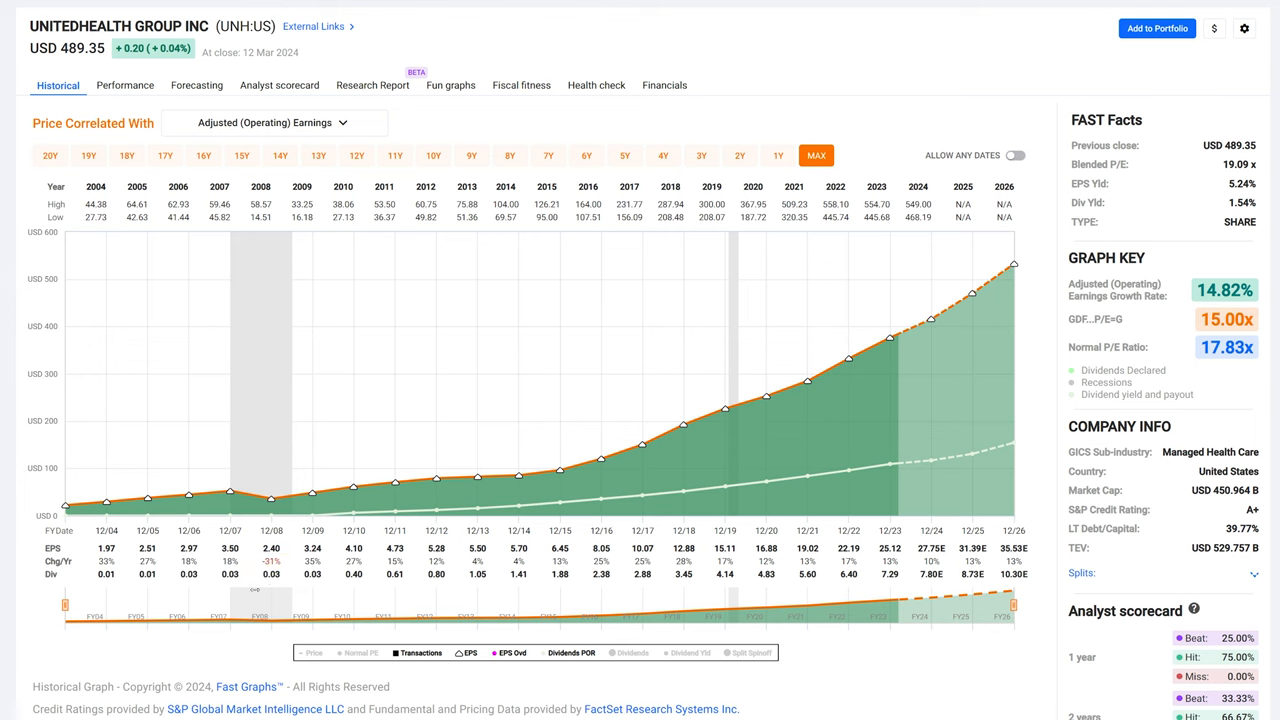
mouse_move(234, 584)
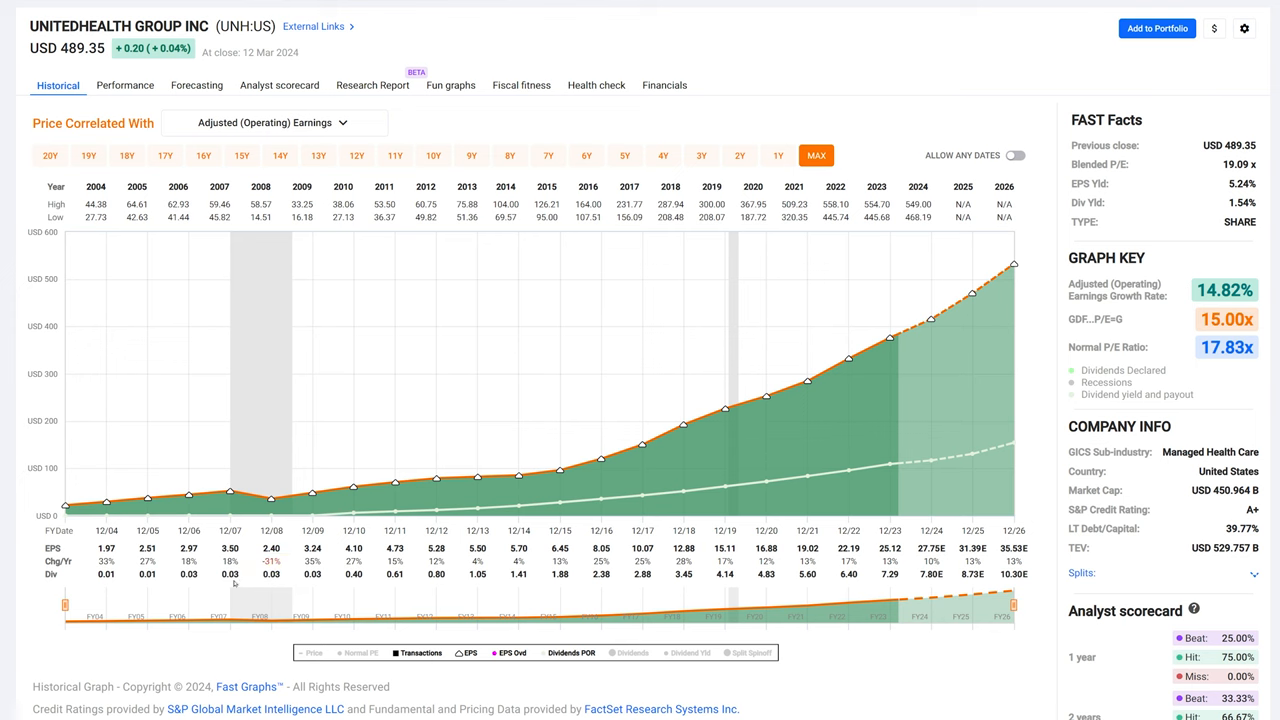
mouse_move(272, 512)
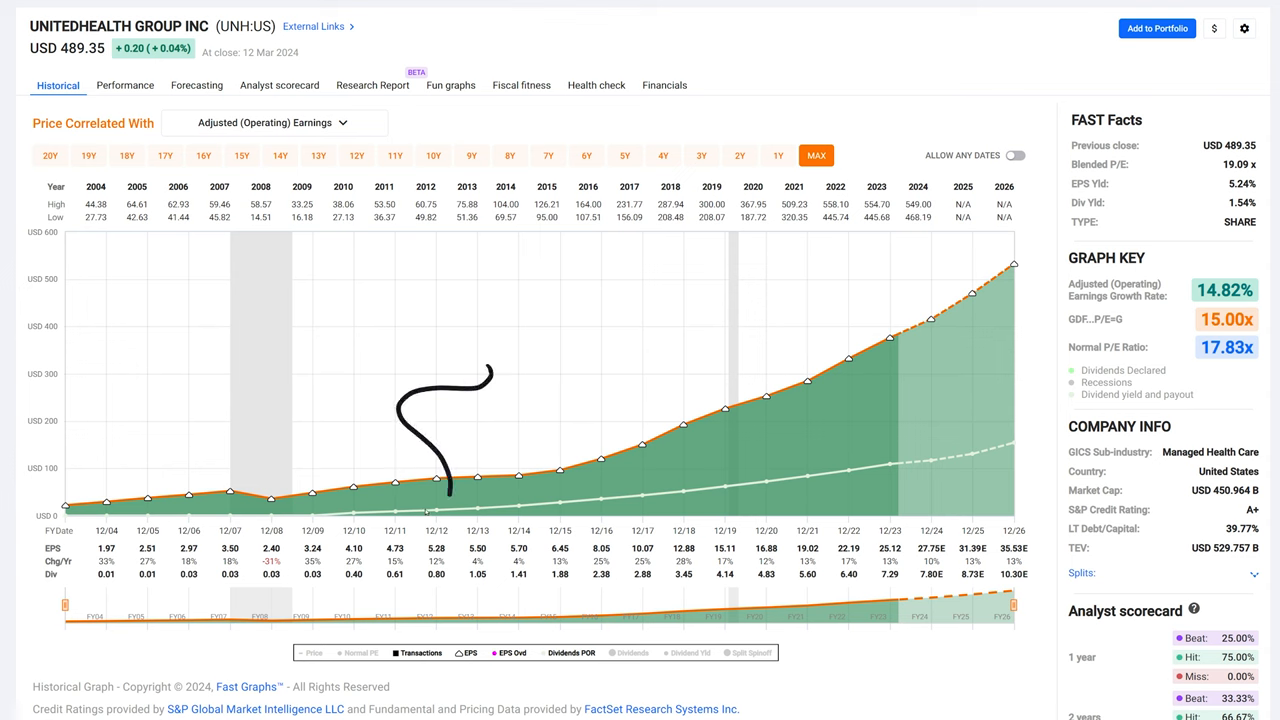
mouse_move(478, 504)
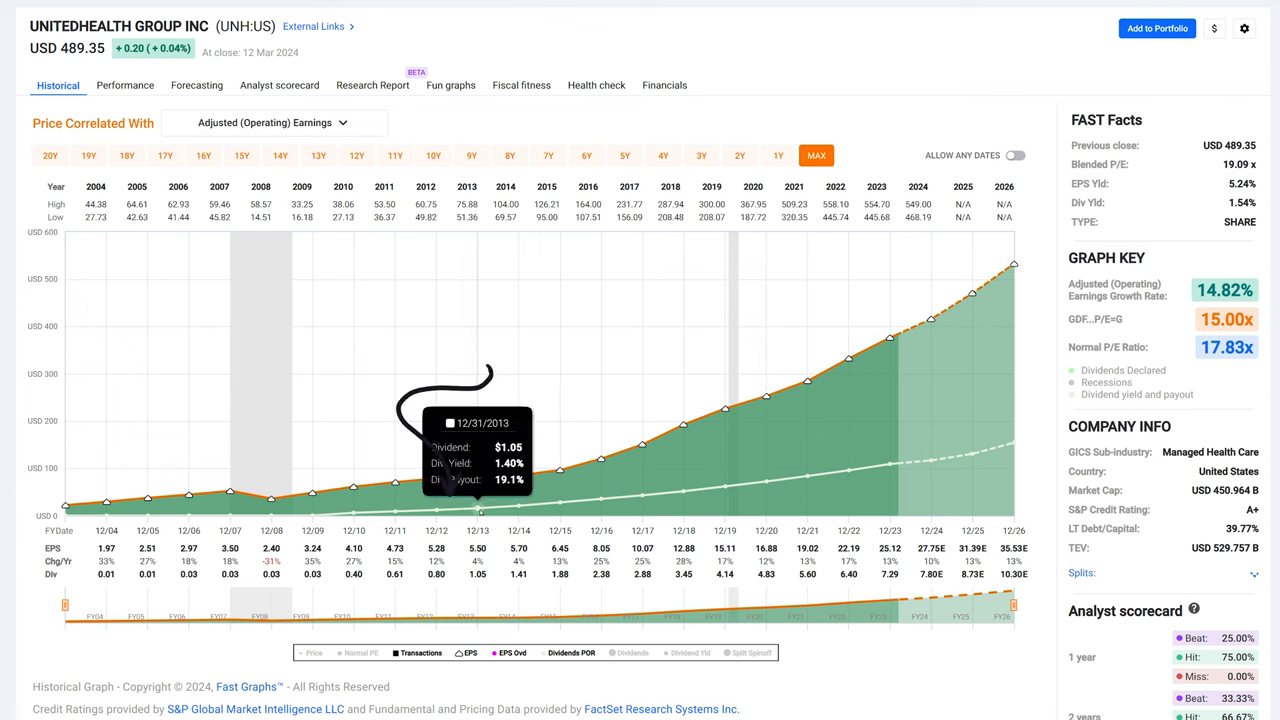
mouse_move(442, 504)
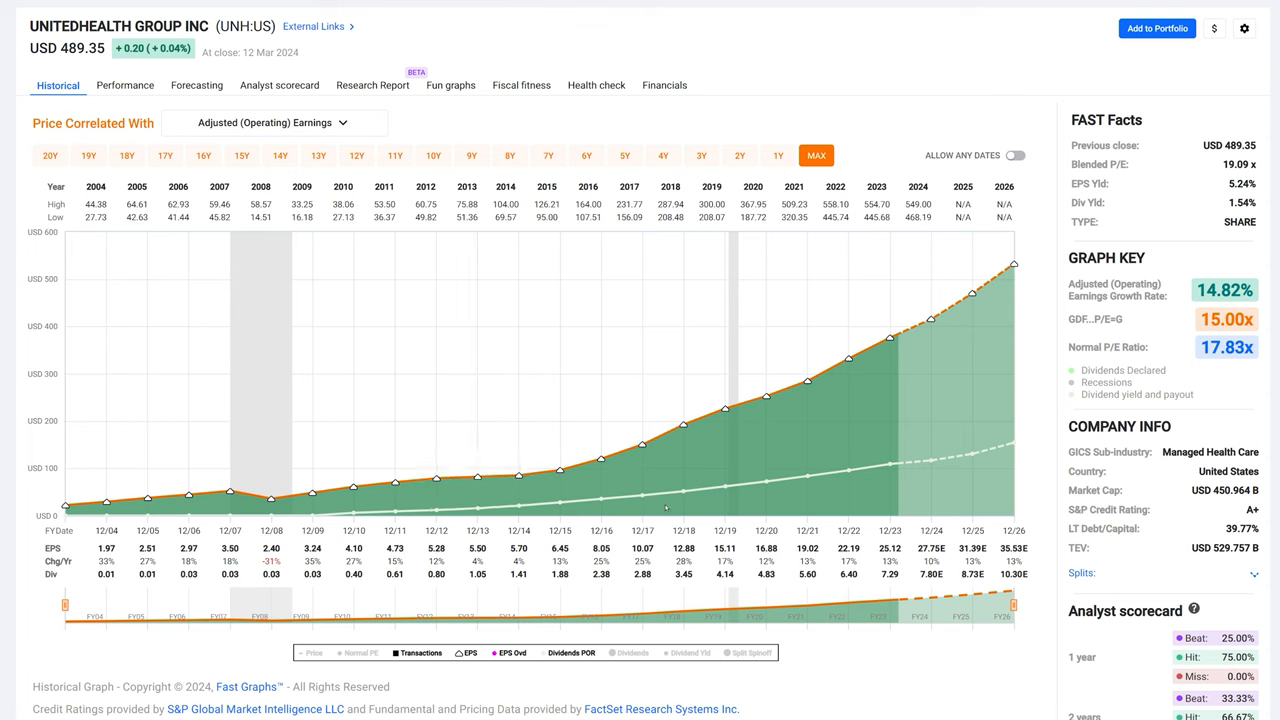
mouse_move(850, 470)
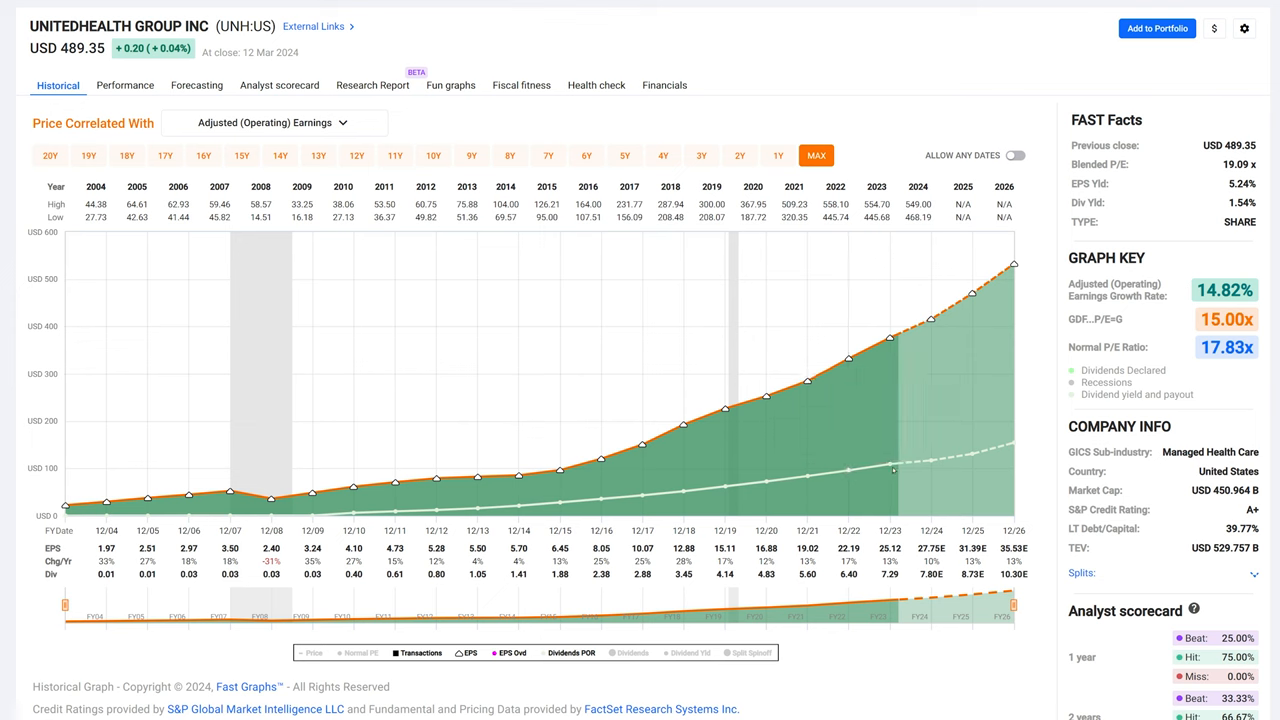
mouse_move(890, 468)
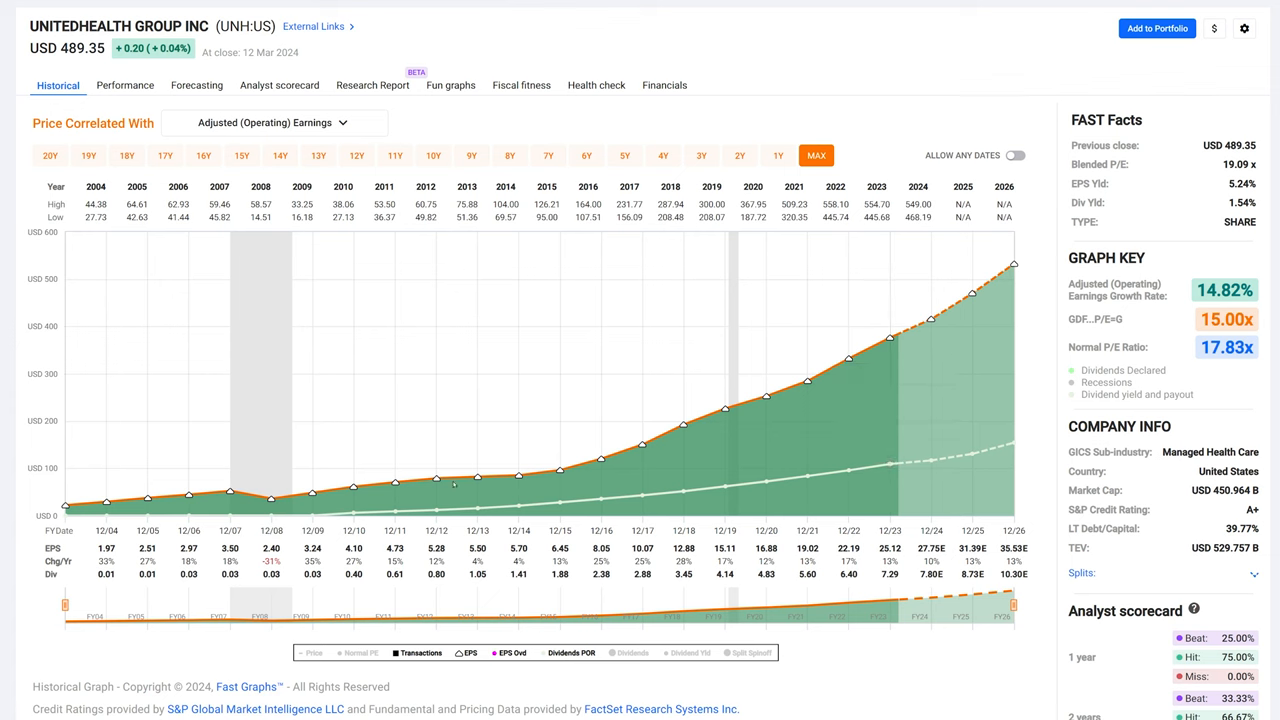
mouse_move(848, 390)
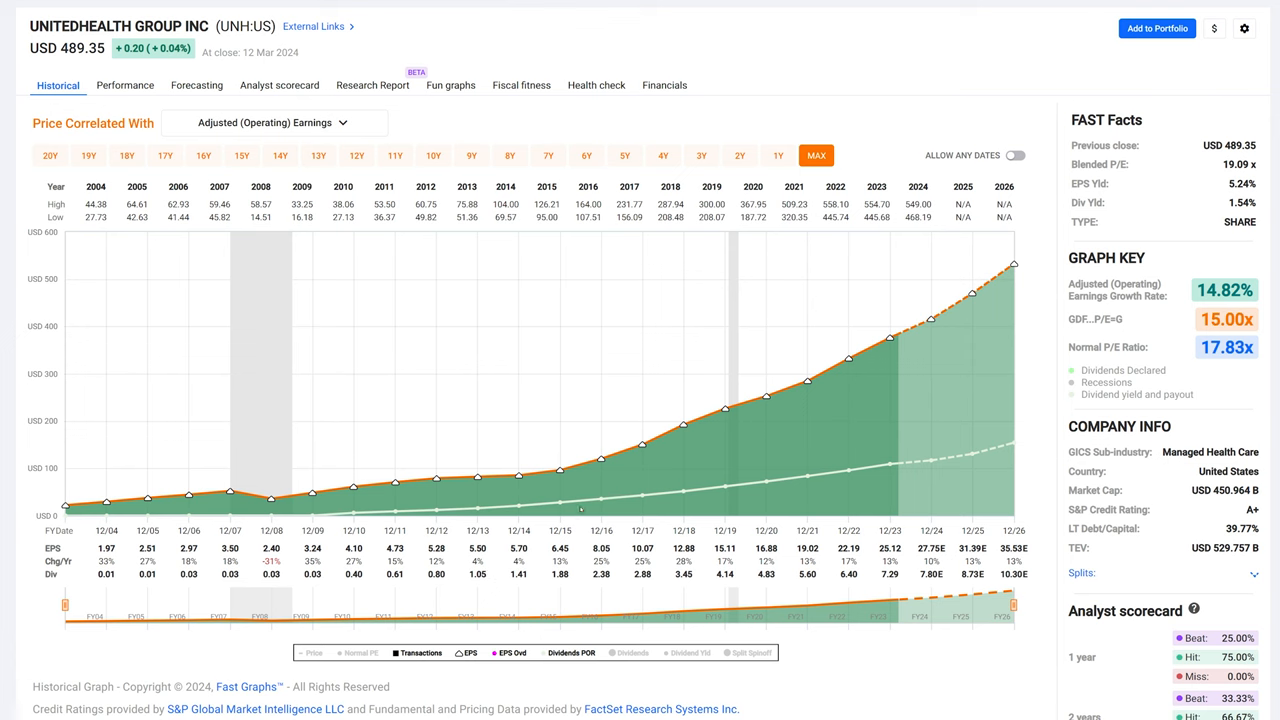
Overlay UNH's stock price line on its full-history adjusted operating earnings chart
left_click(314, 652)
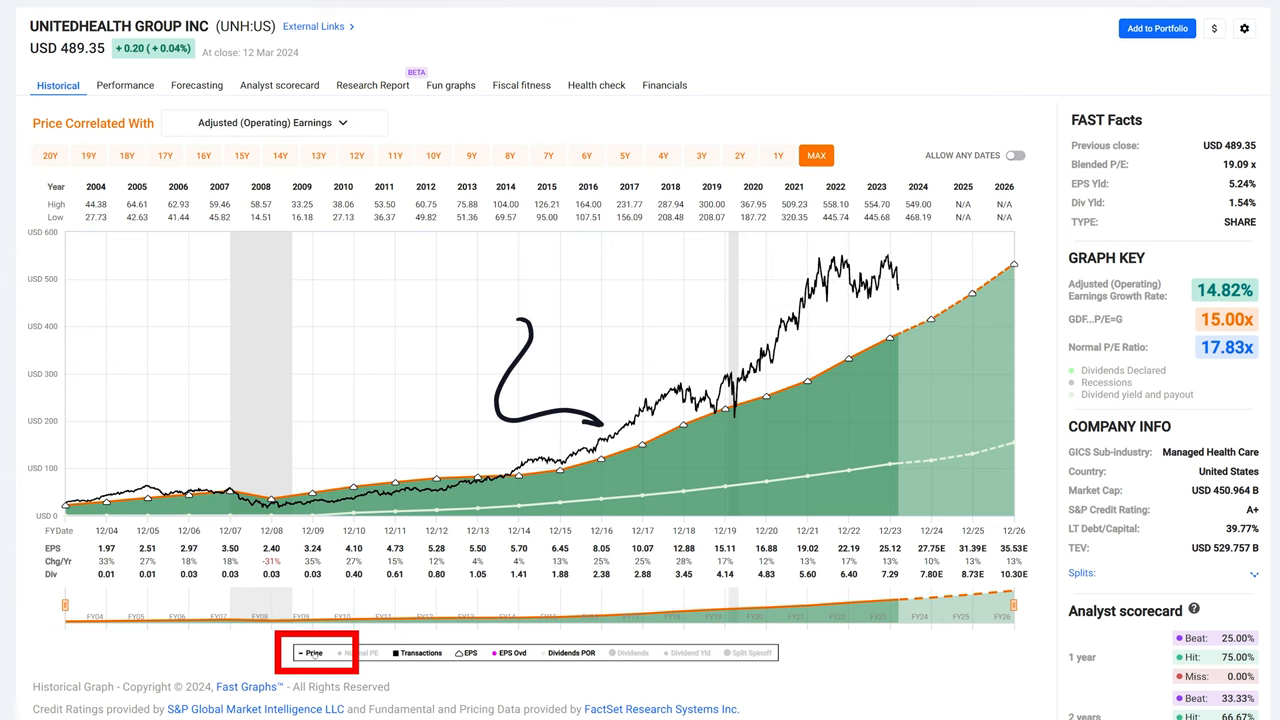
mouse_move(288, 504)
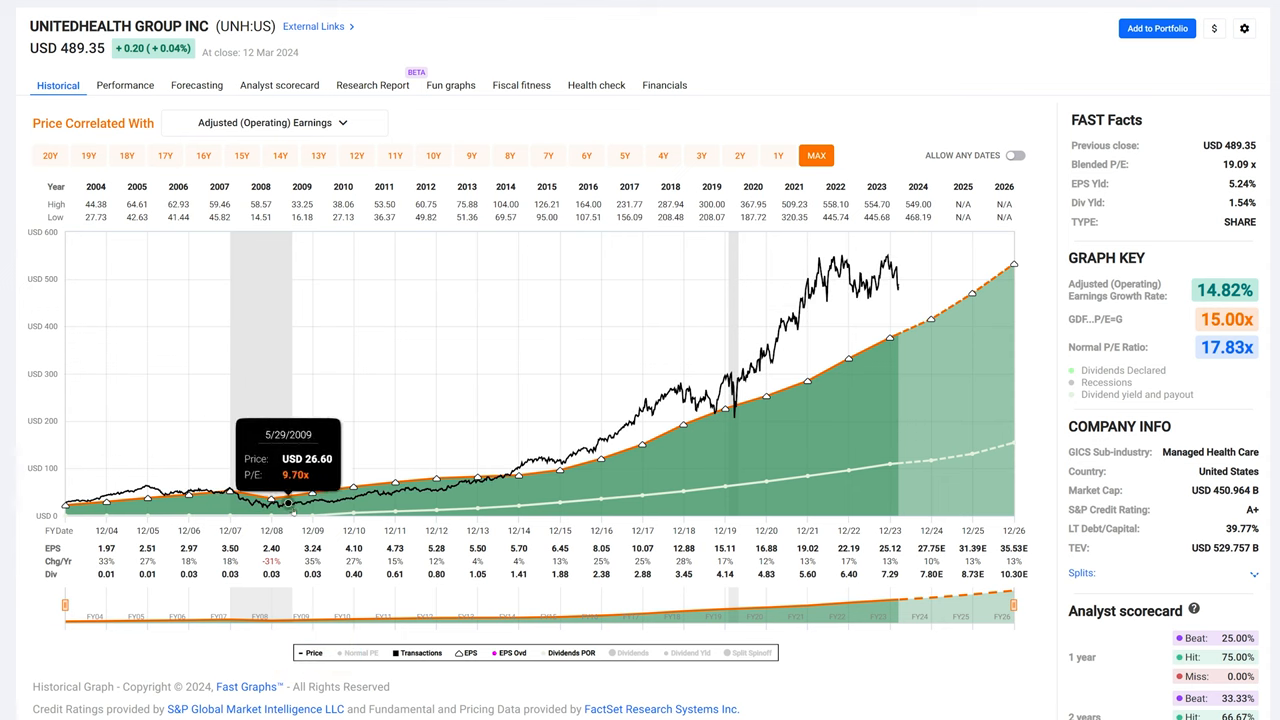
mouse_move(864, 356)
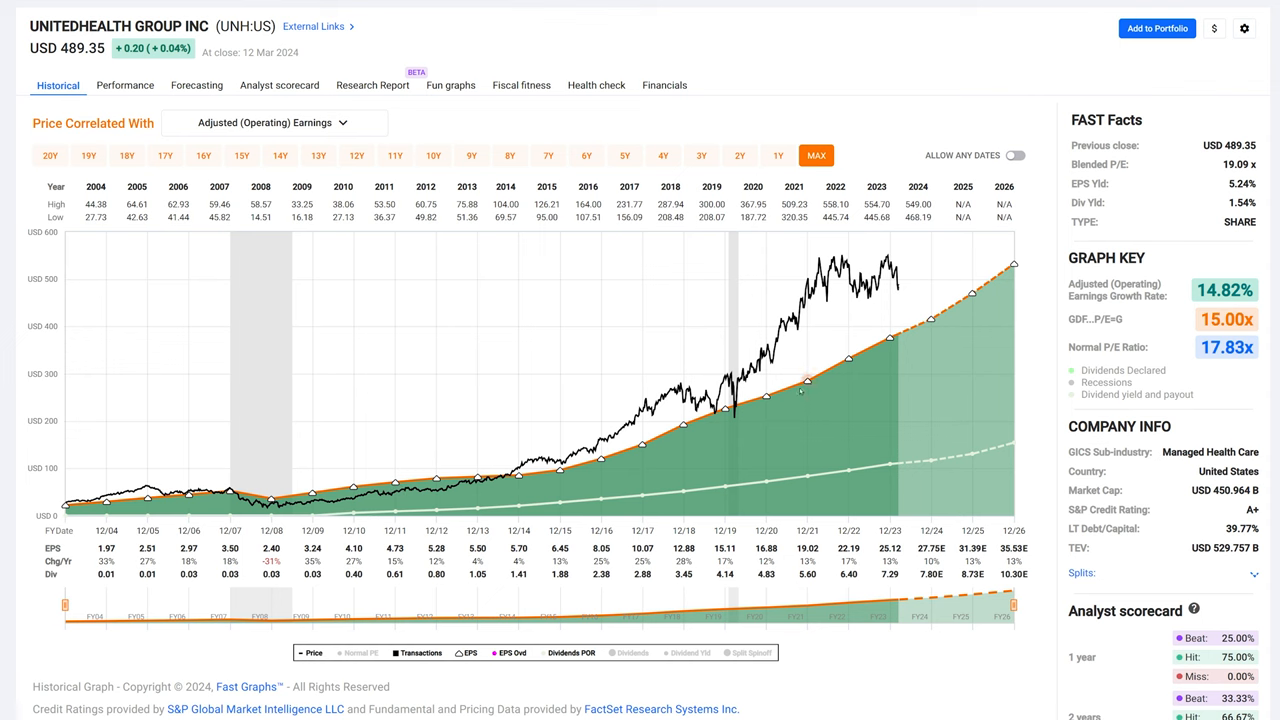
mouse_move(806, 384)
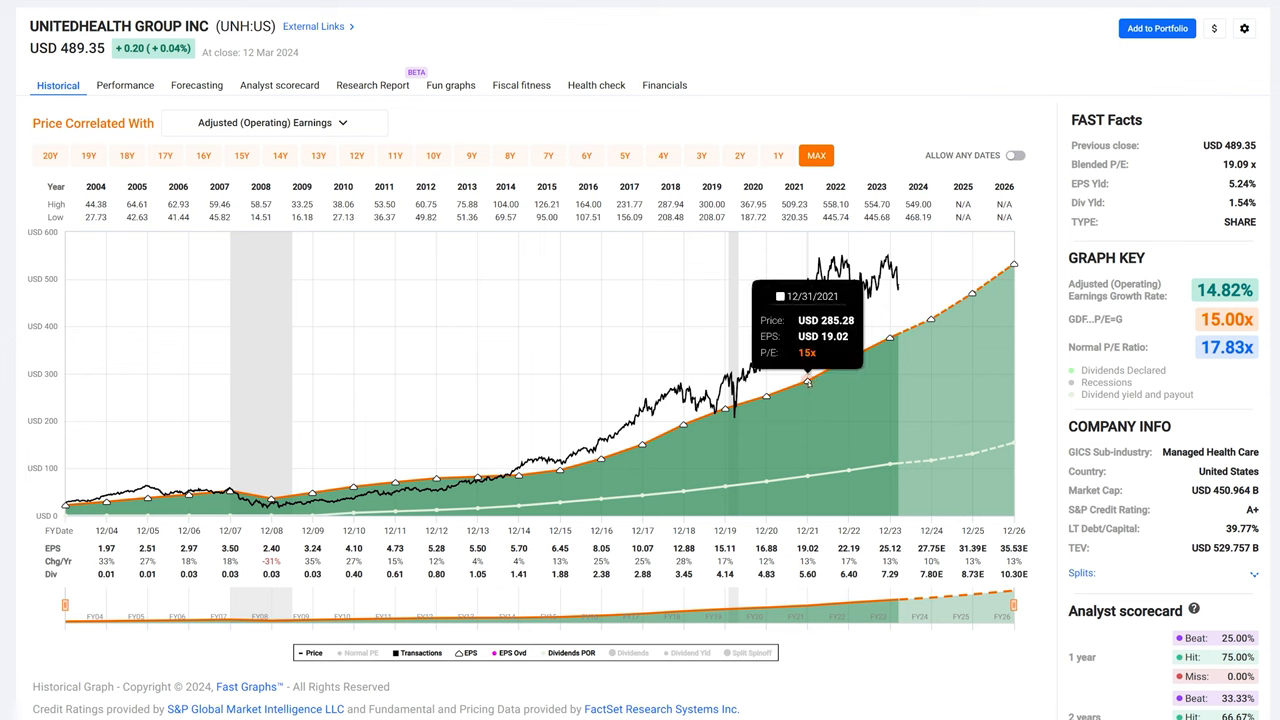
mouse_move(804, 404)
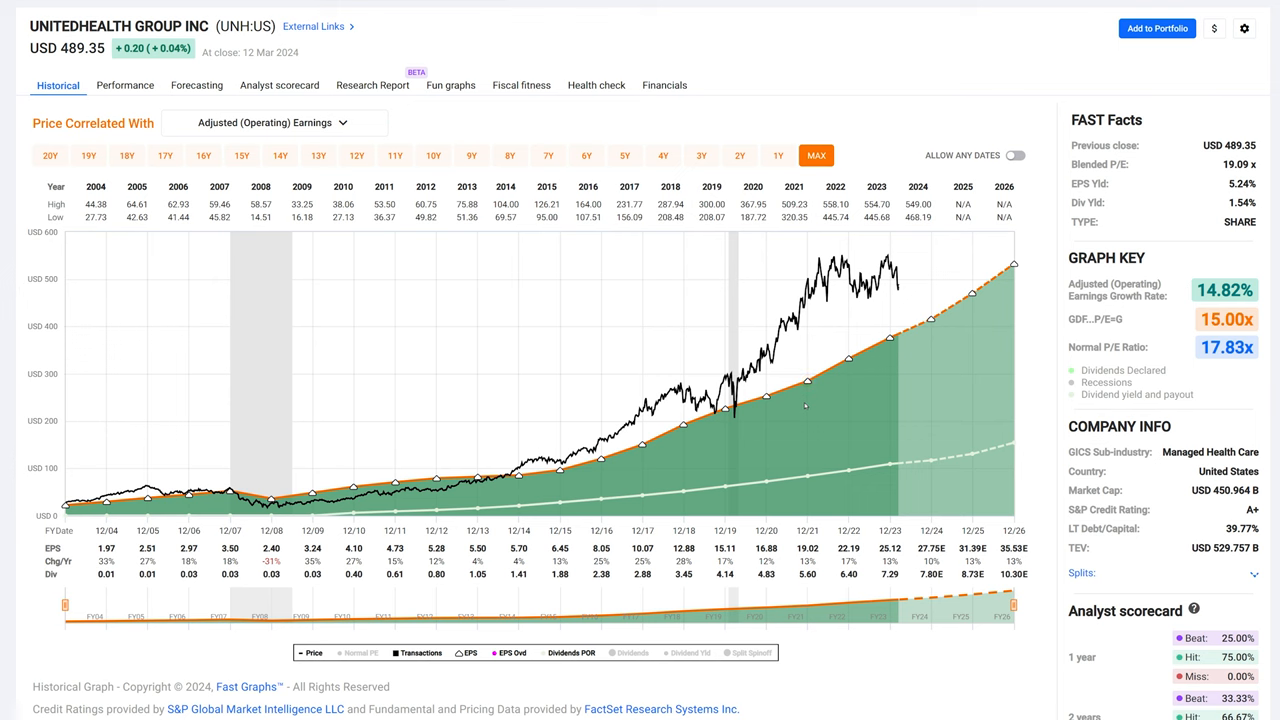
mouse_move(480, 480)
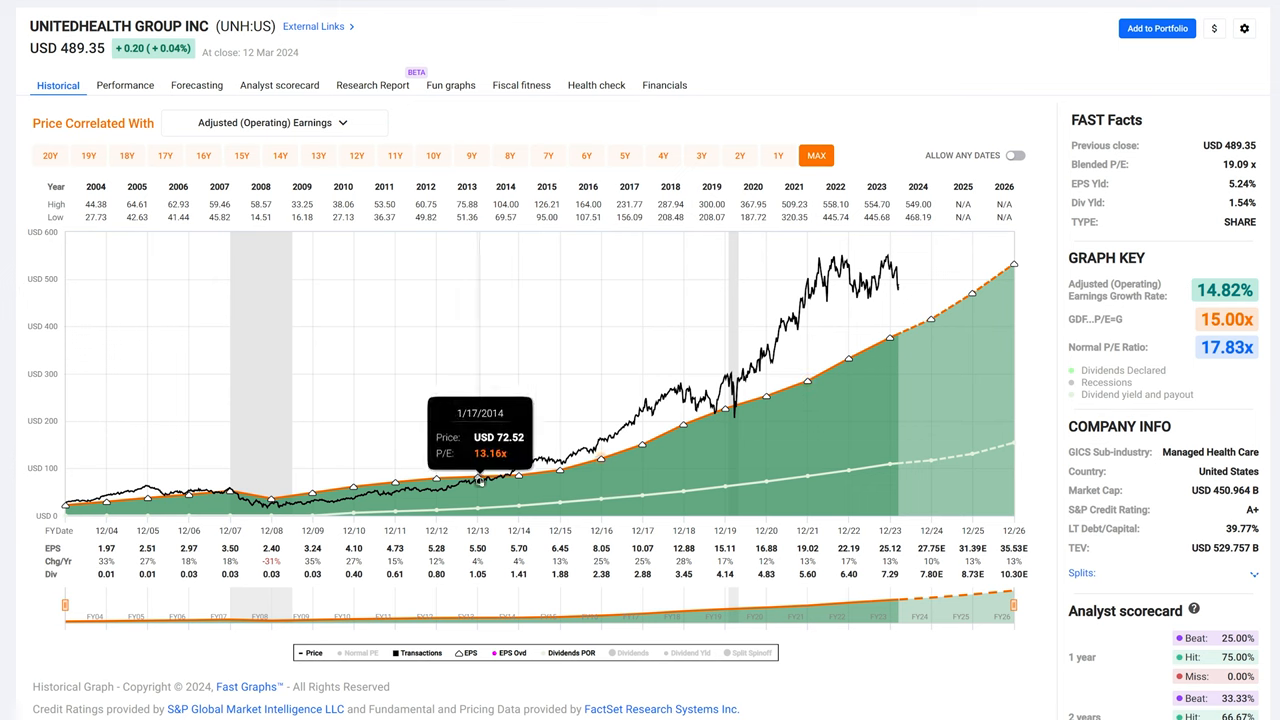
mouse_move(662, 472)
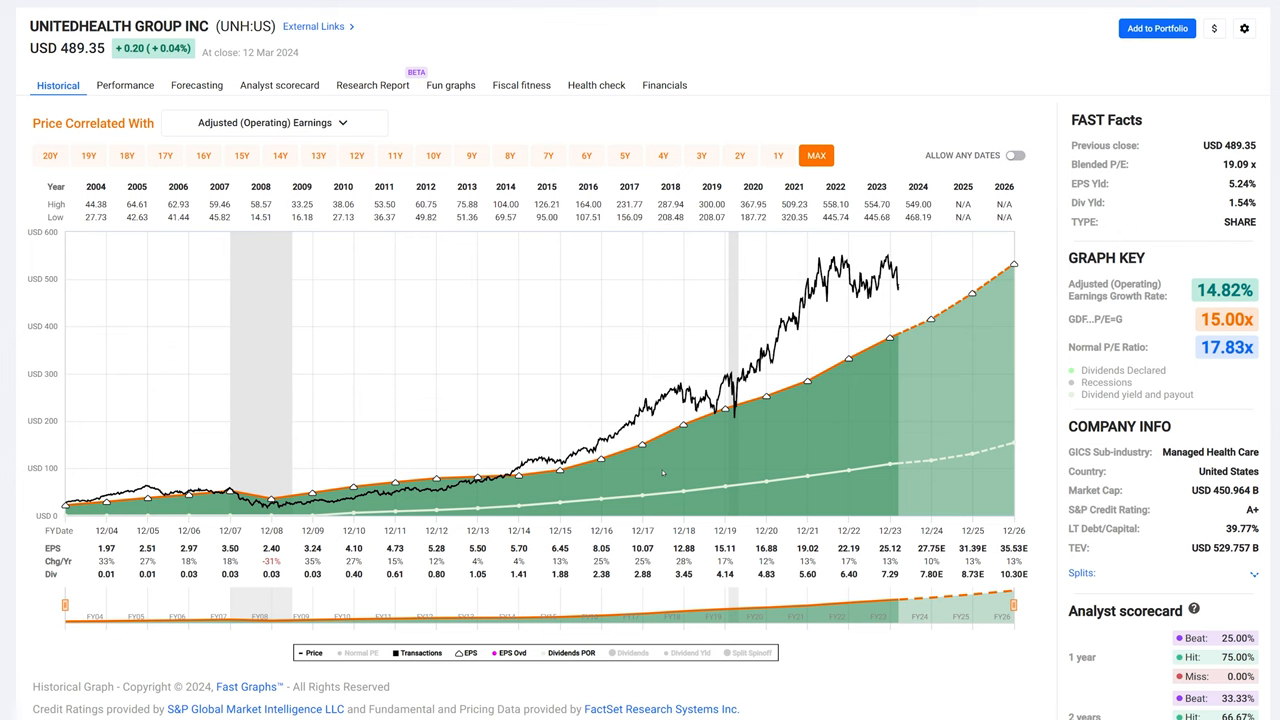
mouse_move(544, 462)
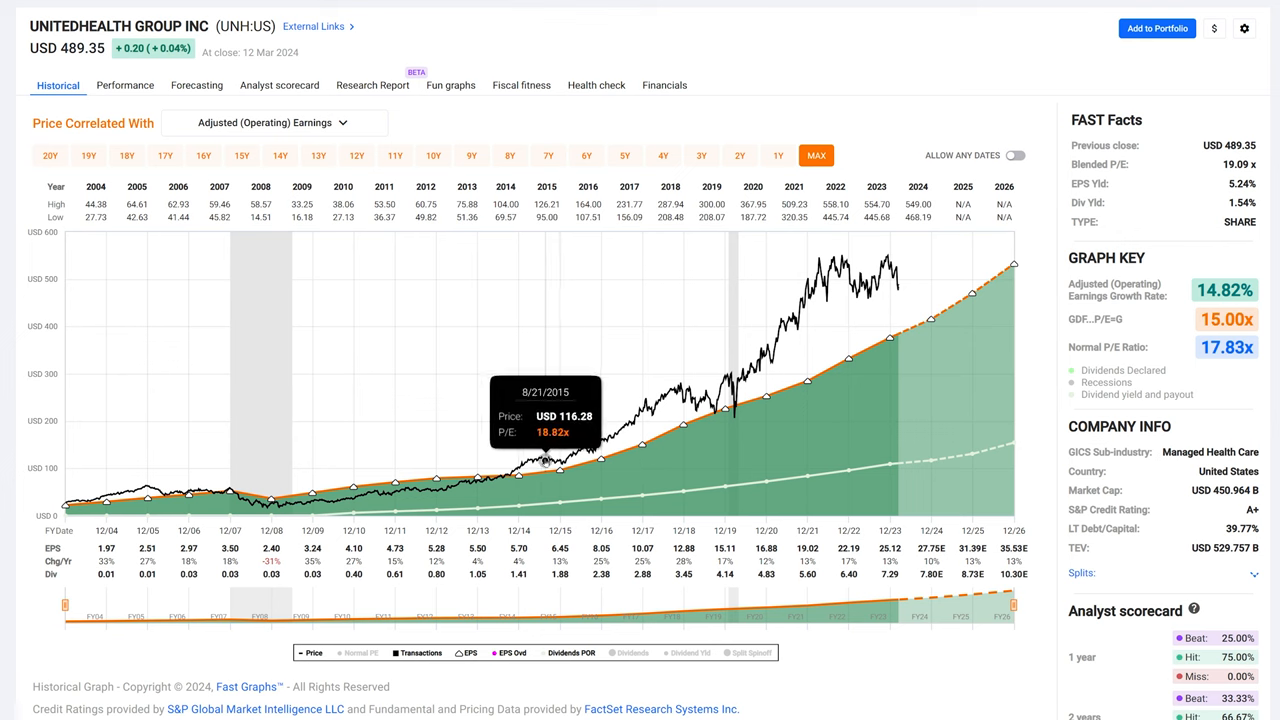
mouse_move(612, 432)
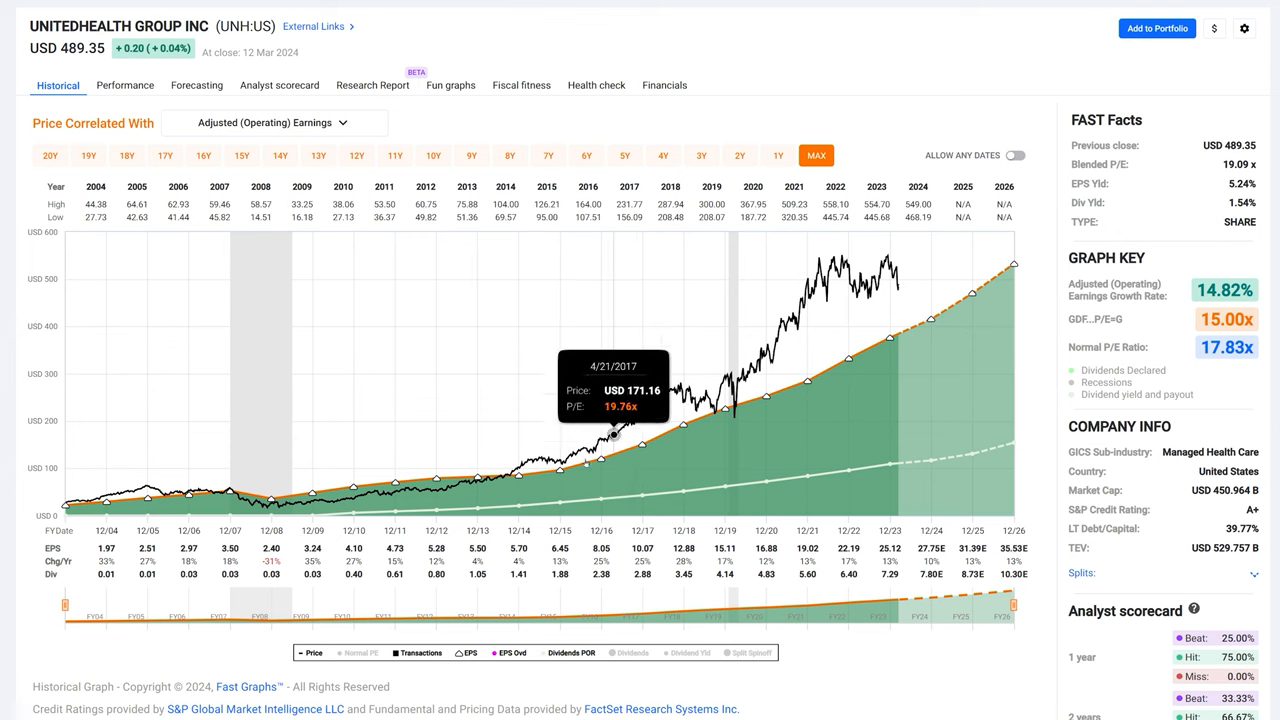
mouse_move(520, 476)
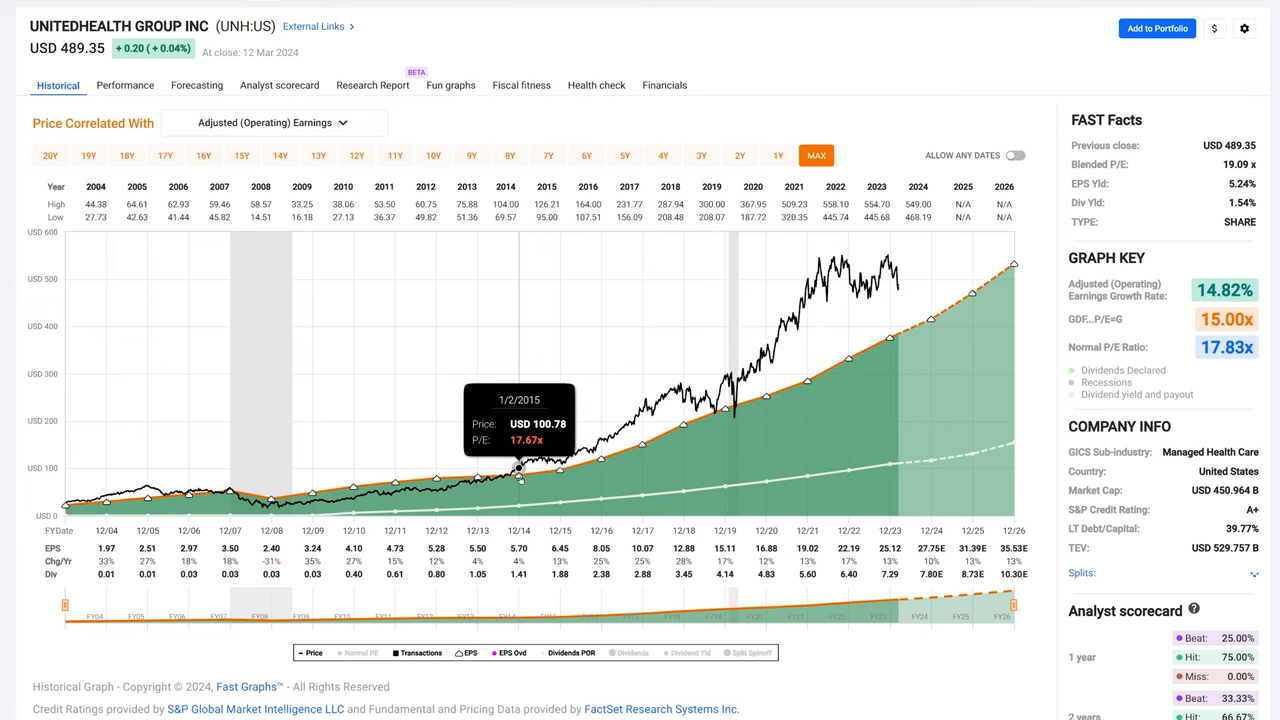
mouse_move(550, 460)
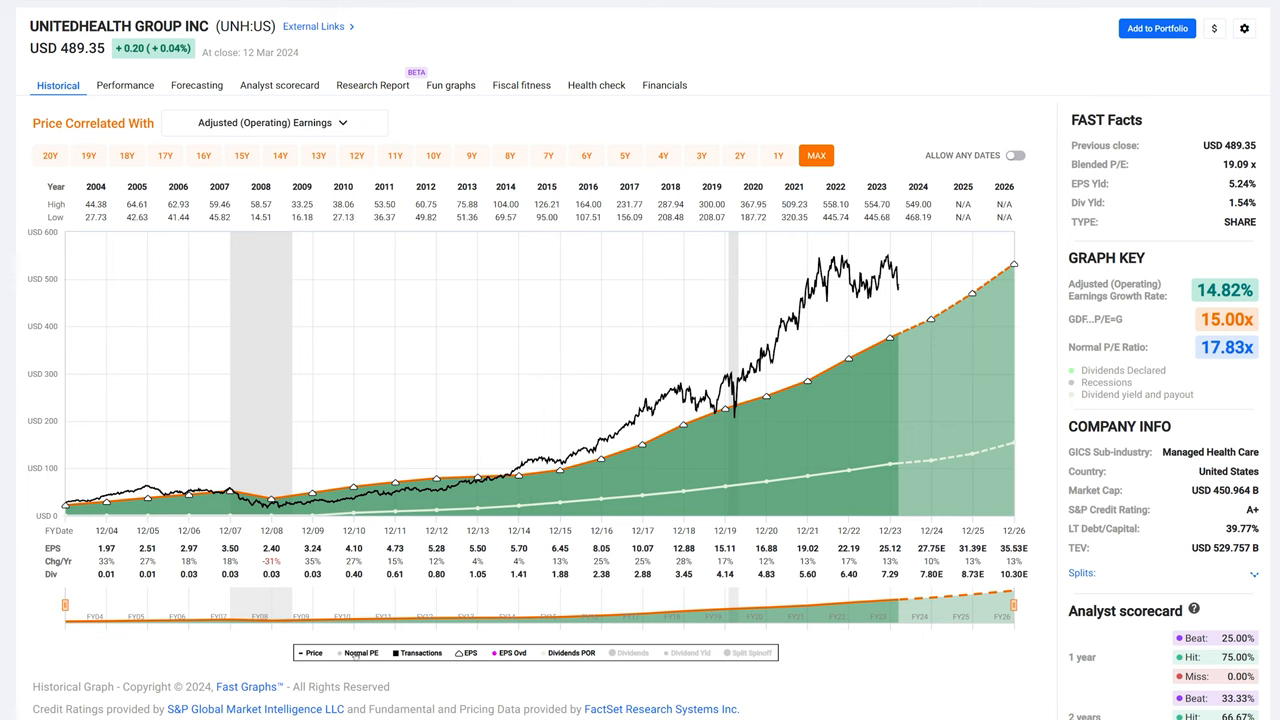
Add the normal P/E valuation line to UNH's chart alongside price, earnings and dividends
left_click(360, 652)
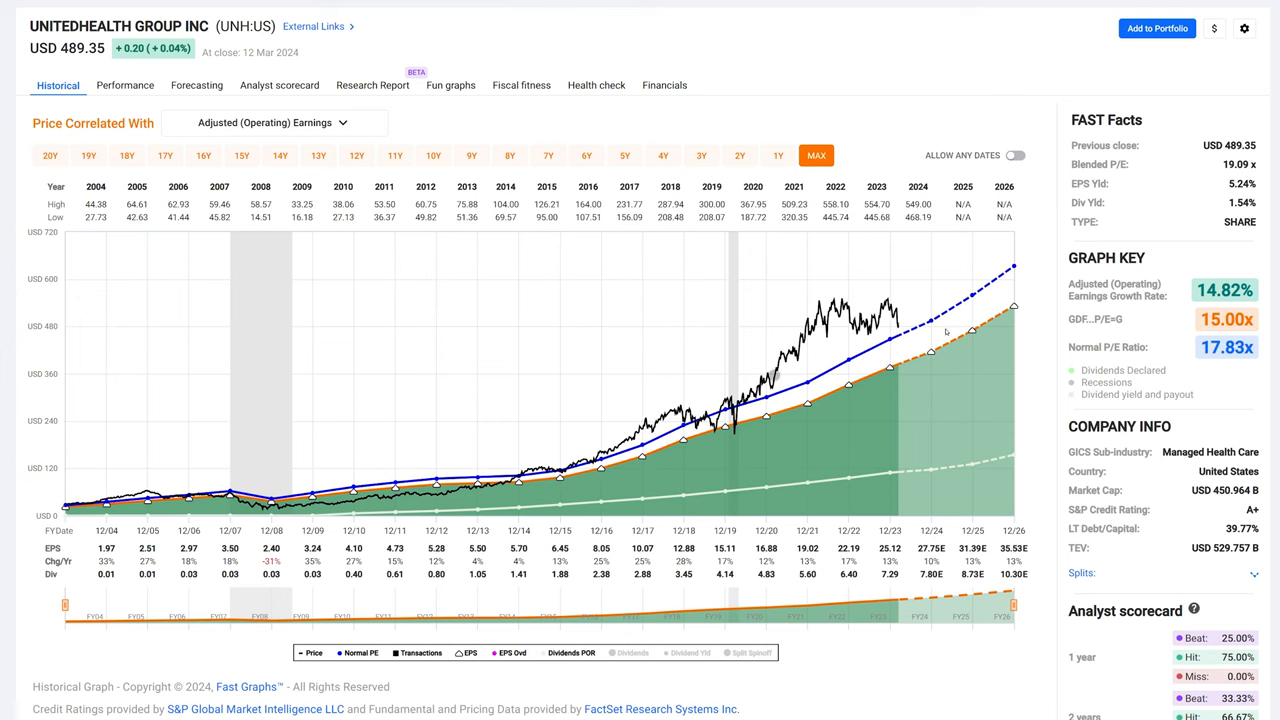
mouse_move(1236, 380)
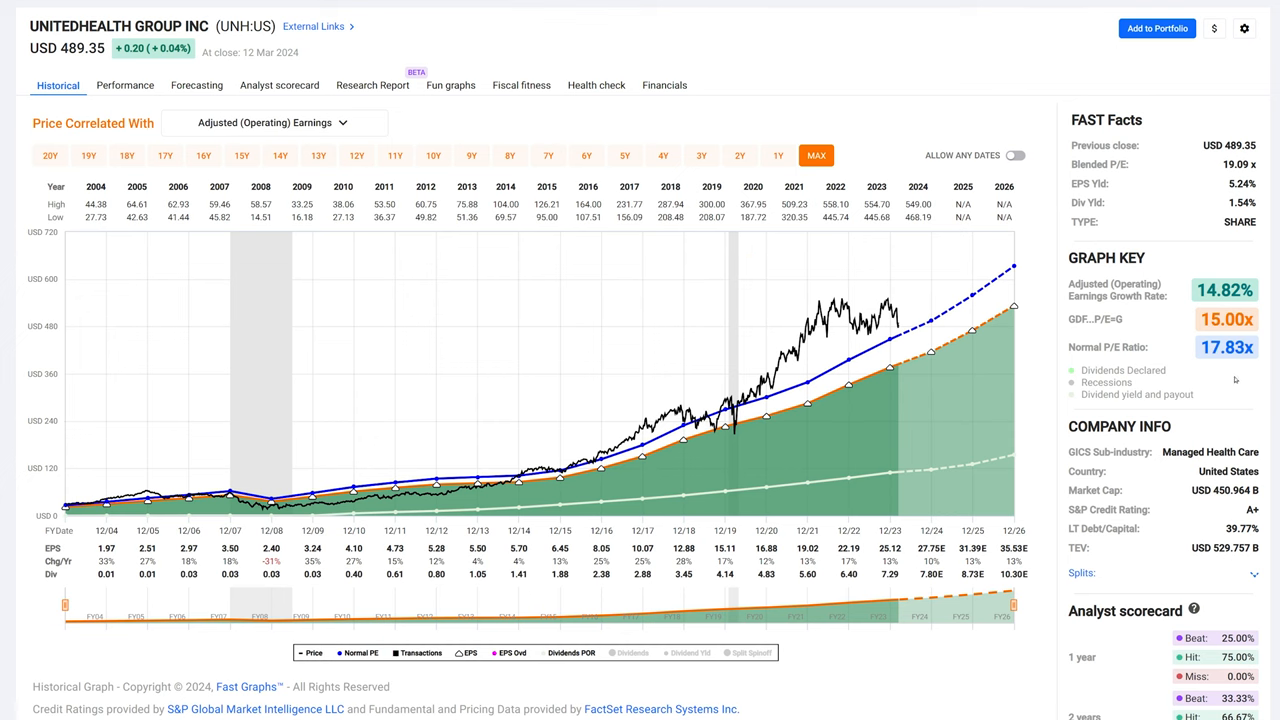
mouse_move(678, 410)
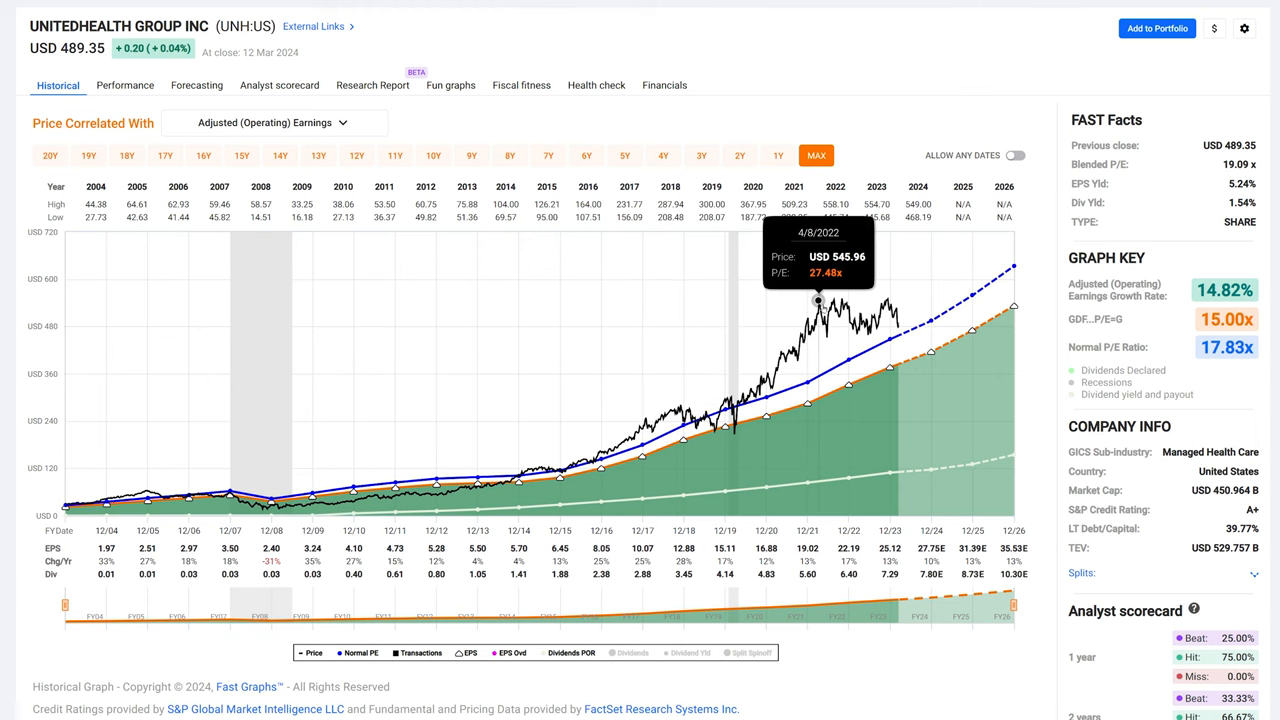
mouse_move(816, 304)
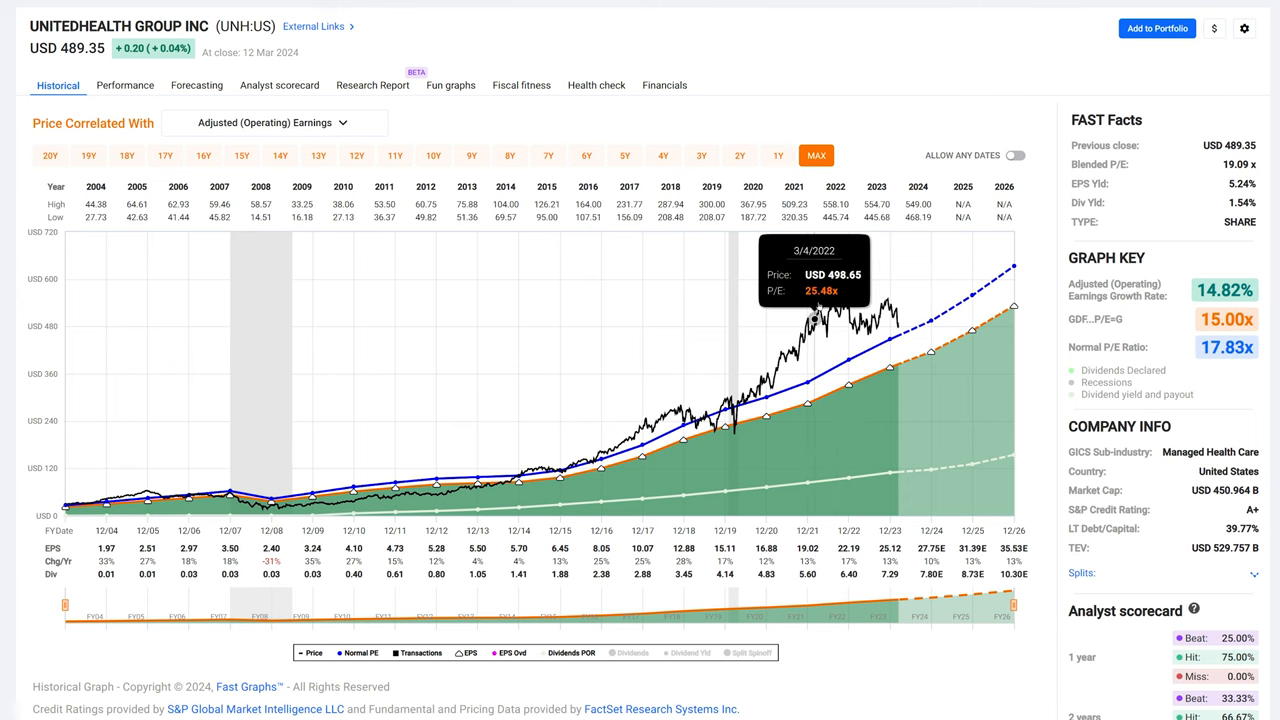
mouse_move(936, 364)
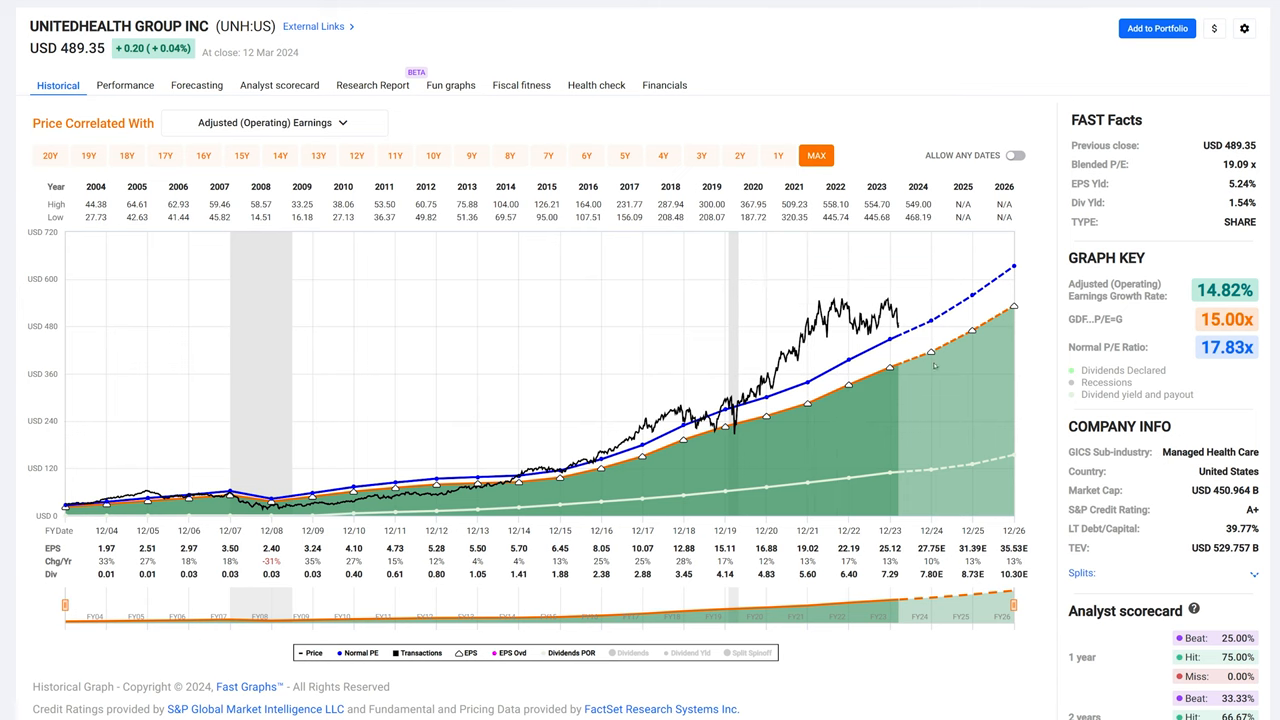
mouse_move(832, 300)
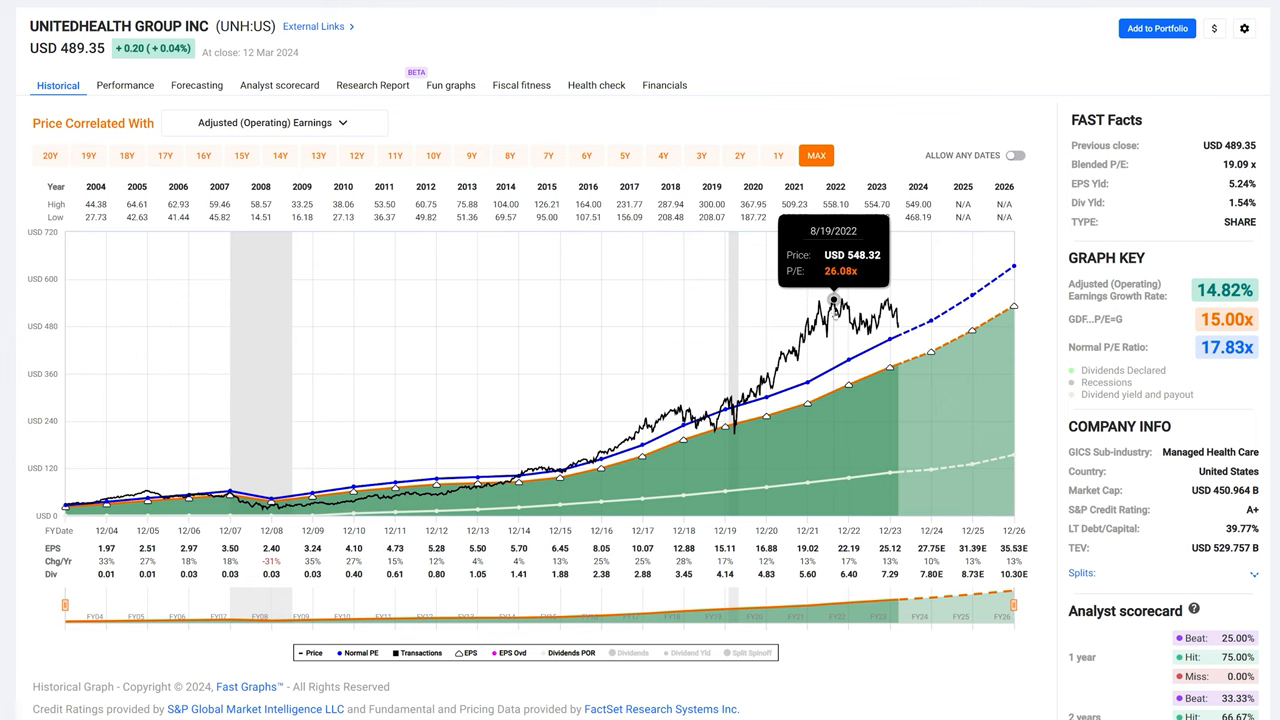
mouse_move(804, 320)
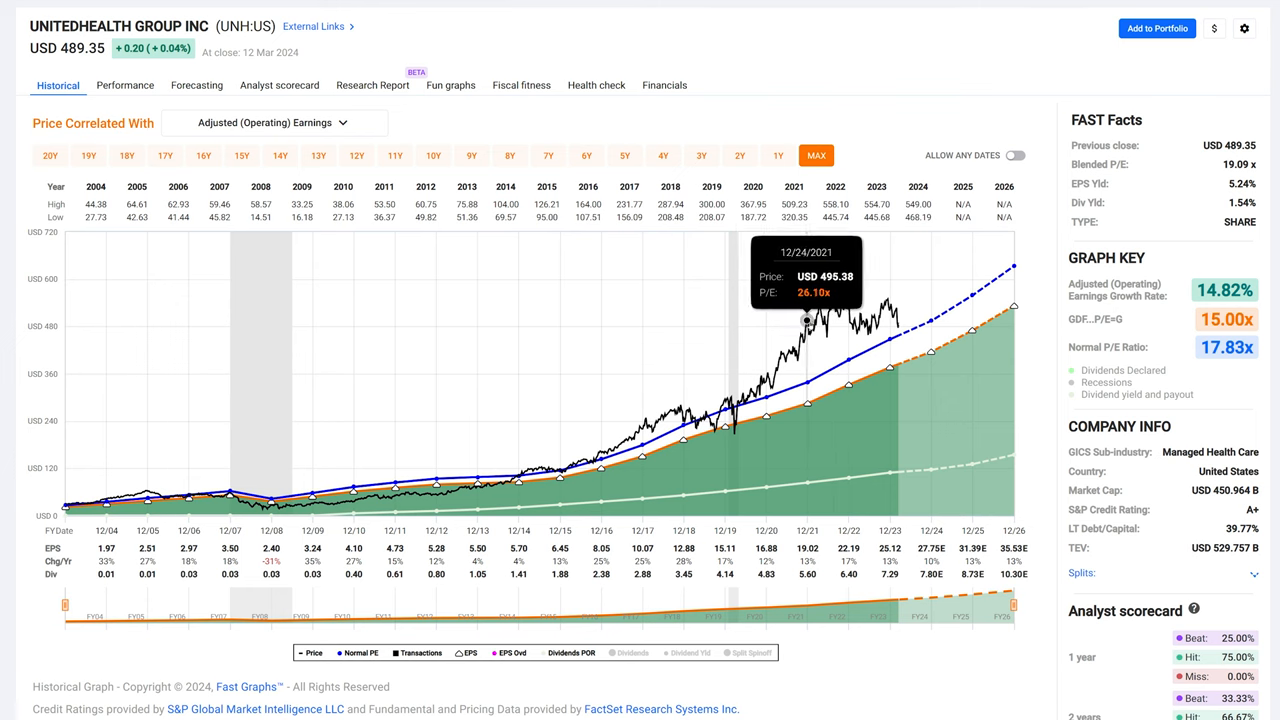
mouse_move(910, 316)
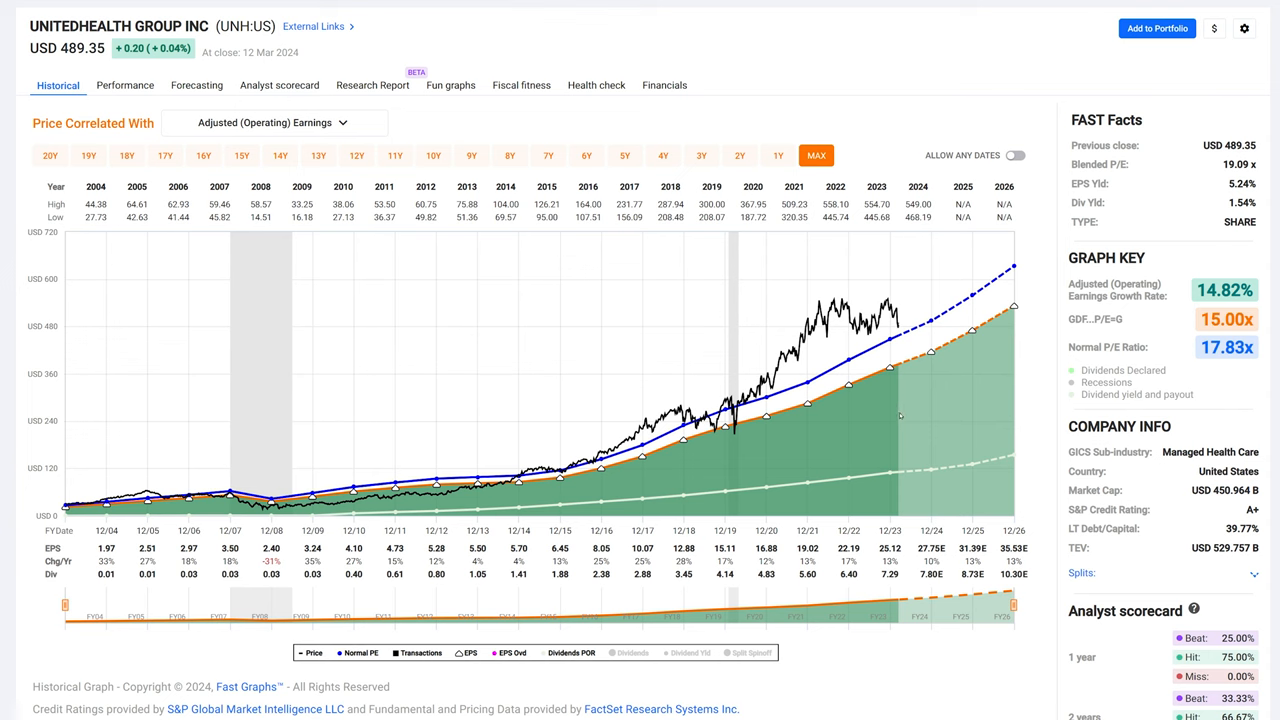
mouse_move(874, 390)
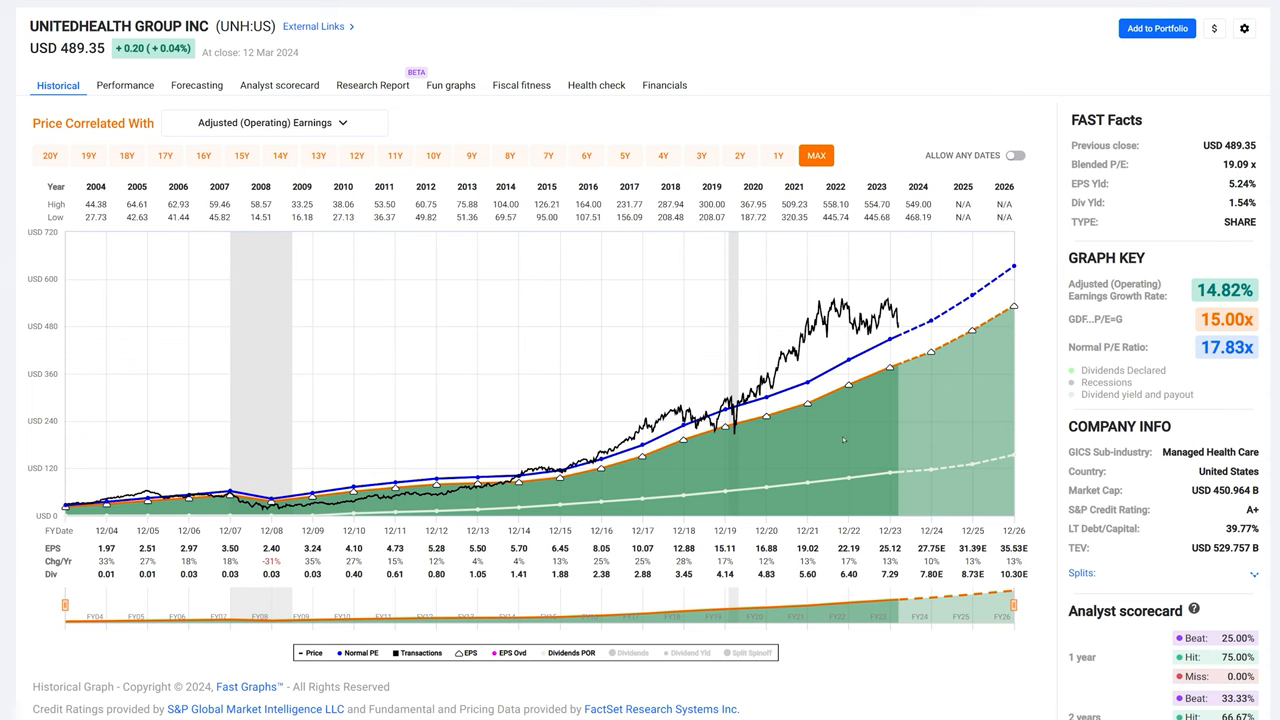
mouse_move(704, 588)
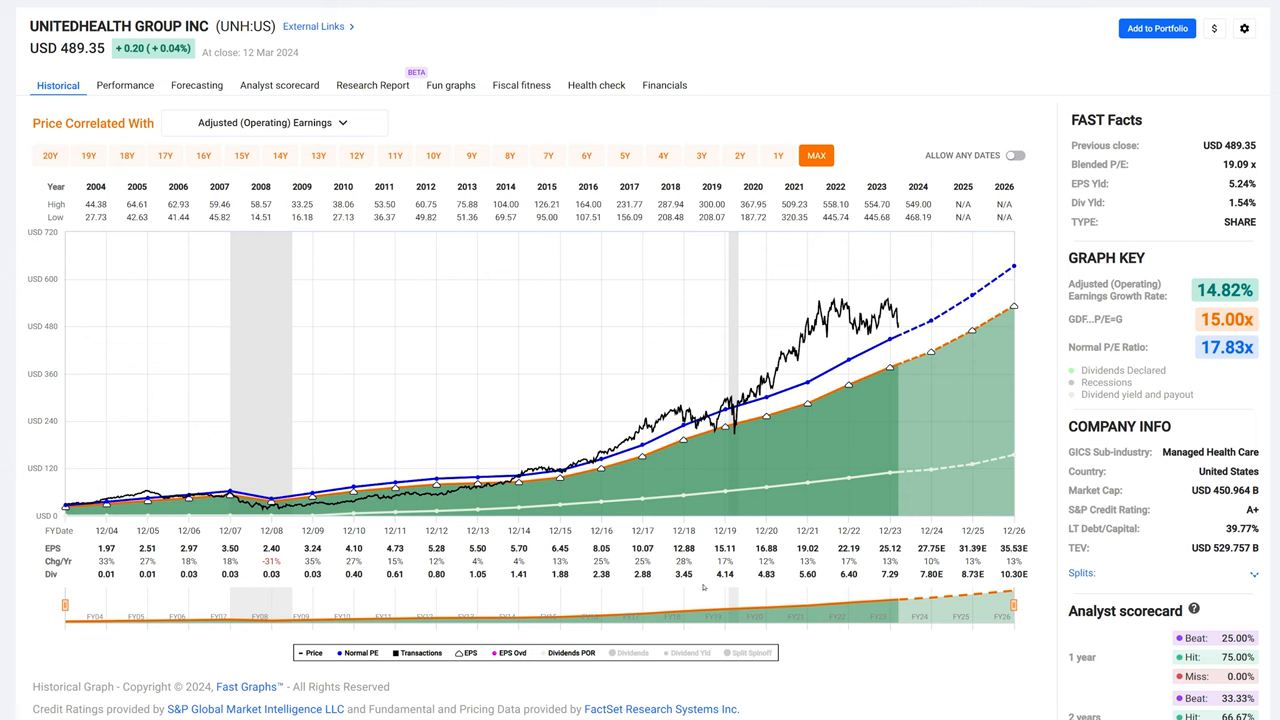
mouse_move(704, 588)
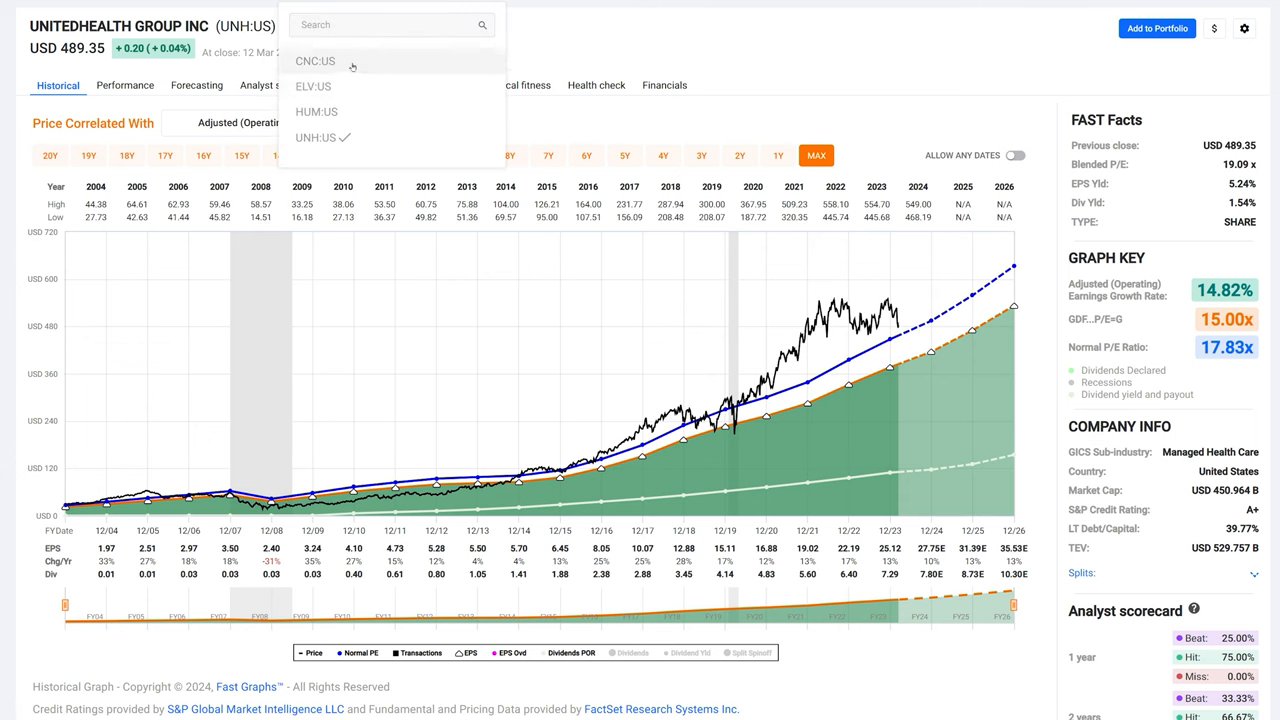
Switch to Centene (CNC), hide its price line and limit the chart to ten years
left_click(316, 60)
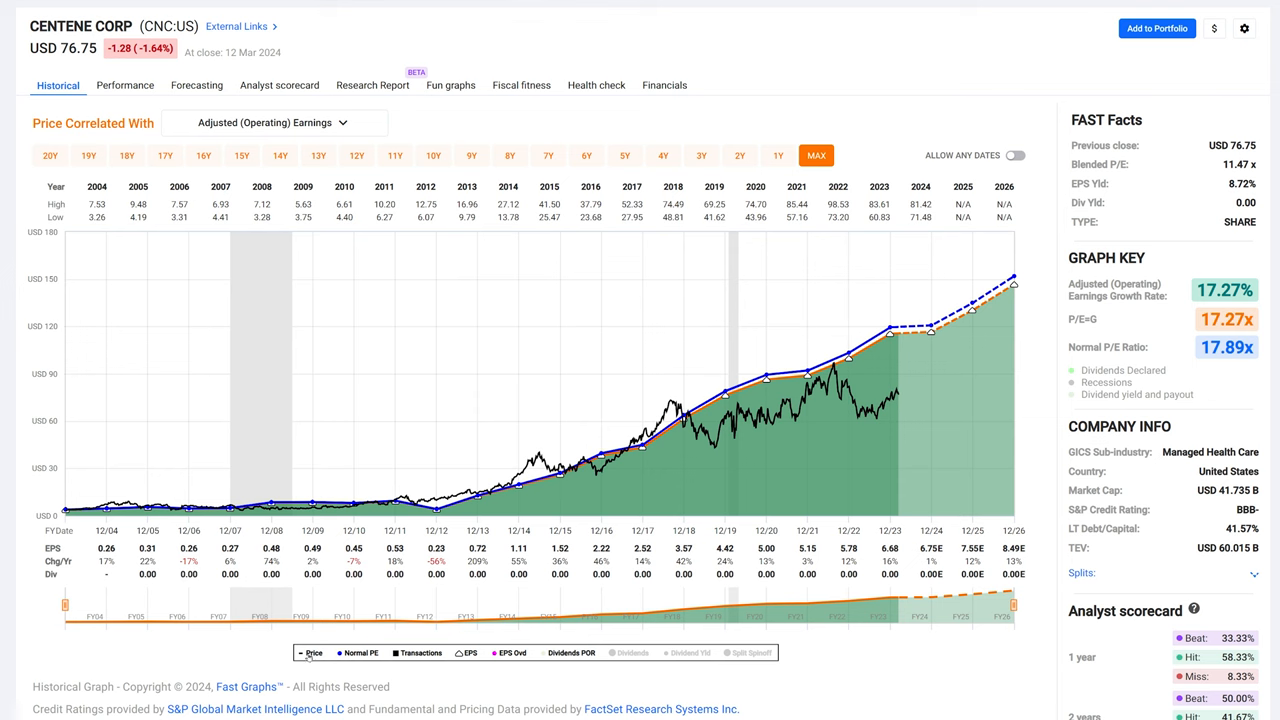
left_click(312, 652)
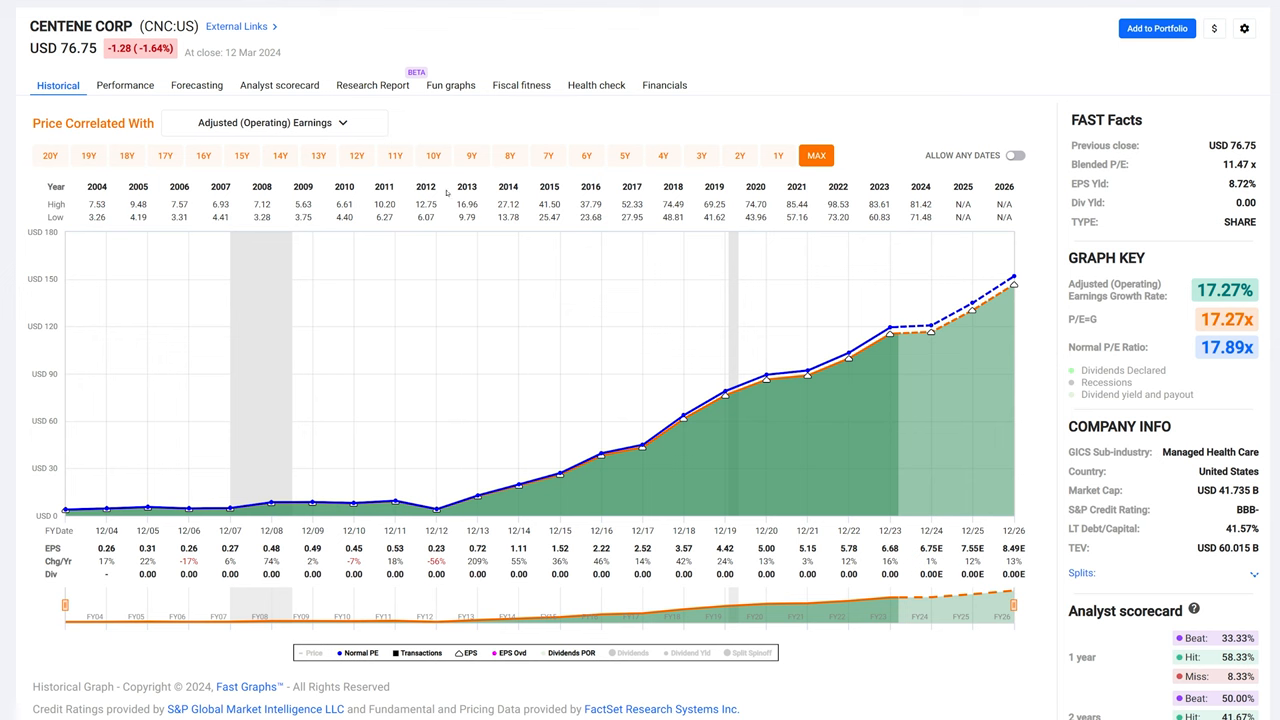
left_click(432, 156)
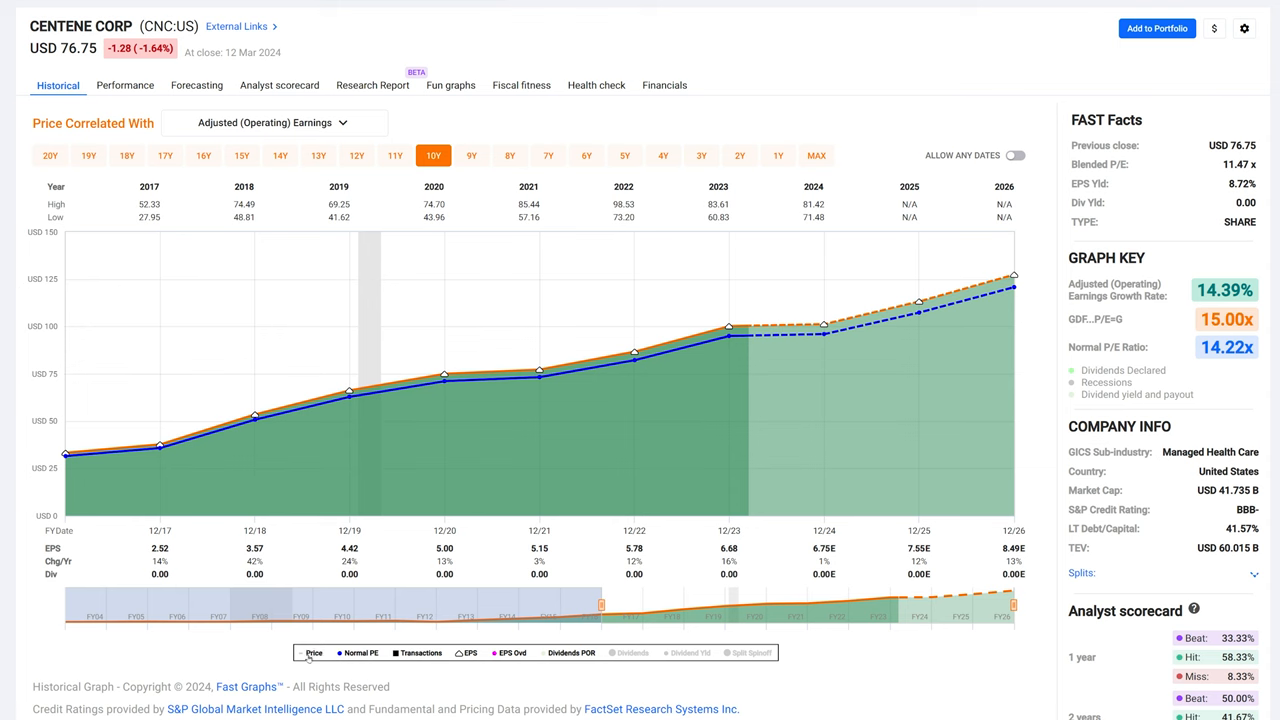
Show the stock price line again on Centene's ten-year earnings chart
left_click(312, 652)
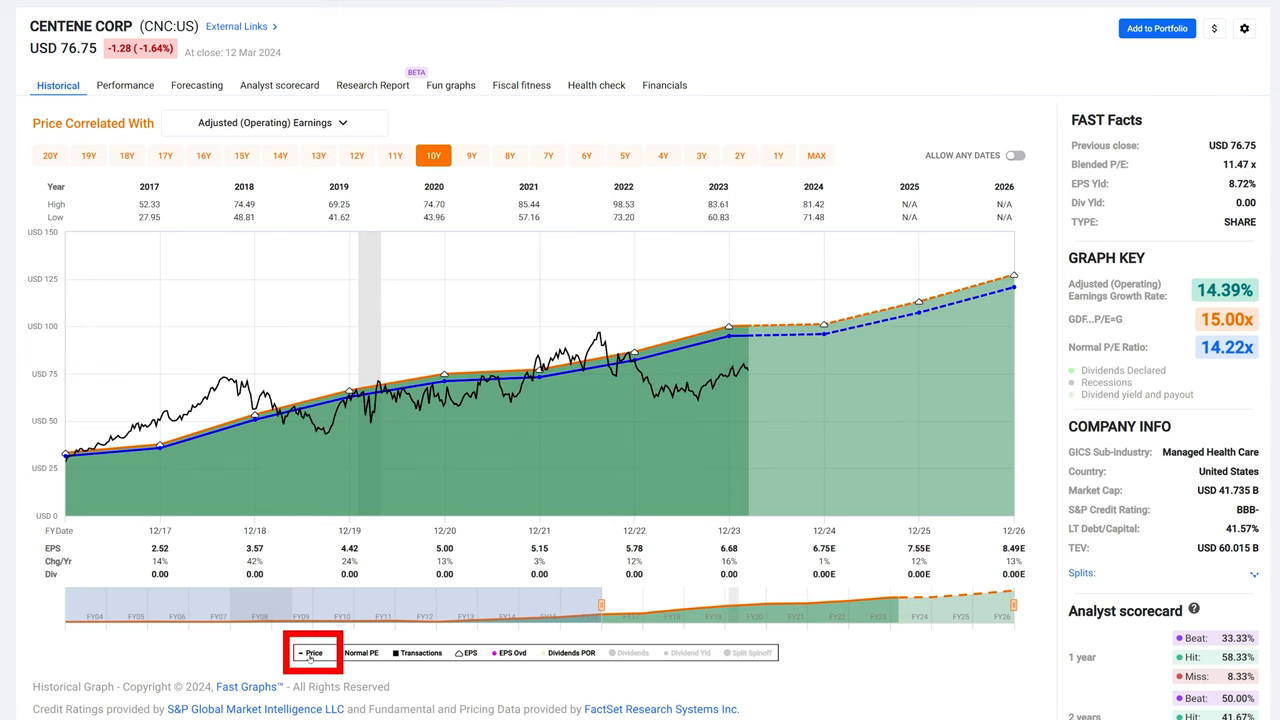
left_click(312, 652)
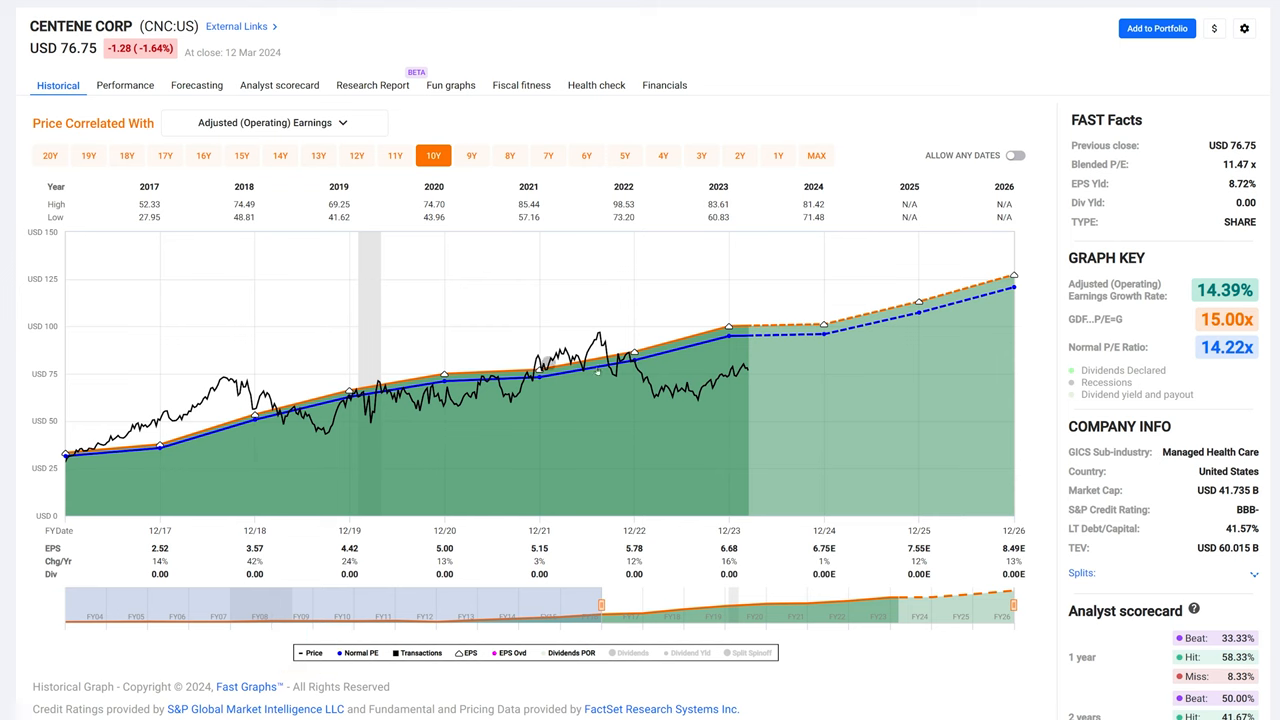
mouse_move(808, 318)
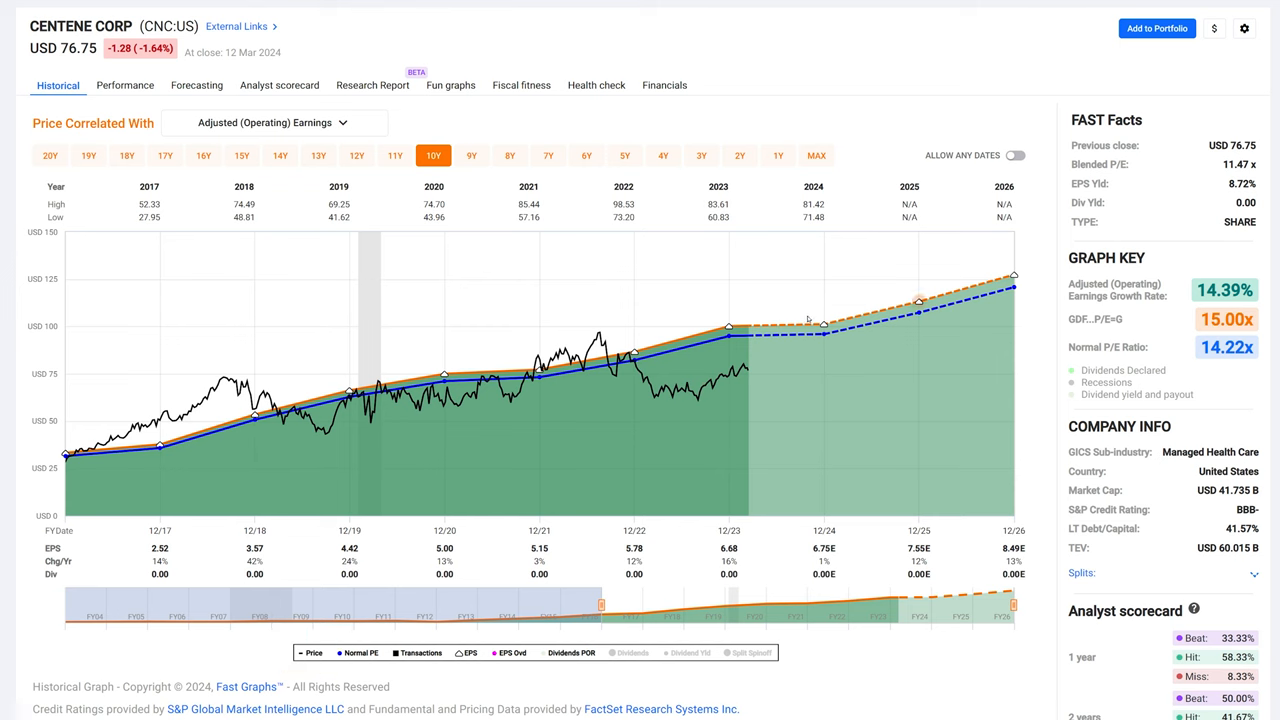
mouse_move(246, 380)
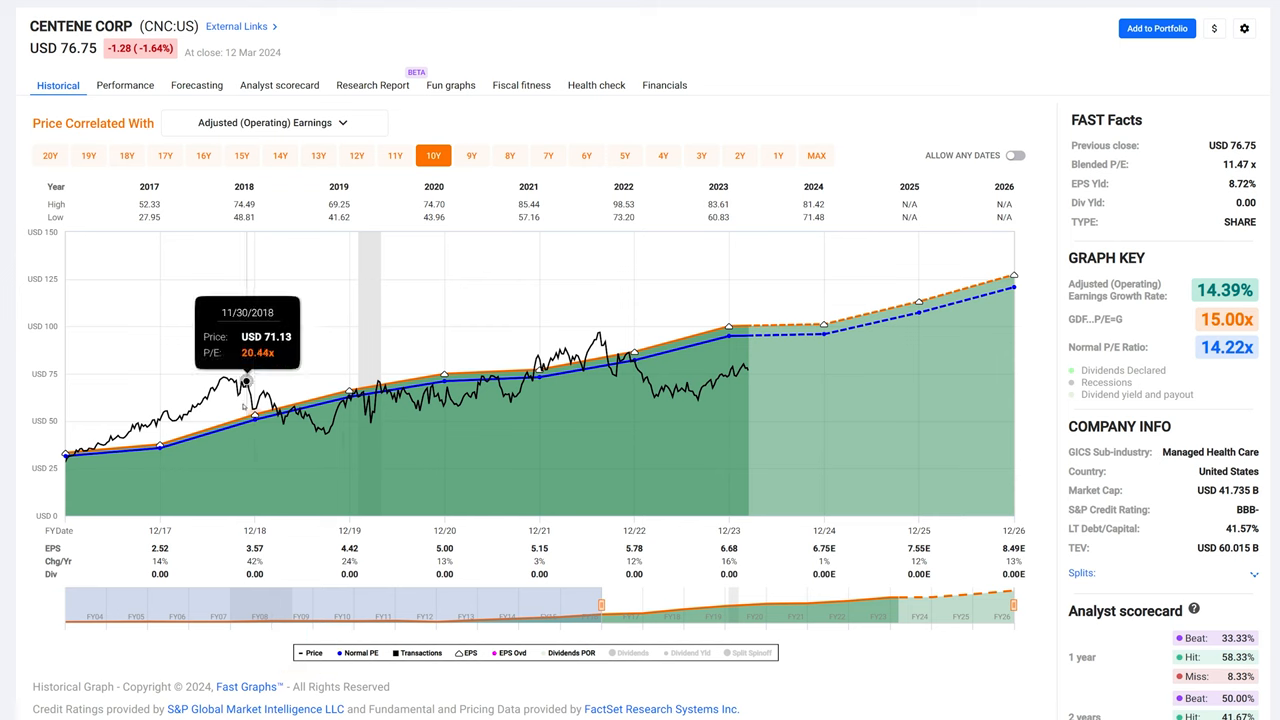
mouse_move(368, 404)
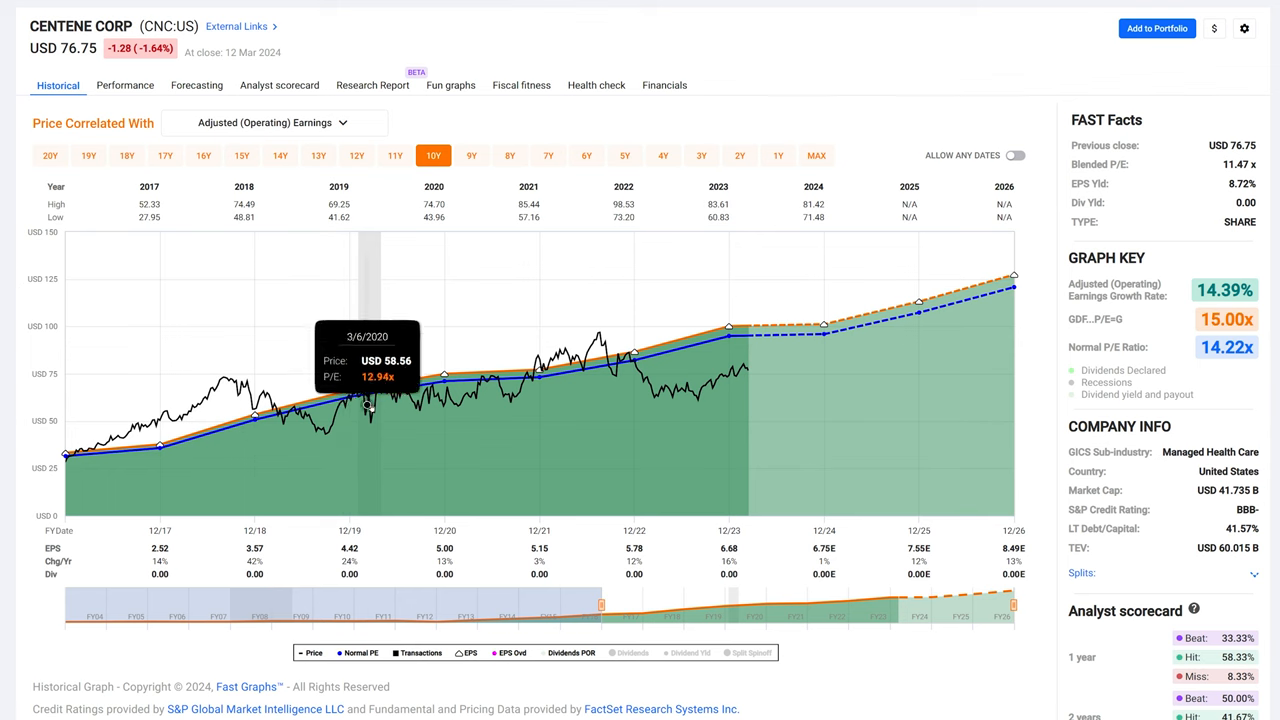
mouse_move(624, 376)
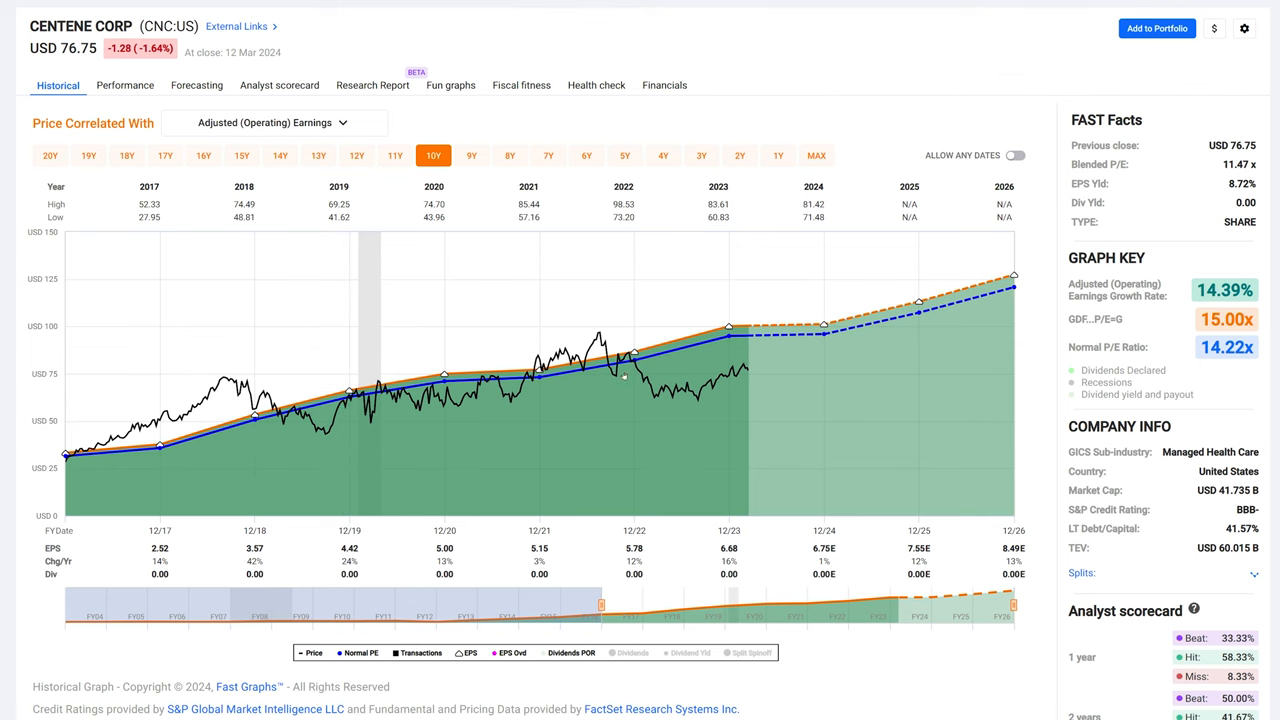
mouse_move(536, 170)
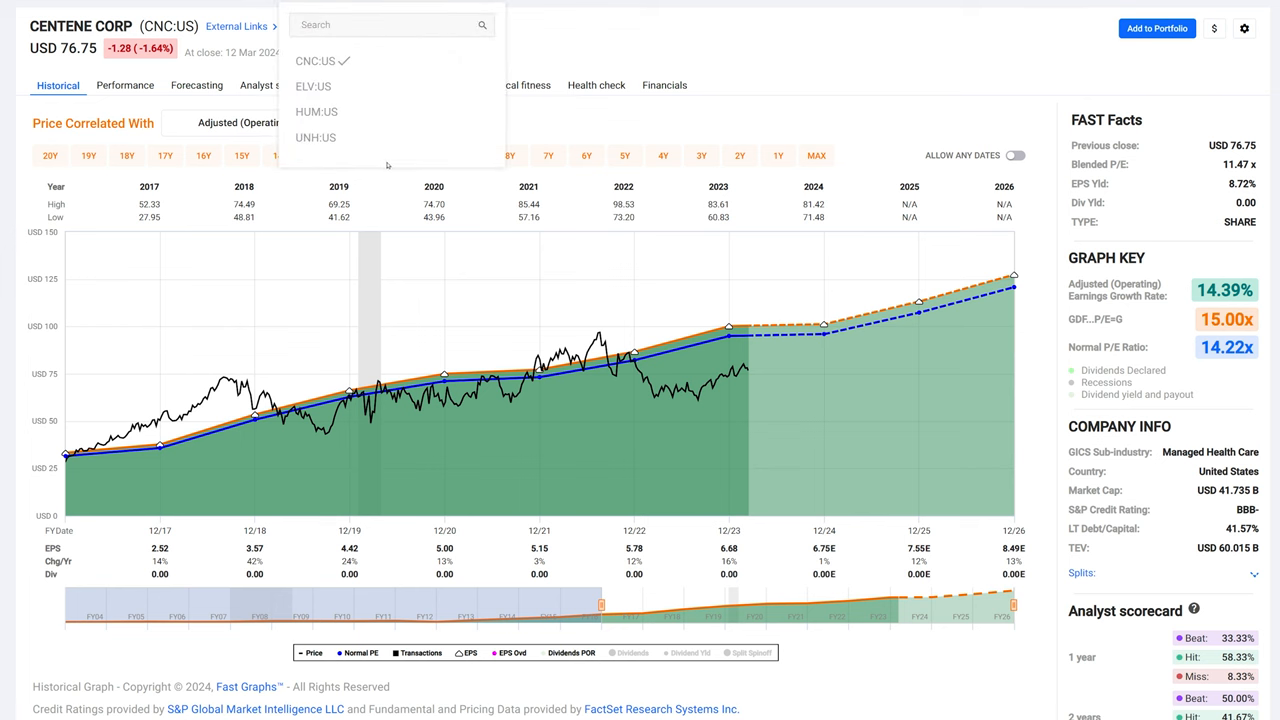
mouse_move(358, 112)
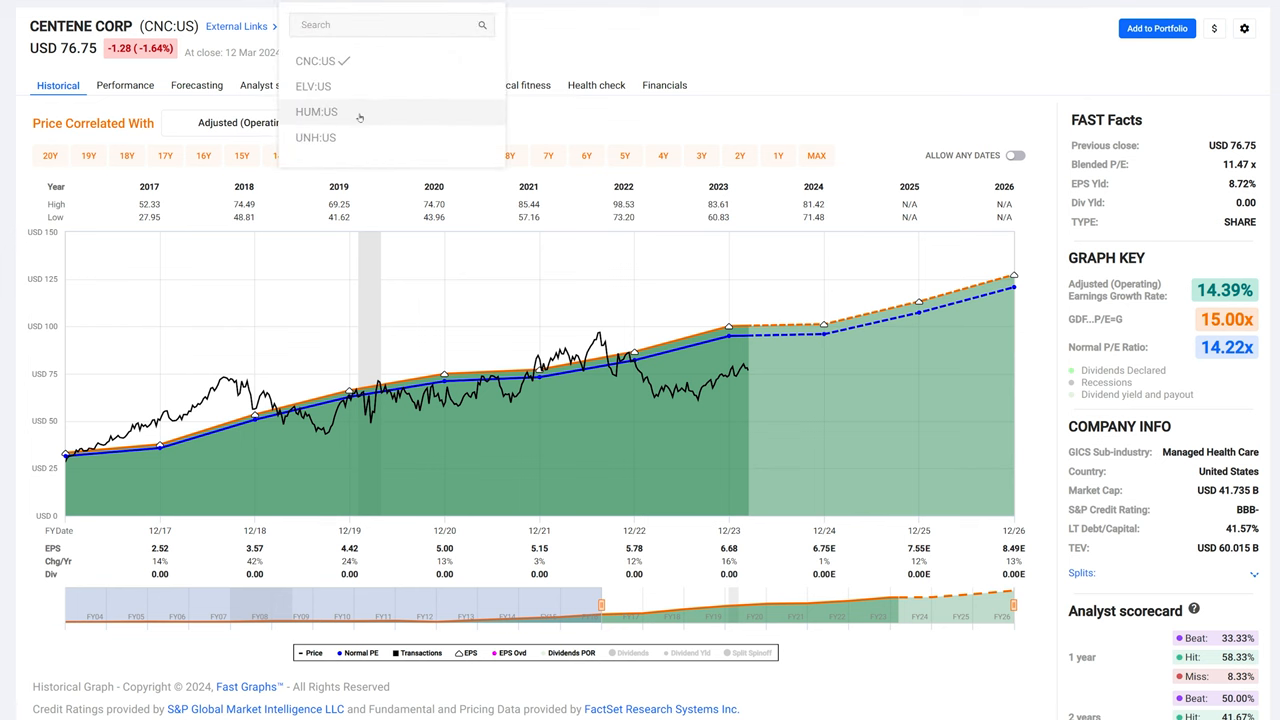
Switch to Elevance Health (ELV), extend to MAX history and hide the price line
left_click(312, 86)
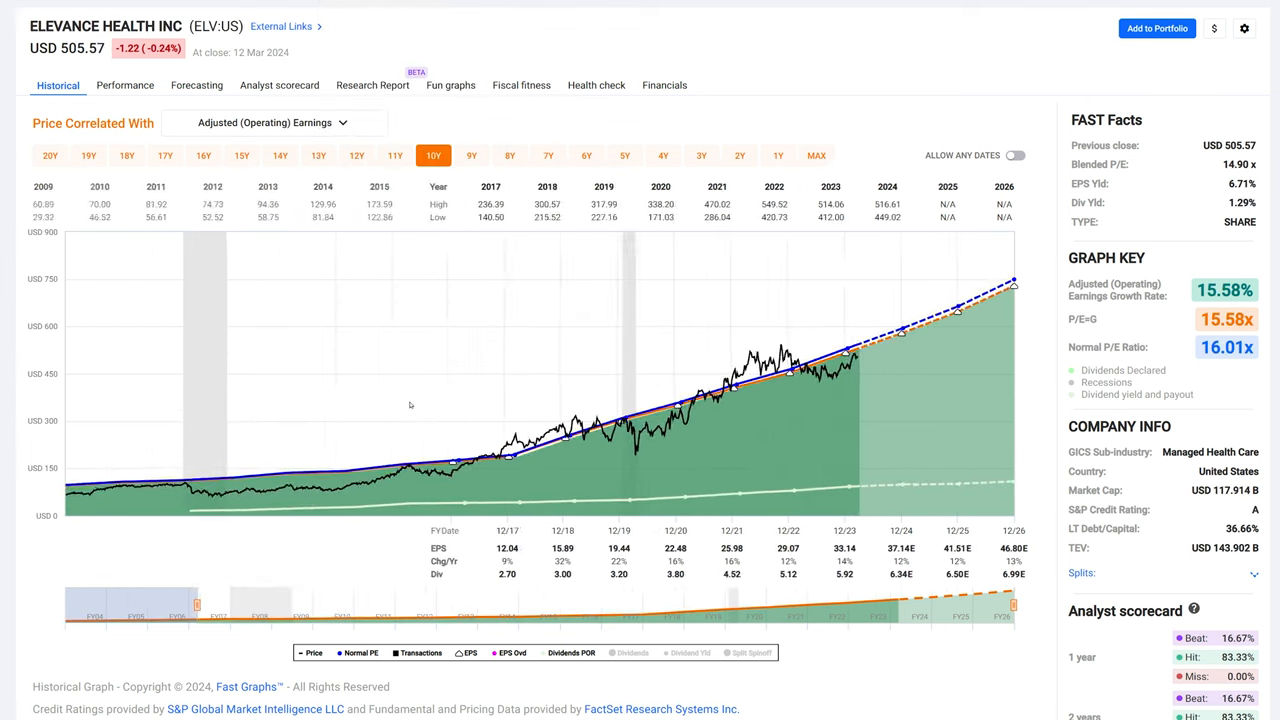
left_click(816, 156)
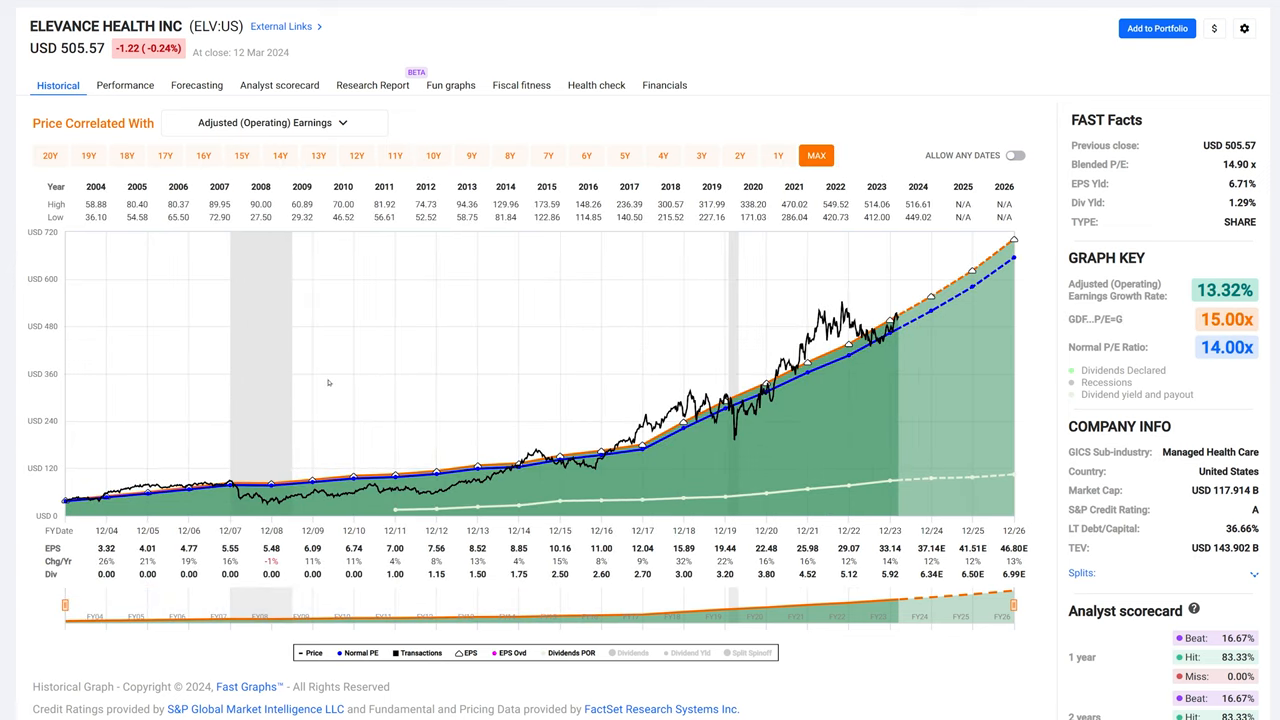
mouse_move(240, 382)
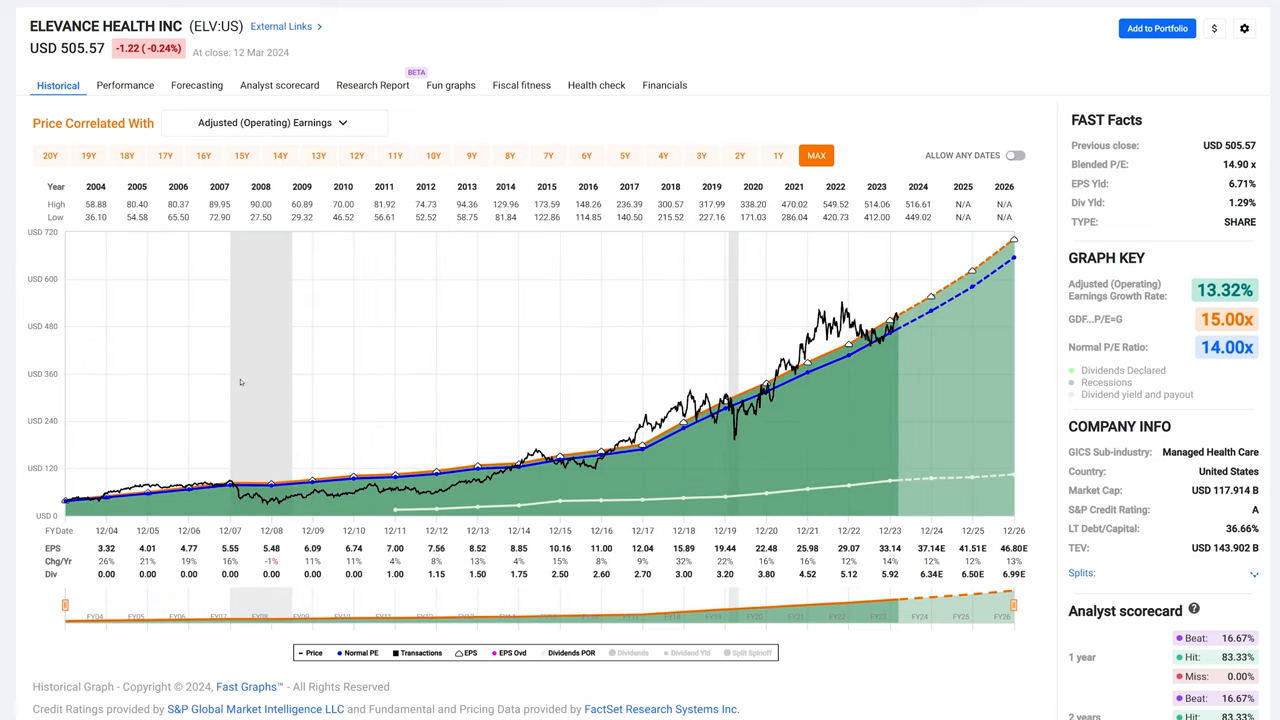
mouse_move(244, 386)
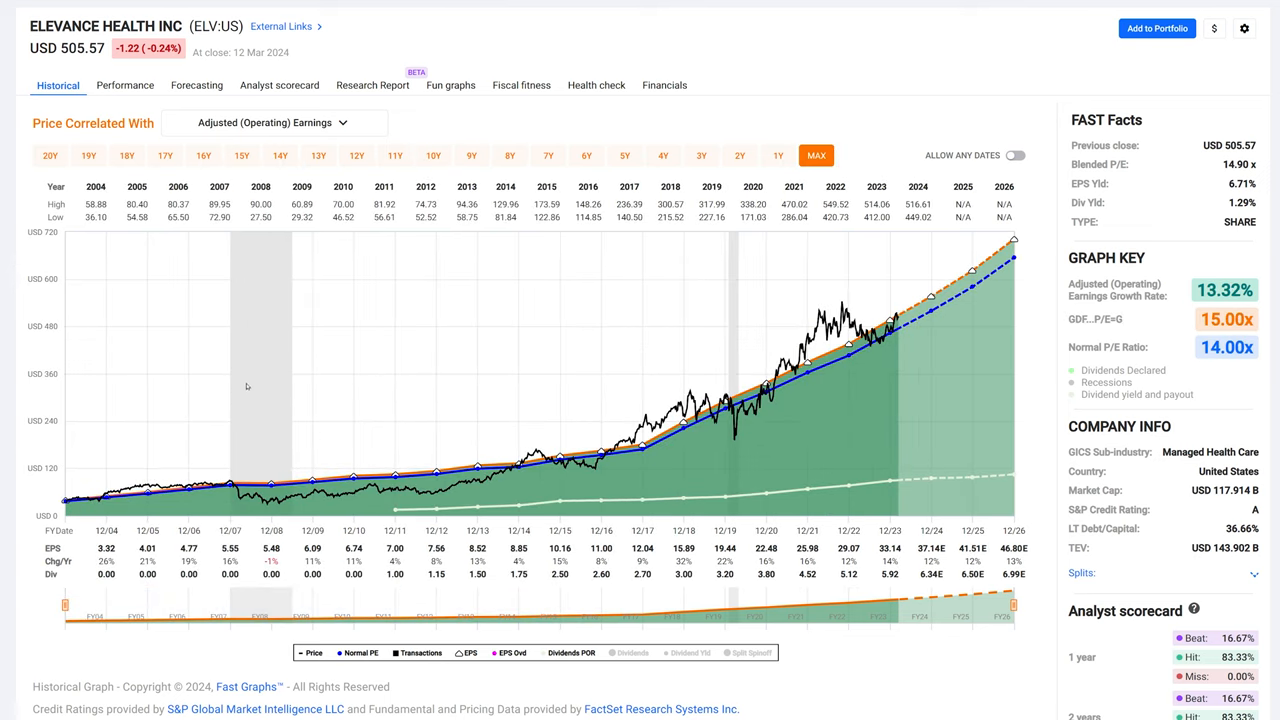
left_click(312, 652)
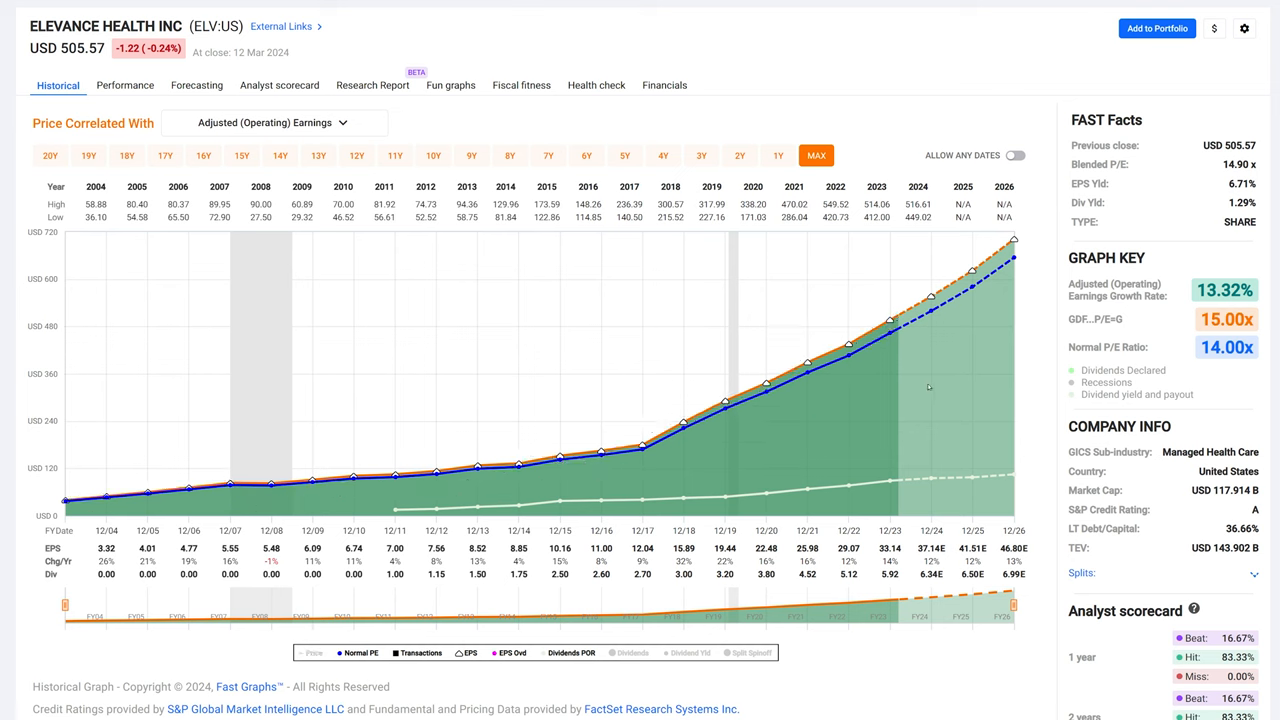
mouse_move(280, 468)
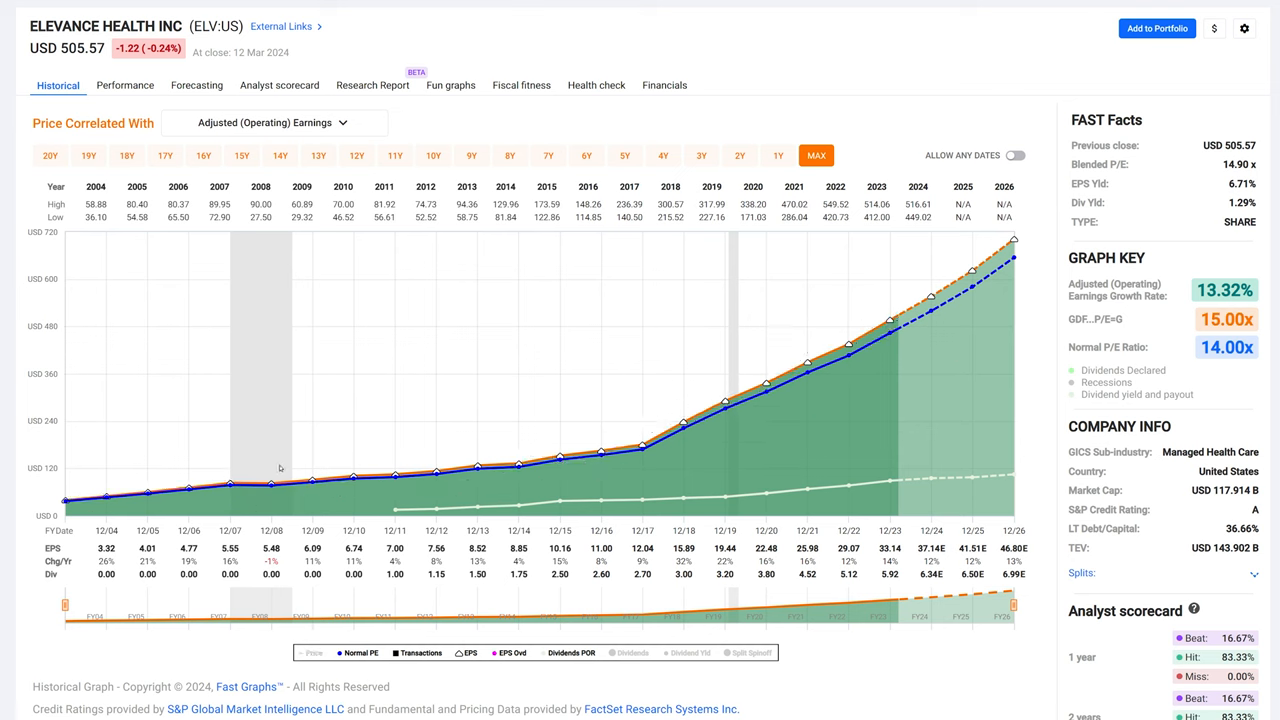
Briefly restore Elevance's price line, then hide it leaving earnings and normal P/E
left_click(312, 652)
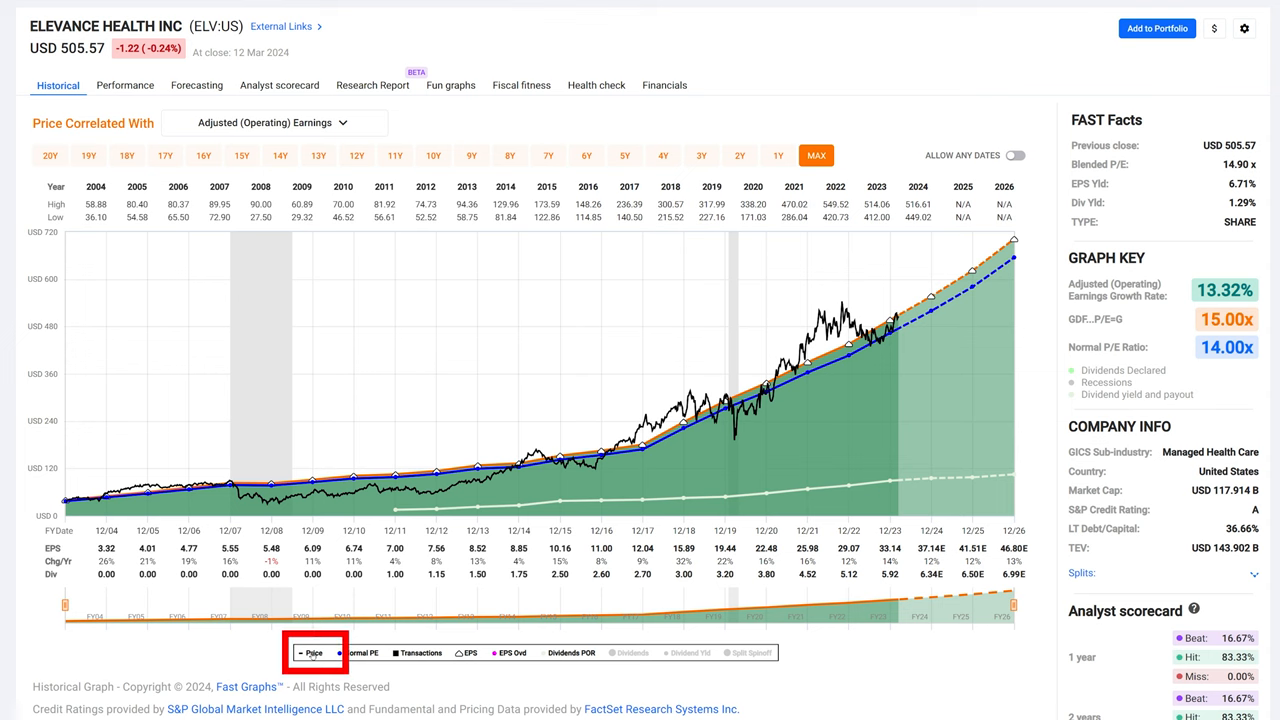
mouse_move(476, 458)
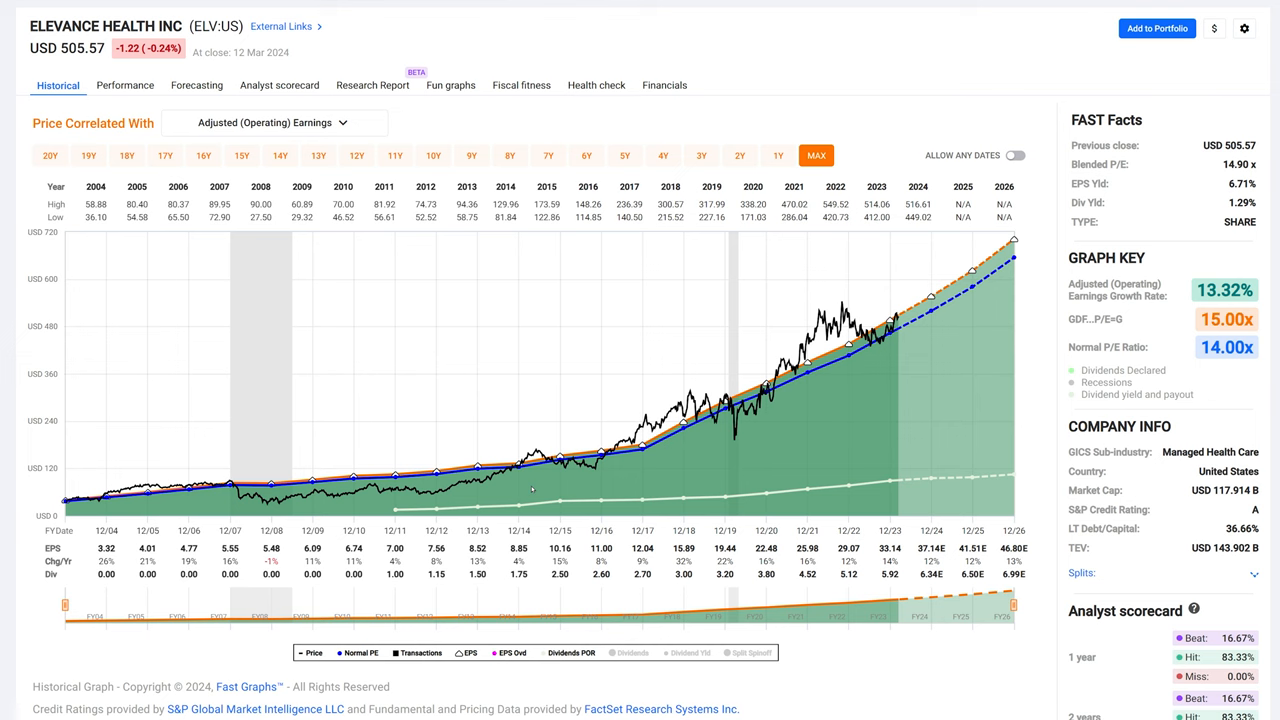
mouse_move(544, 442)
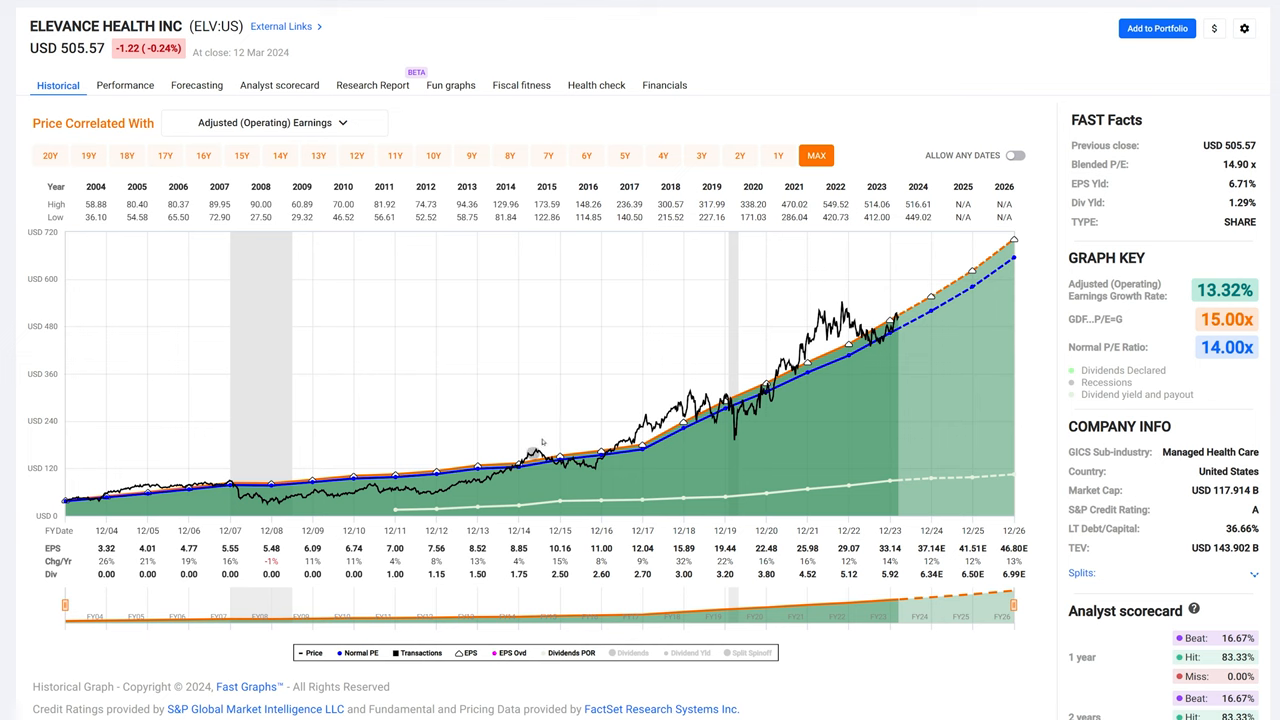
mouse_move(556, 464)
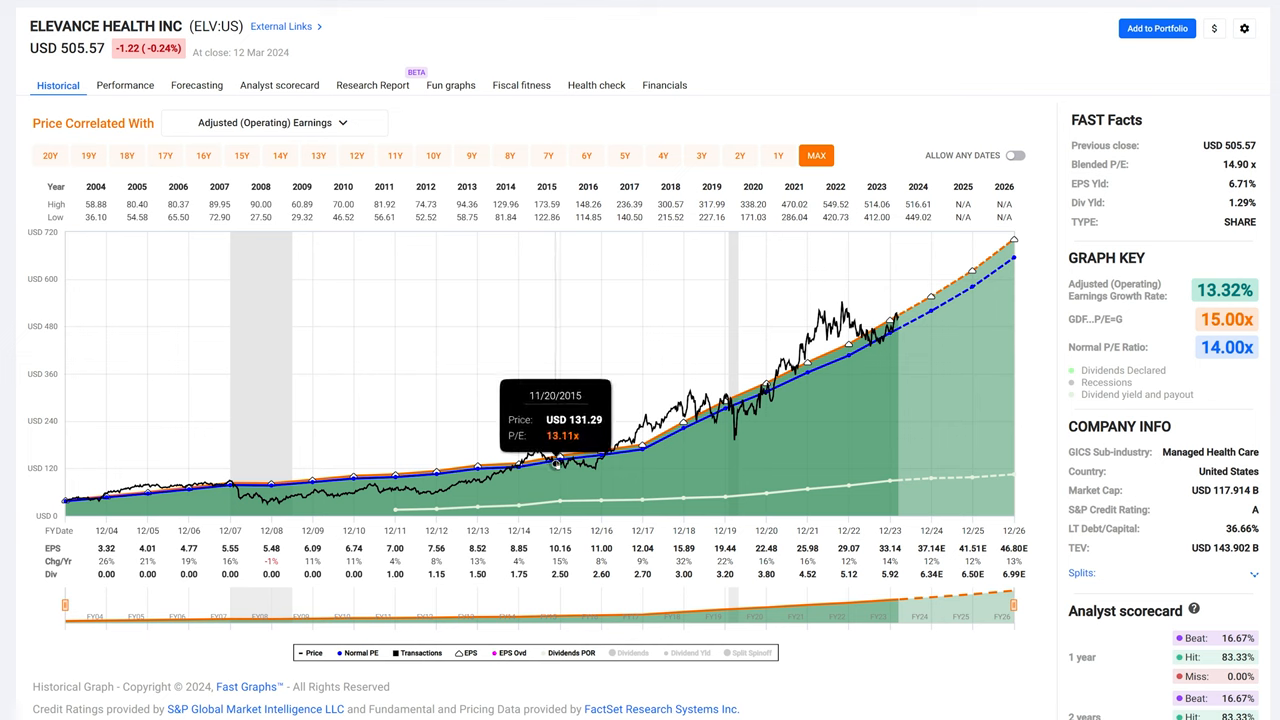
mouse_move(610, 450)
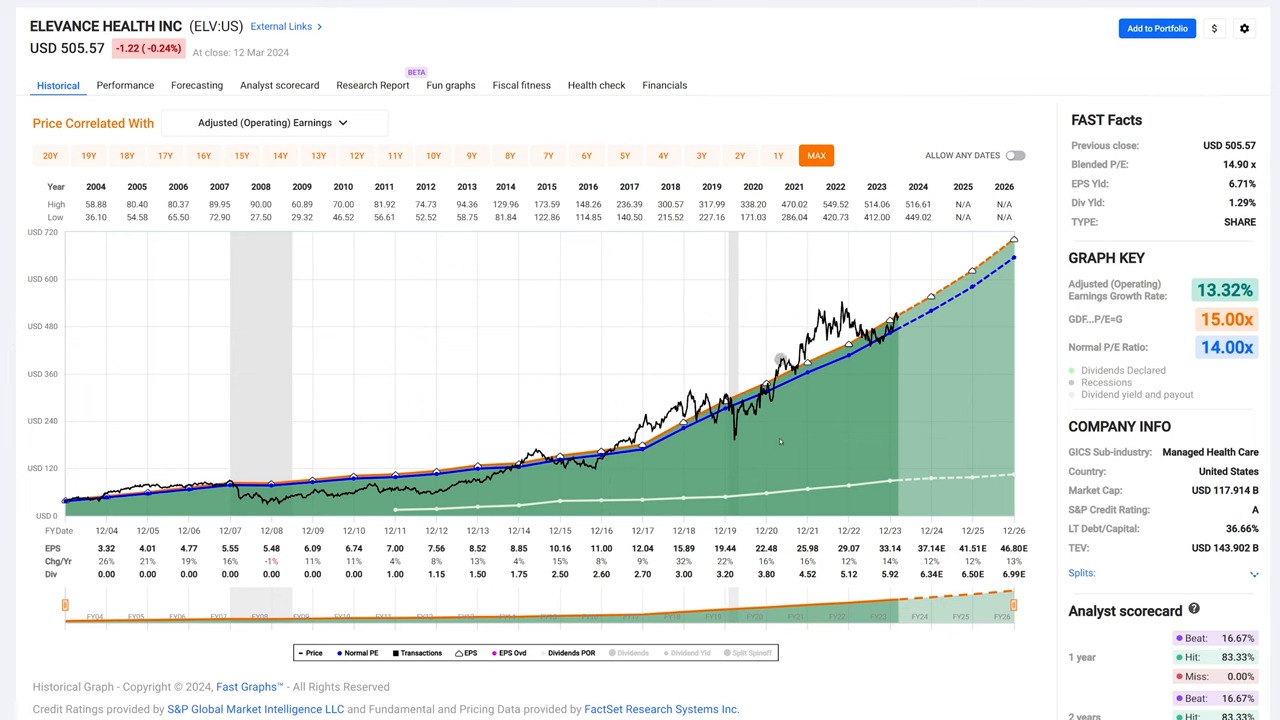
mouse_move(744, 410)
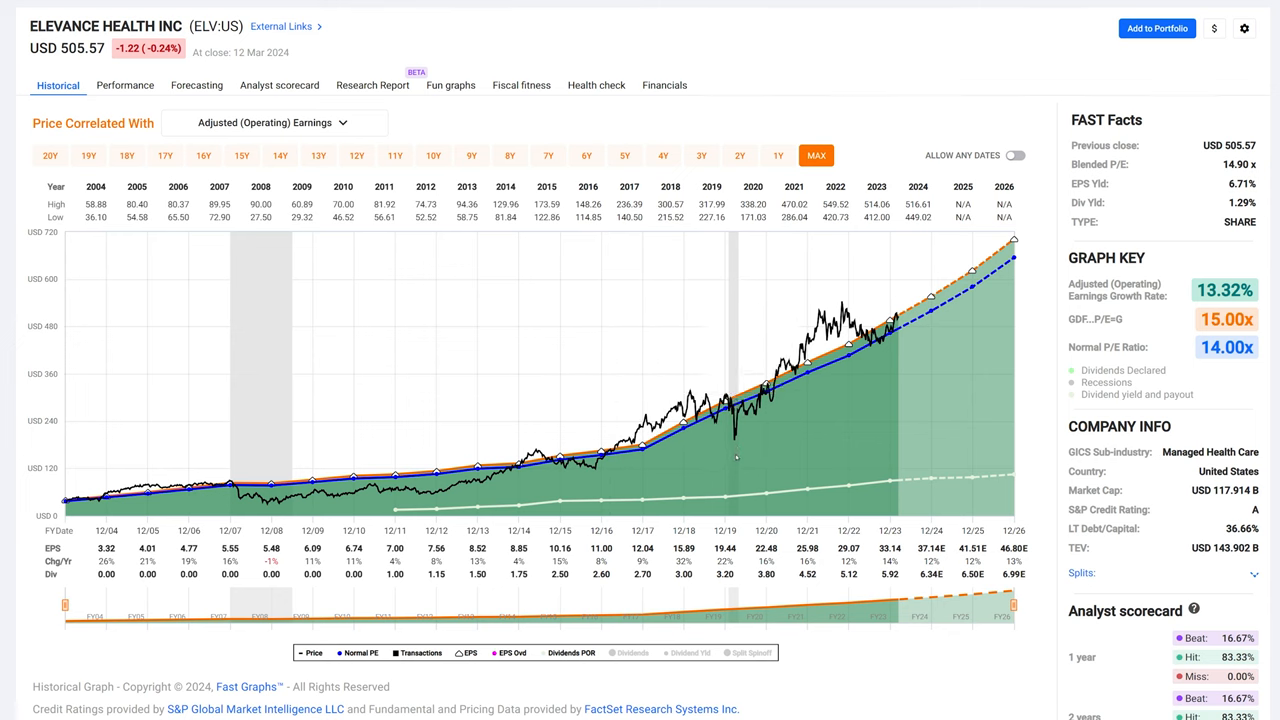
mouse_move(790, 568)
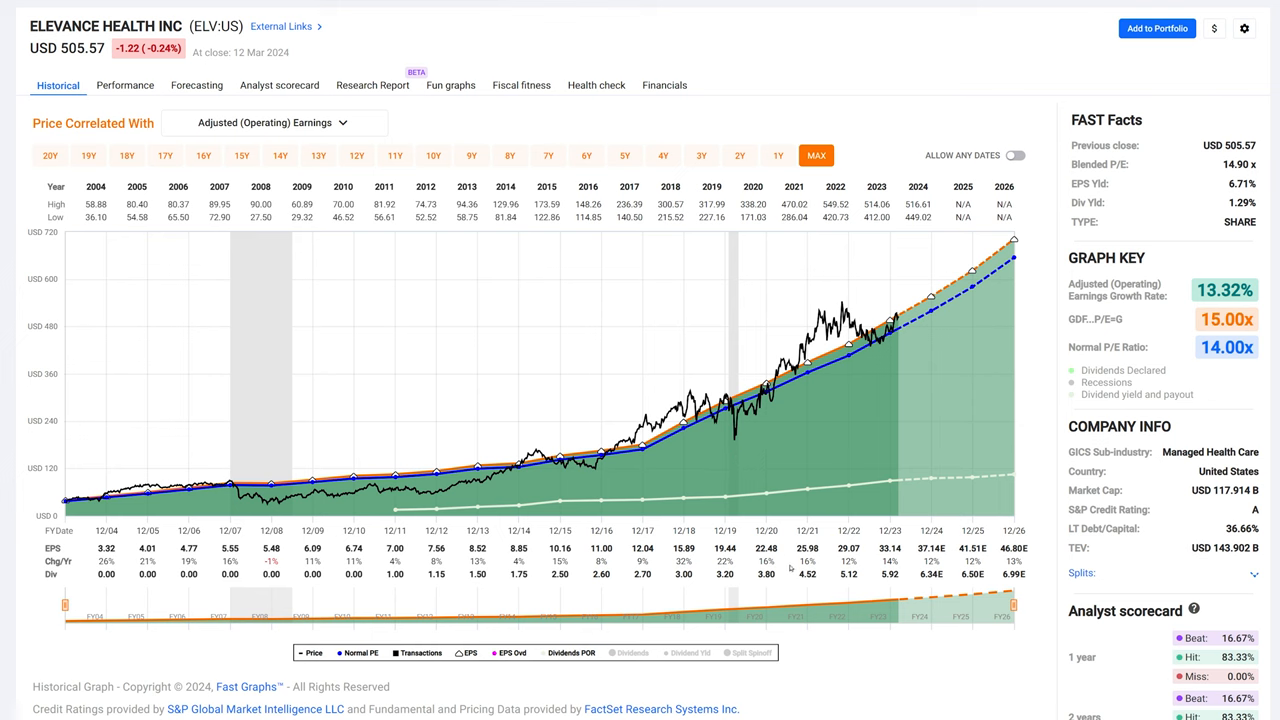
mouse_move(852, 424)
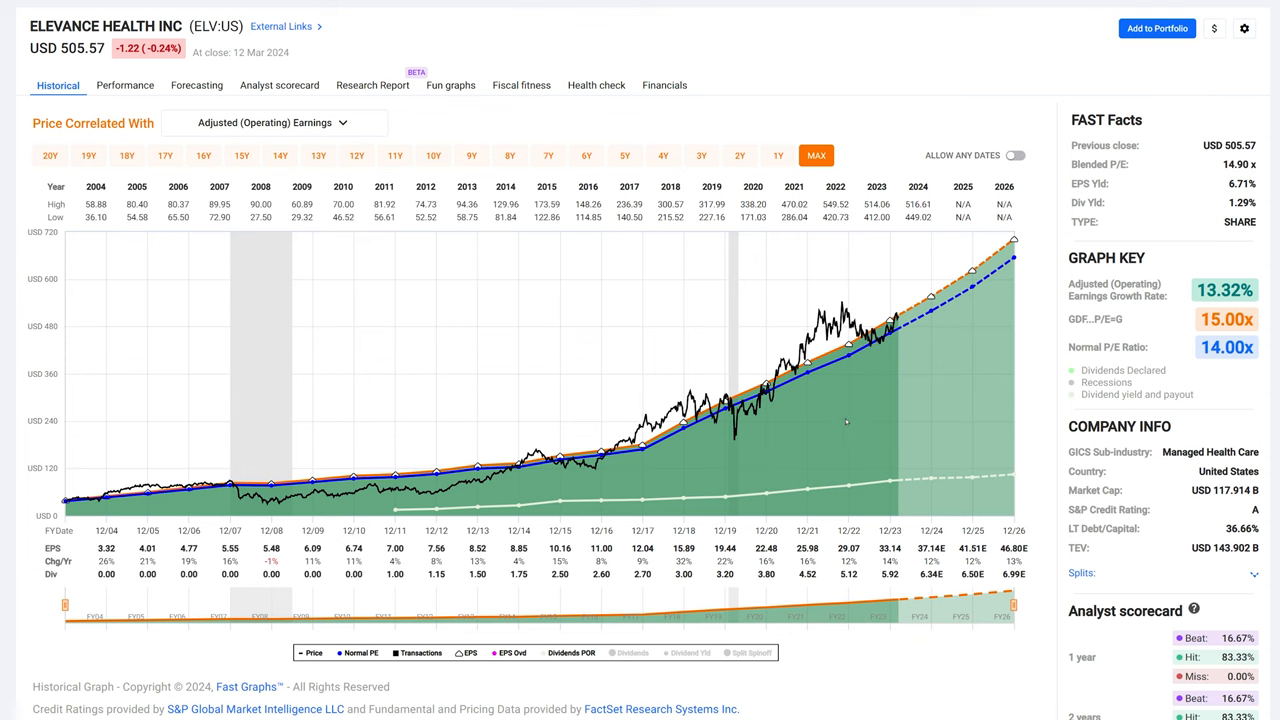
mouse_move(520, 264)
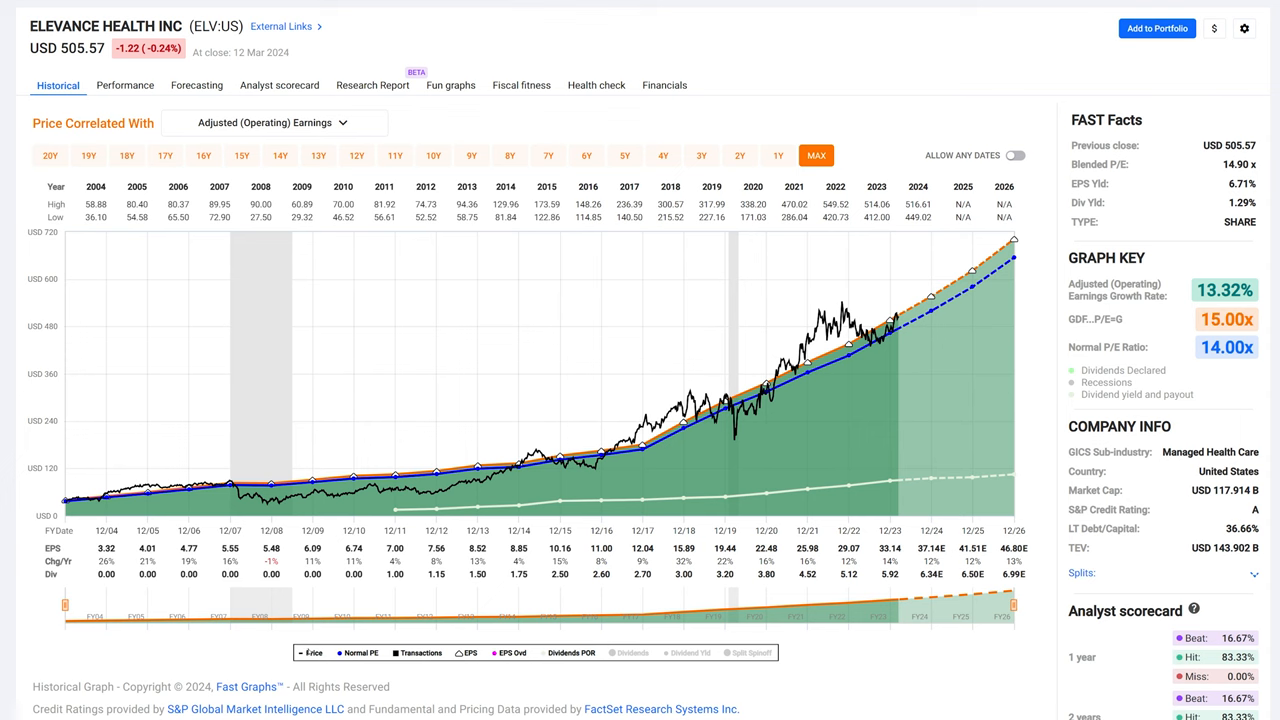
left_click(312, 652)
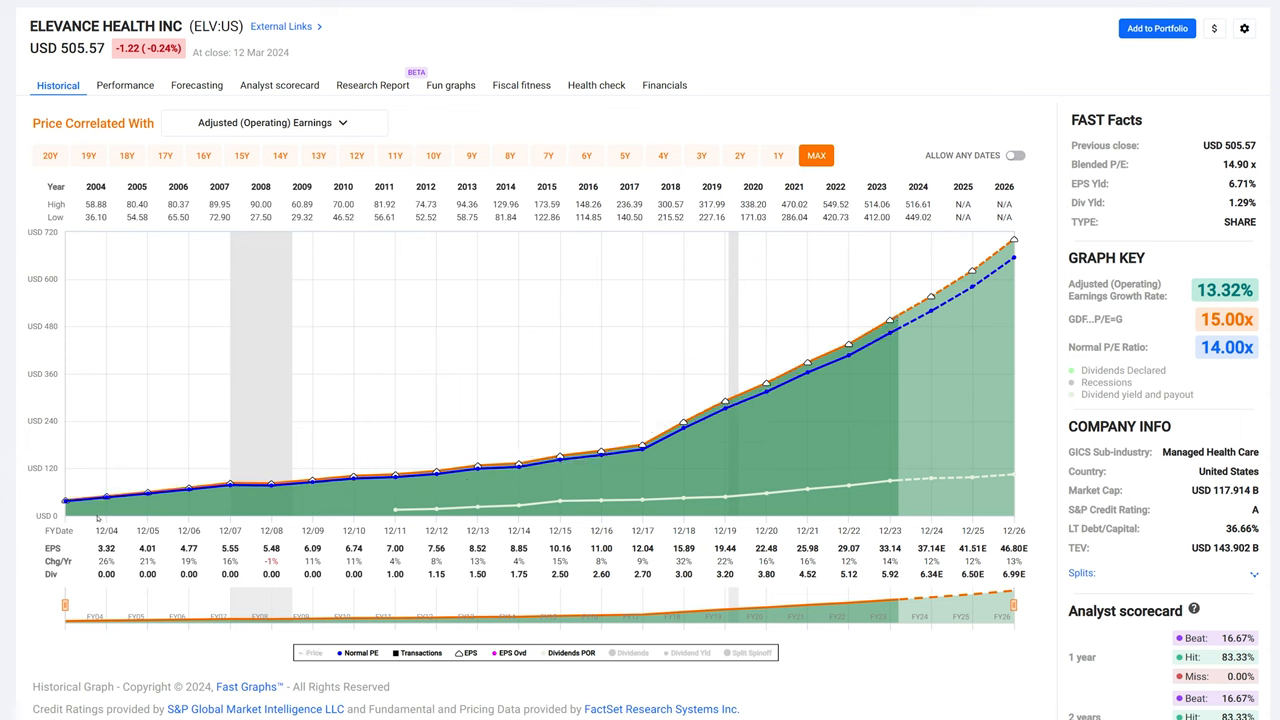
mouse_move(608, 440)
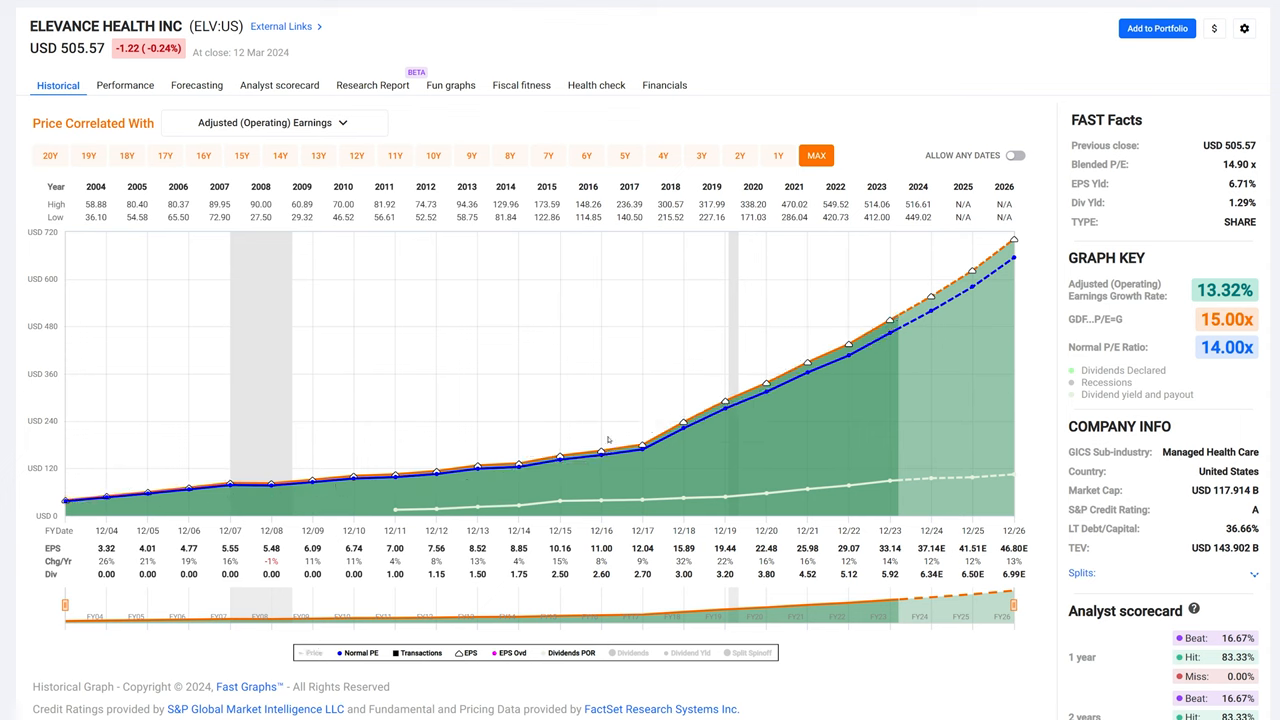
mouse_move(908, 400)
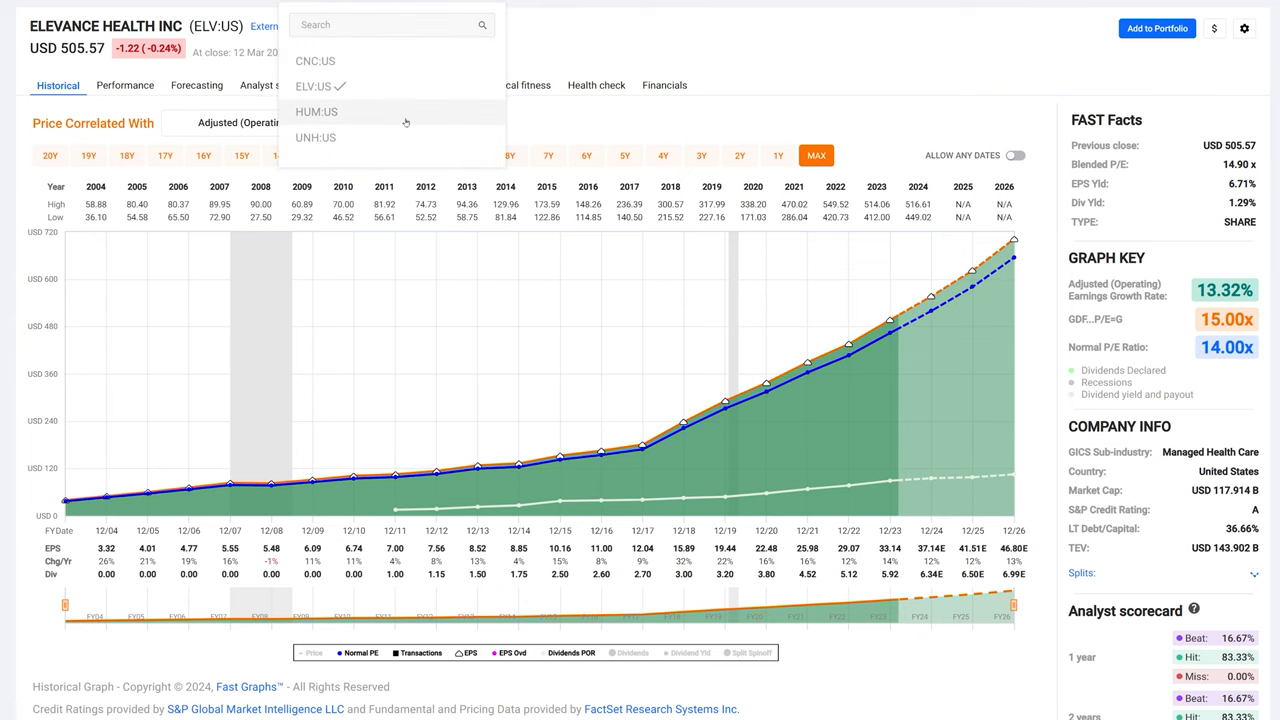
Switch the chart to Humana (HUM), showing twenty years of earnings and normal P/E
left_click(316, 112)
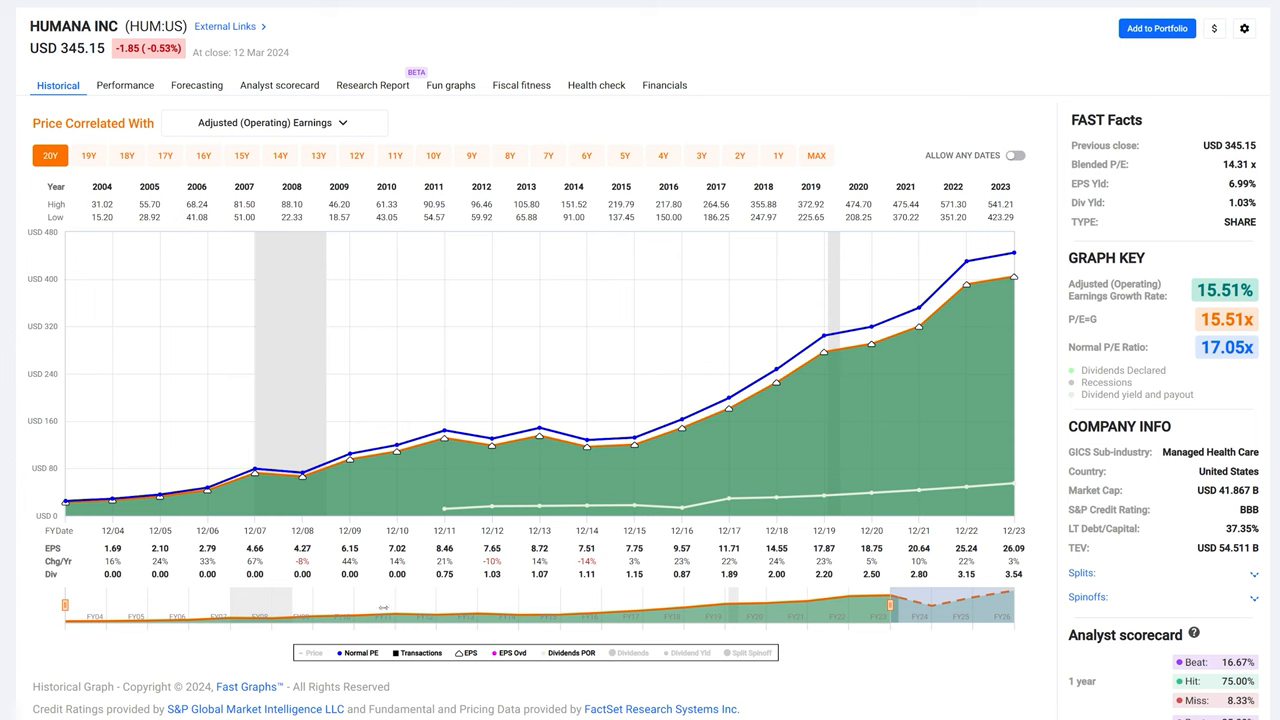
Show Humana's stock price line again against its earnings and normal P/E lines
left_click(312, 652)
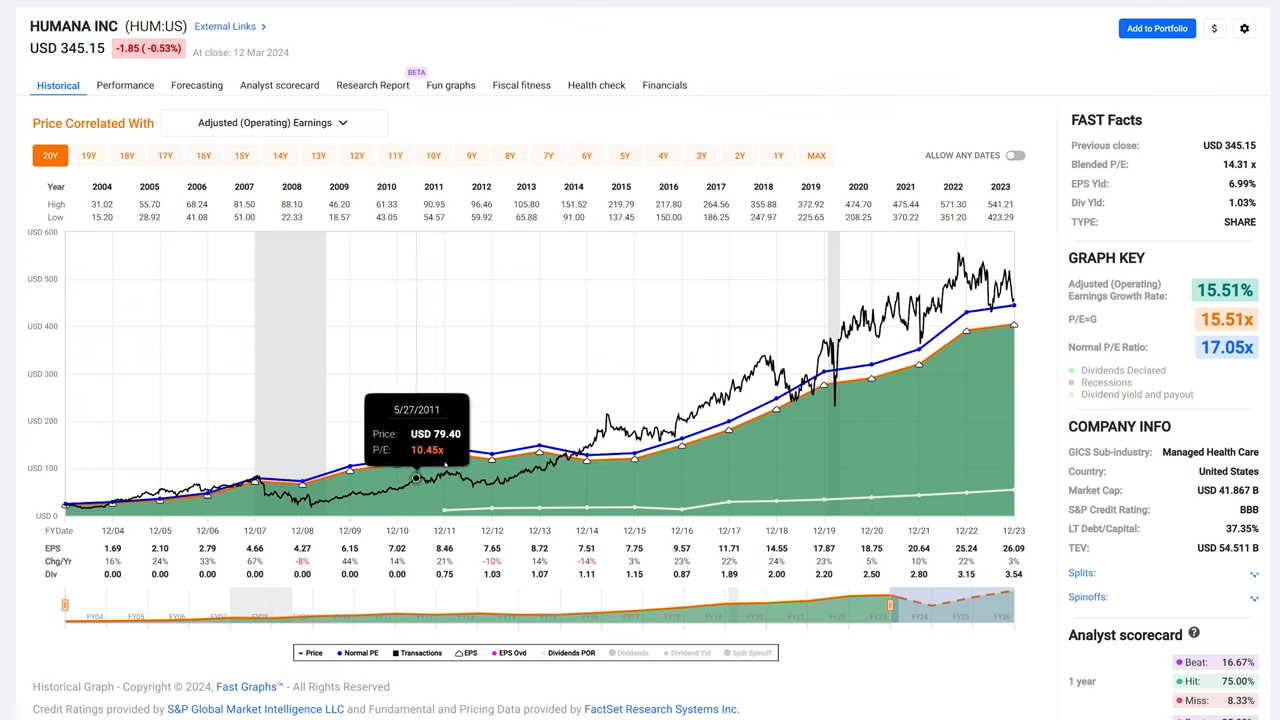
mouse_move(776, 444)
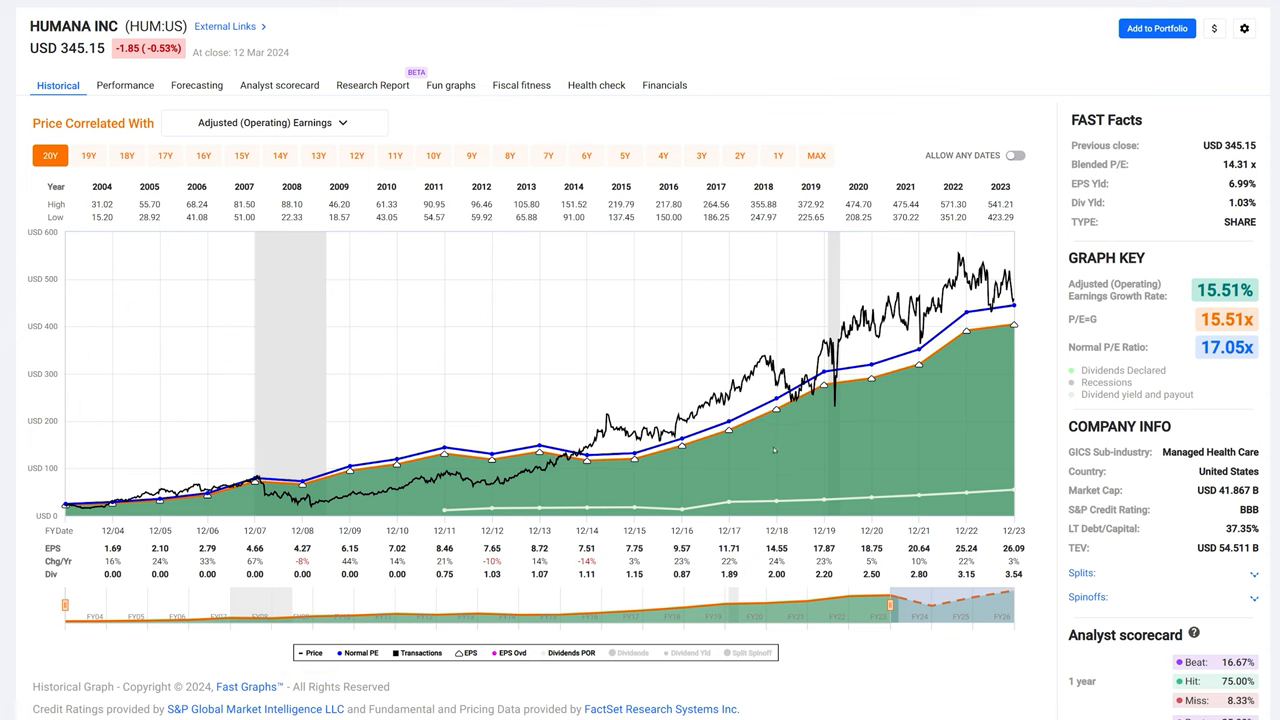
mouse_move(692, 414)
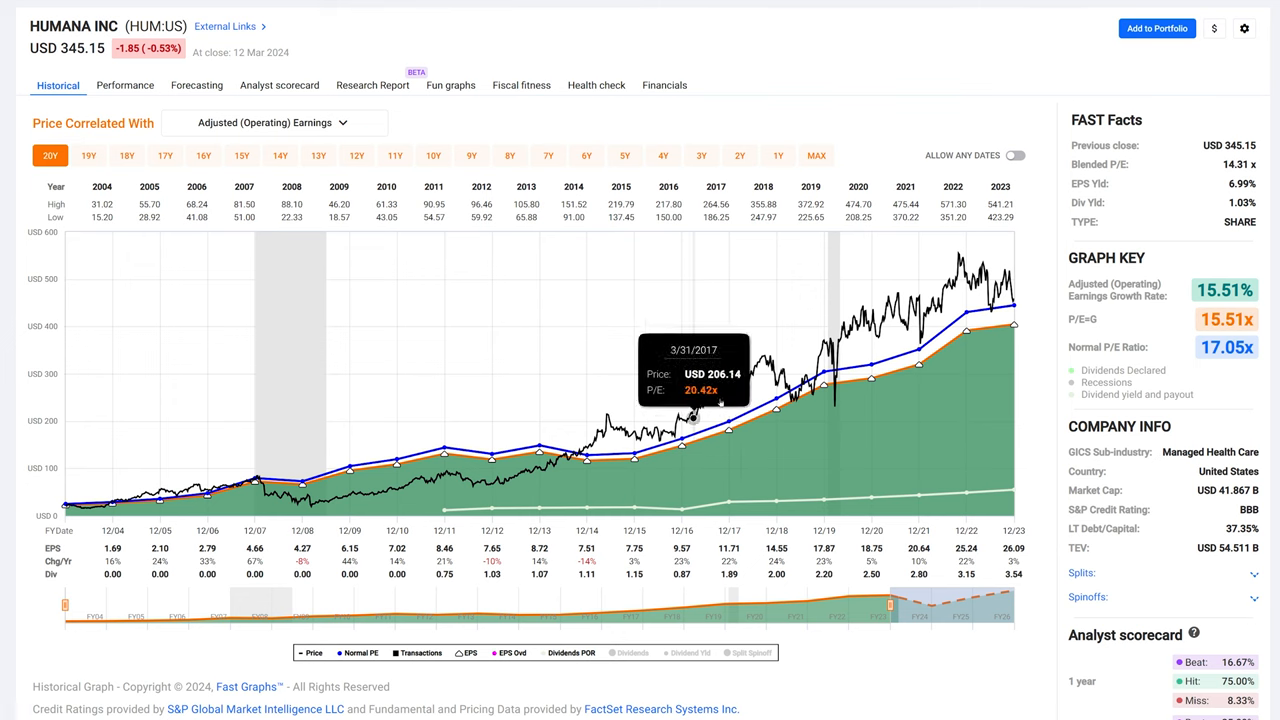
mouse_move(560, 490)
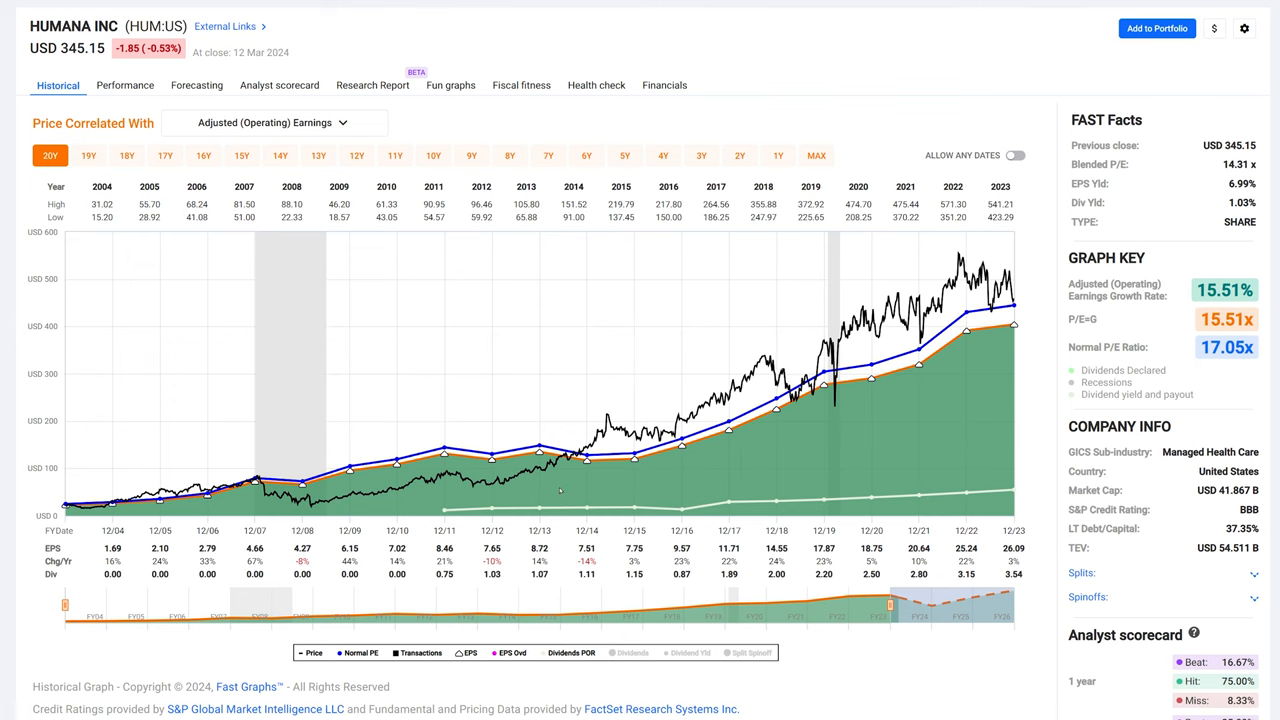
mouse_move(306, 498)
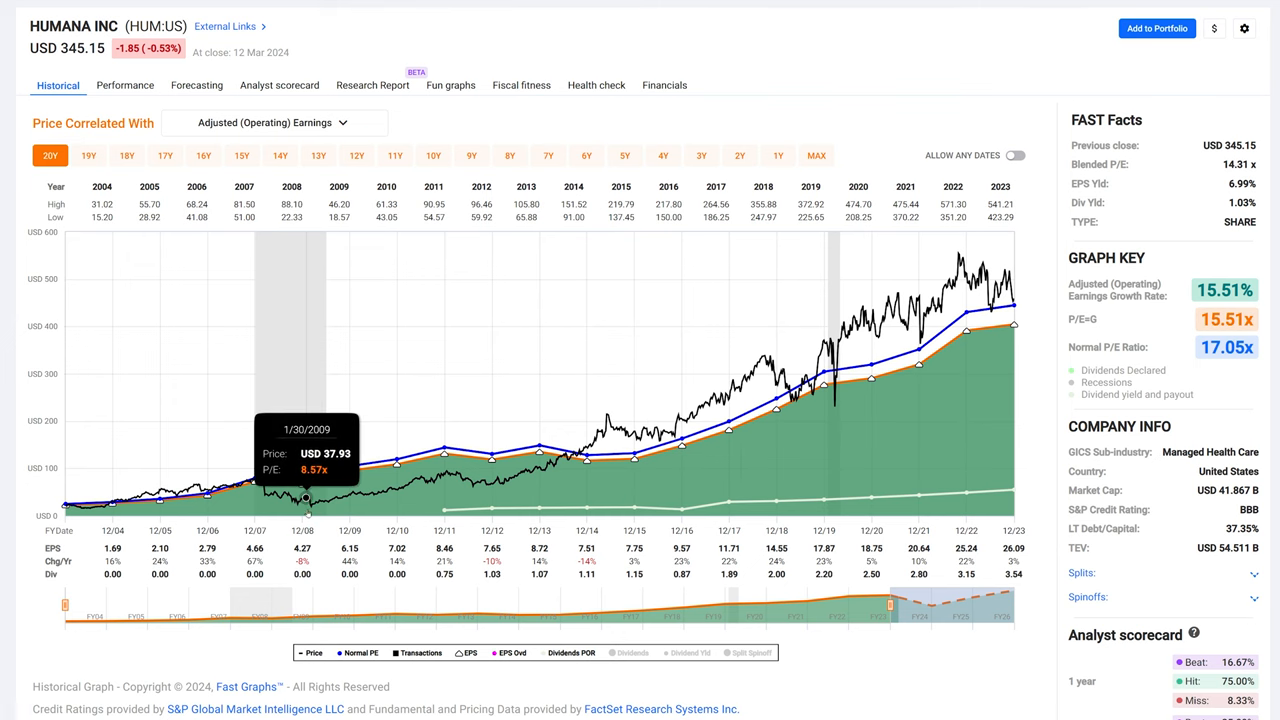
mouse_move(320, 498)
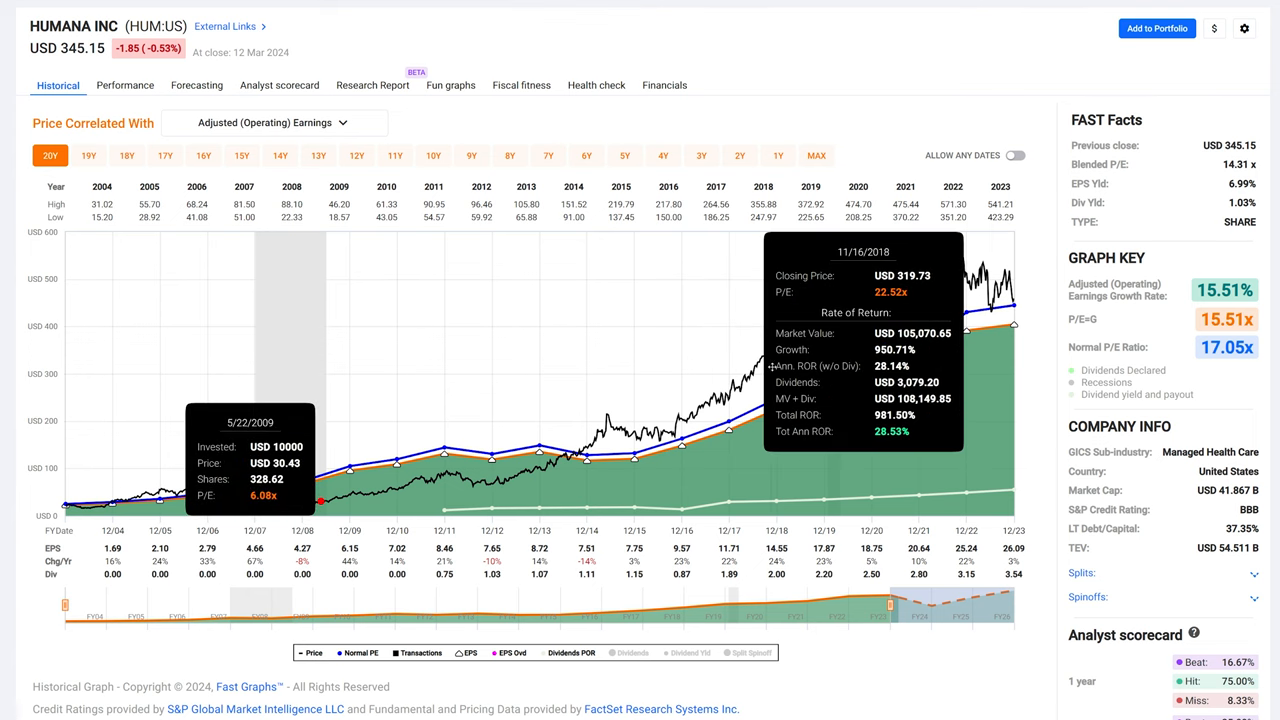
mouse_move(478, 304)
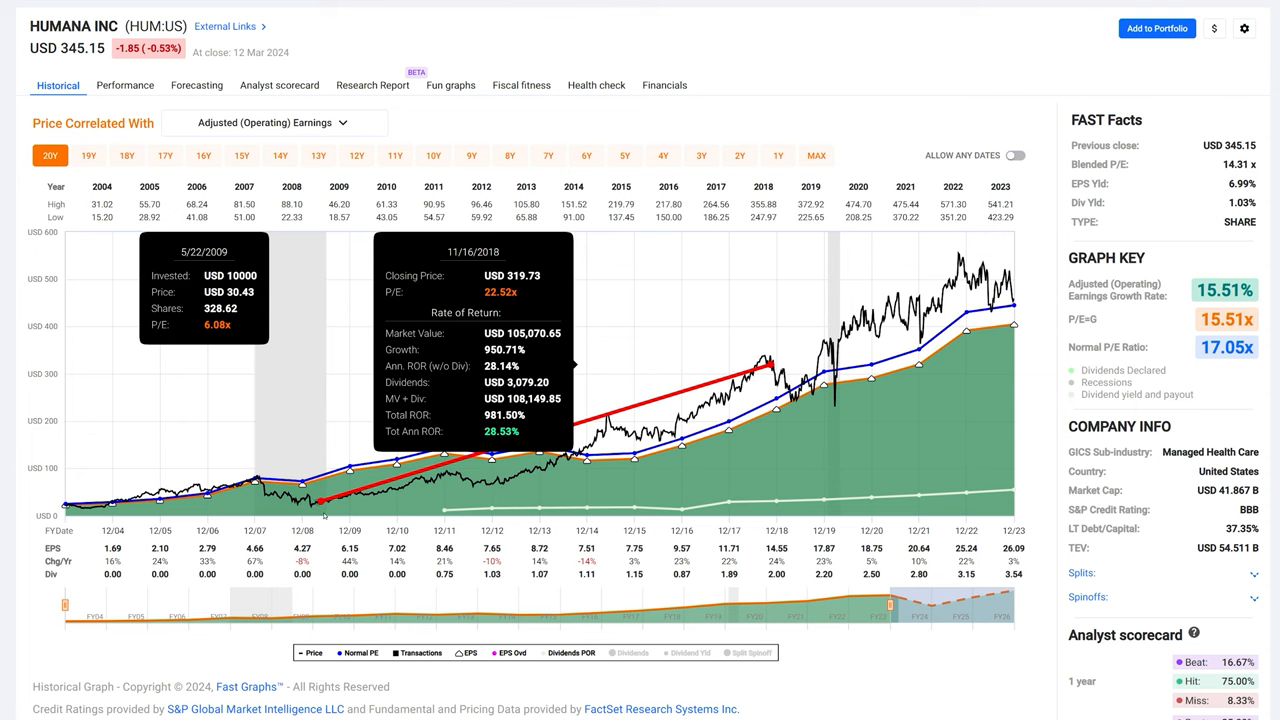
mouse_move(248, 420)
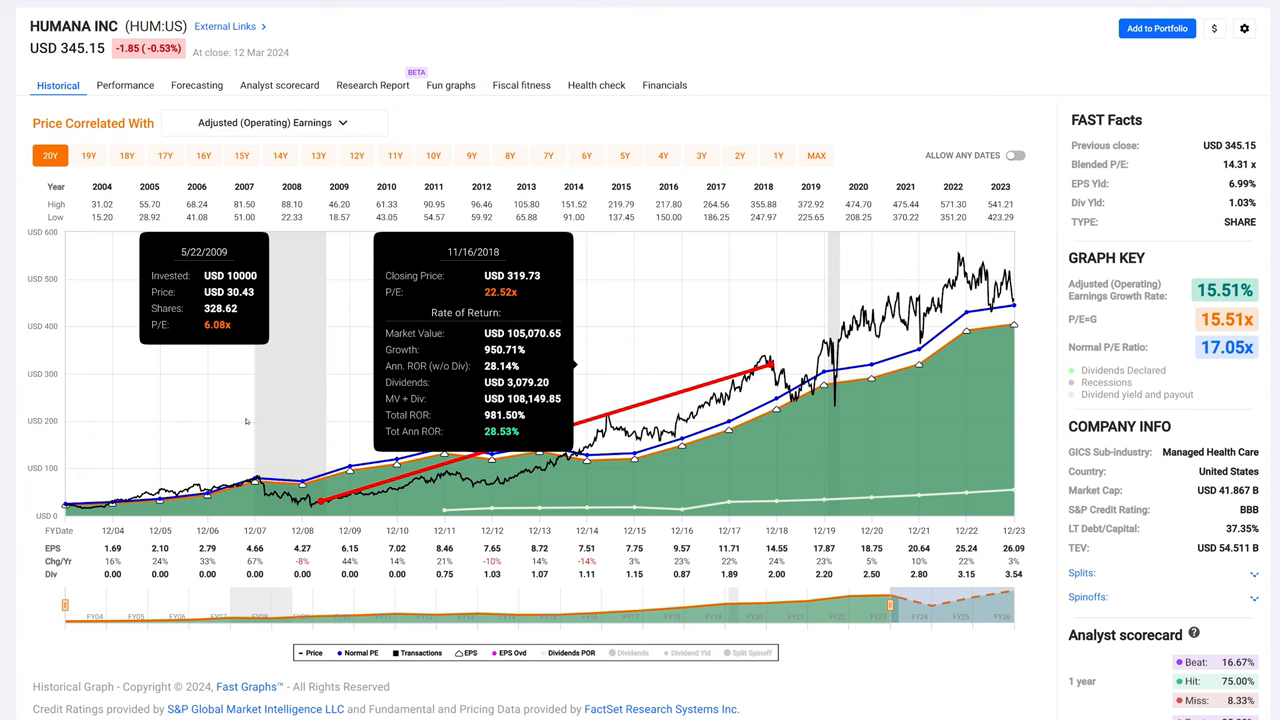
mouse_move(258, 400)
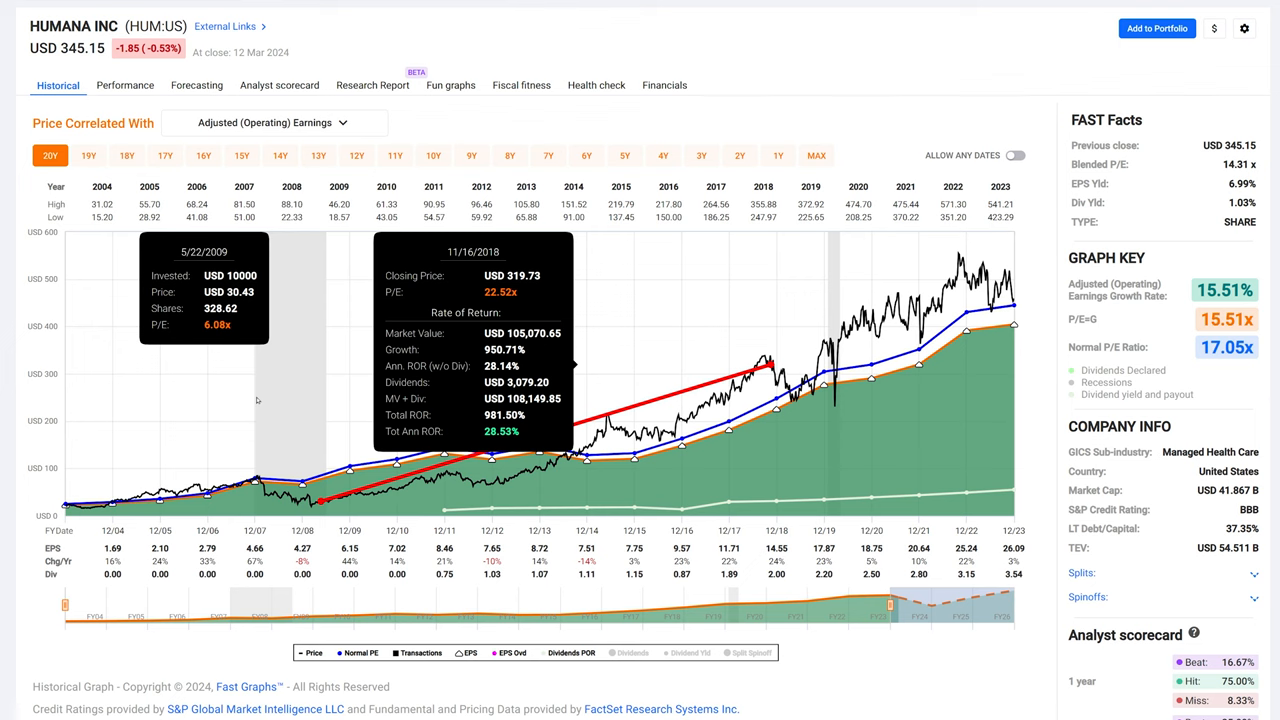
mouse_move(492, 536)
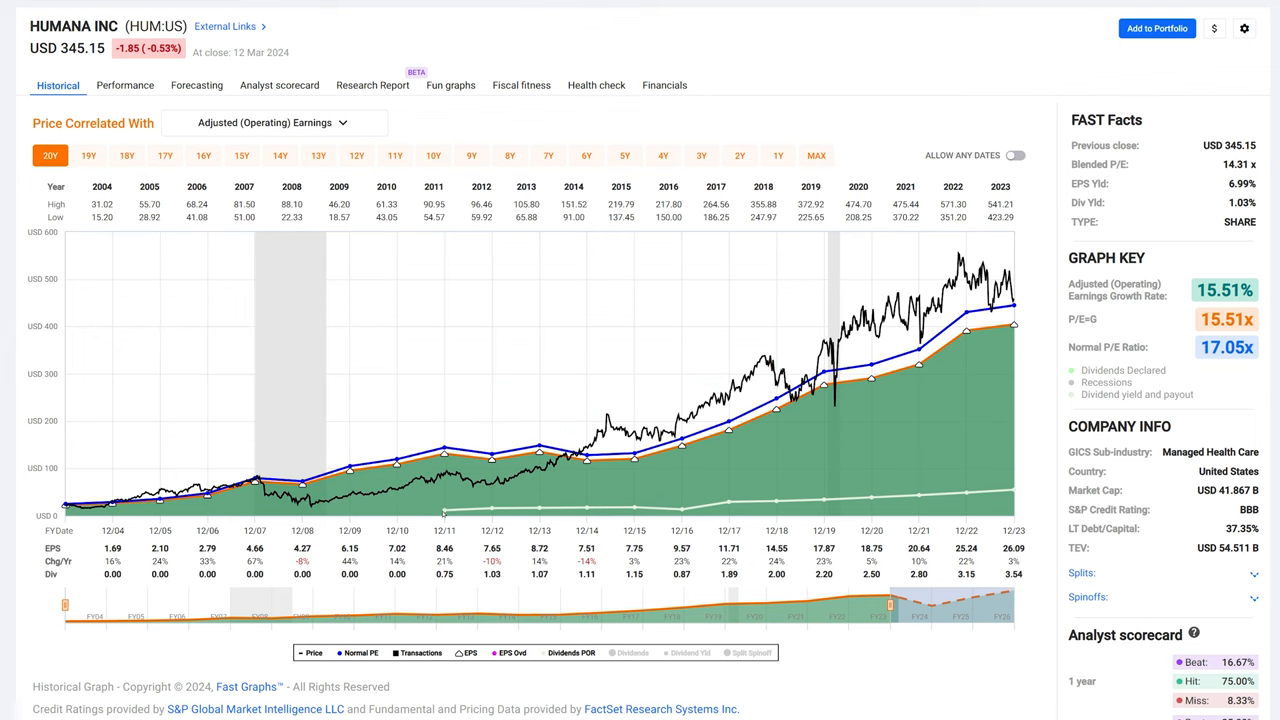
mouse_move(444, 510)
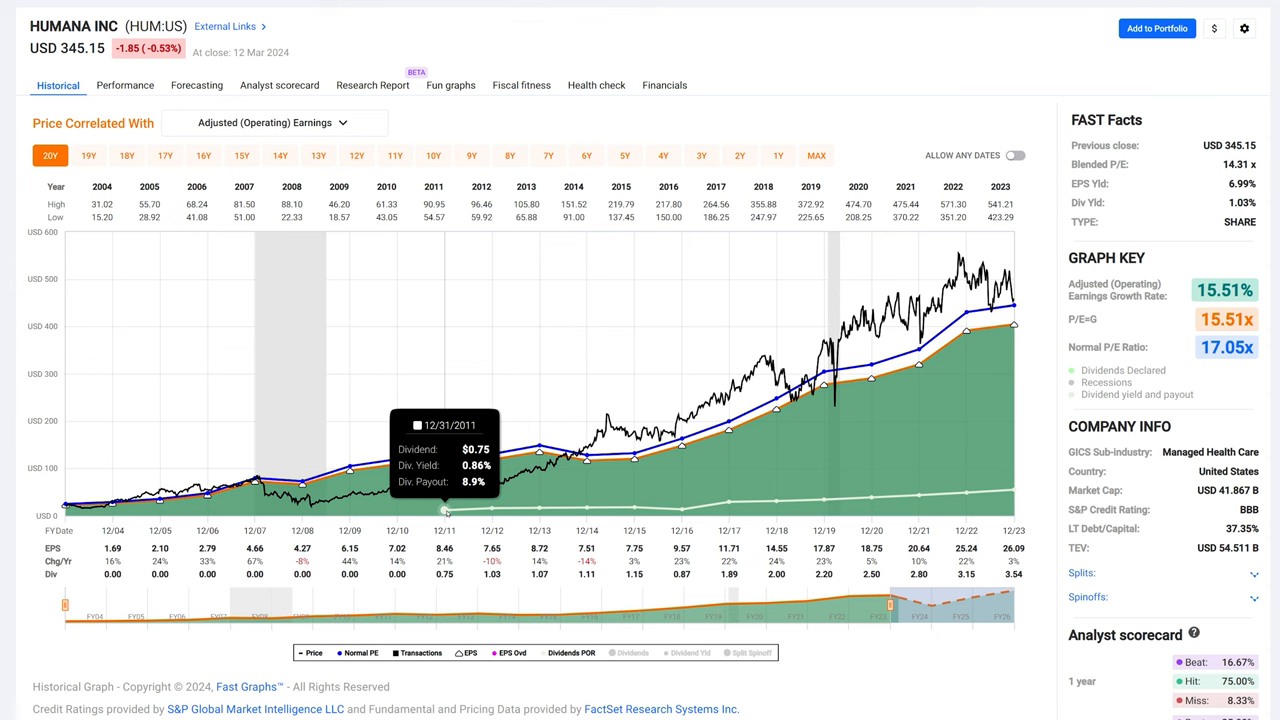
mouse_move(532, 504)
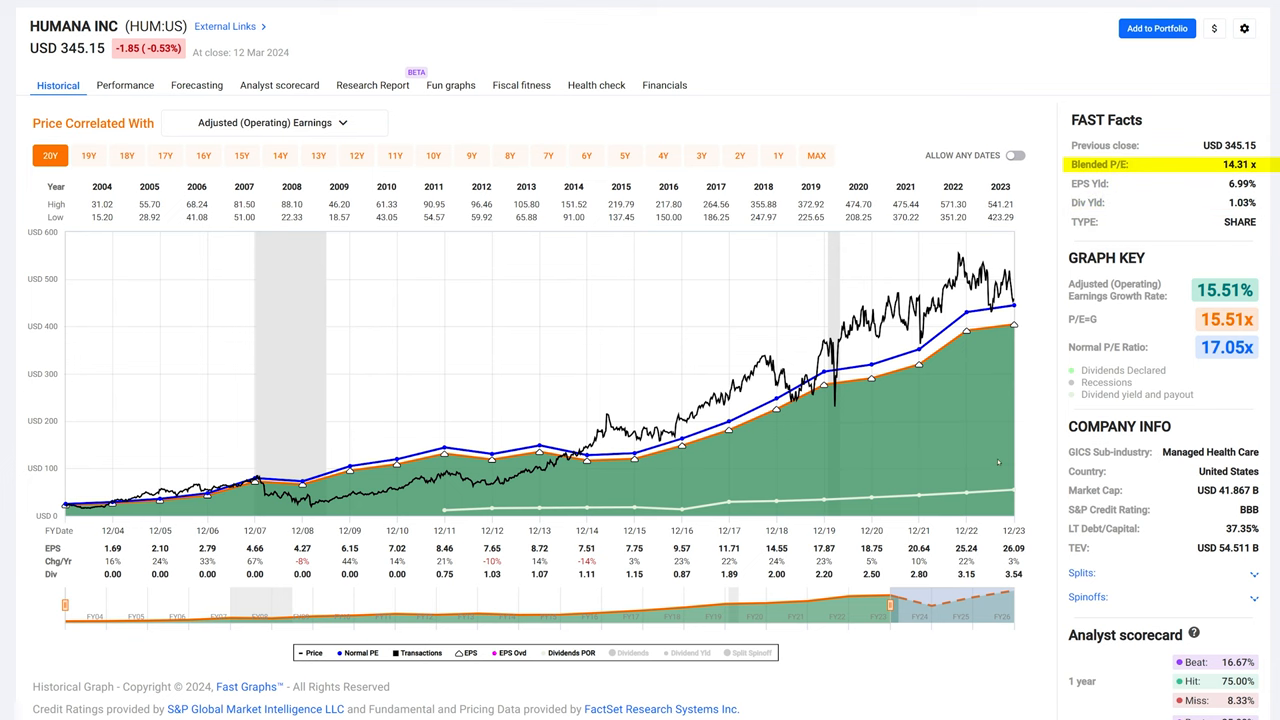
mouse_move(646, 588)
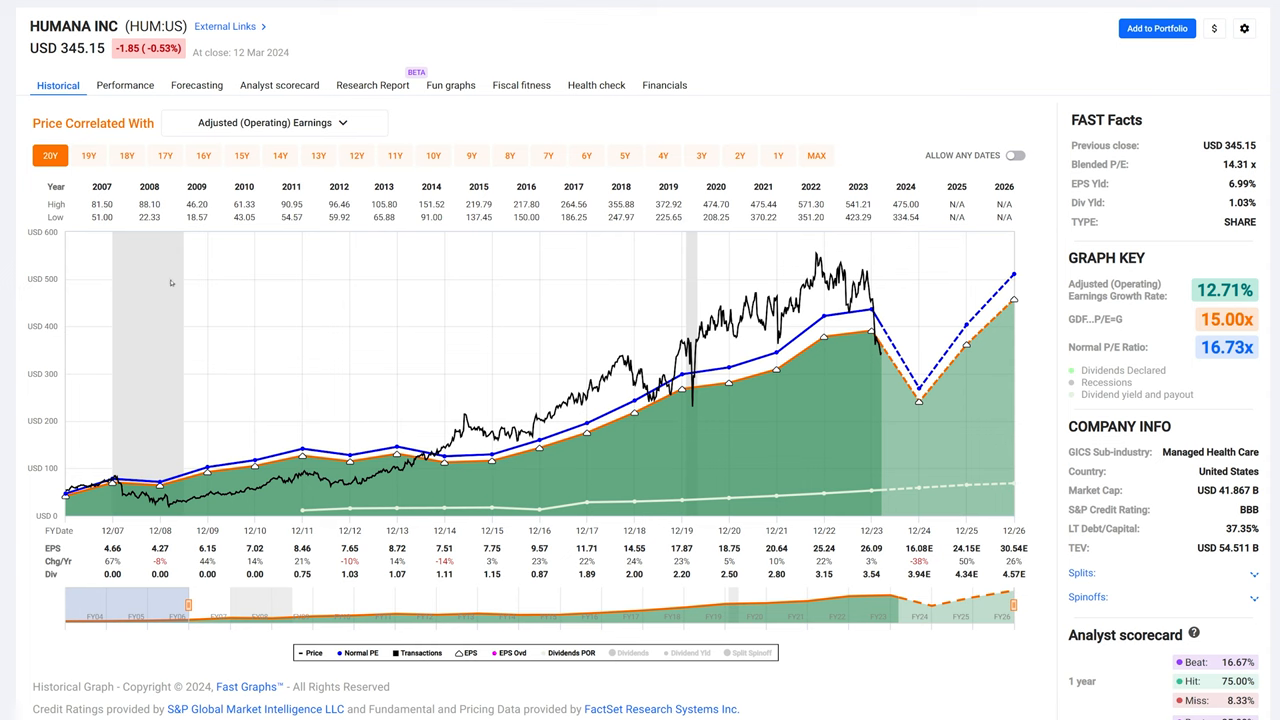
mouse_move(476, 378)
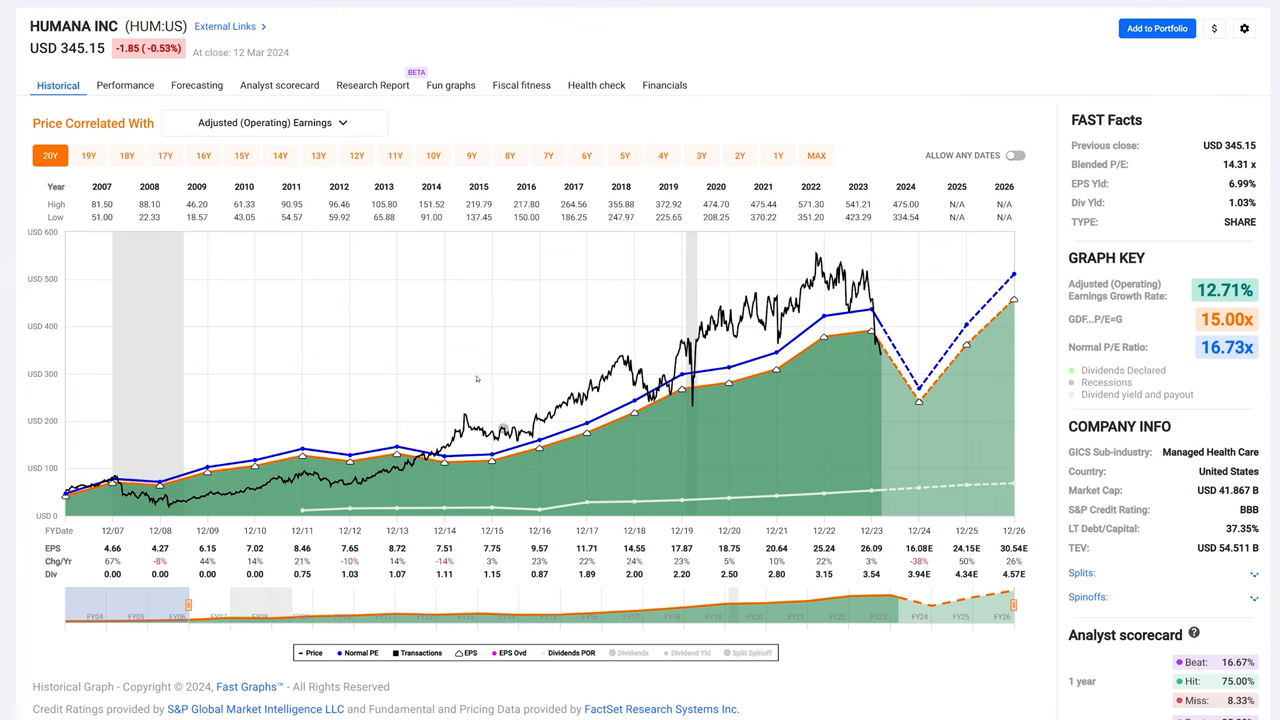
mouse_move(924, 414)
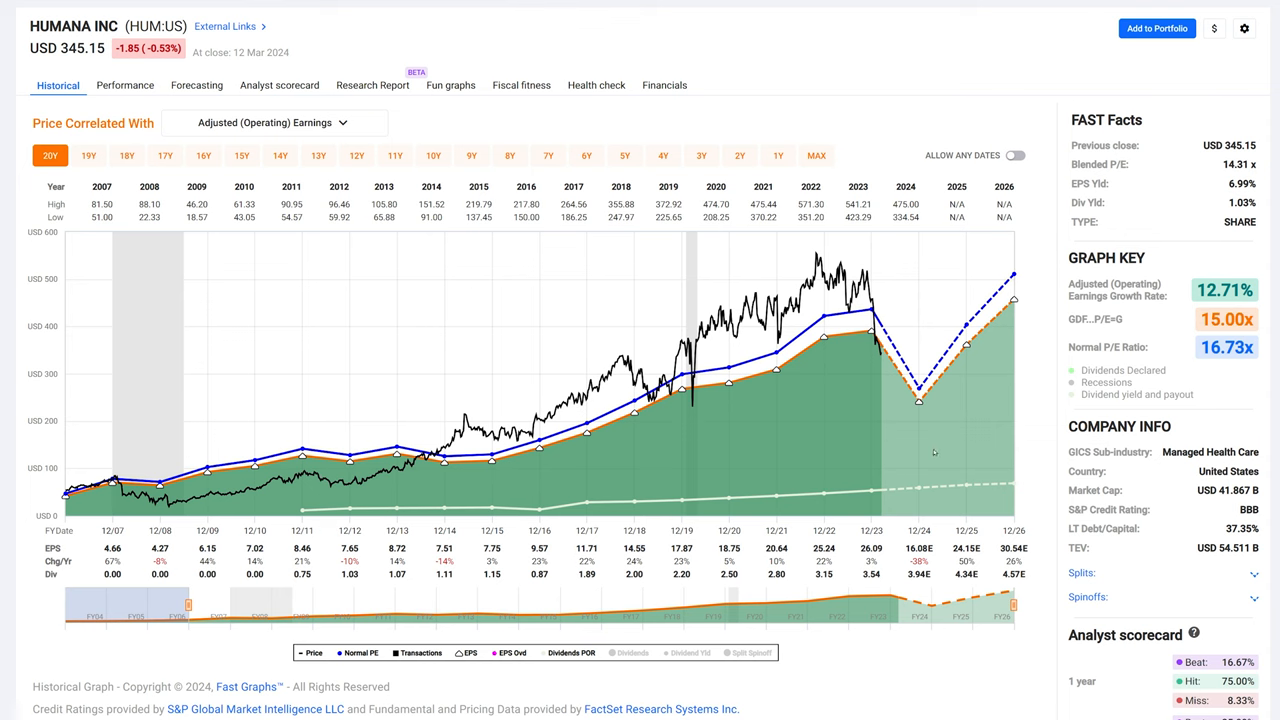
mouse_move(880, 418)
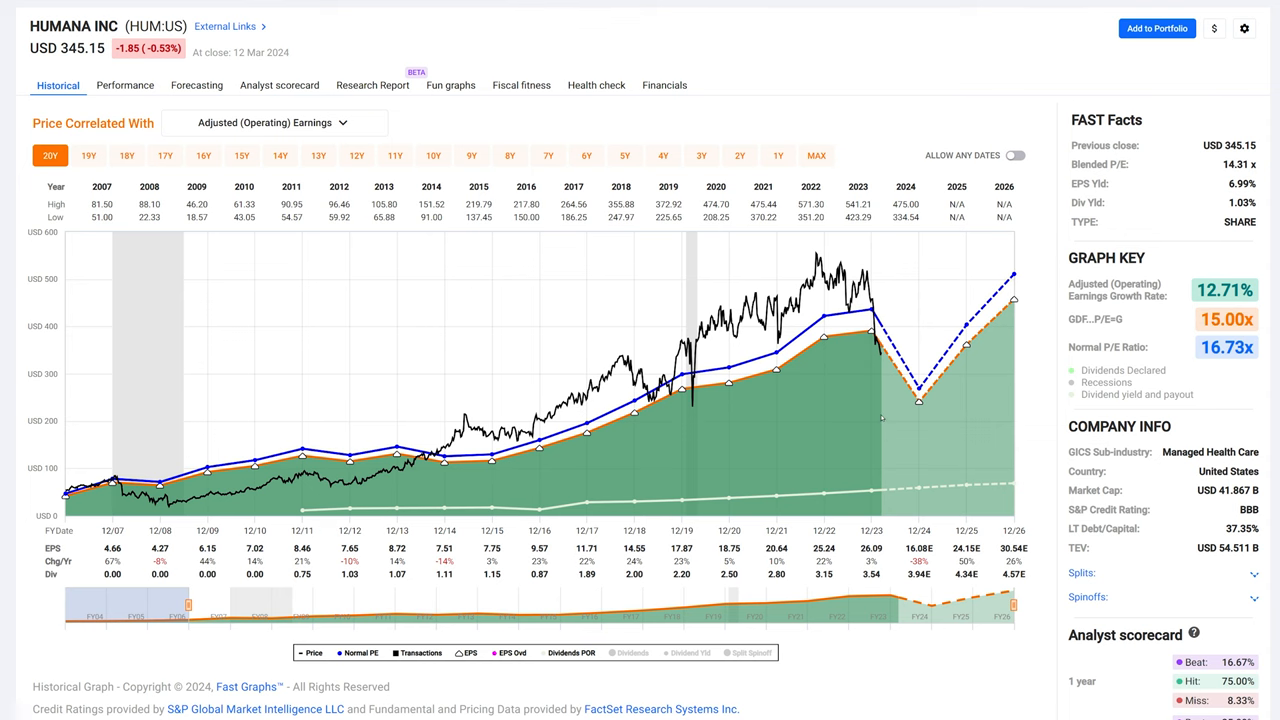
mouse_move(884, 420)
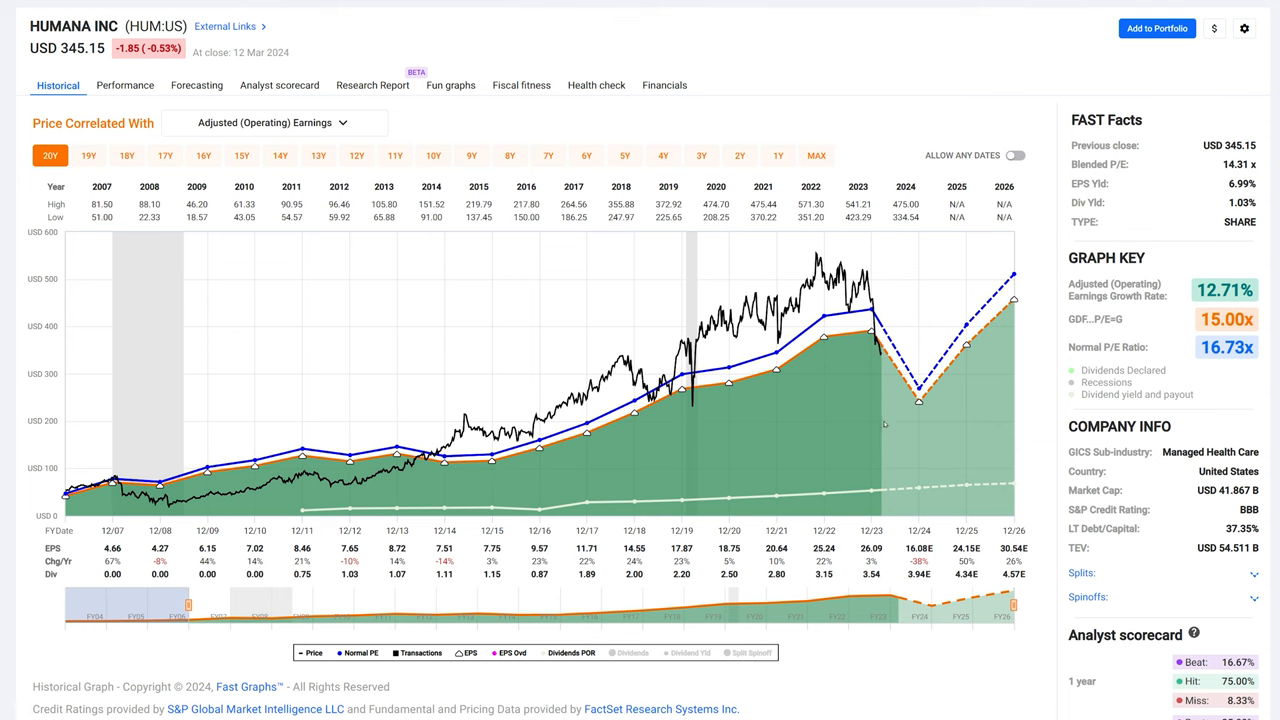
mouse_move(930, 412)
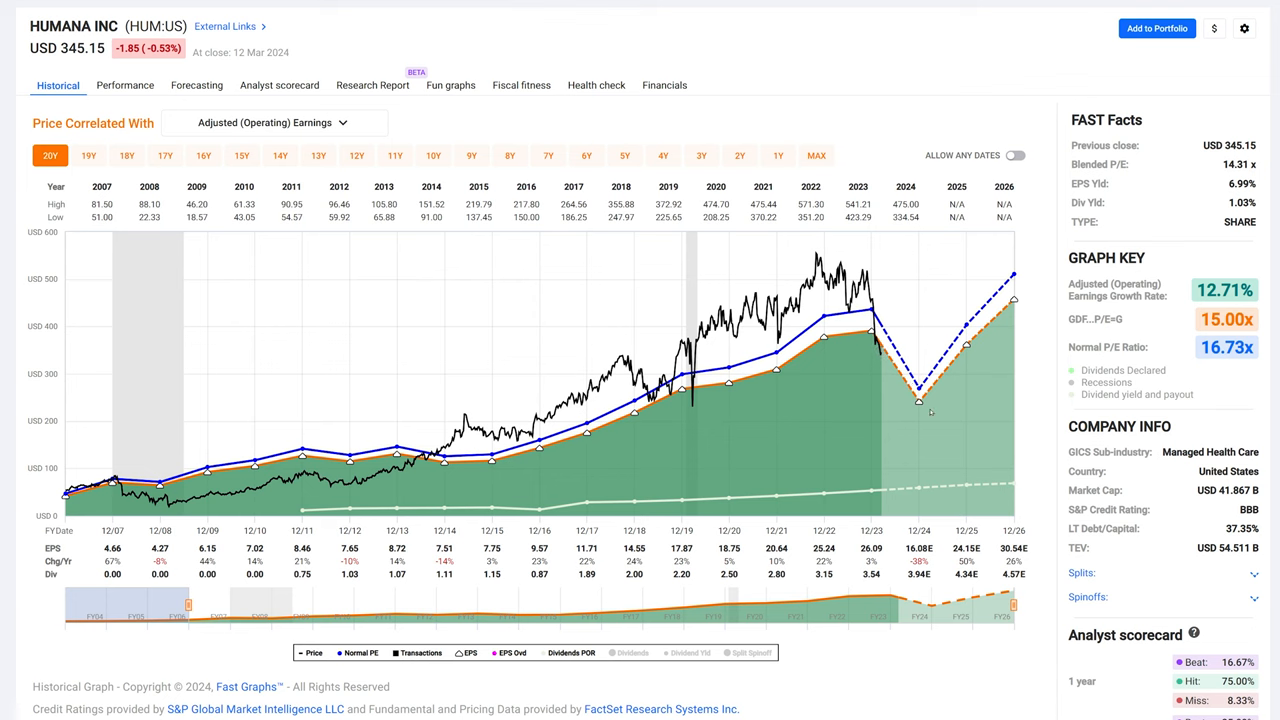
mouse_move(1034, 416)
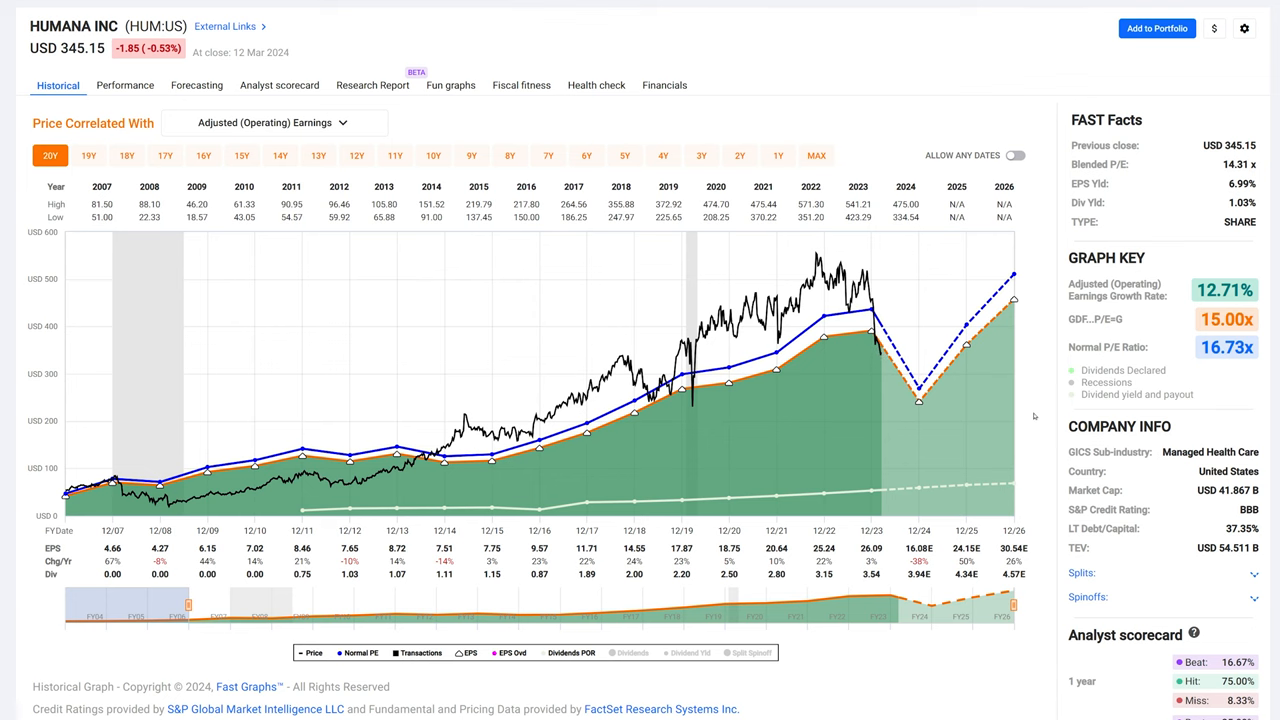
mouse_move(956, 420)
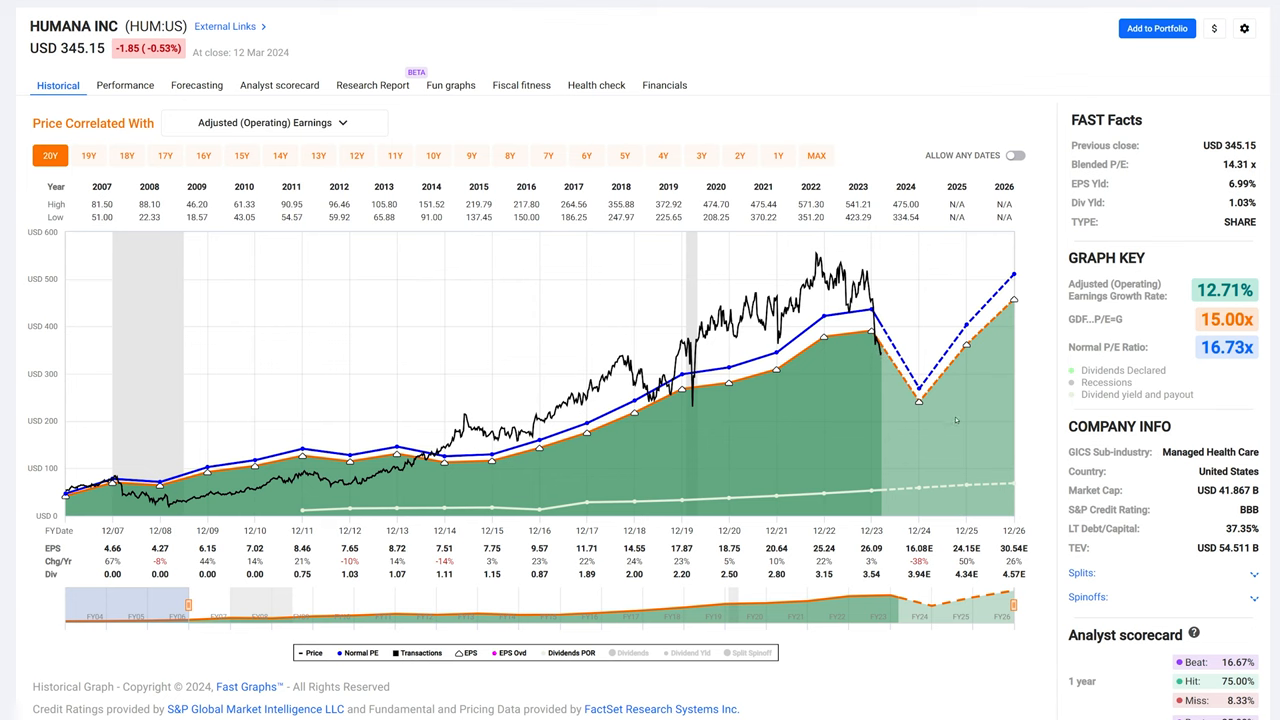
mouse_move(908, 434)
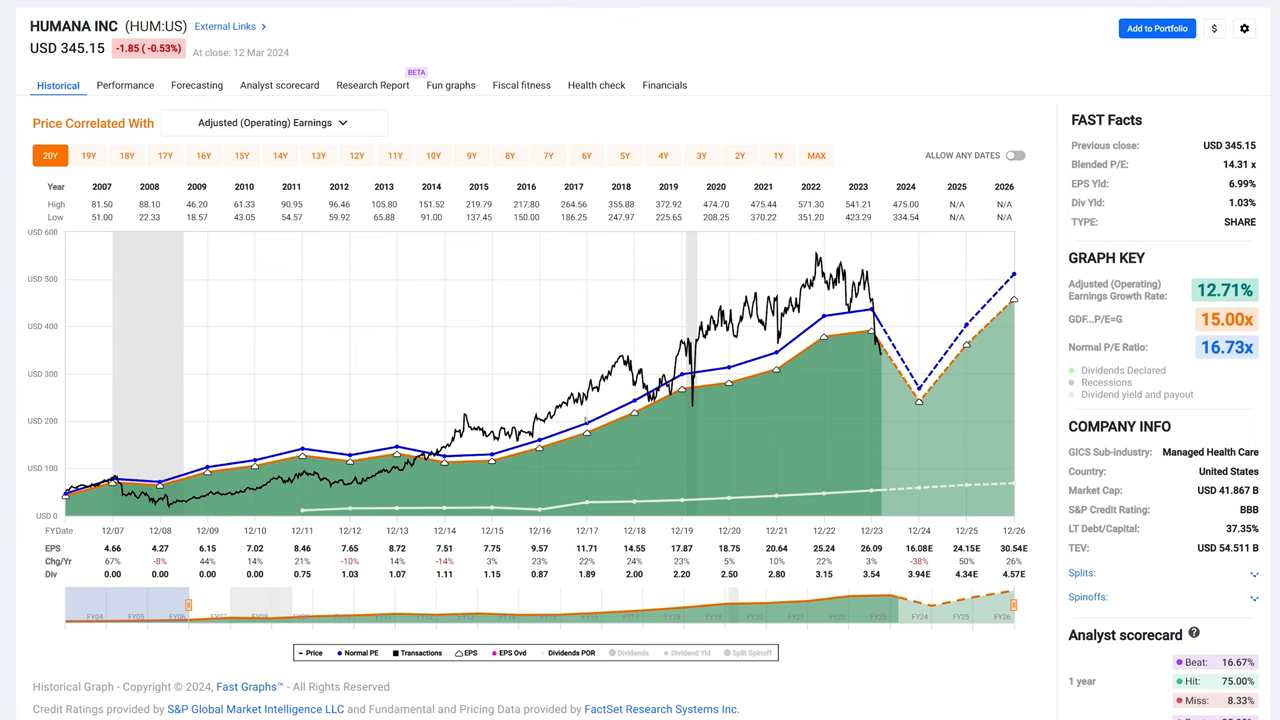
mouse_move(876, 392)
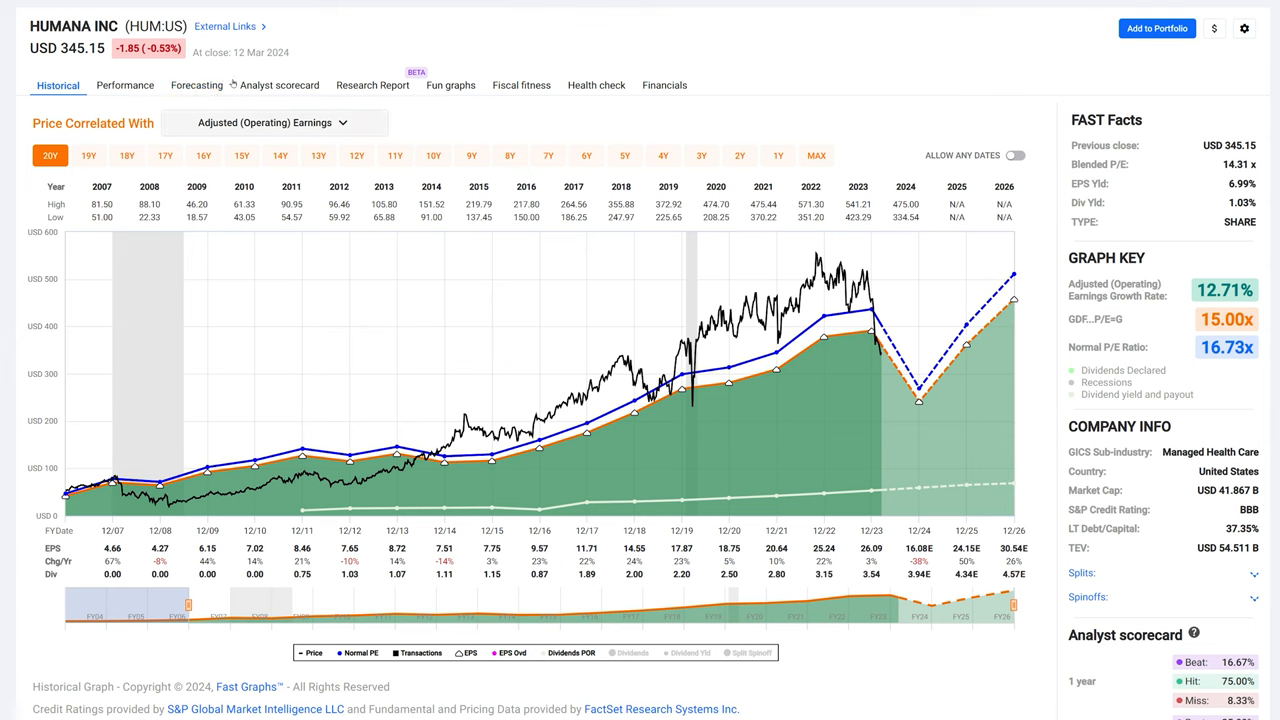
Bring up Humana's Morningstar Quote page via External Links and view its Company Report section
left_click(224, 26)
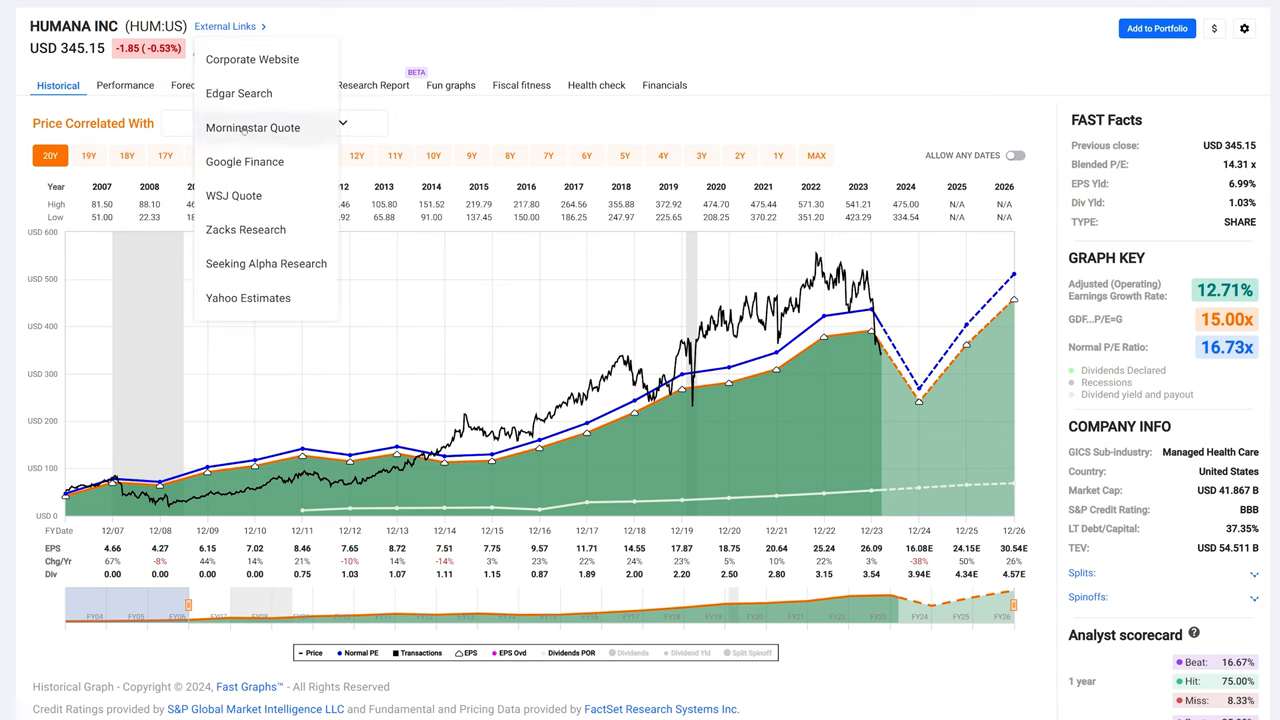
left_click(252, 128)
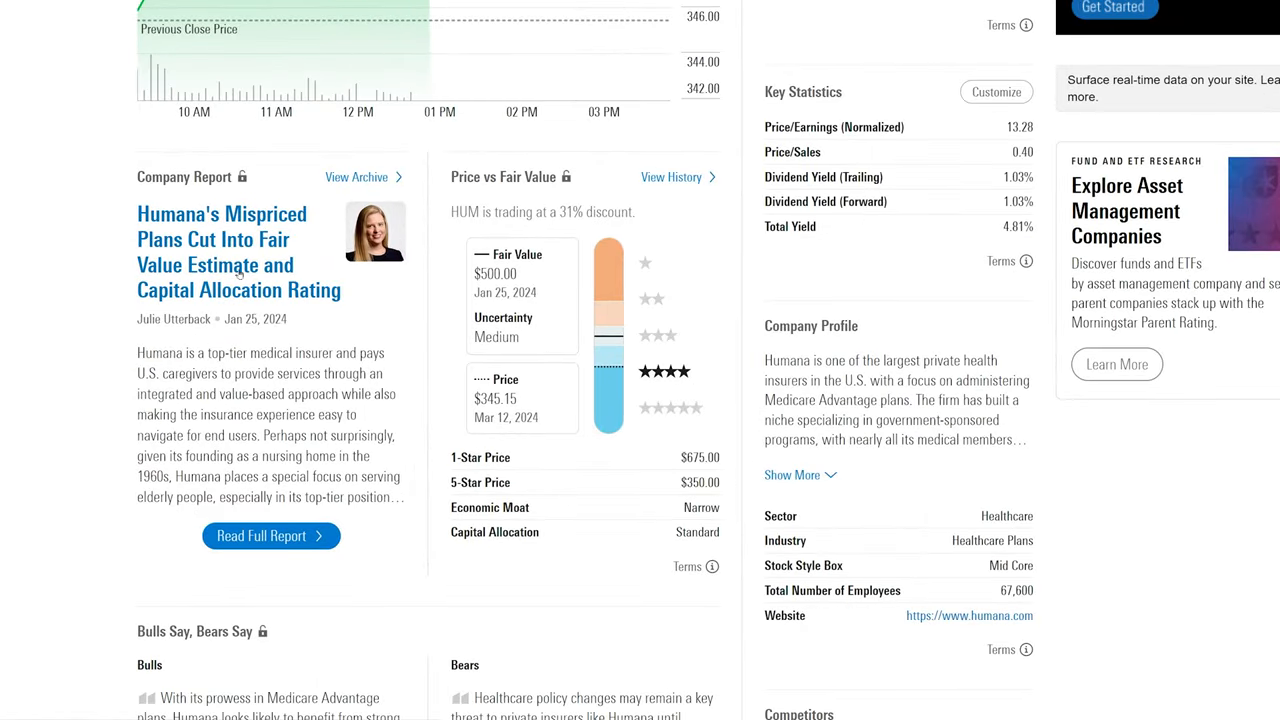
scroll("down", 3)
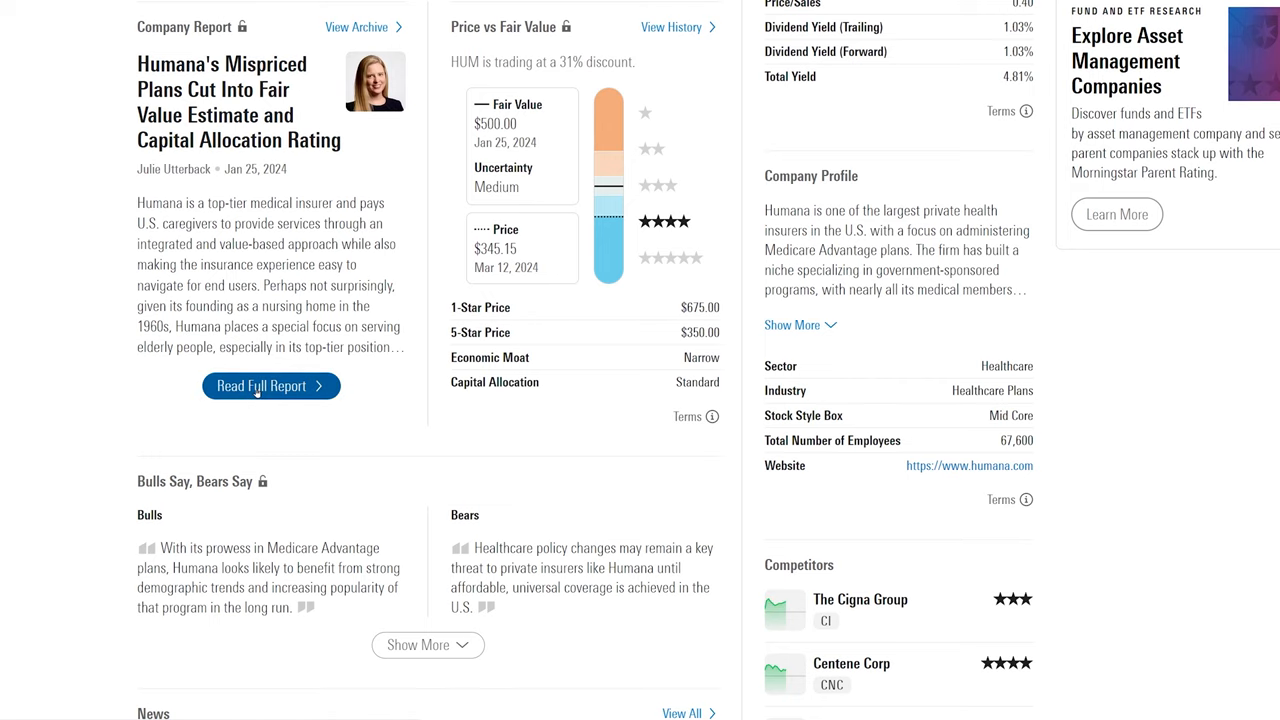
View Humana's full Morningstar report and scroll to its Bulls Say, Bears Say arguments
left_click(272, 384)
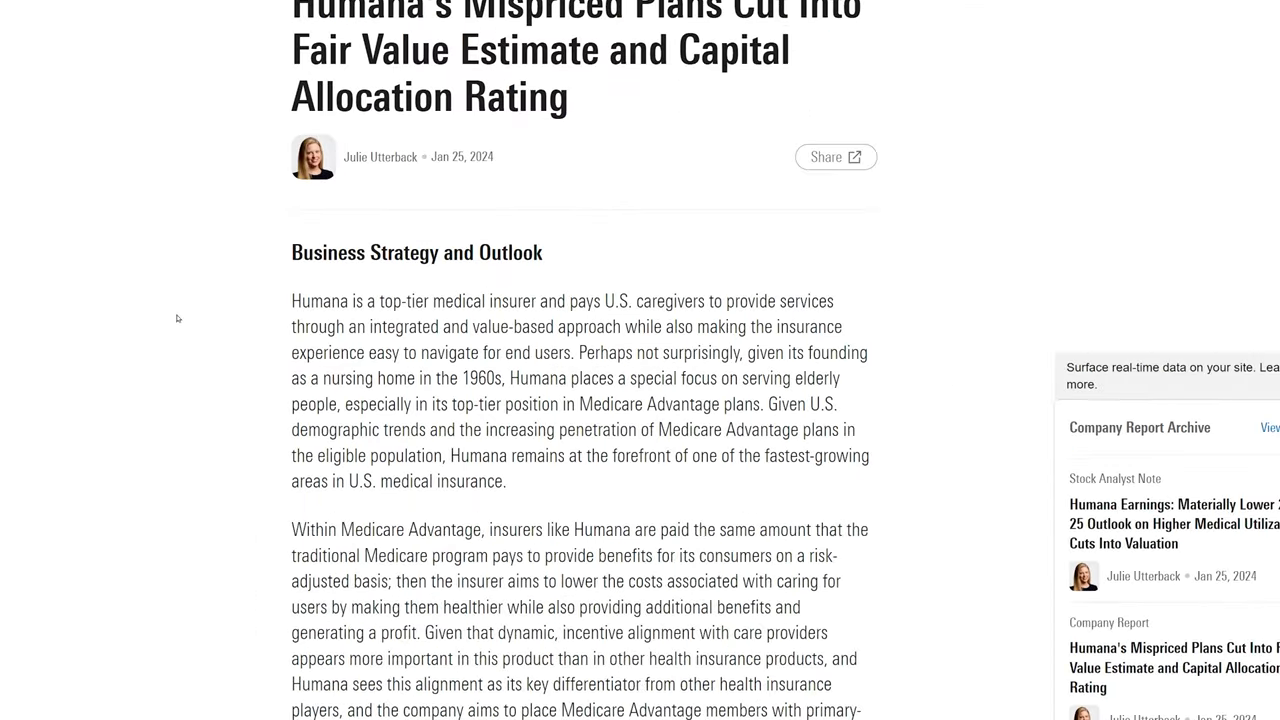
scroll("down", 3)
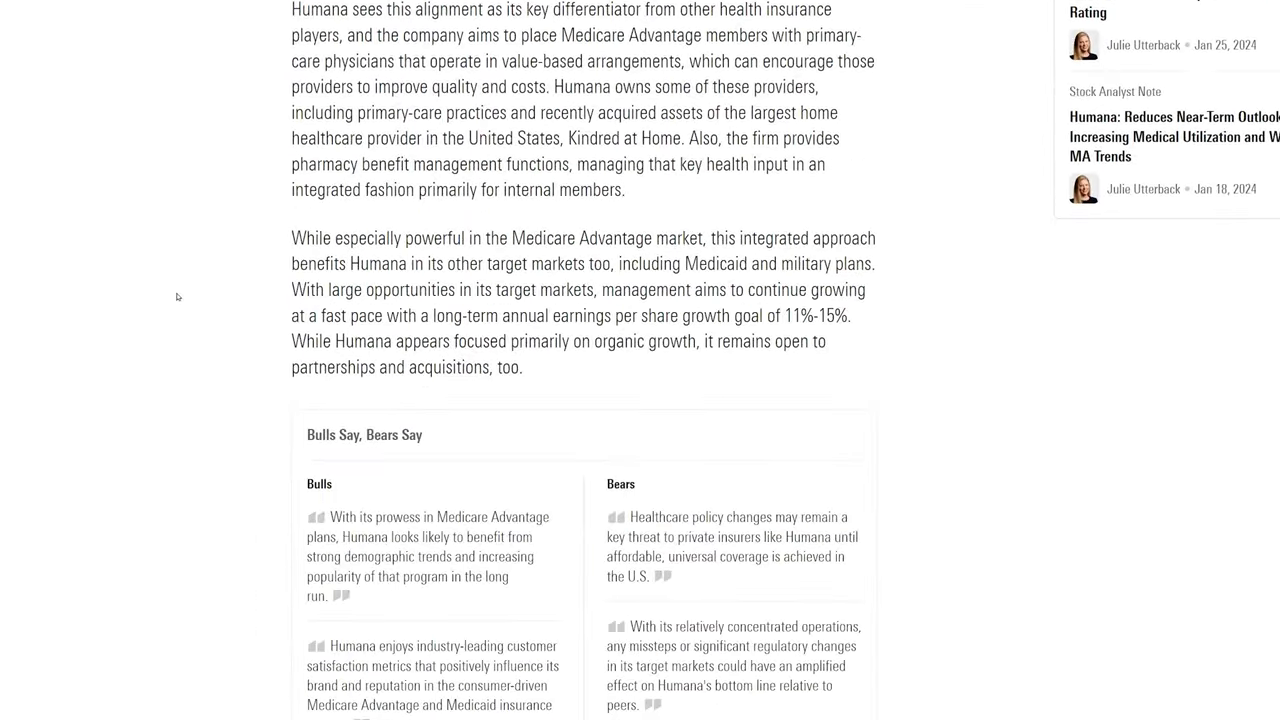
scroll("down", 3)
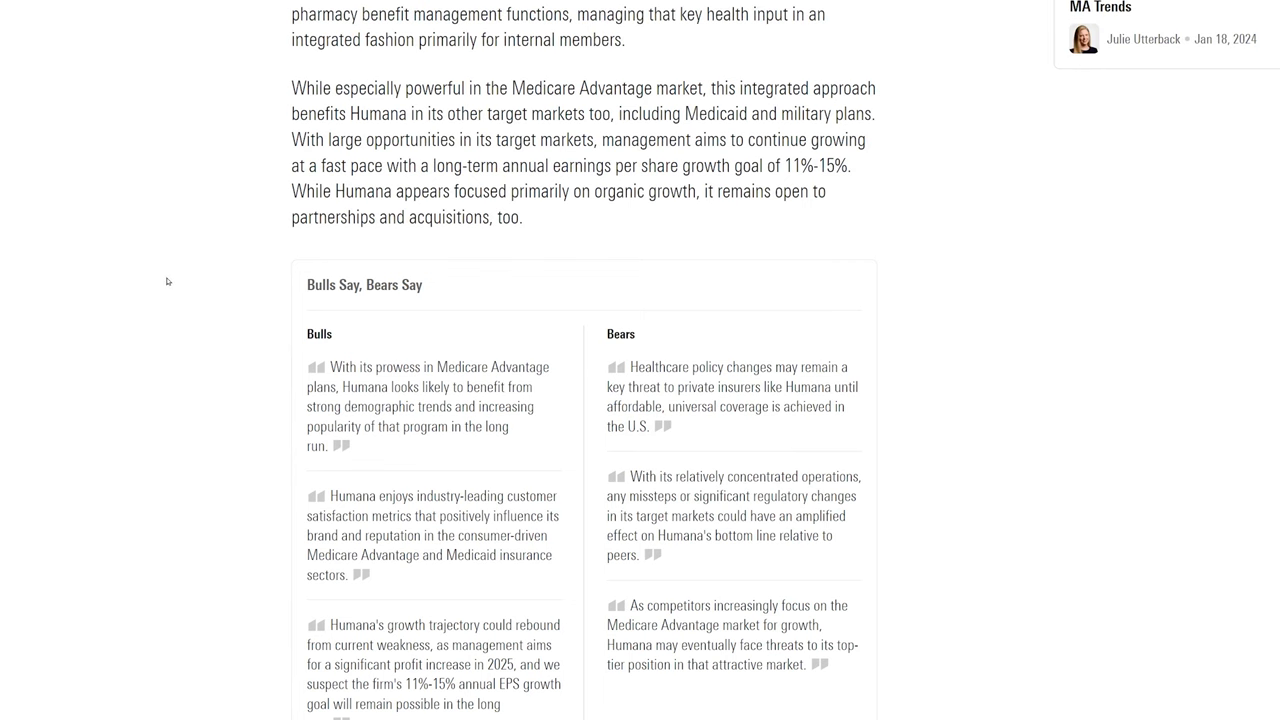
scroll("down", 3)
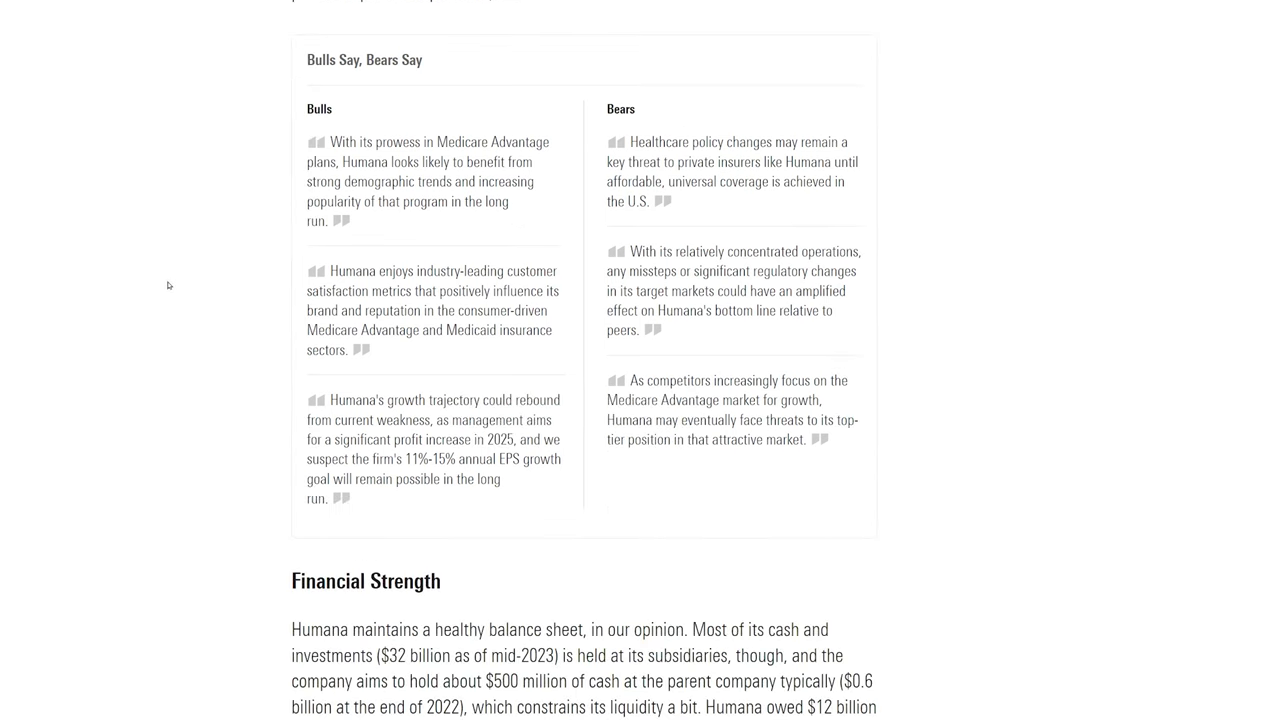
mouse_move(348, 196)
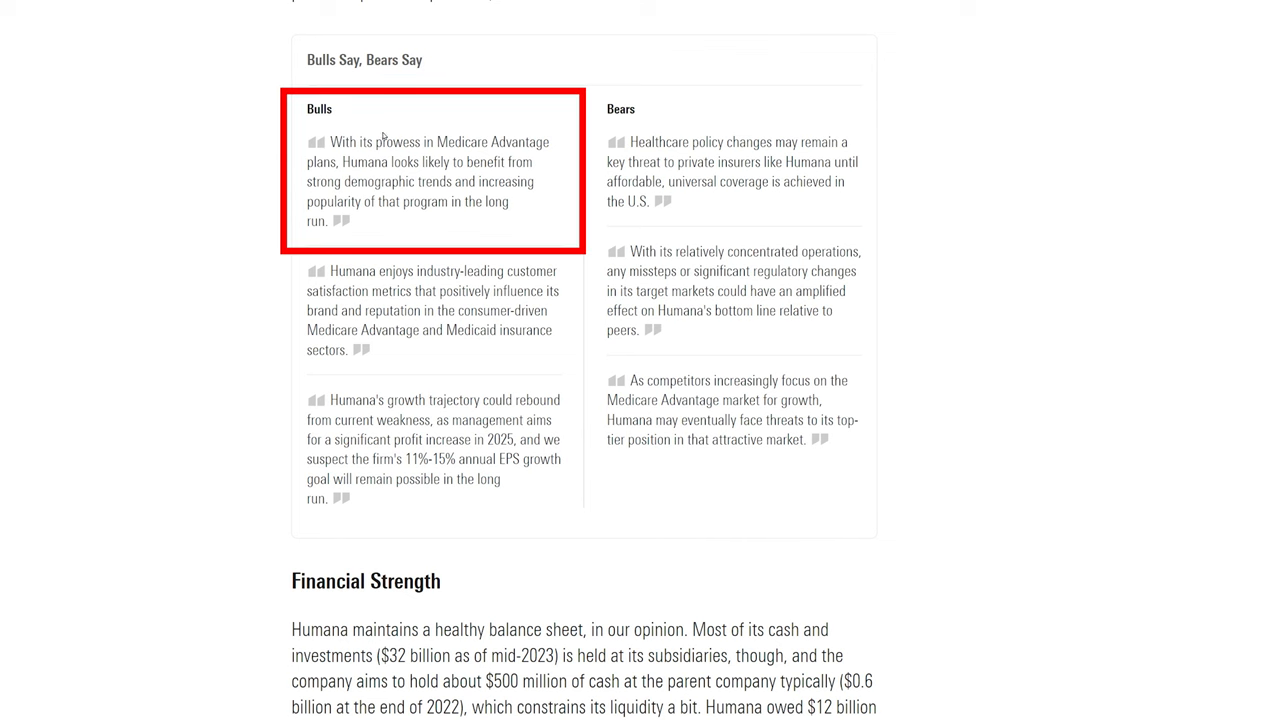
mouse_move(348, 162)
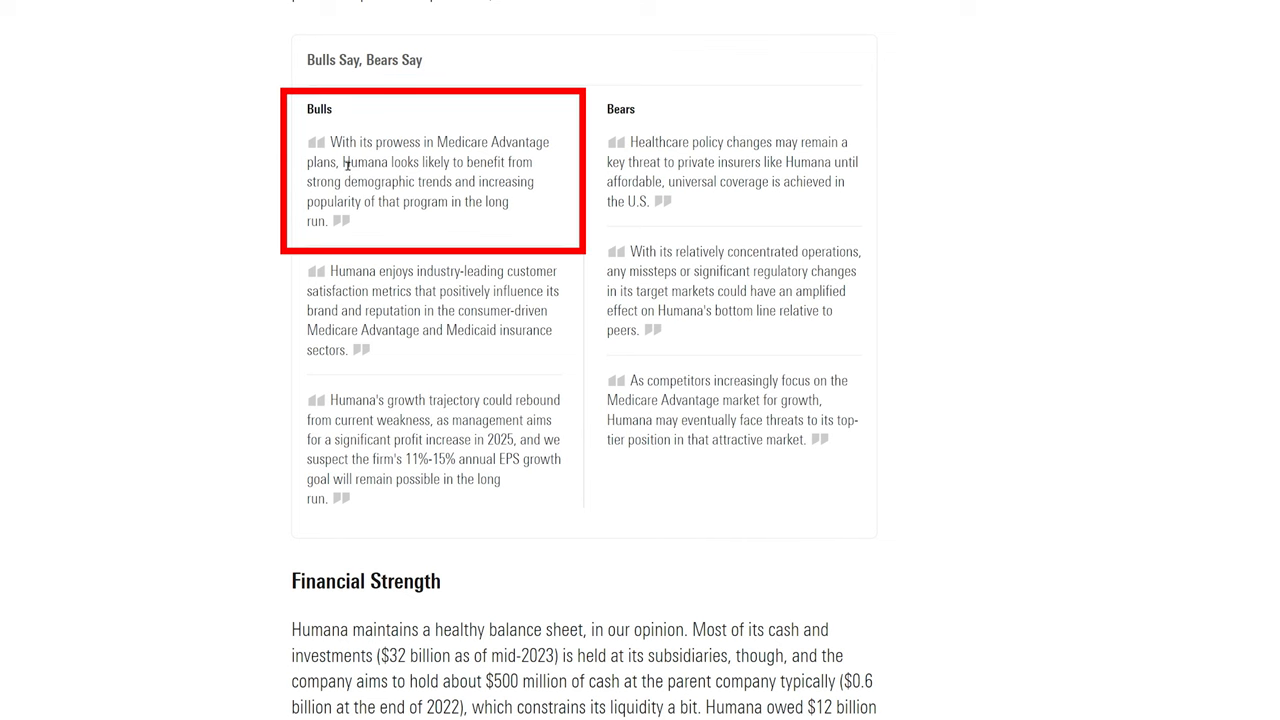
mouse_move(424, 218)
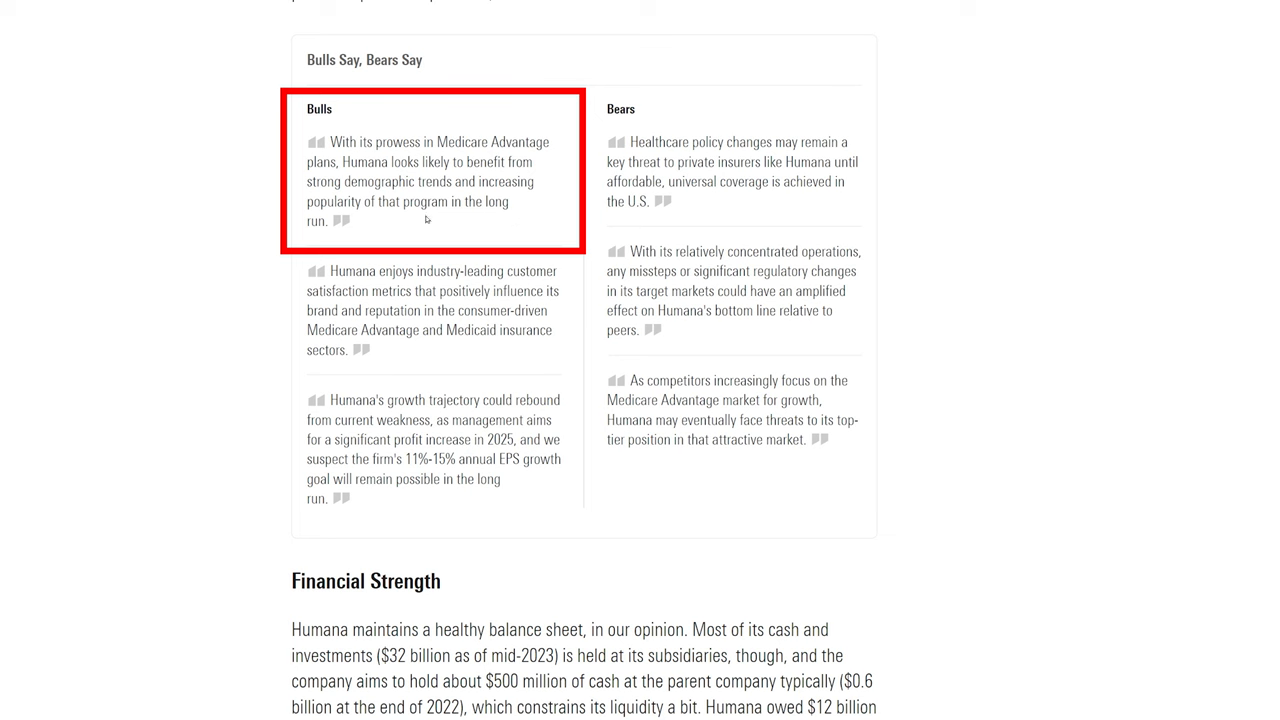
mouse_move(400, 218)
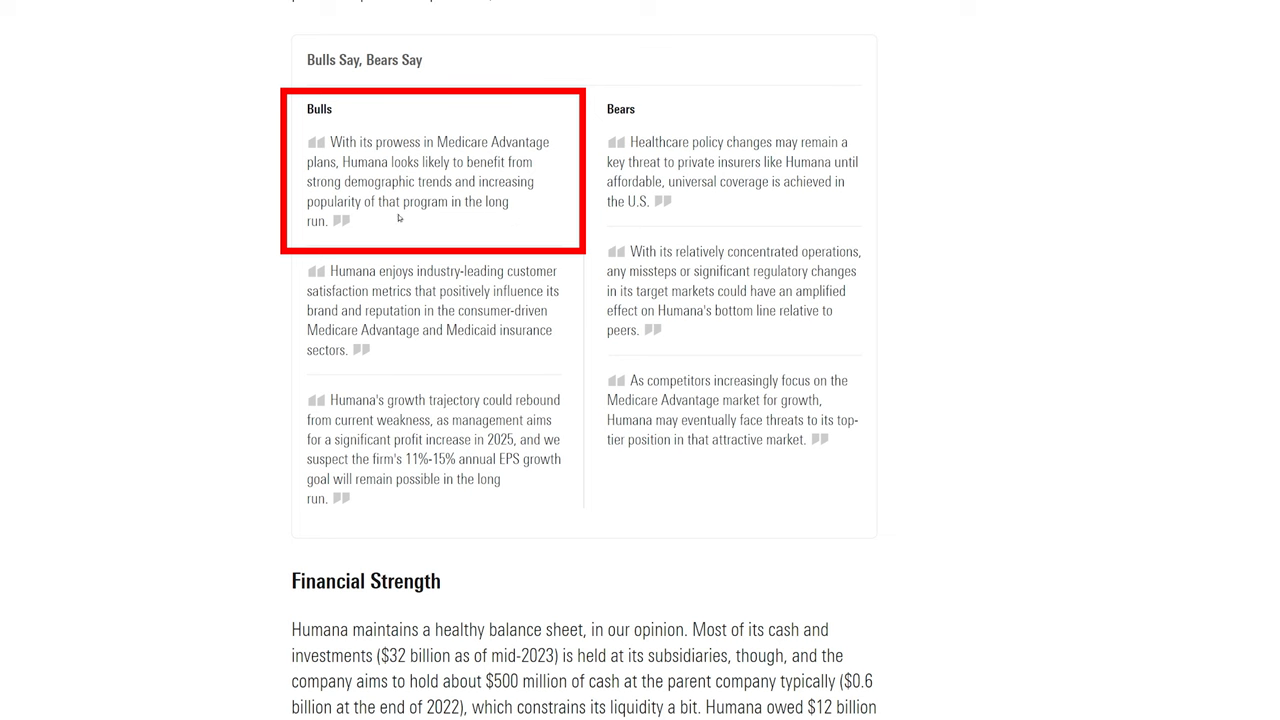
mouse_move(380, 220)
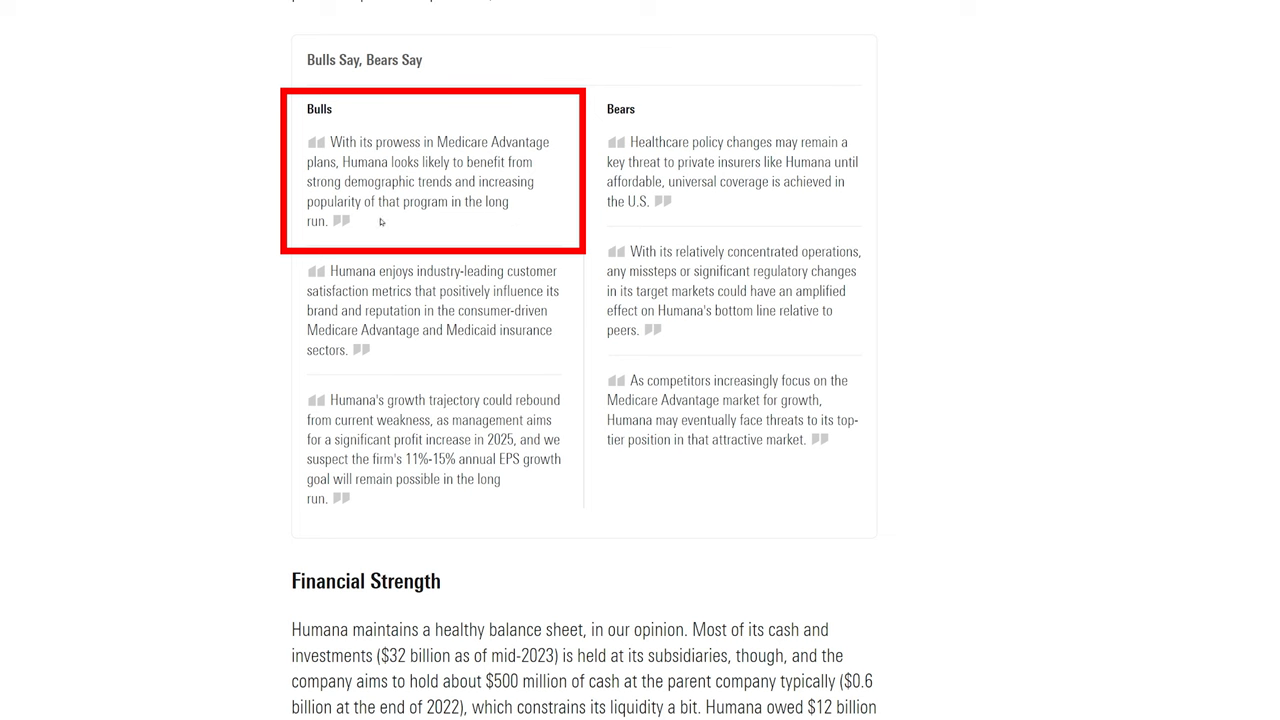
mouse_move(492, 224)
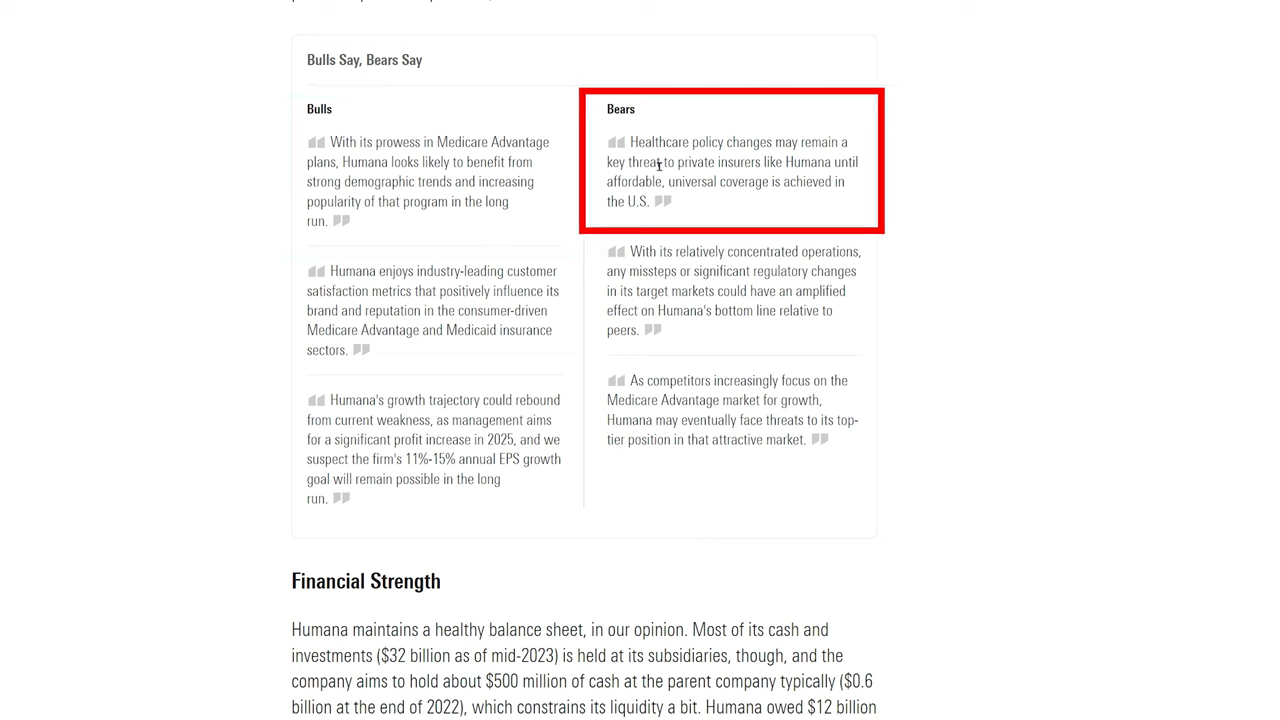
mouse_move(716, 176)
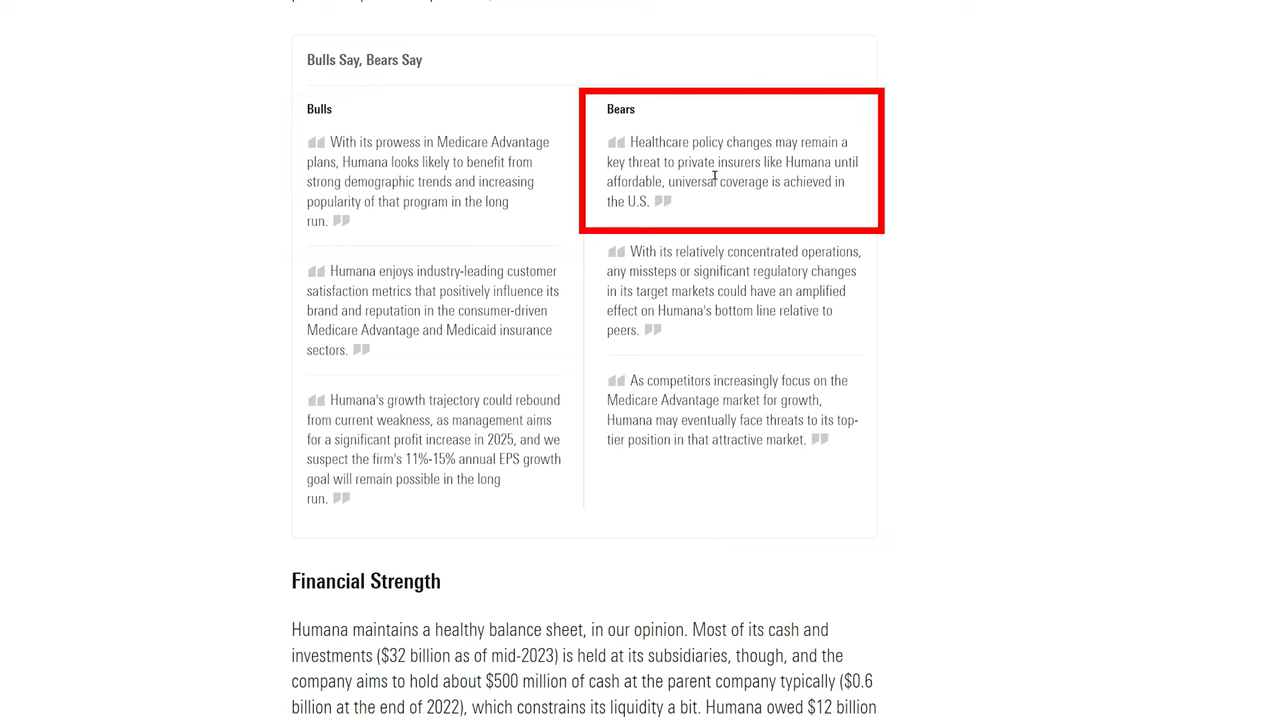
mouse_move(850, 192)
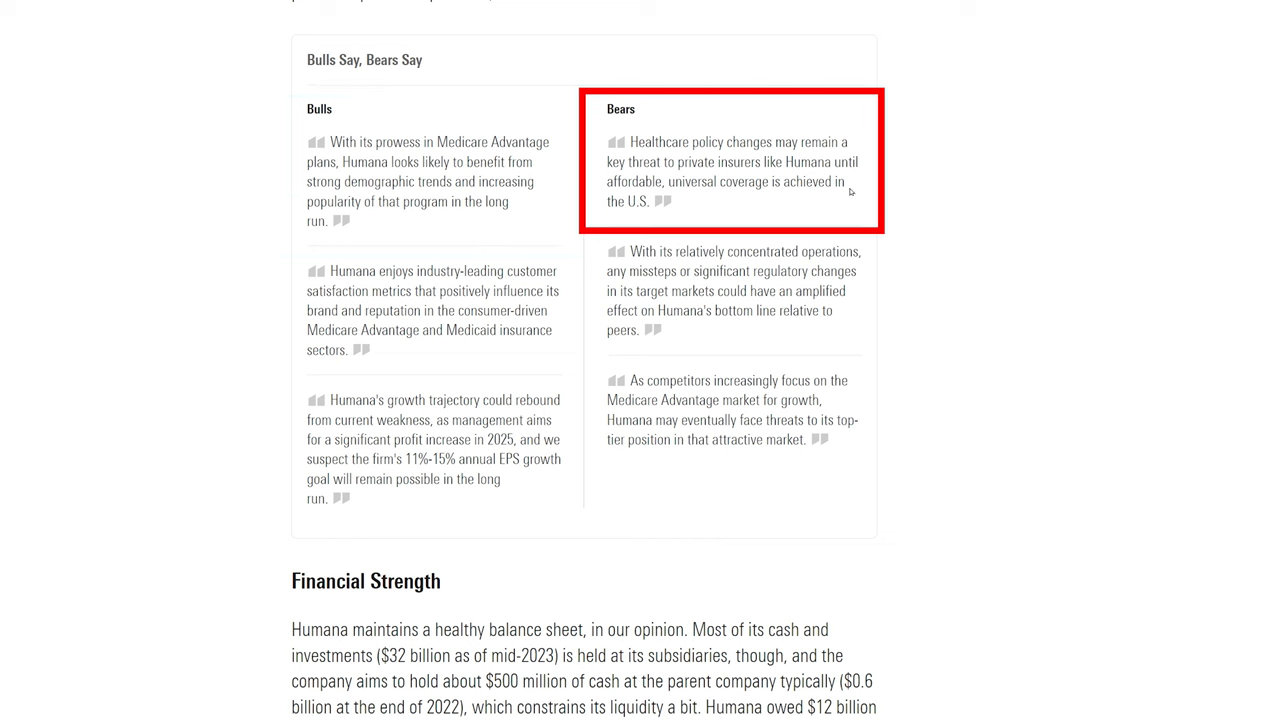
mouse_move(732, 212)
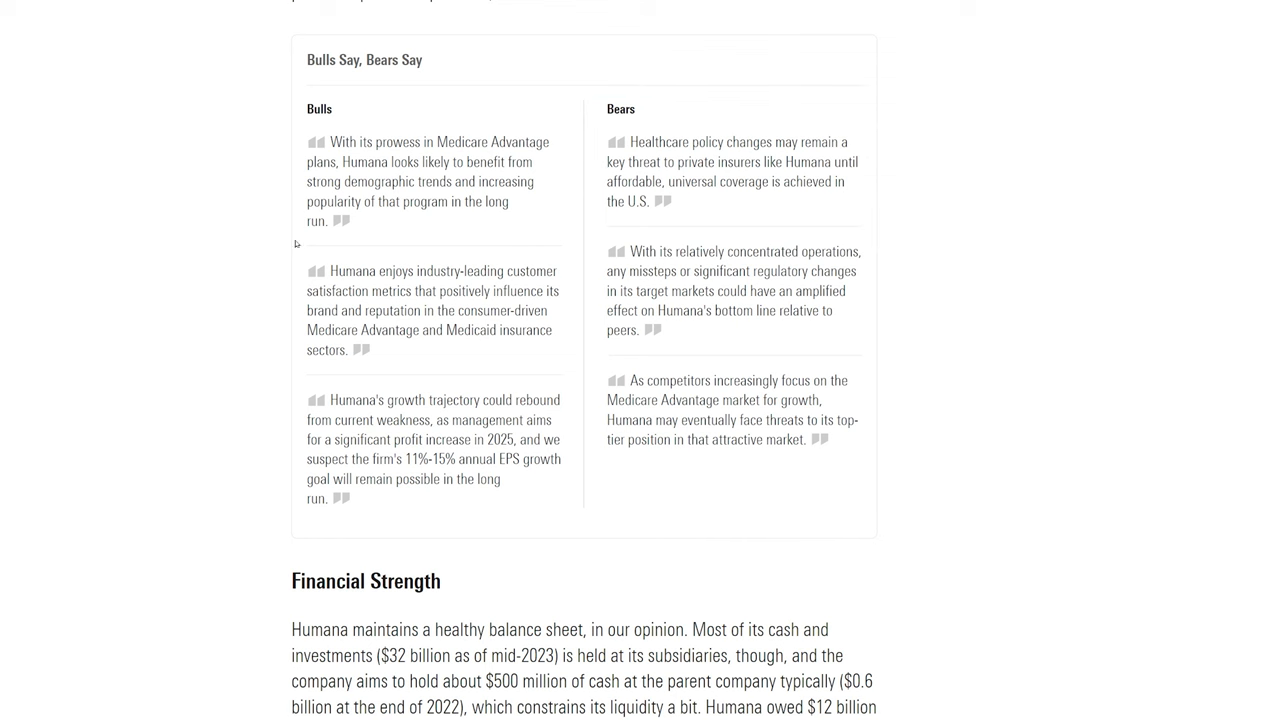
mouse_move(296, 244)
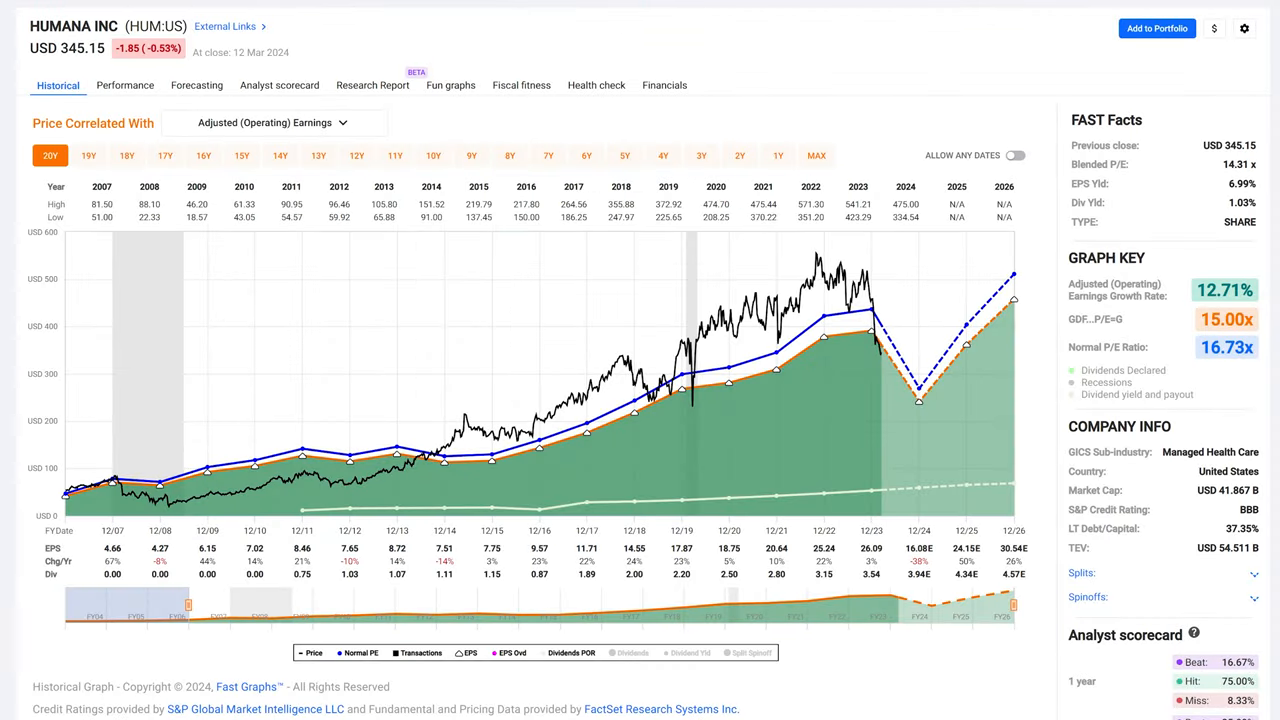
Show Humana's Forecasting Estimates chart with analyst EPS dipping to 16.08 in 2024, 8.78% growth
left_click(196, 84)
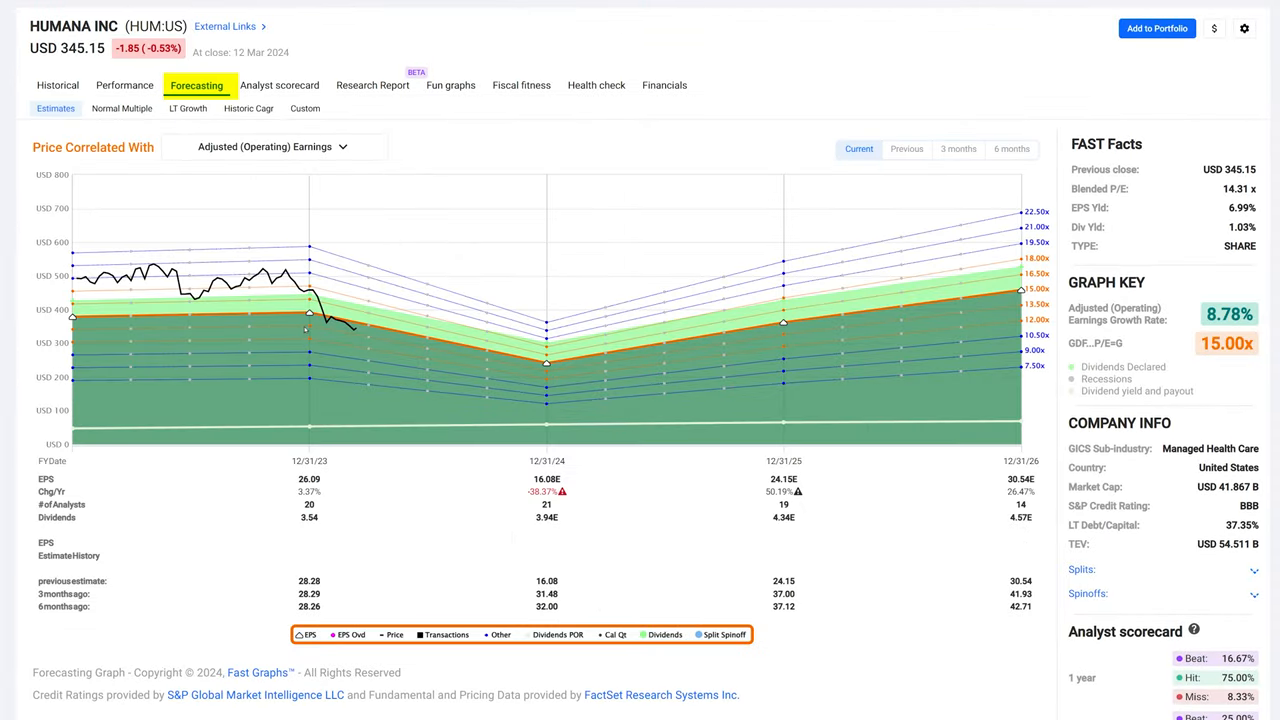
mouse_move(396, 512)
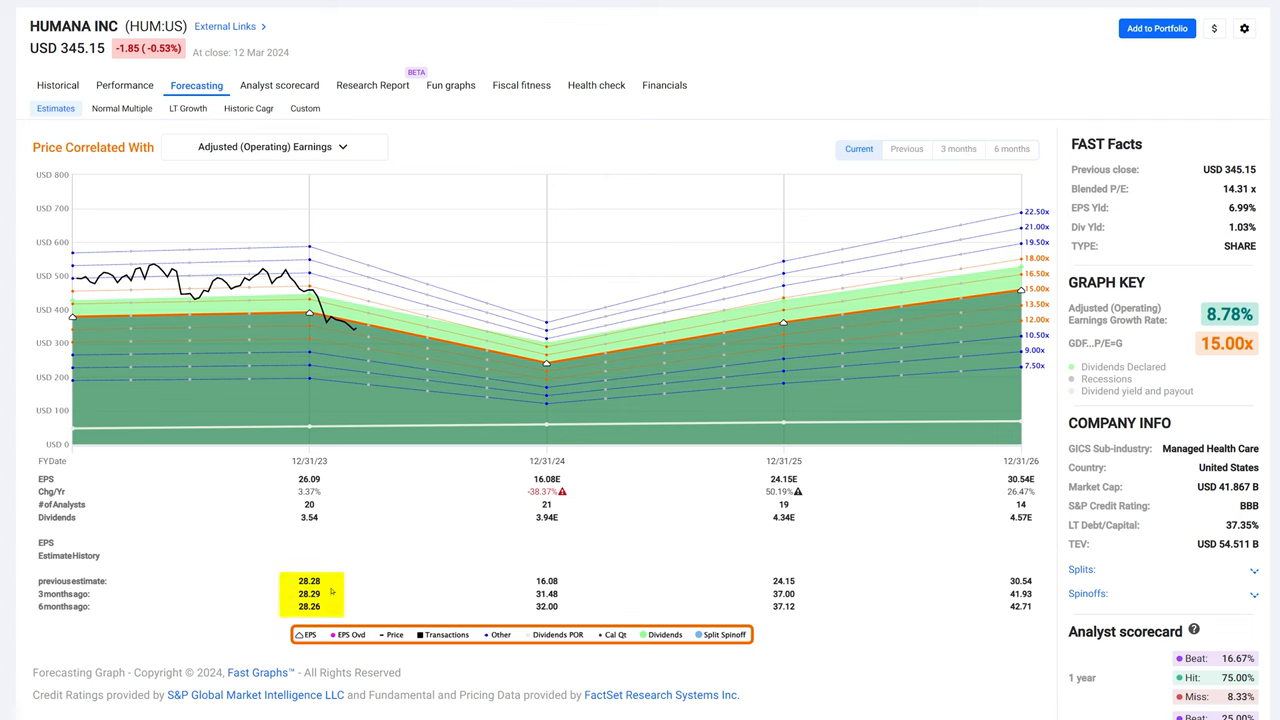
mouse_move(316, 616)
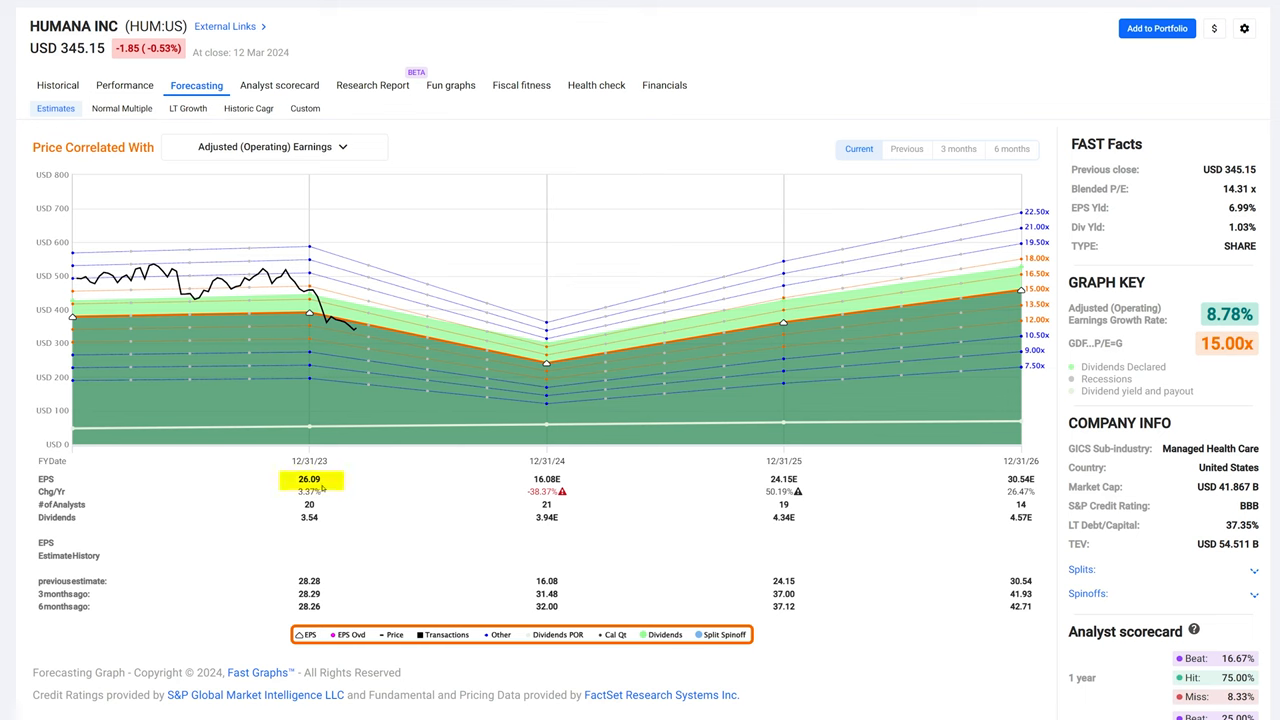
left_click(312, 480)
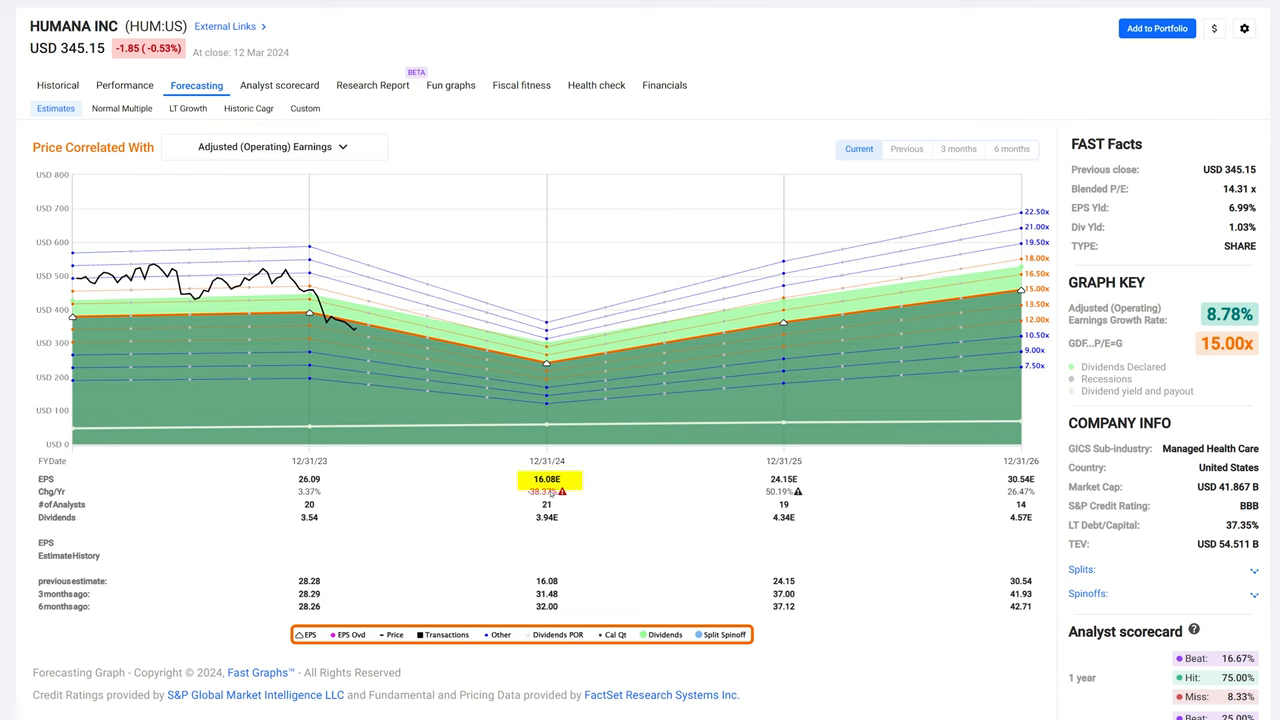
mouse_move(584, 516)
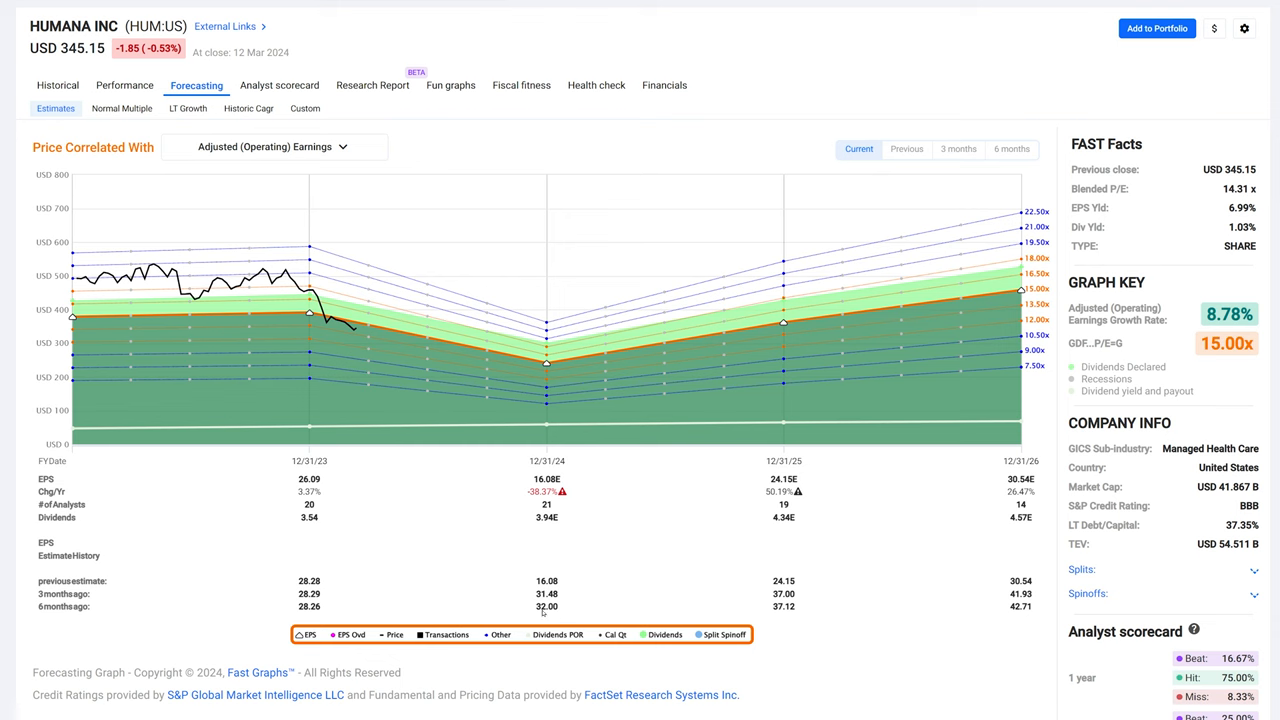
double_click(548, 608)
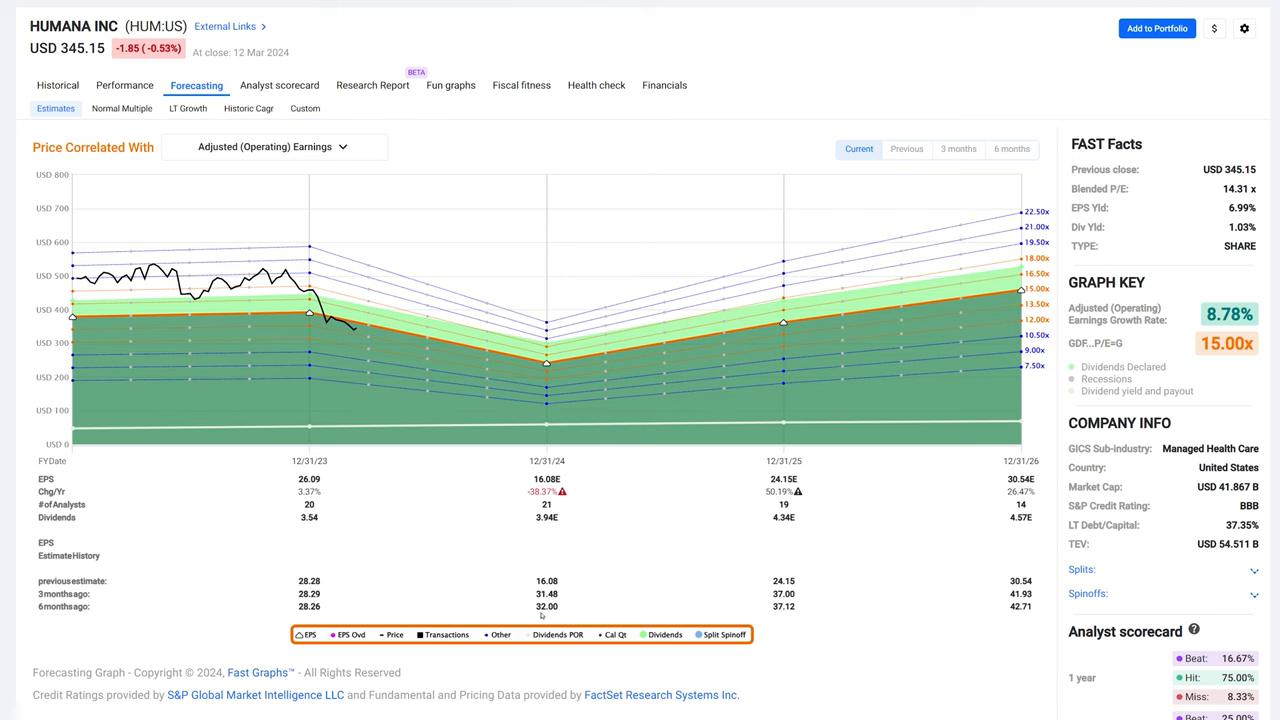
mouse_move(484, 536)
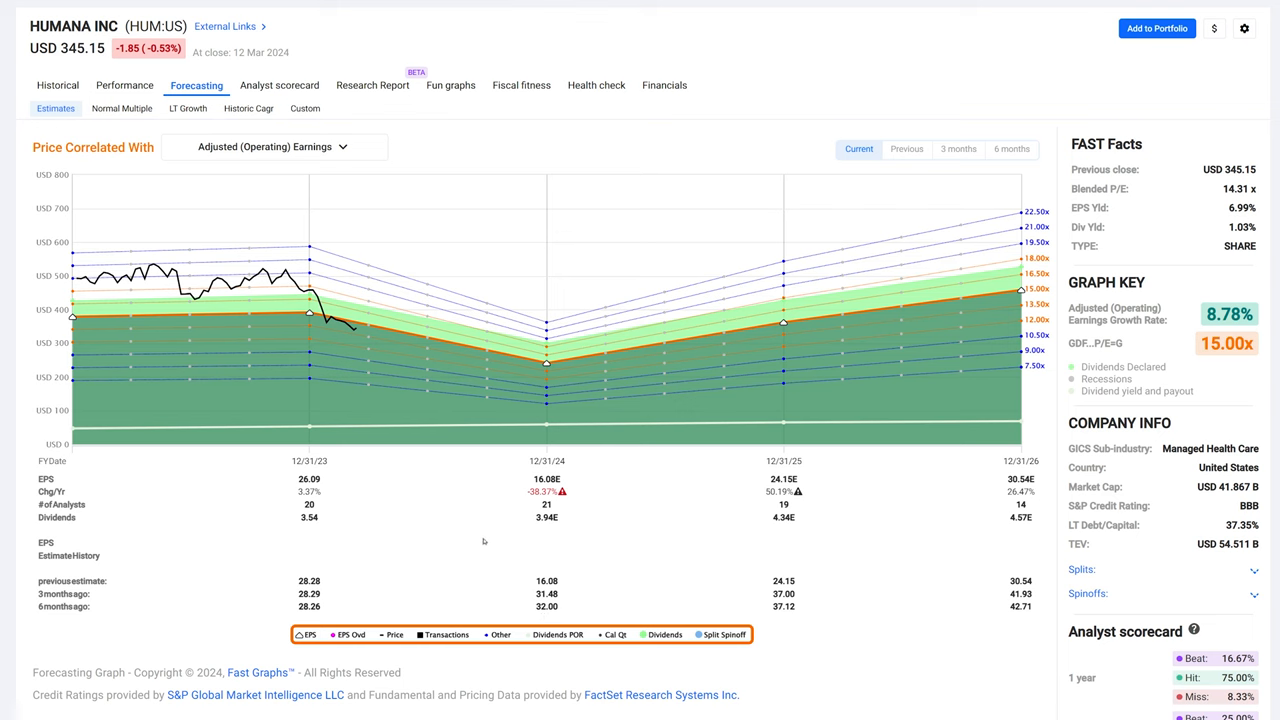
mouse_move(614, 554)
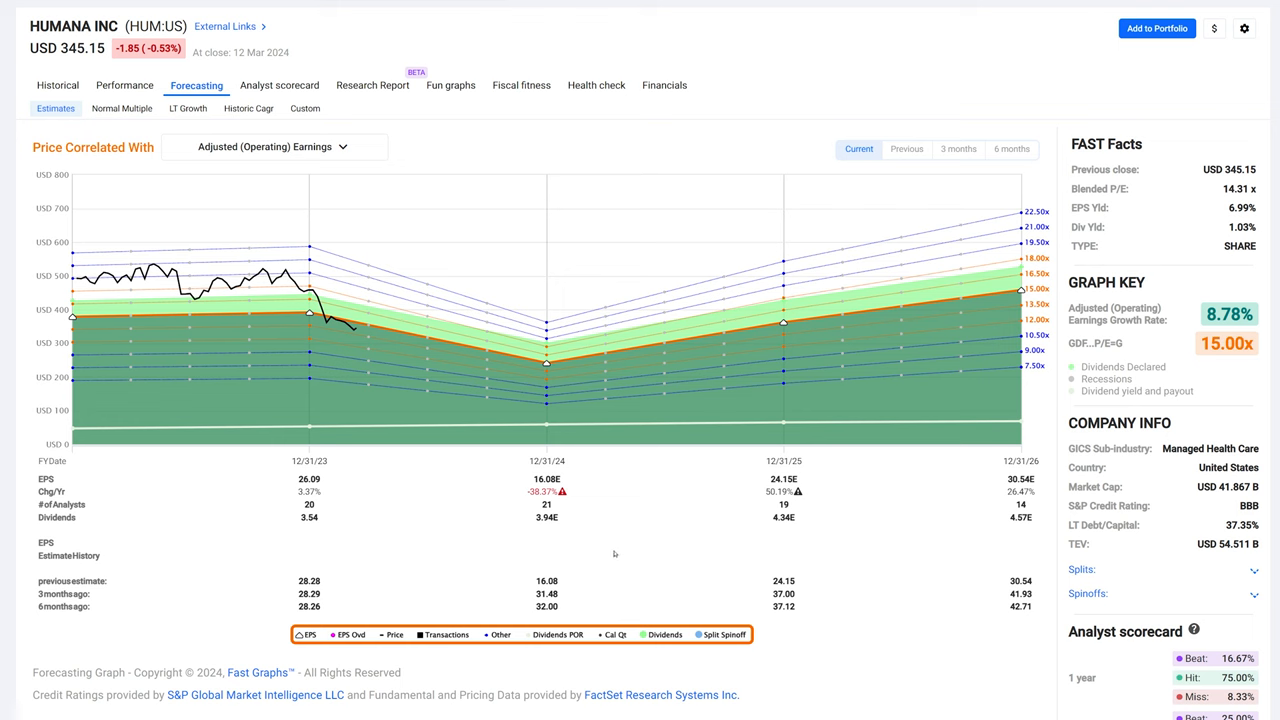
mouse_move(788, 620)
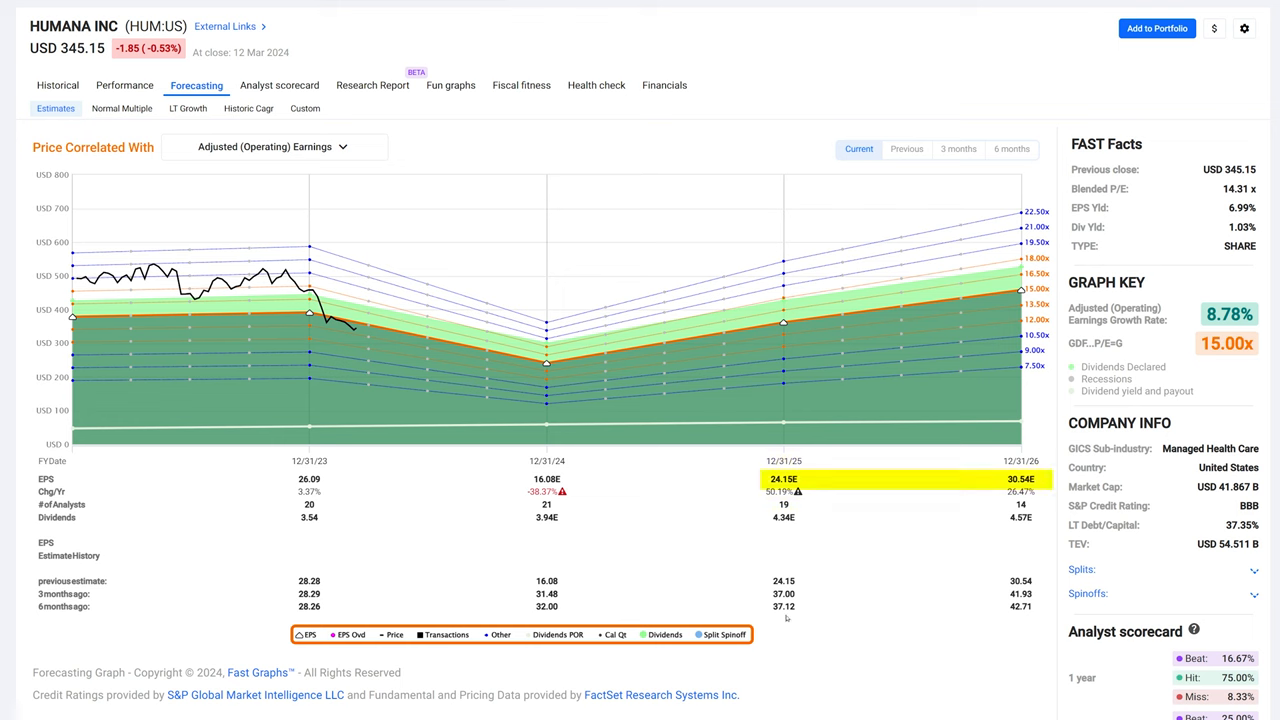
mouse_move(880, 612)
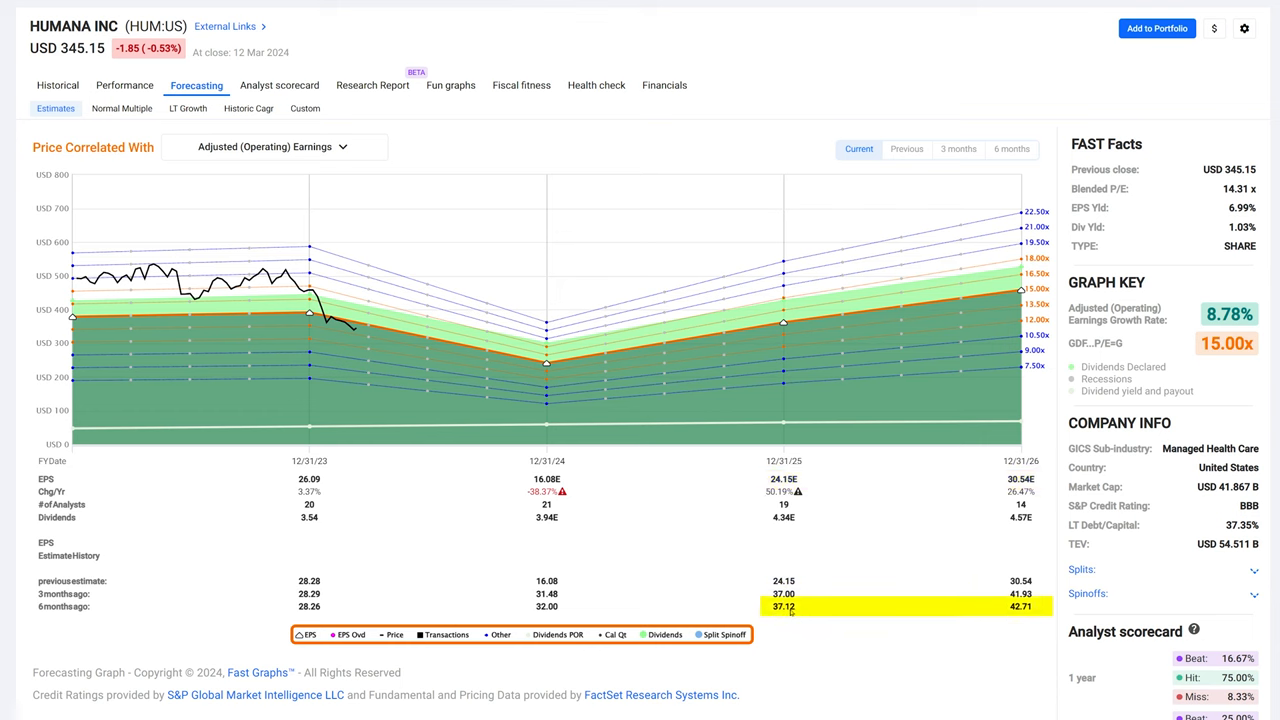
mouse_move(832, 616)
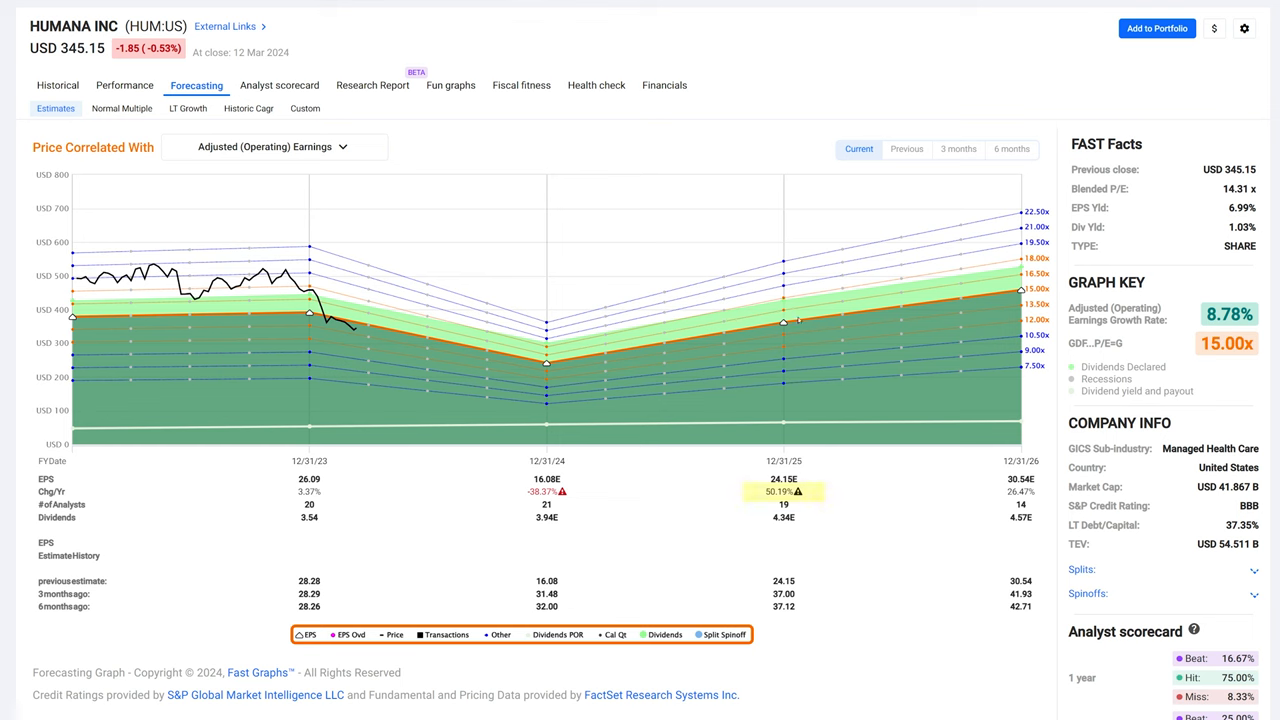
mouse_move(546, 364)
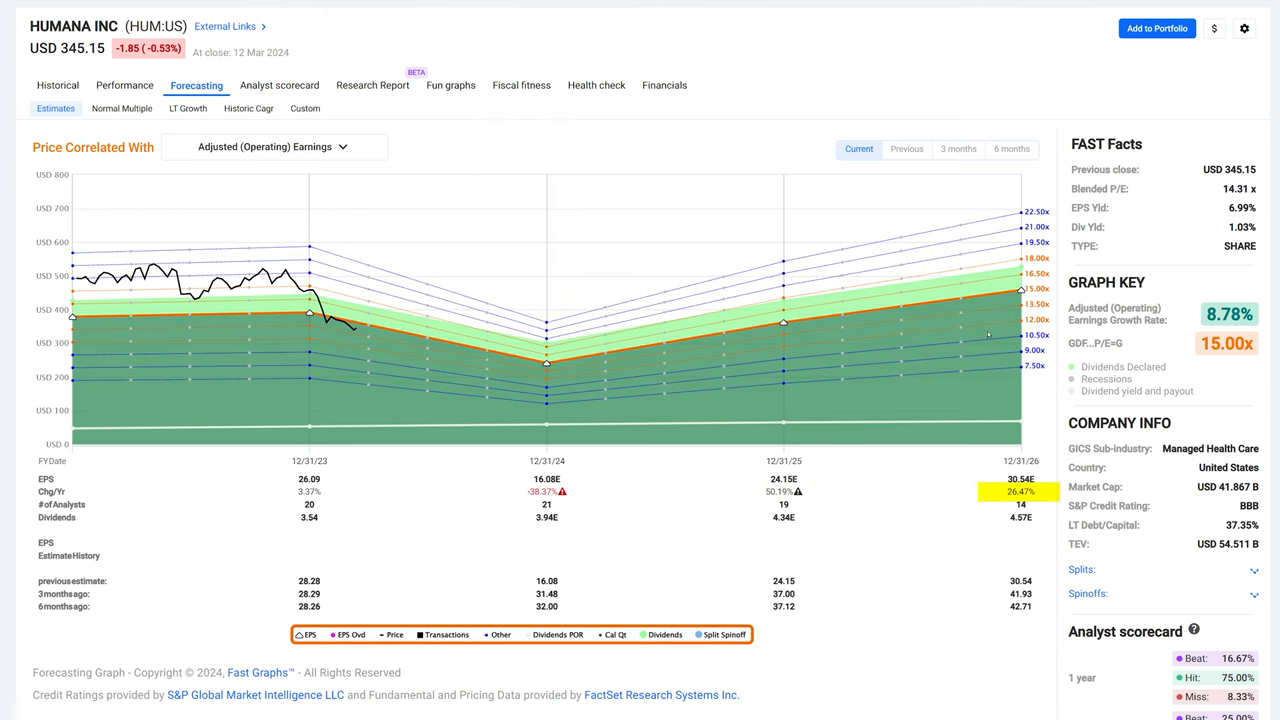
mouse_move(1020, 296)
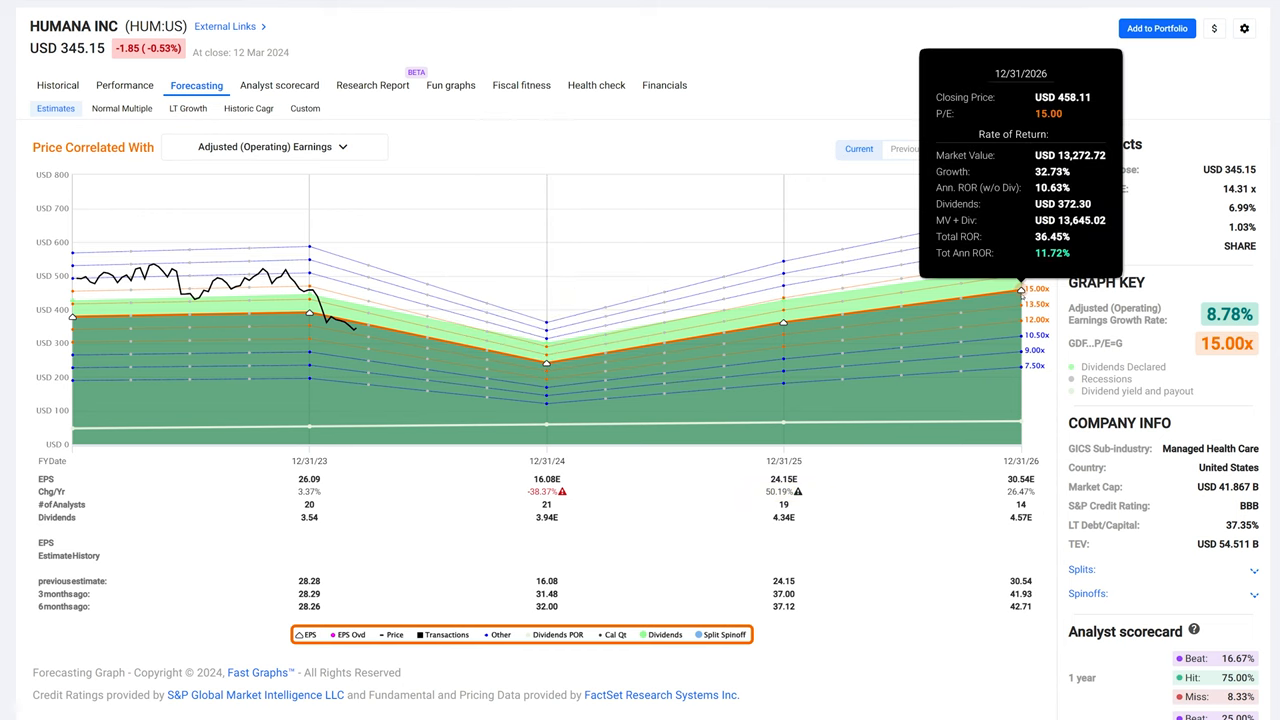
mouse_move(1016, 300)
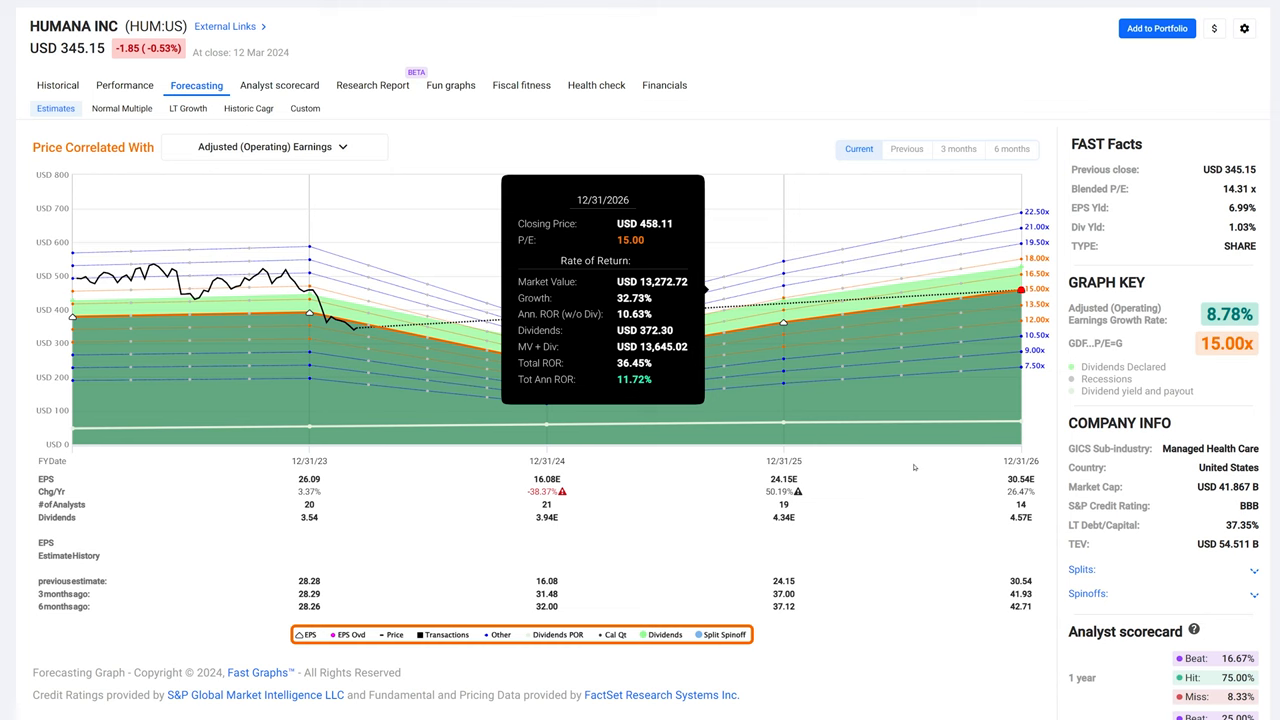
mouse_move(976, 324)
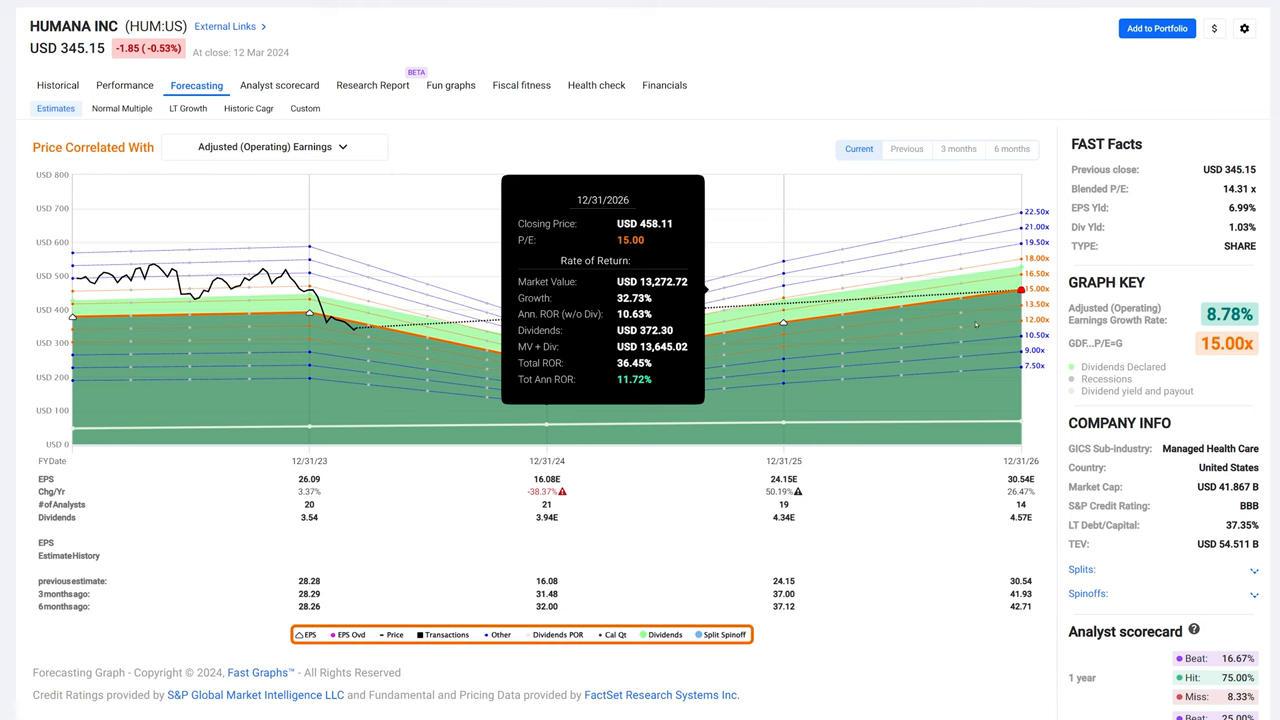
mouse_move(660, 372)
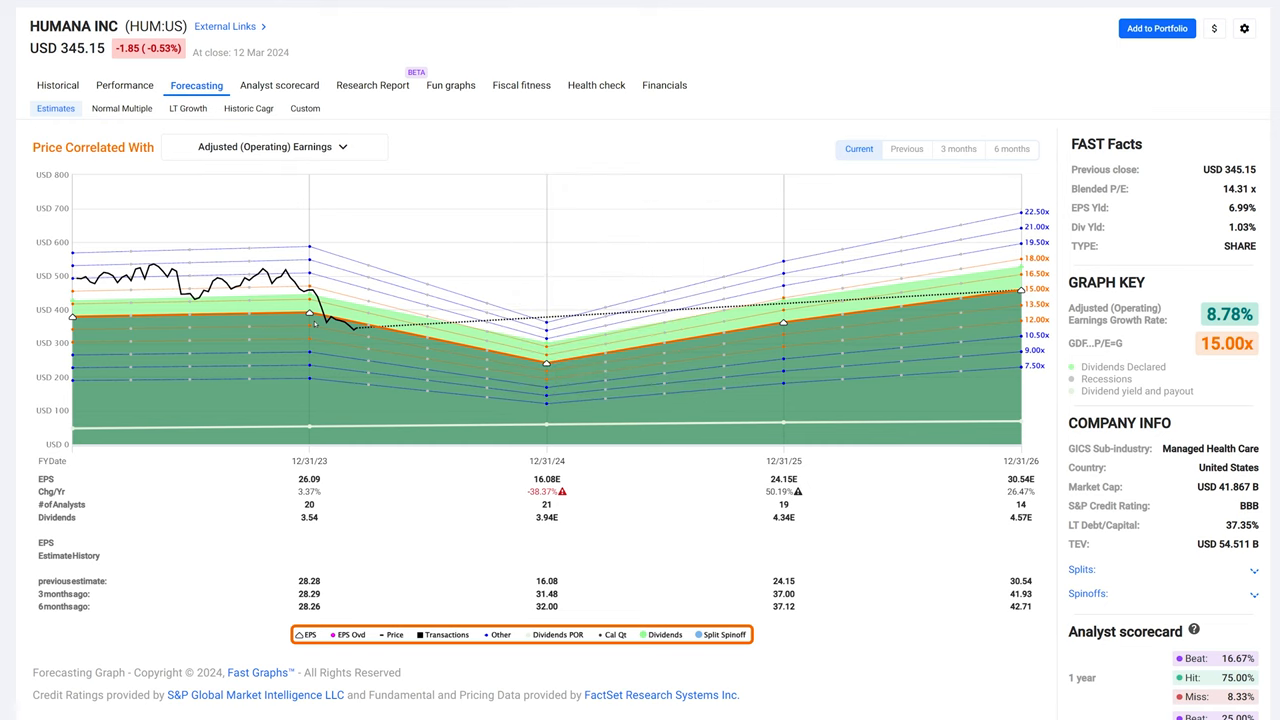
mouse_move(428, 336)
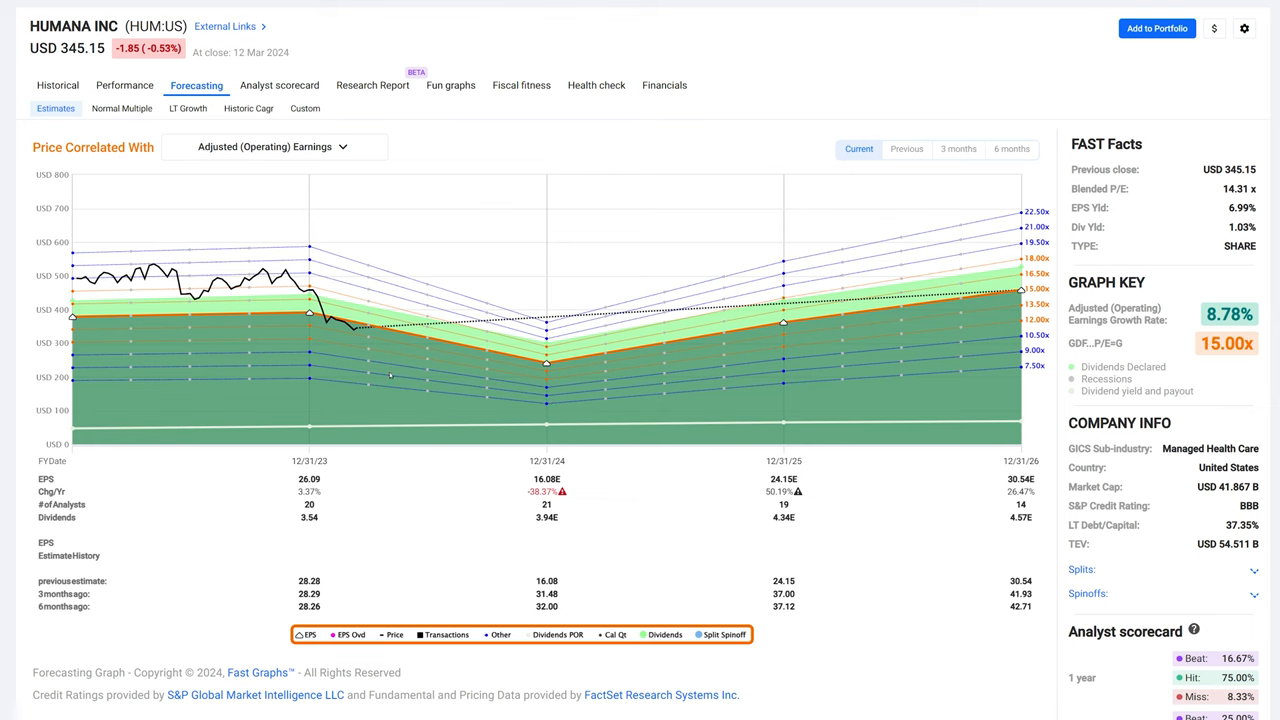
mouse_move(576, 408)
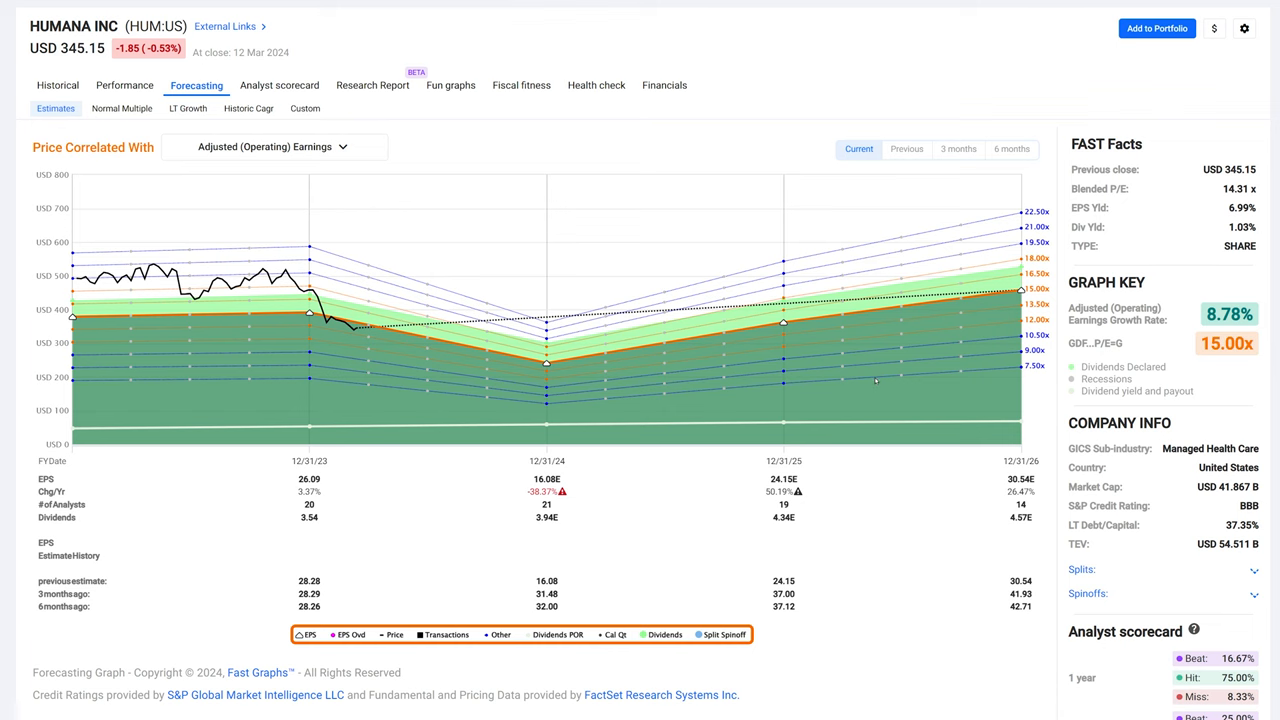
Return to Humana's 20-year historical earnings chart after reading the 11.72% forecast return
left_click(122, 108)
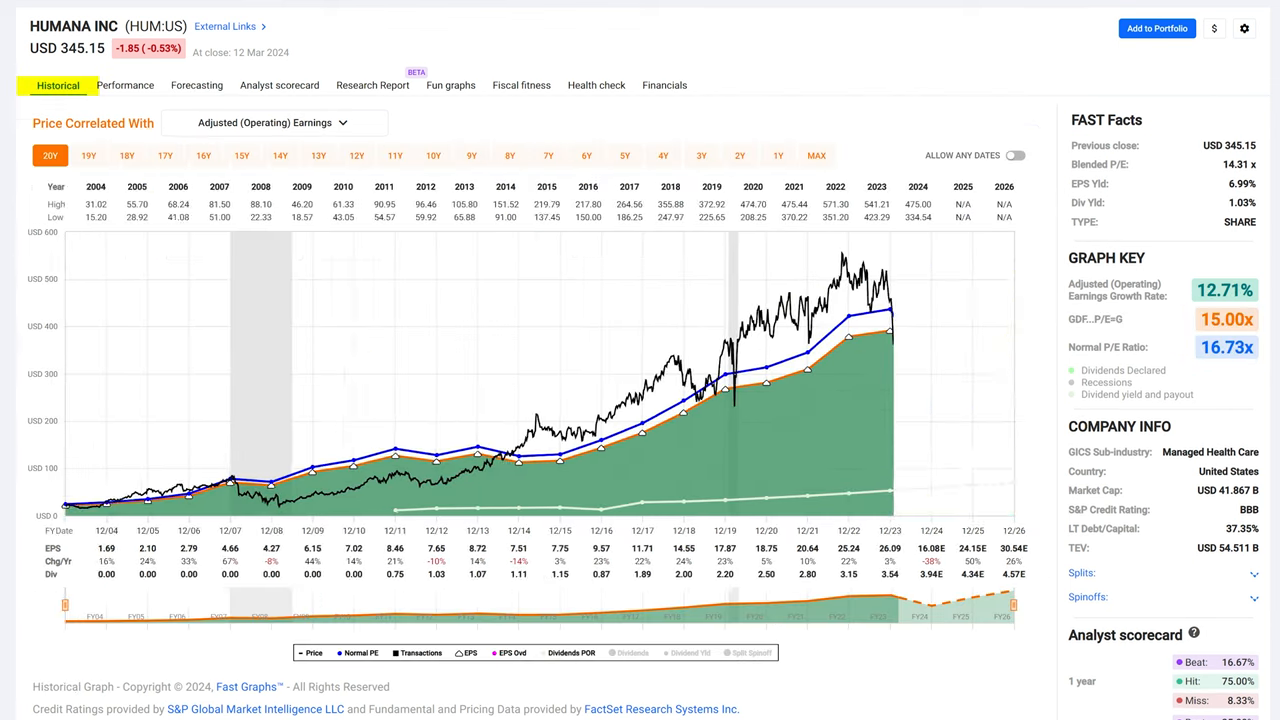
Narrow Humana's history to 7 years, then return to the earnings estimates forecast
left_click(548, 156)
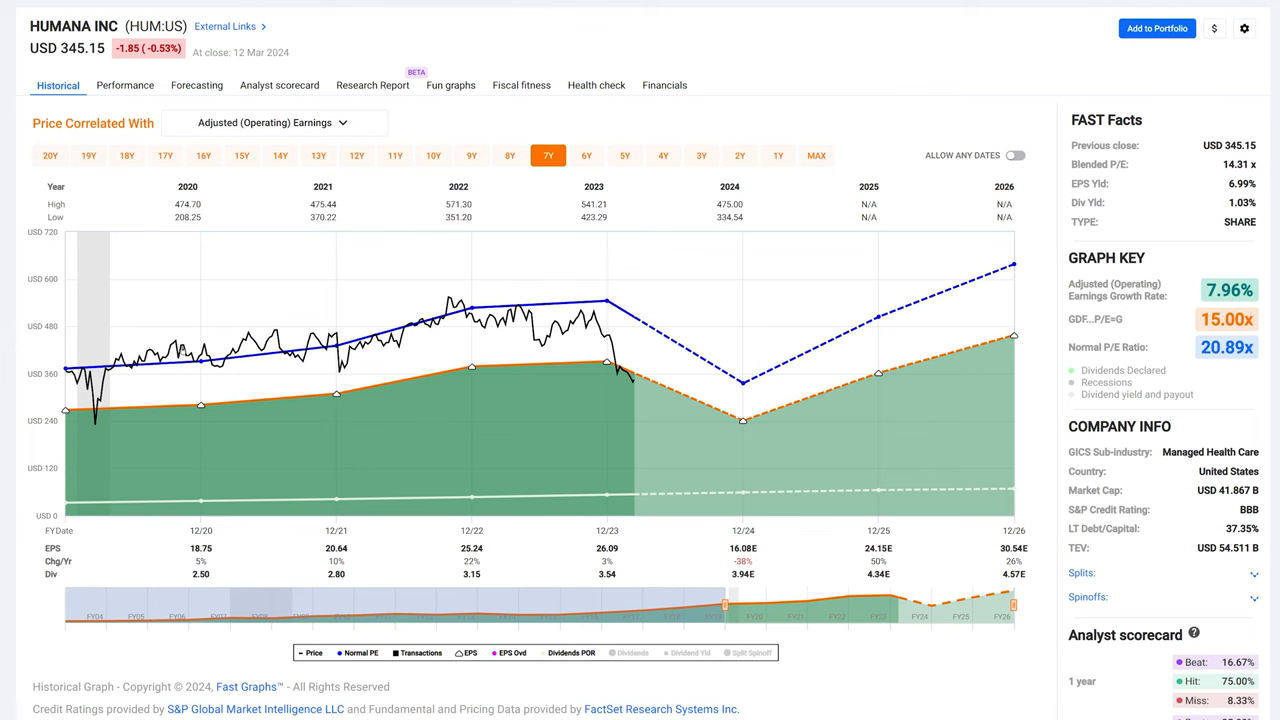
mouse_move(628, 378)
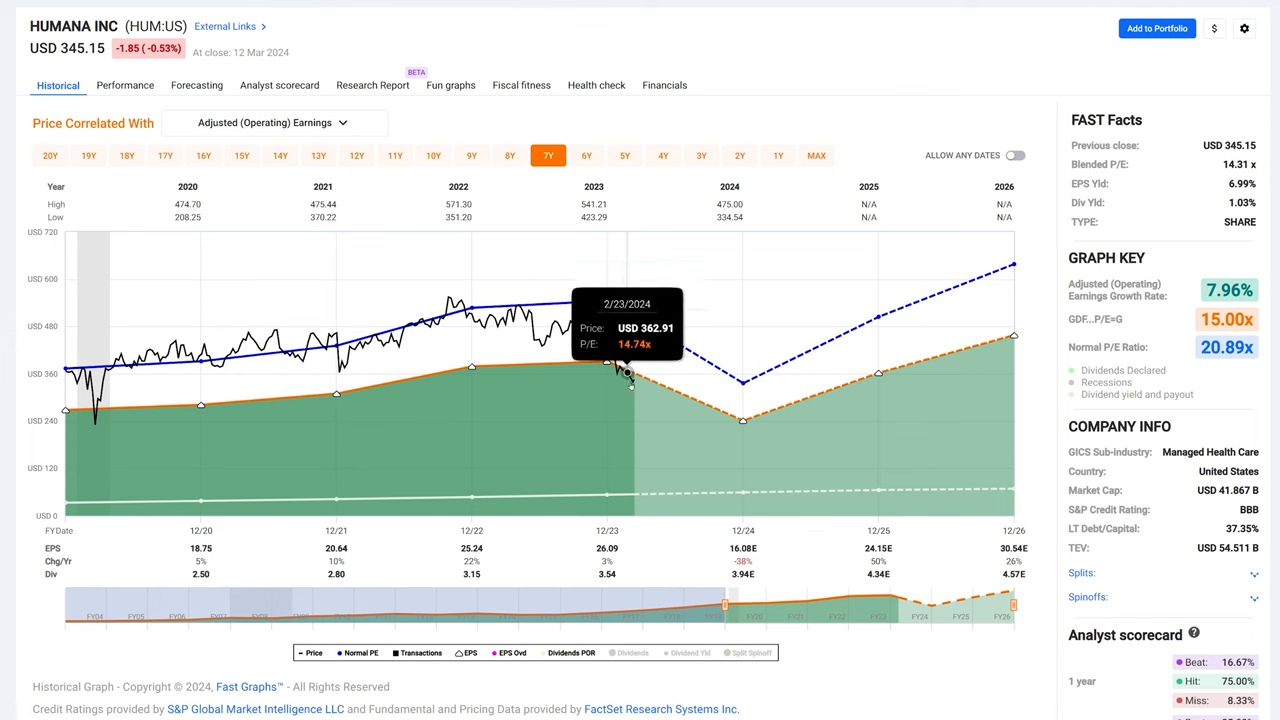
left_click(196, 84)
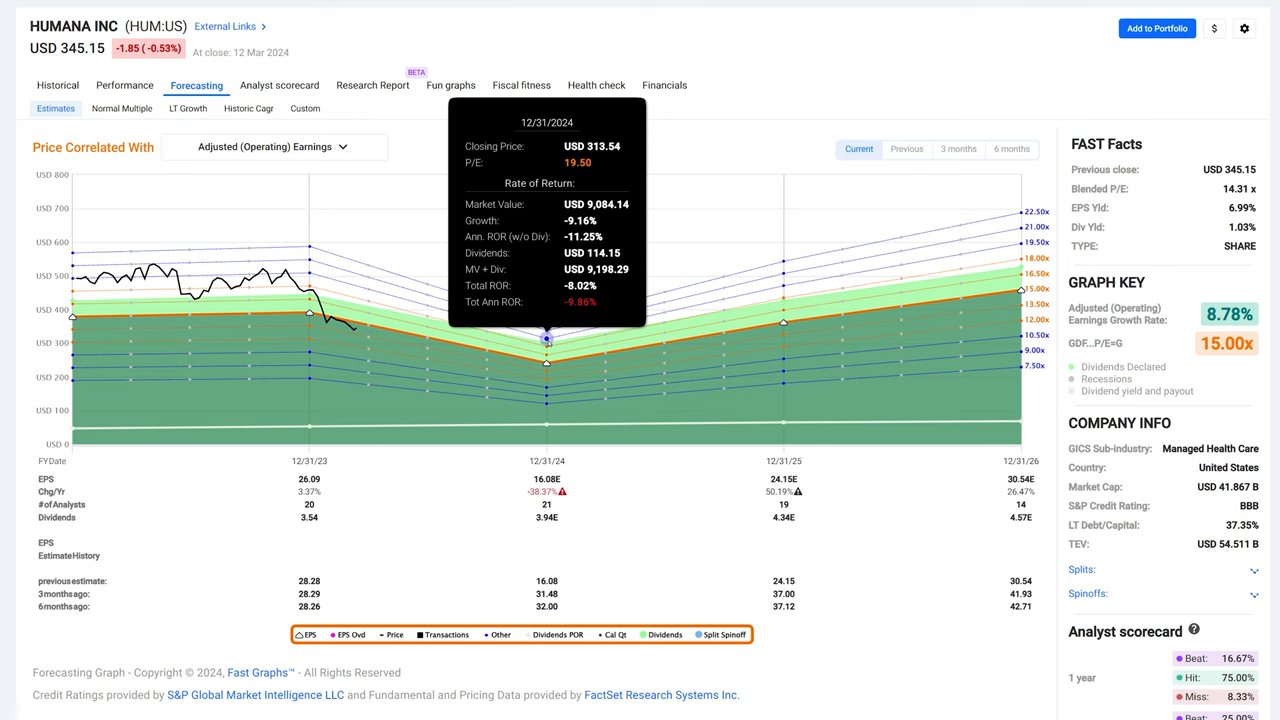
Build a custom Humana forecast based on analyst estimates, yielding 9.92% growth through 2029
left_click(188, 108)
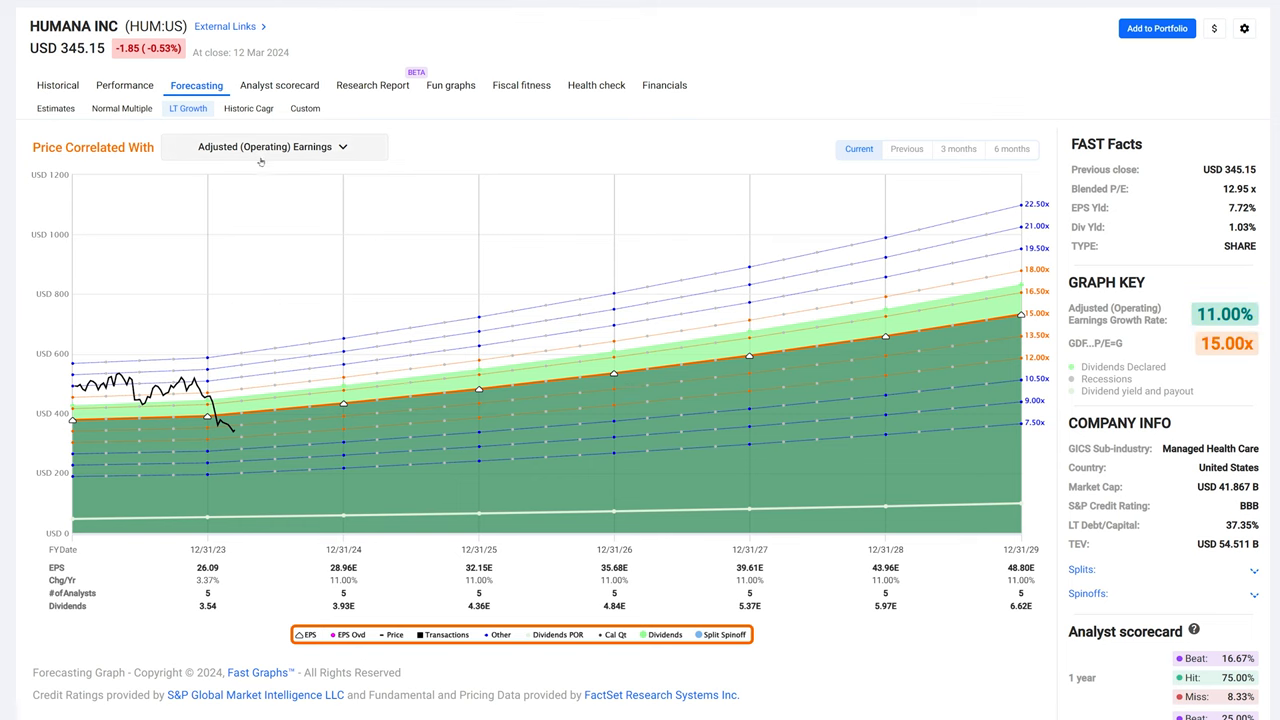
left_click(304, 108)
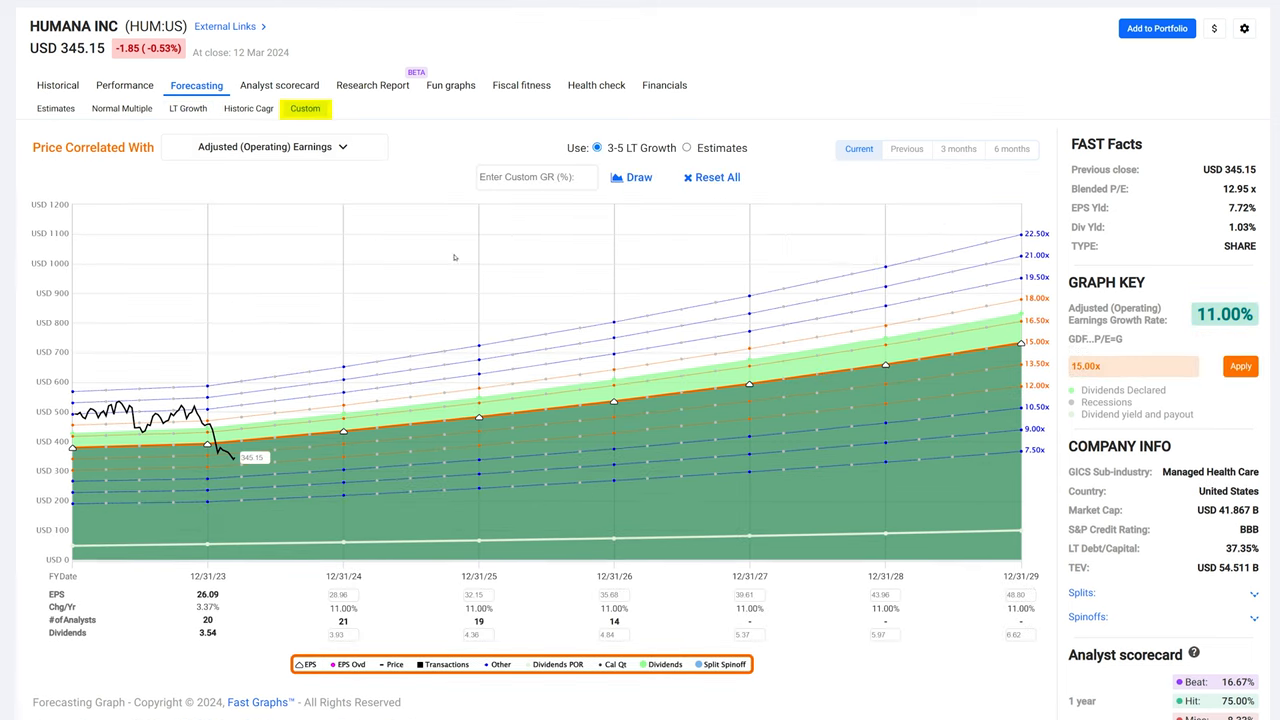
left_click(688, 148)
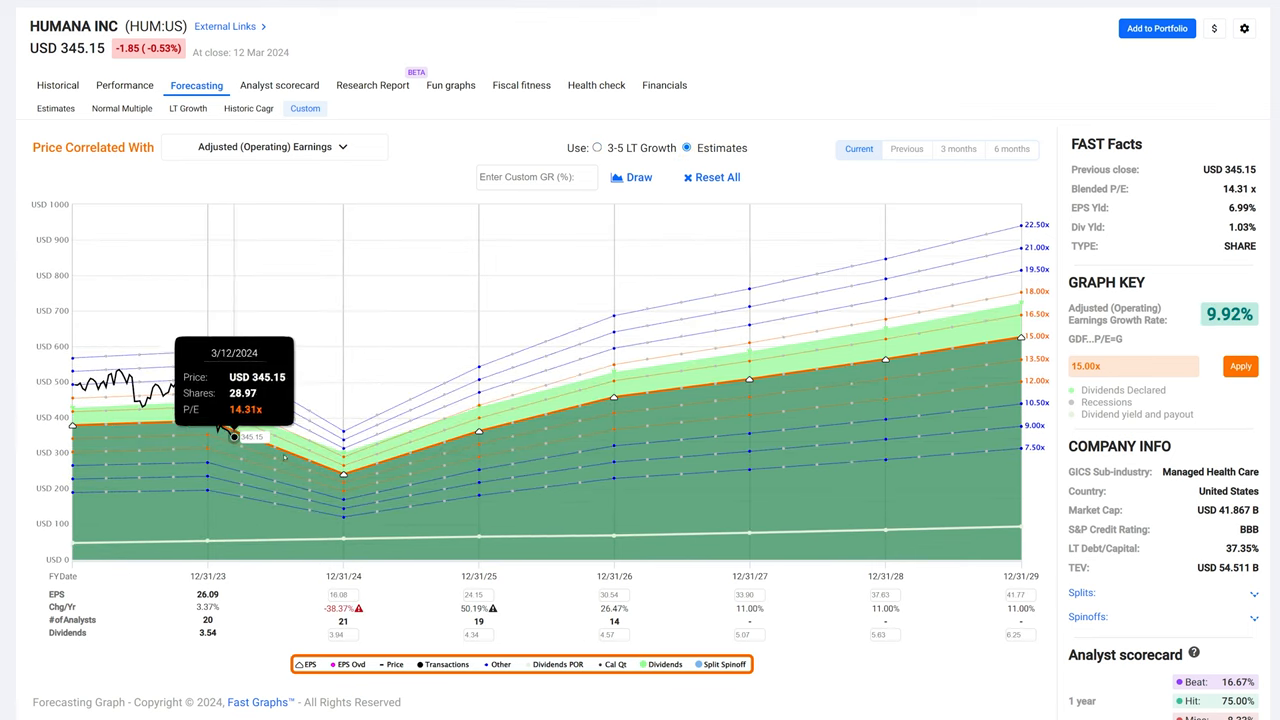
mouse_move(456, 420)
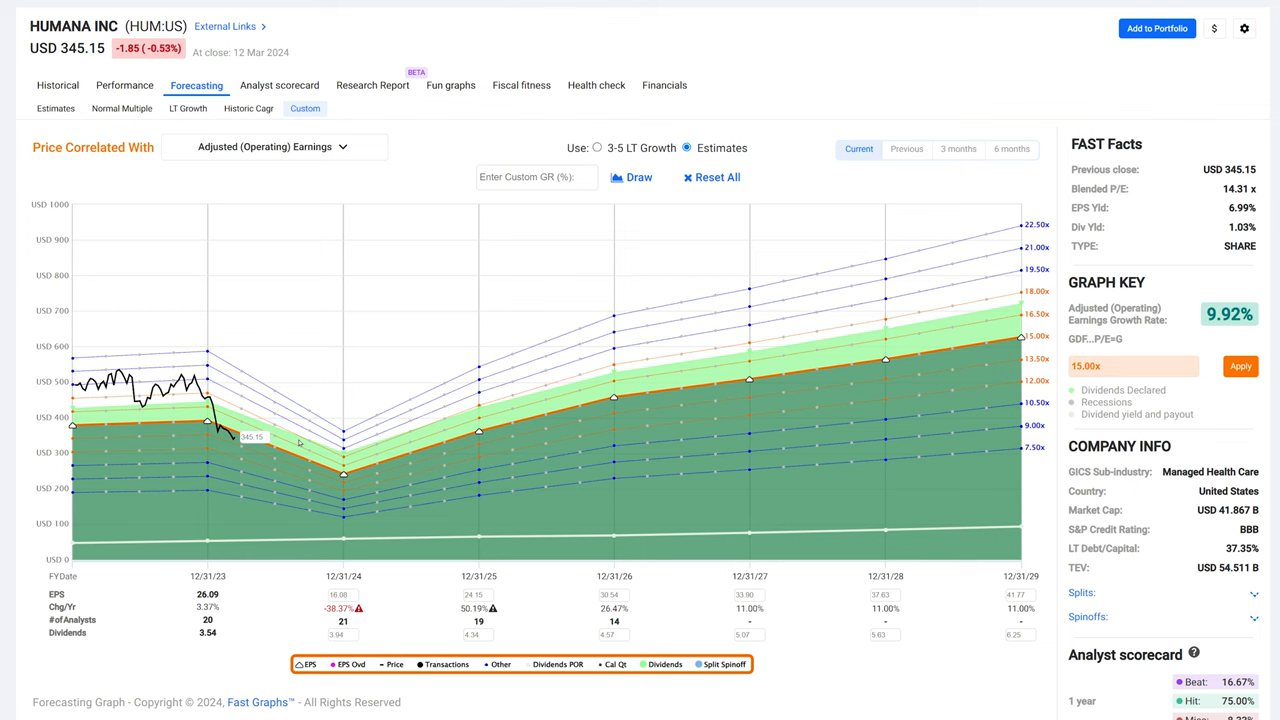
mouse_move(476, 436)
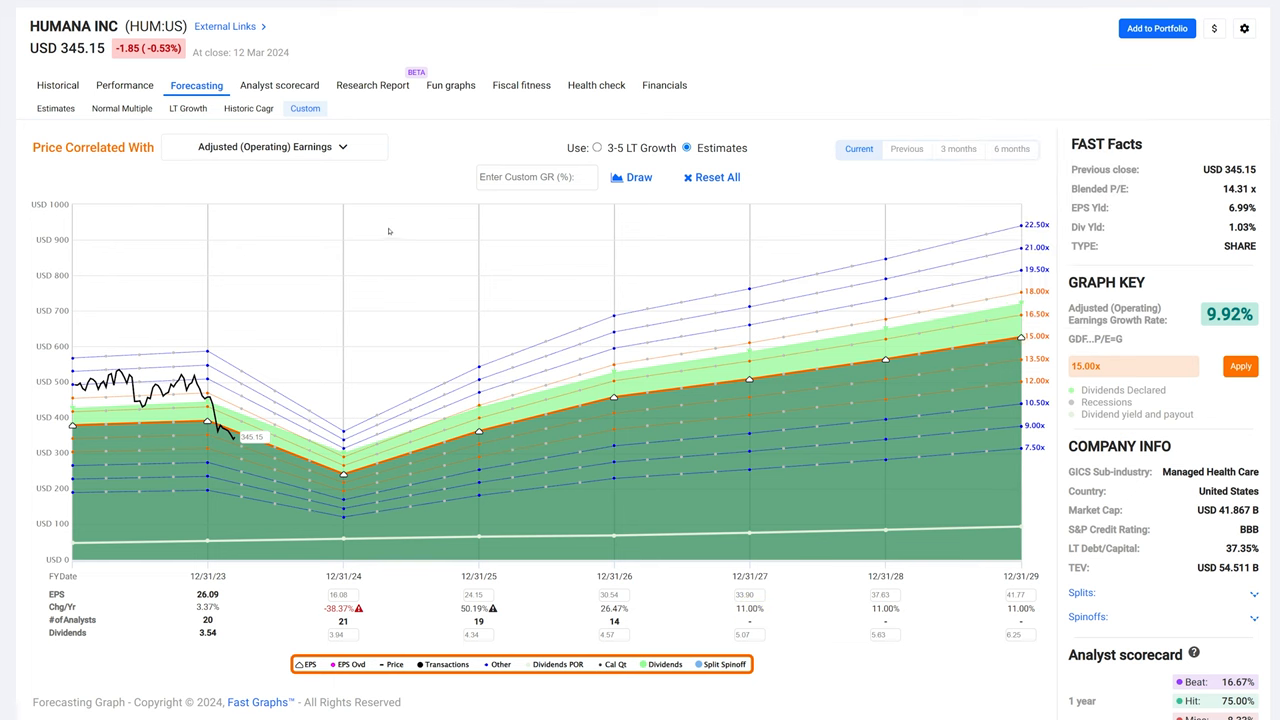
scroll("down", 3)
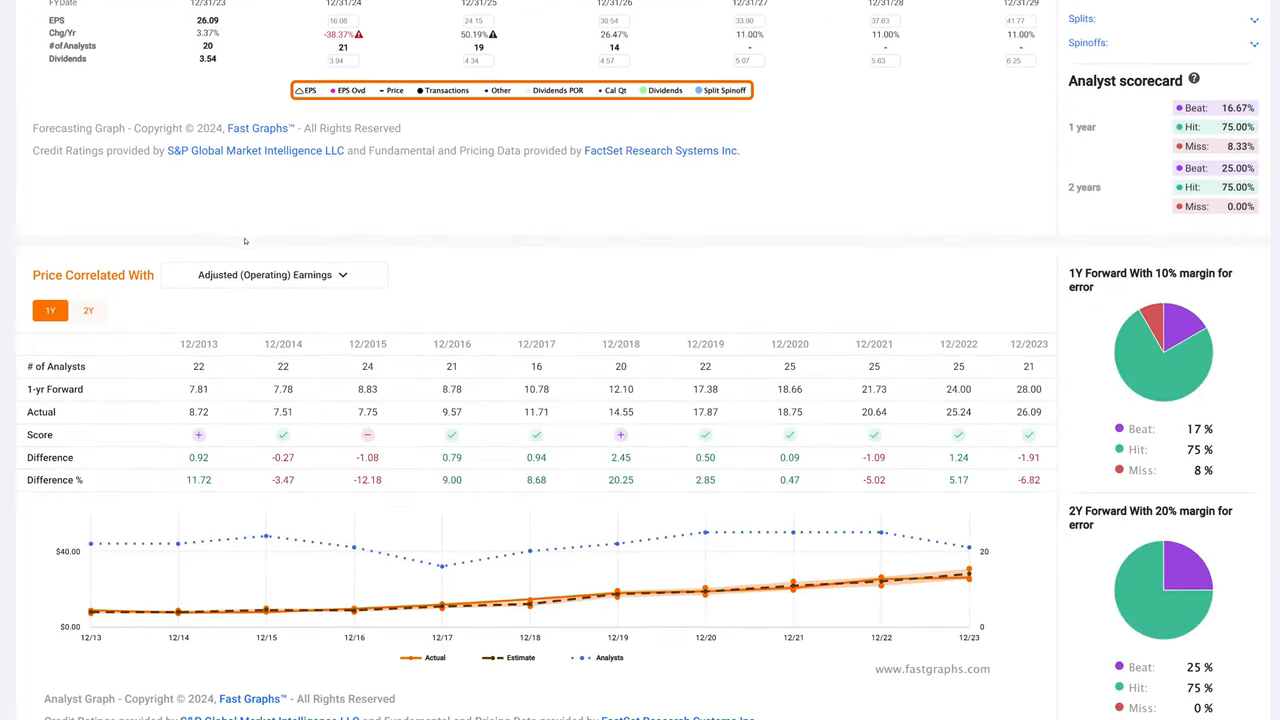
mouse_move(880, 576)
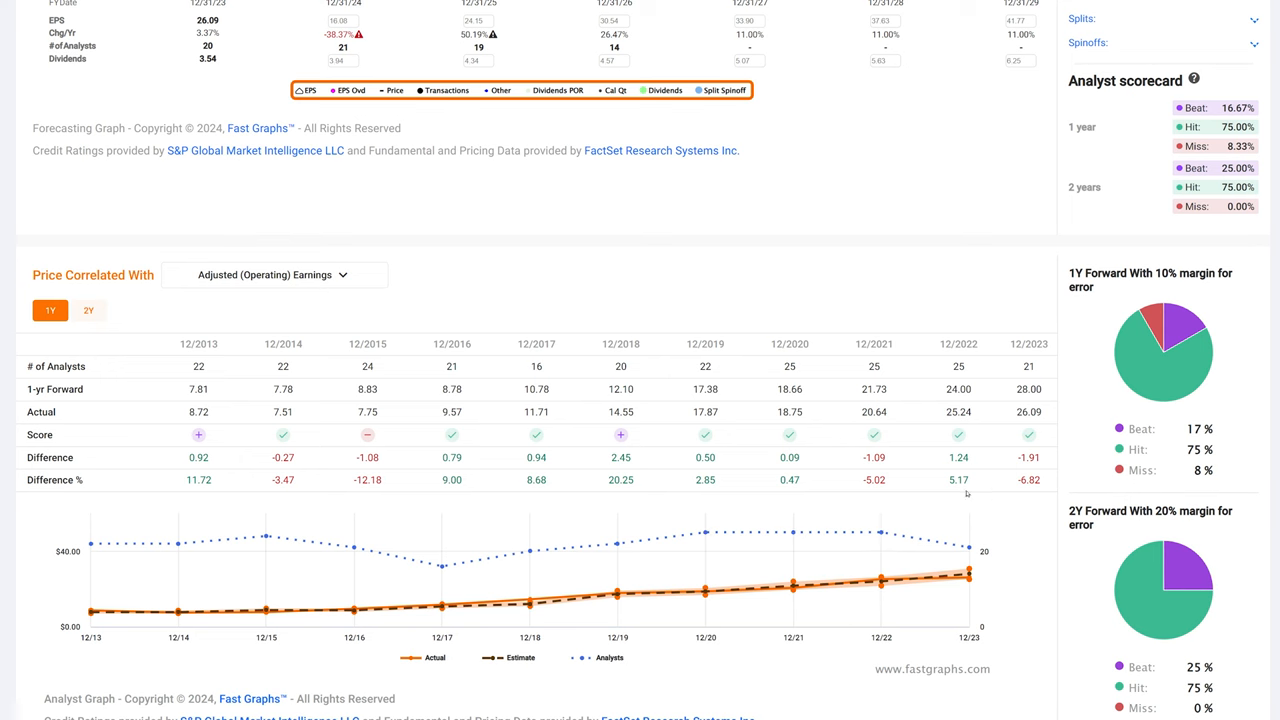
mouse_move(880, 578)
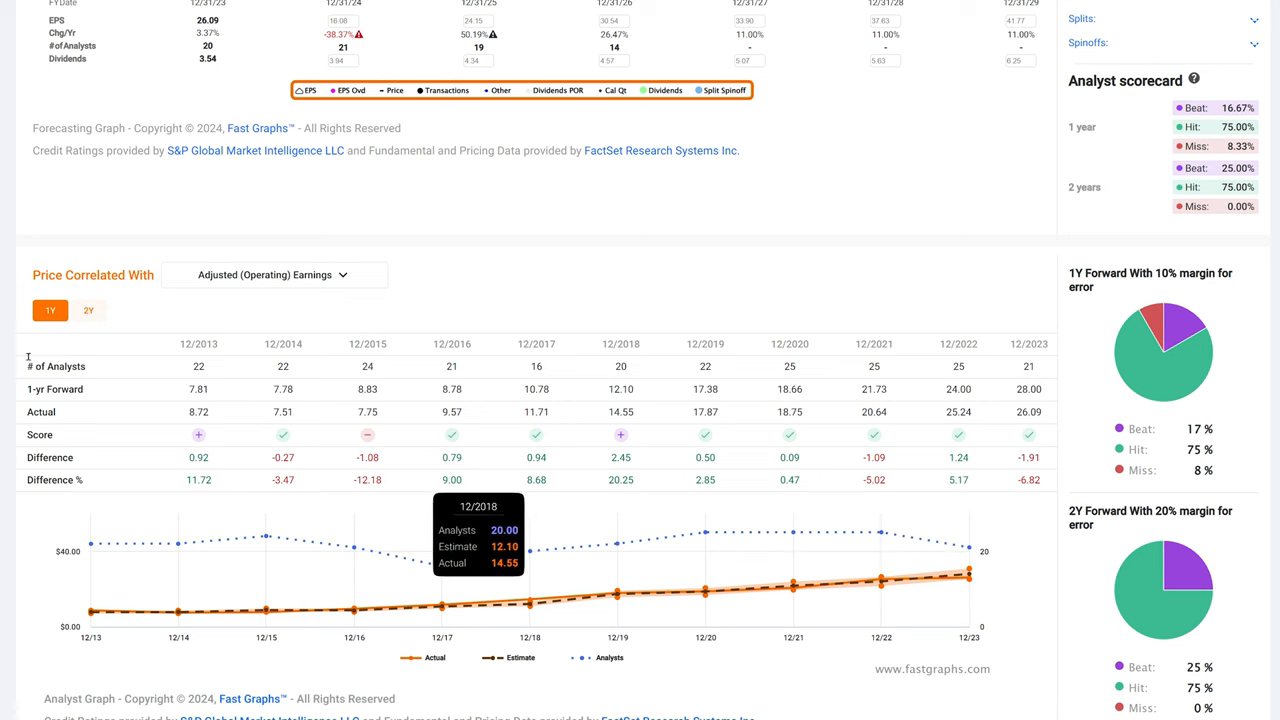
scroll("up", 3)
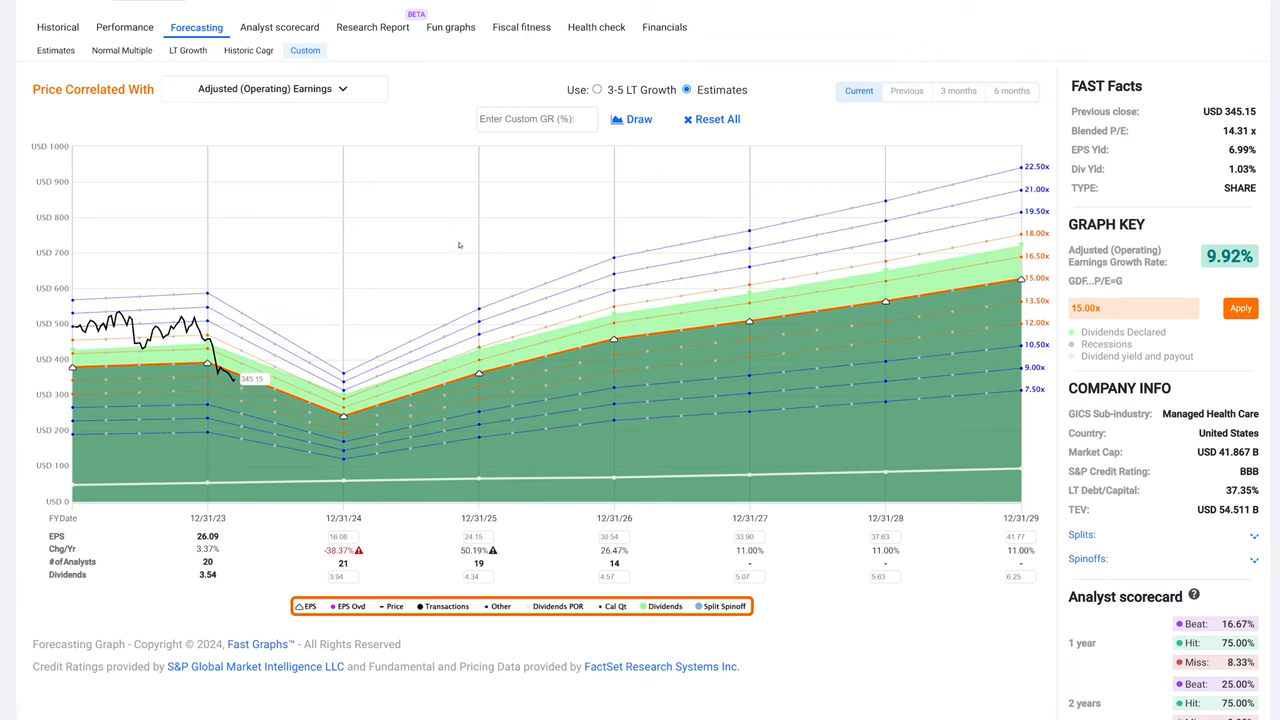
mouse_move(216, 246)
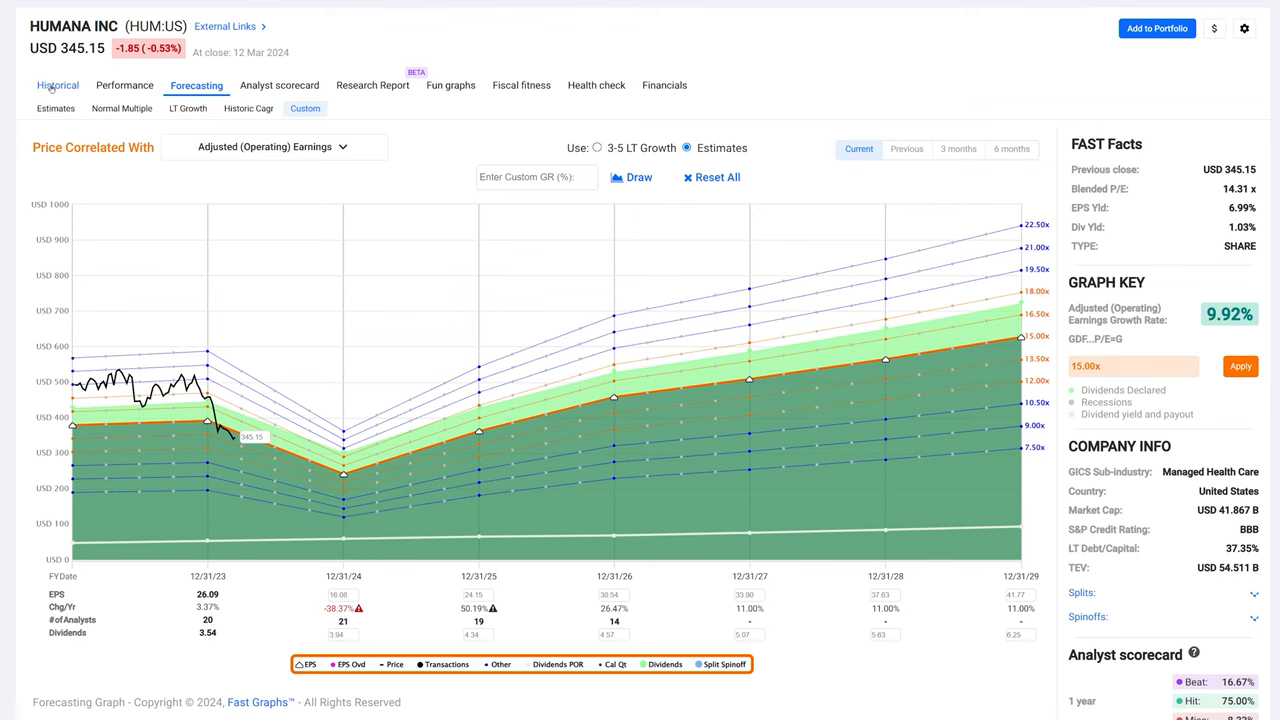
Correlate Humana's full-history price chart with operating cash flow, showing 12.29% OCF growth
left_click(56, 84)
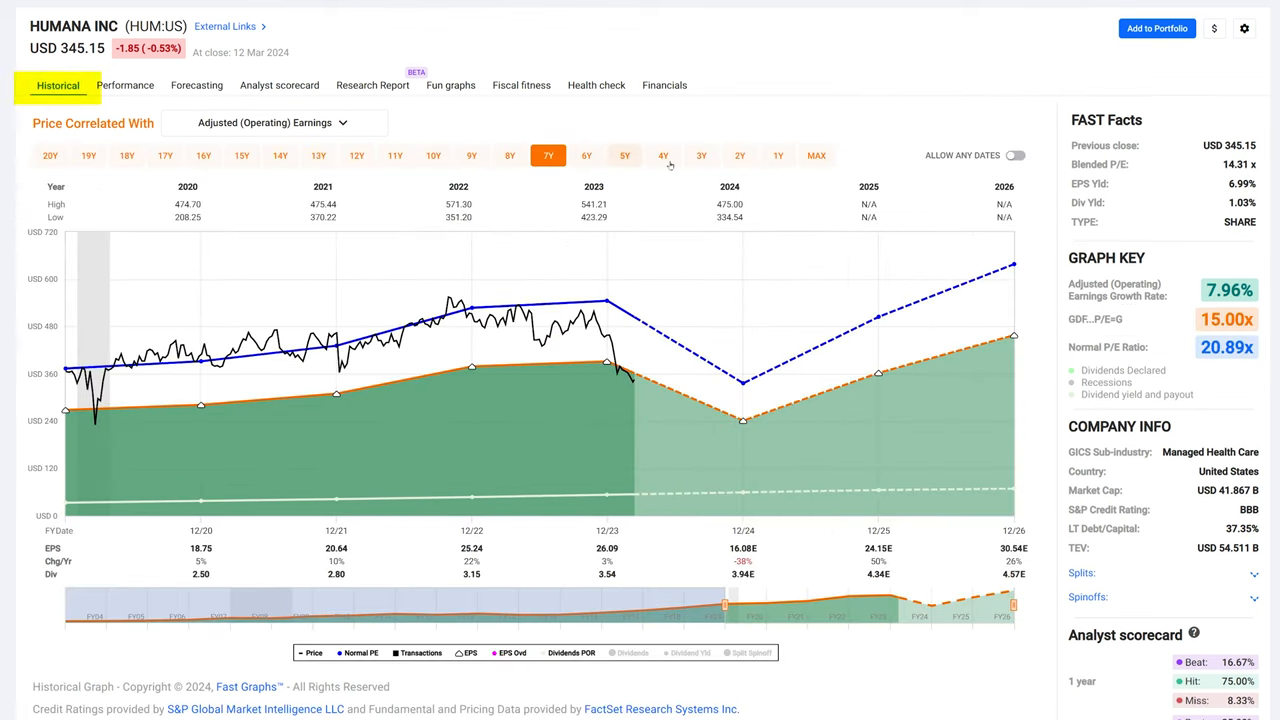
left_click(816, 156)
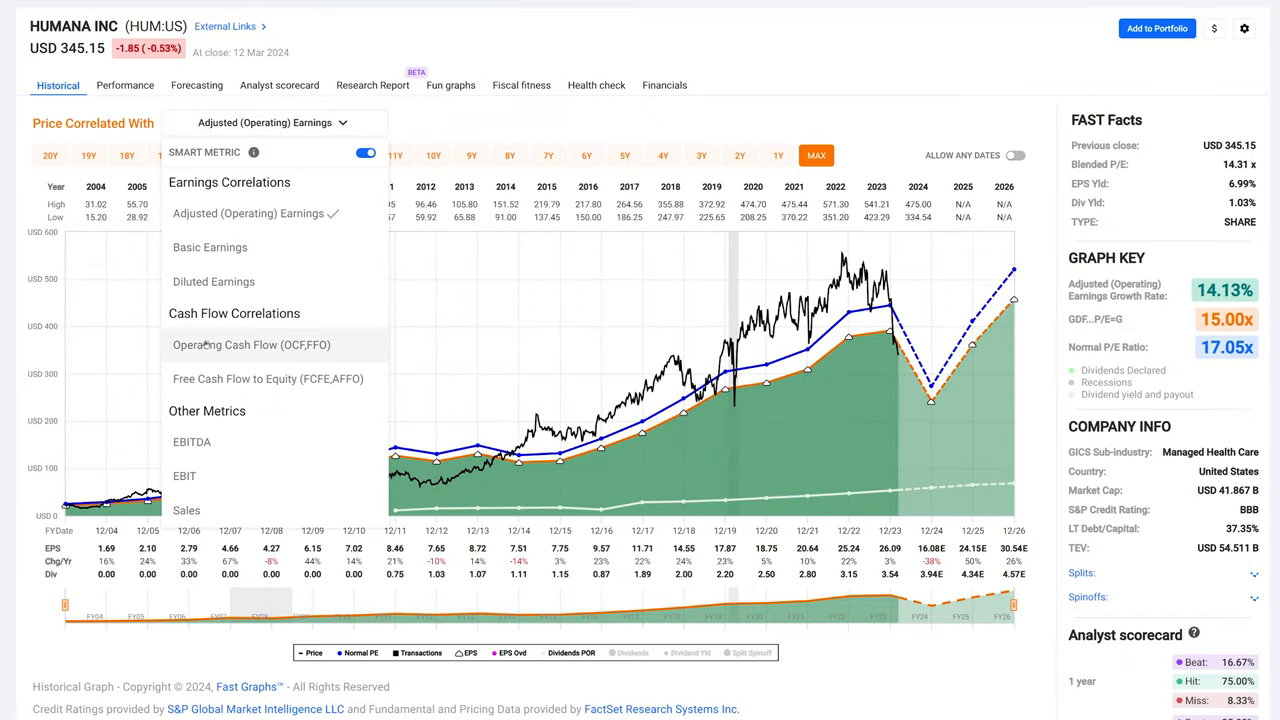
left_click(252, 344)
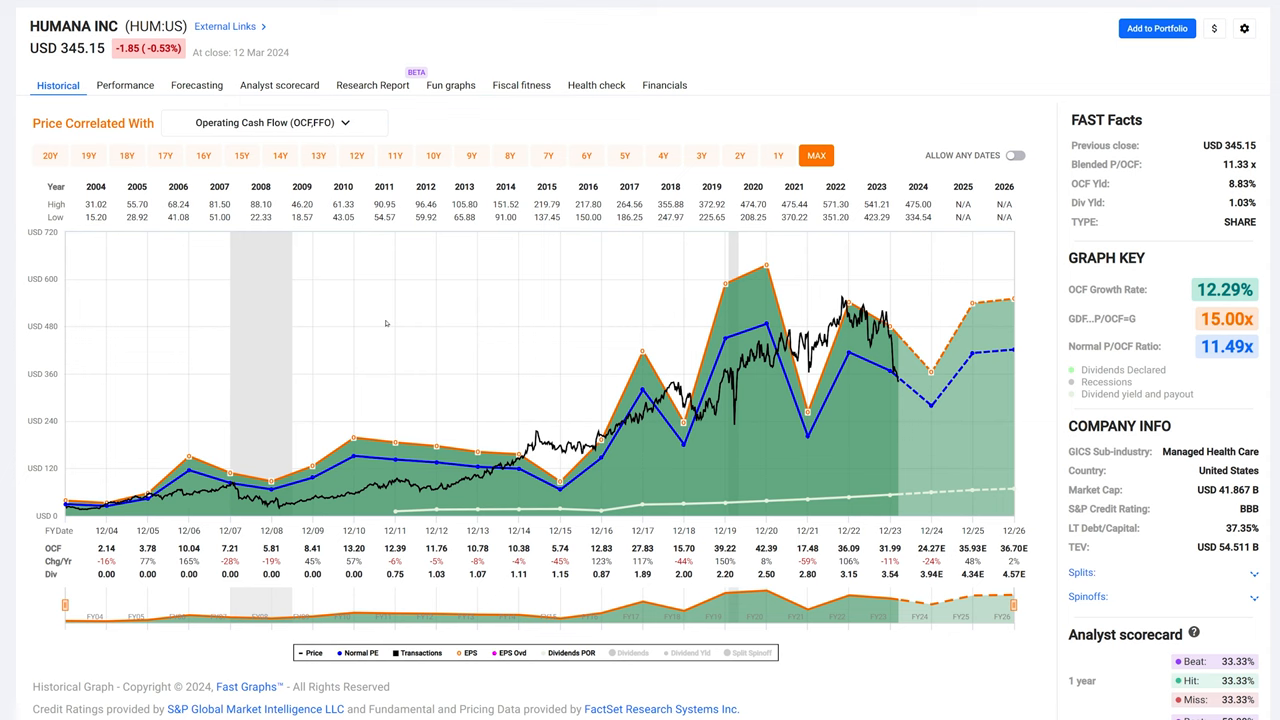
mouse_move(948, 340)
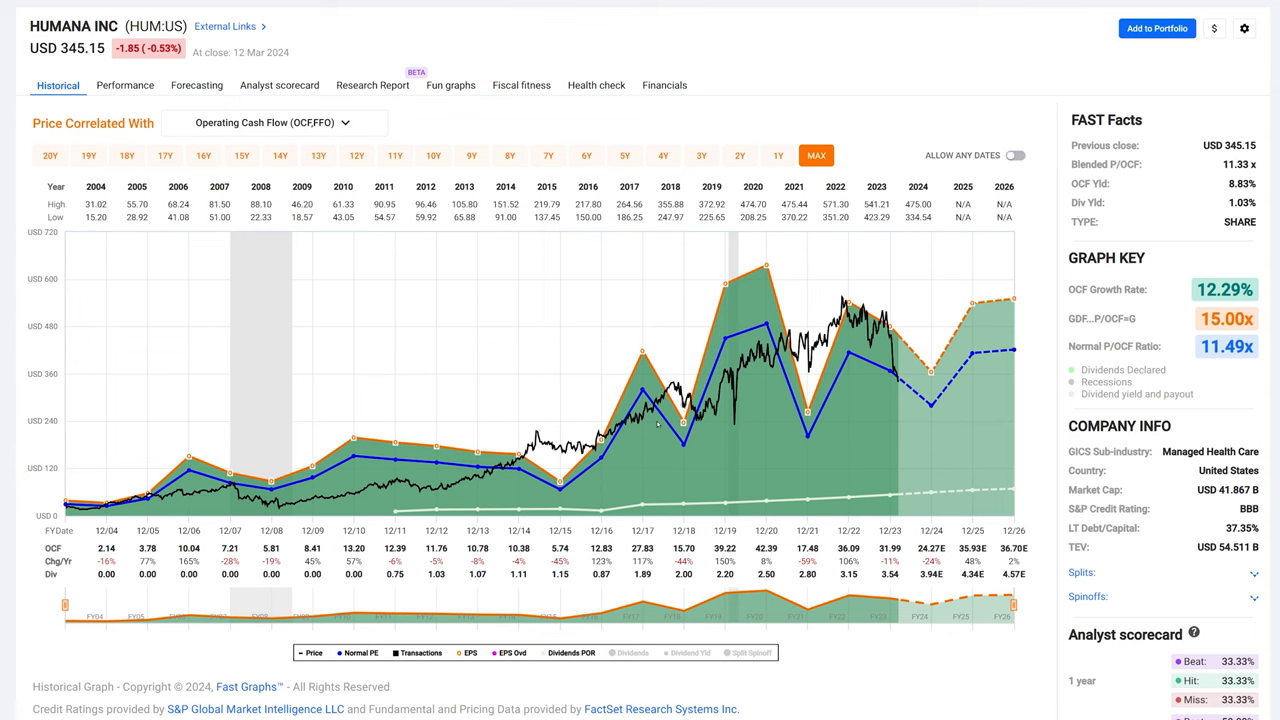
mouse_move(764, 500)
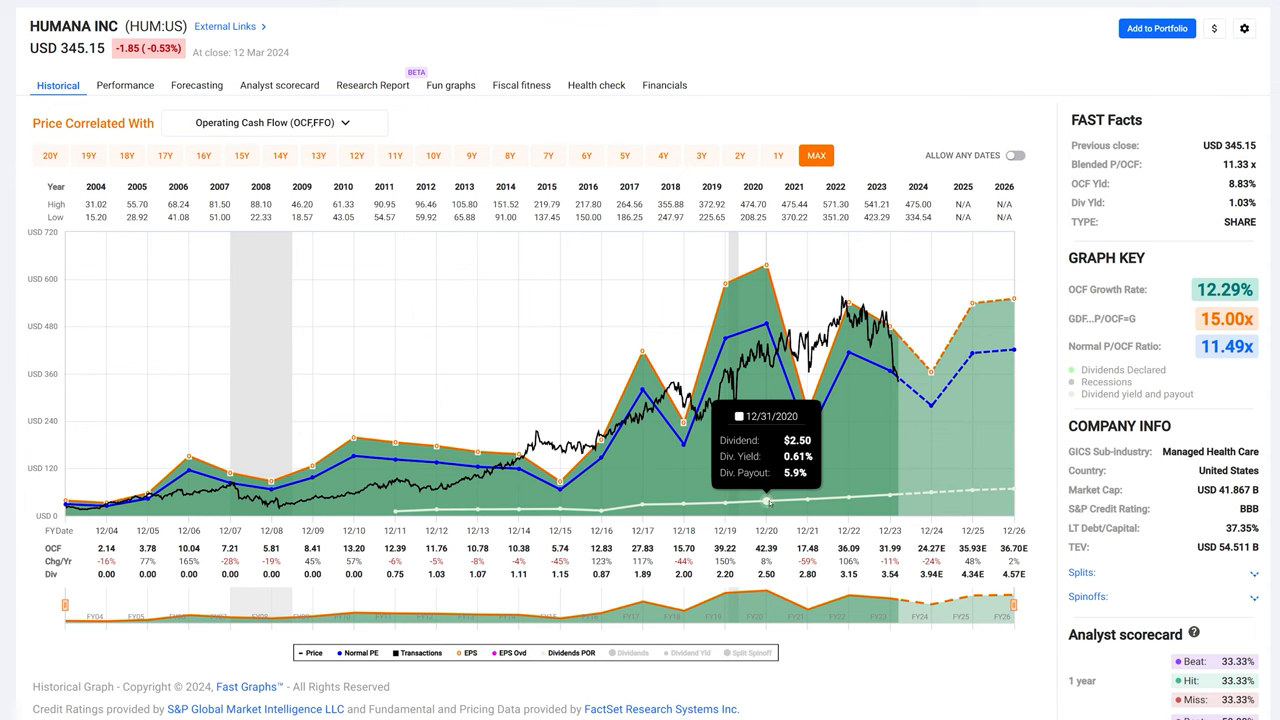
mouse_move(848, 496)
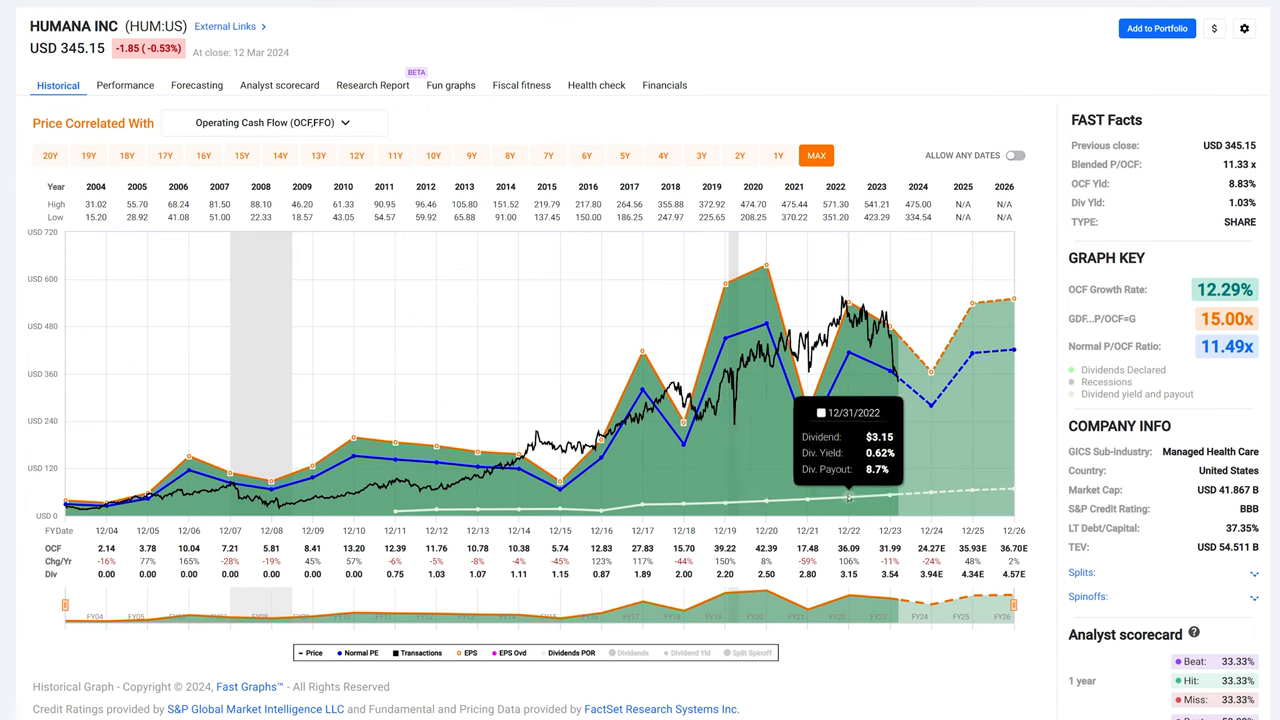
mouse_move(890, 496)
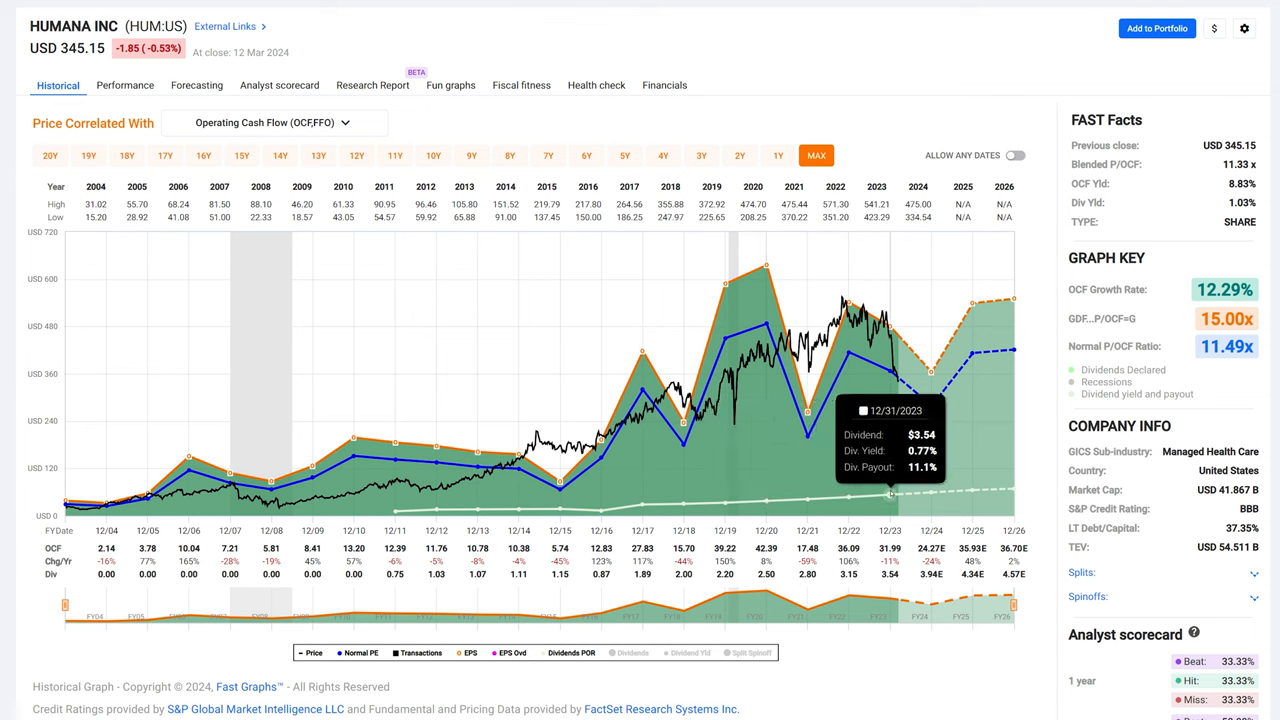
mouse_move(748, 400)
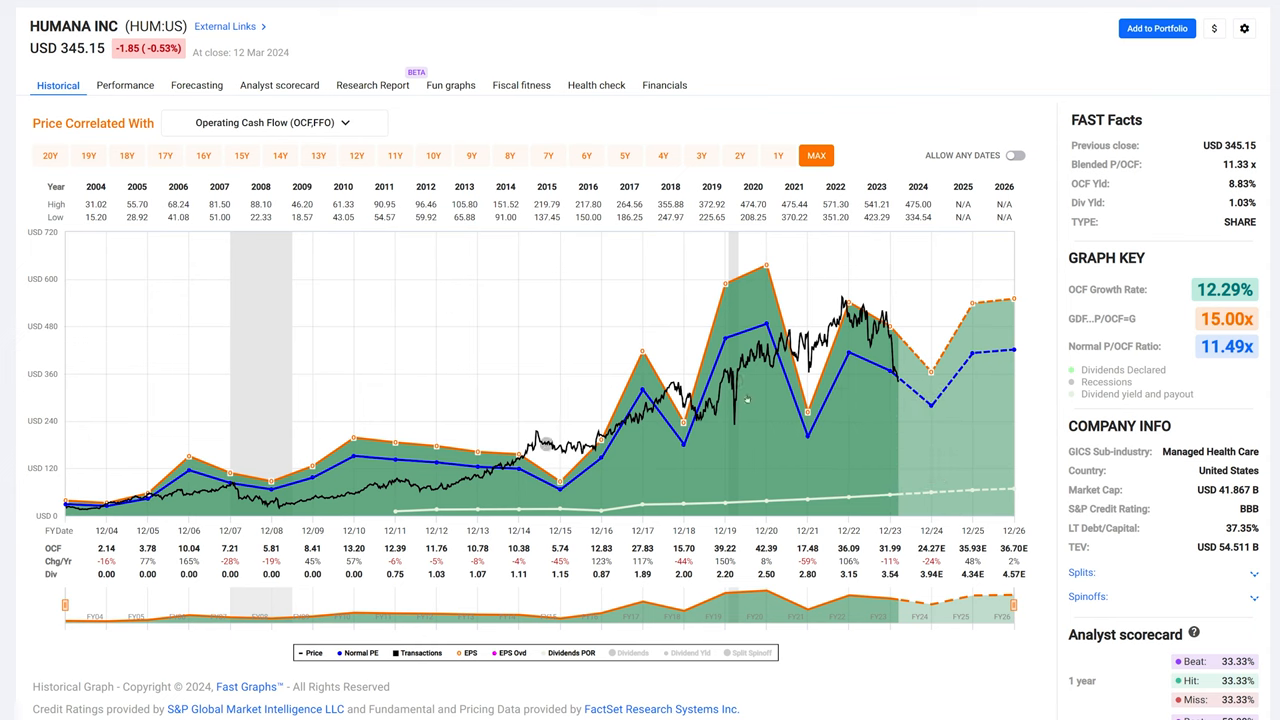
mouse_move(336, 132)
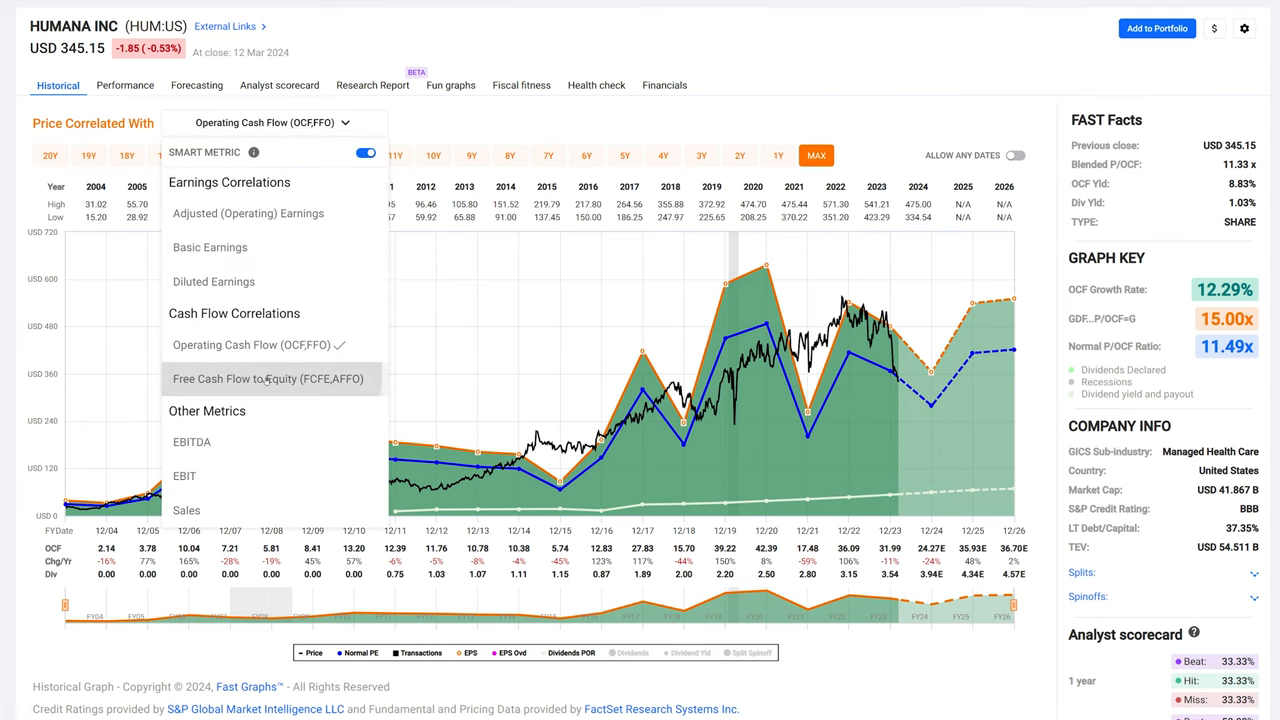
Correlate Humana's price with free cash flow to equity, then with sales (11.85% growth)
left_click(268, 378)
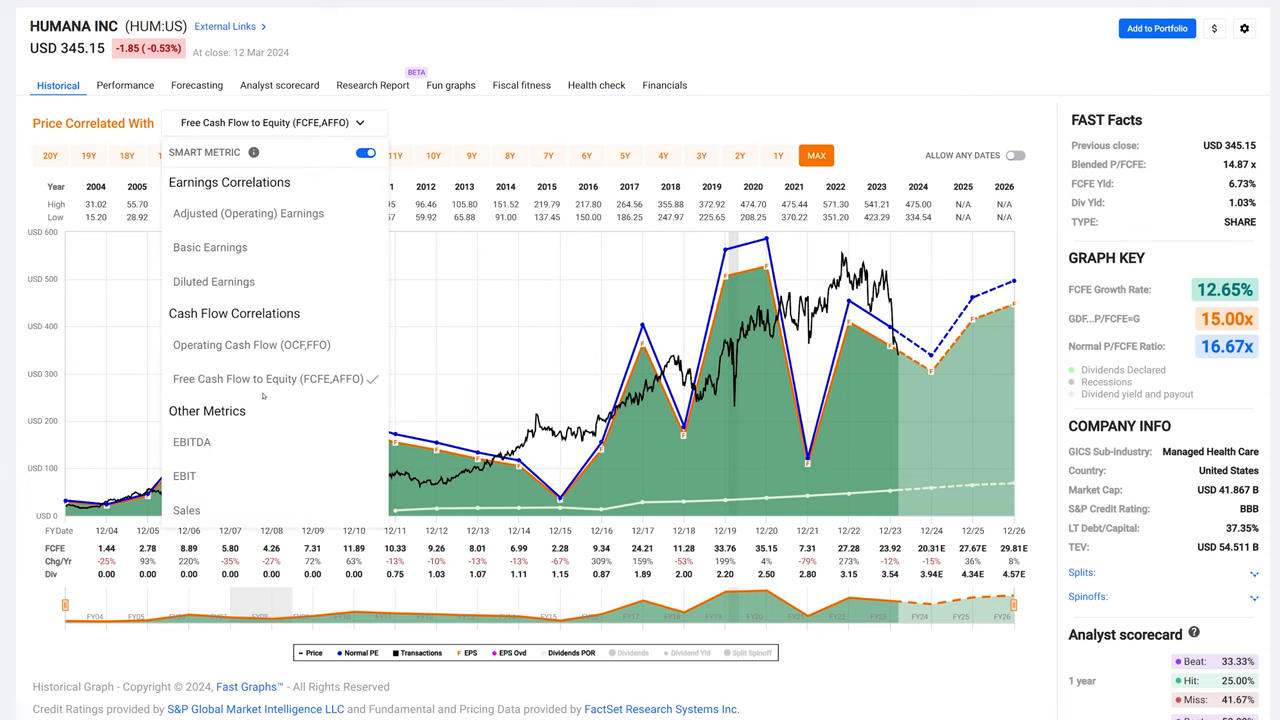
left_click(188, 510)
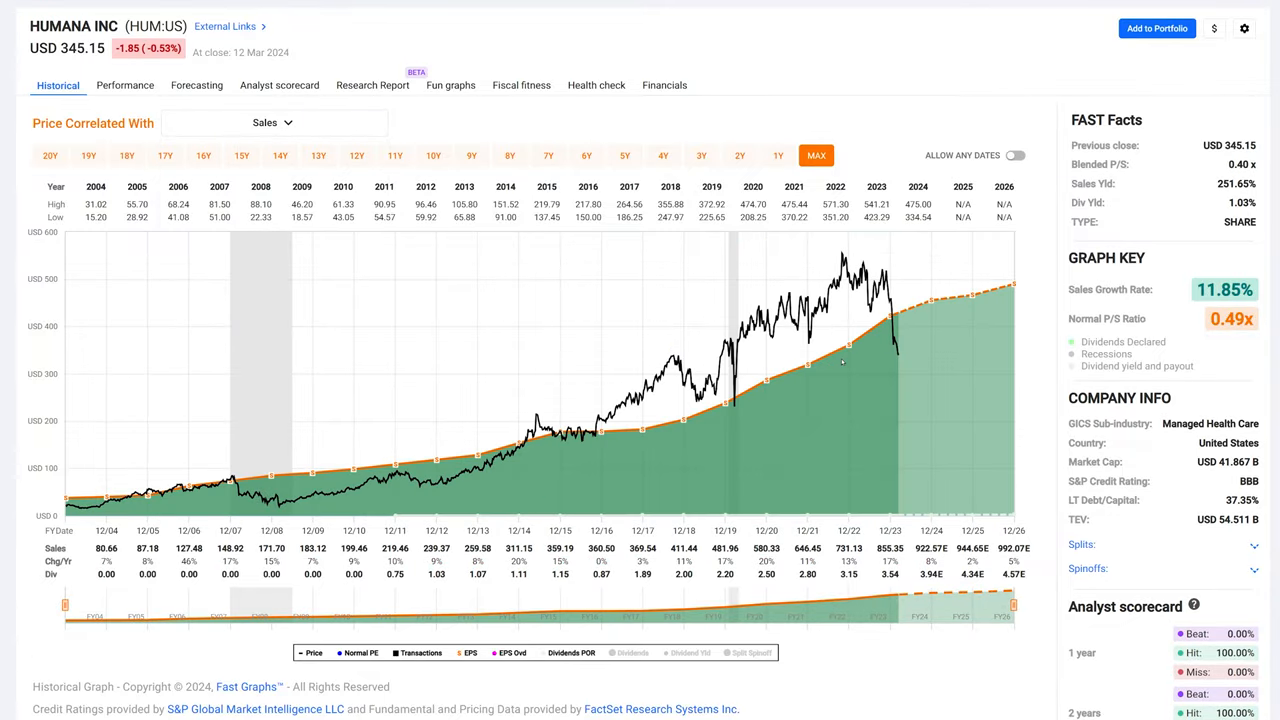
mouse_move(896, 452)
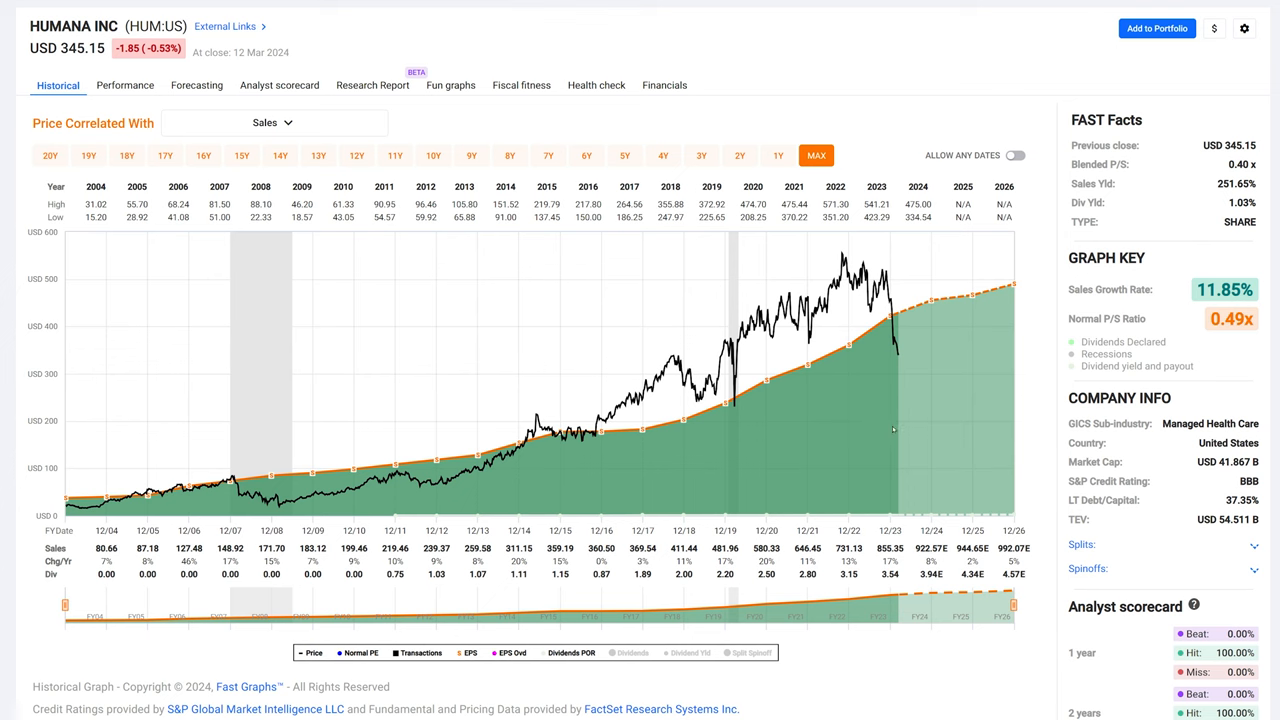
mouse_move(896, 352)
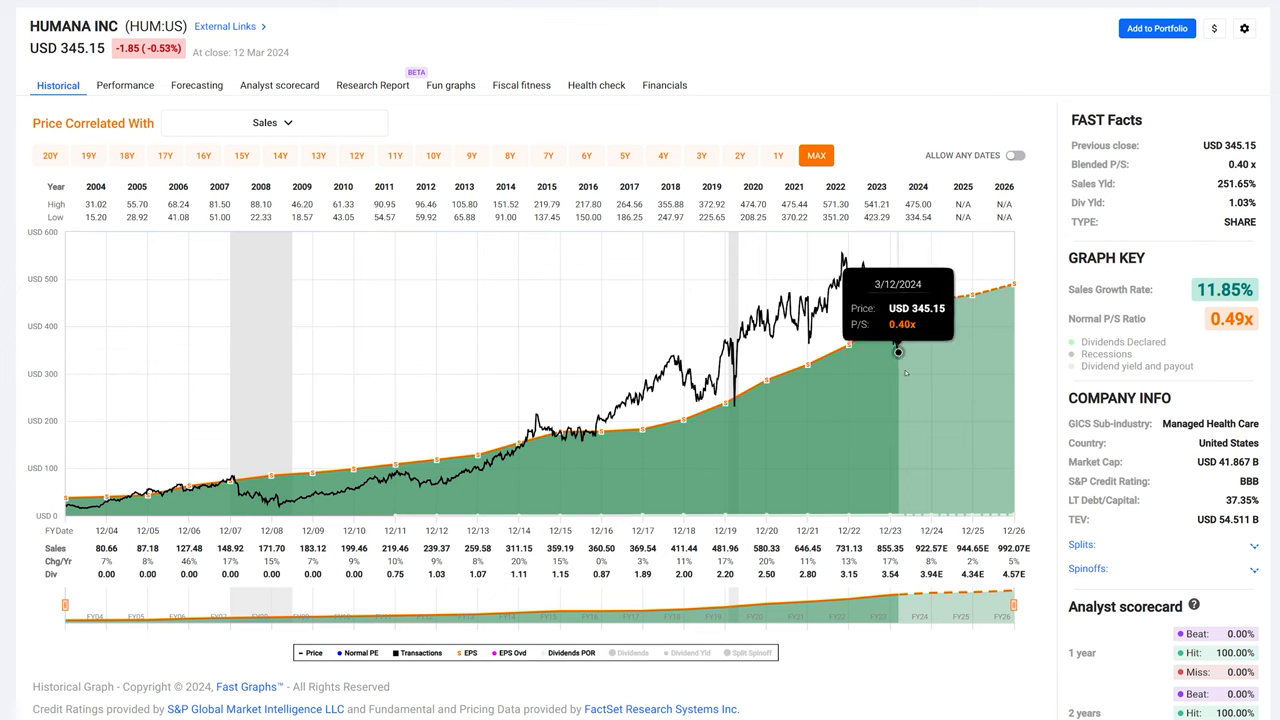
mouse_move(920, 414)
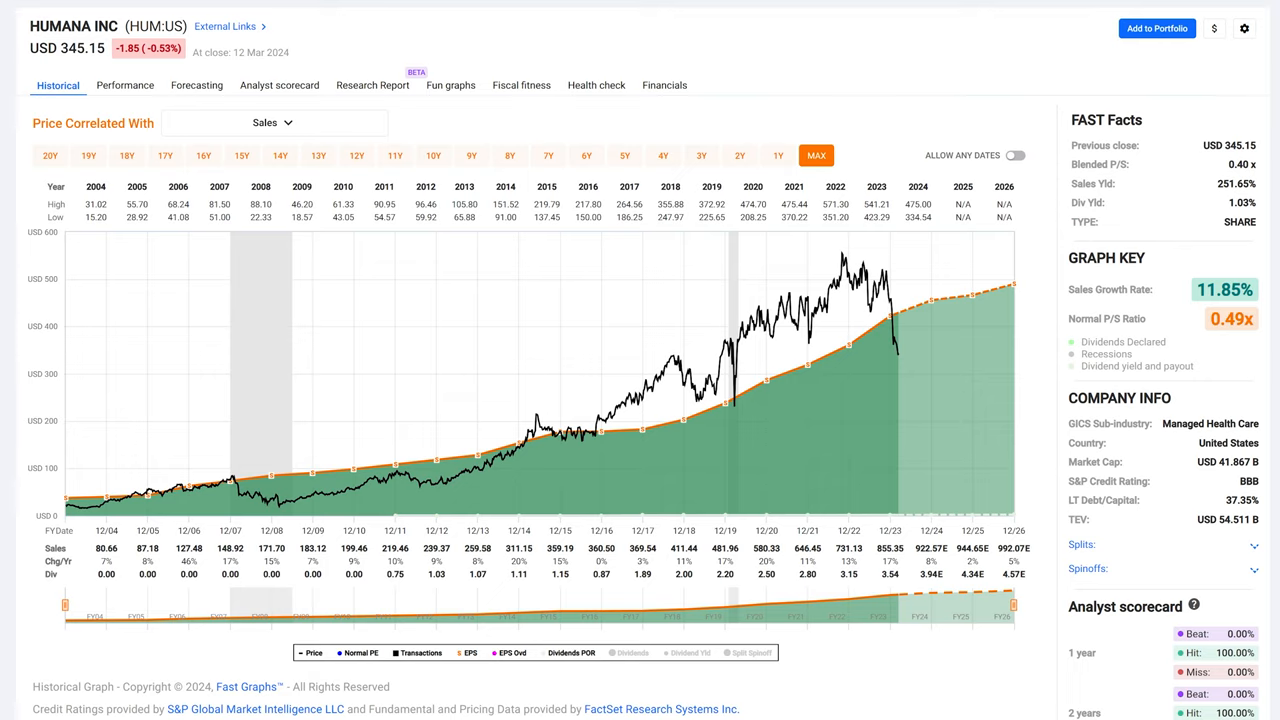
left_click(196, 84)
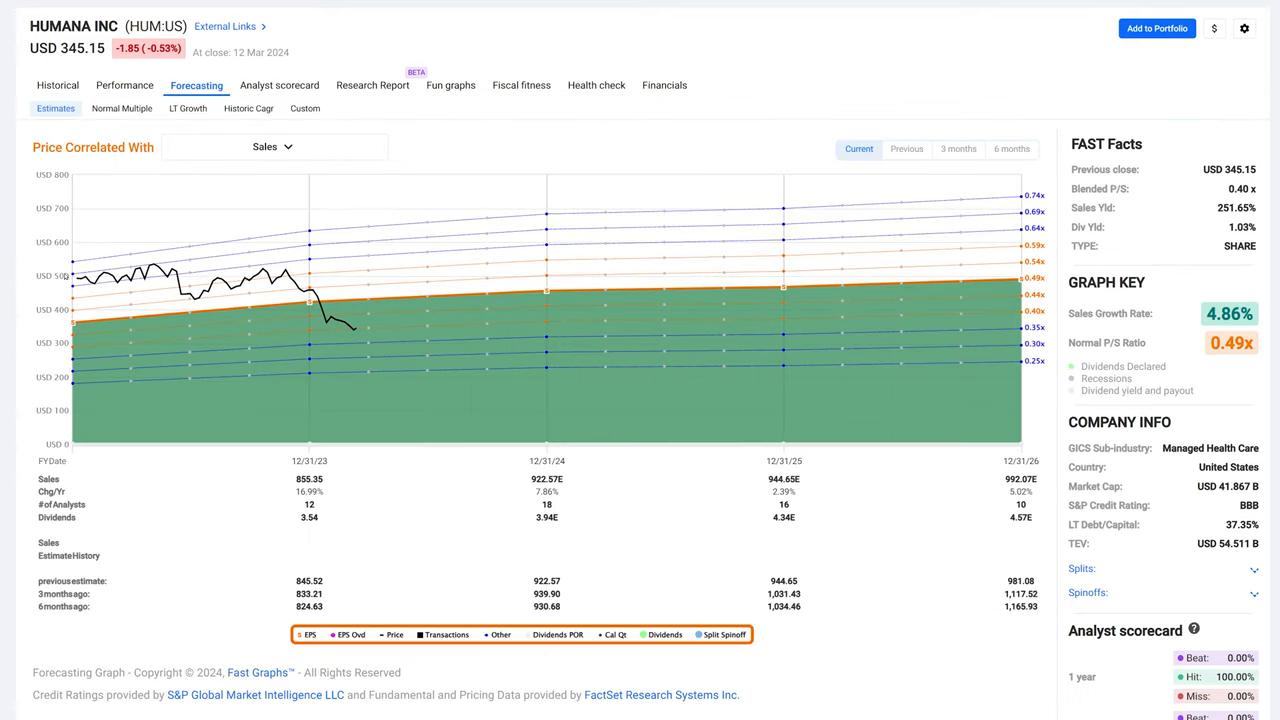
mouse_move(1012, 294)
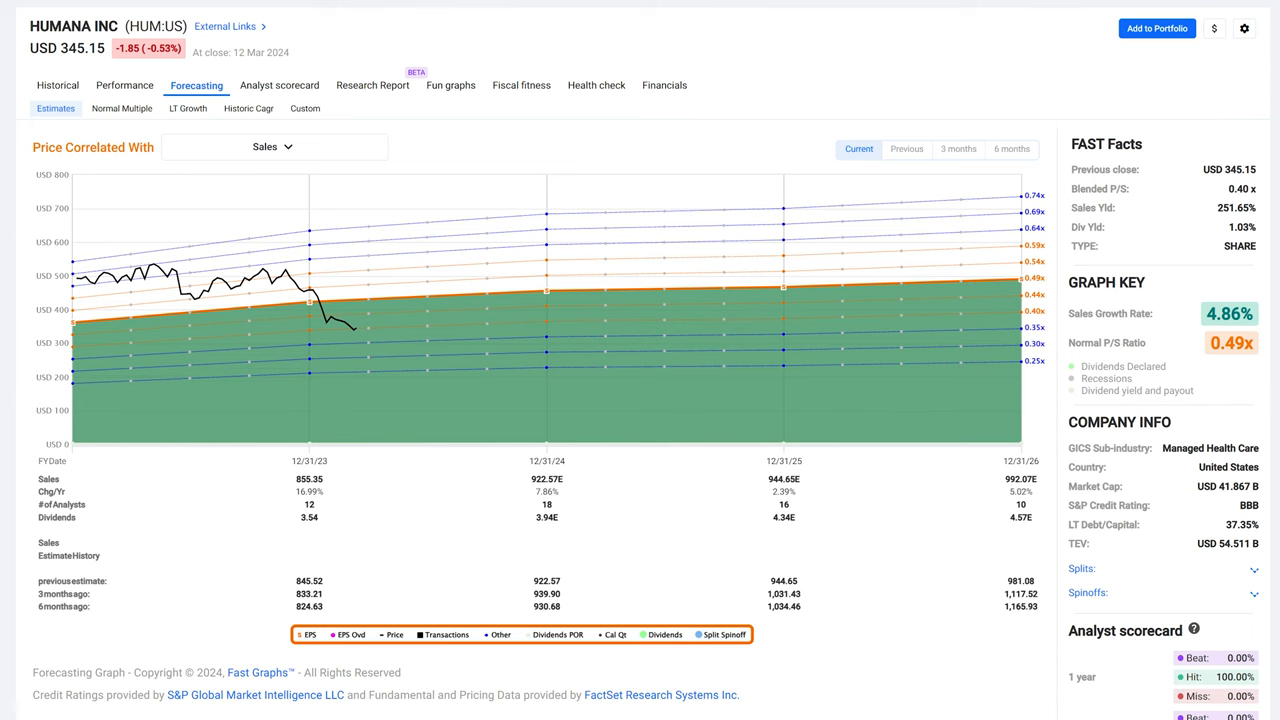
left_click(56, 84)
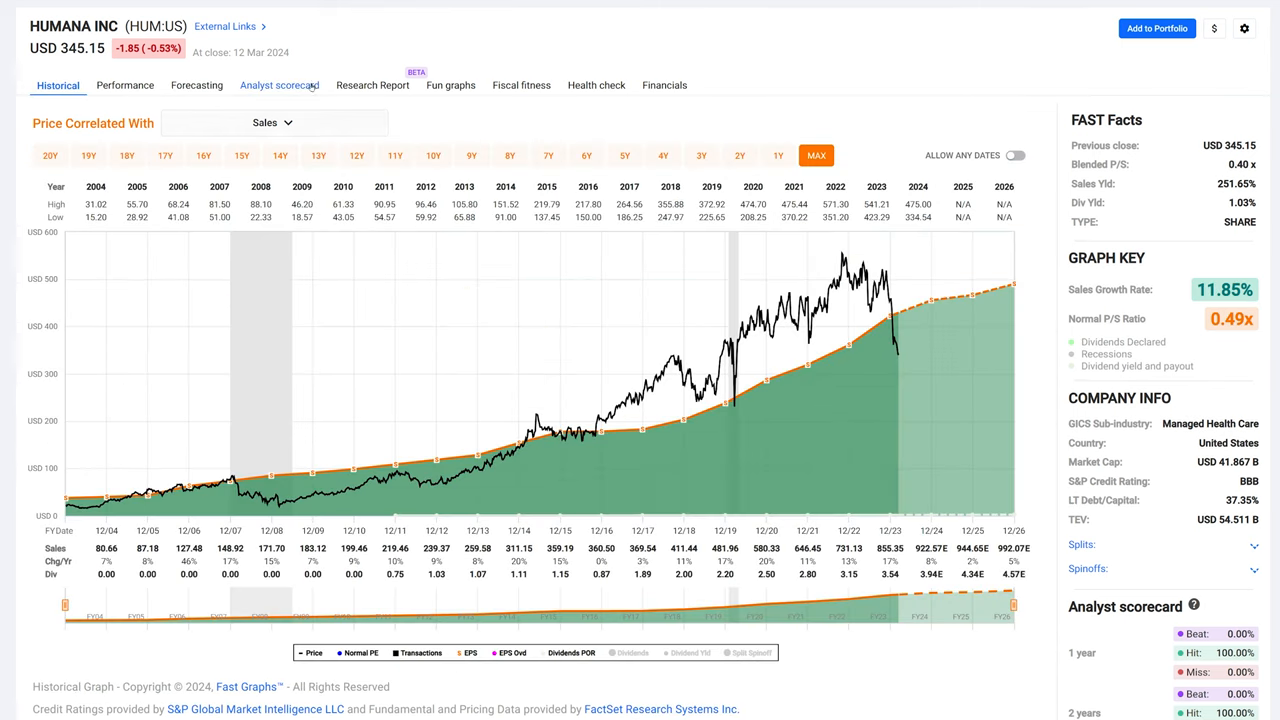
Correlate Humana's chart with adjusted operating earnings and show its 8.78% growth forecast
left_click(272, 122)
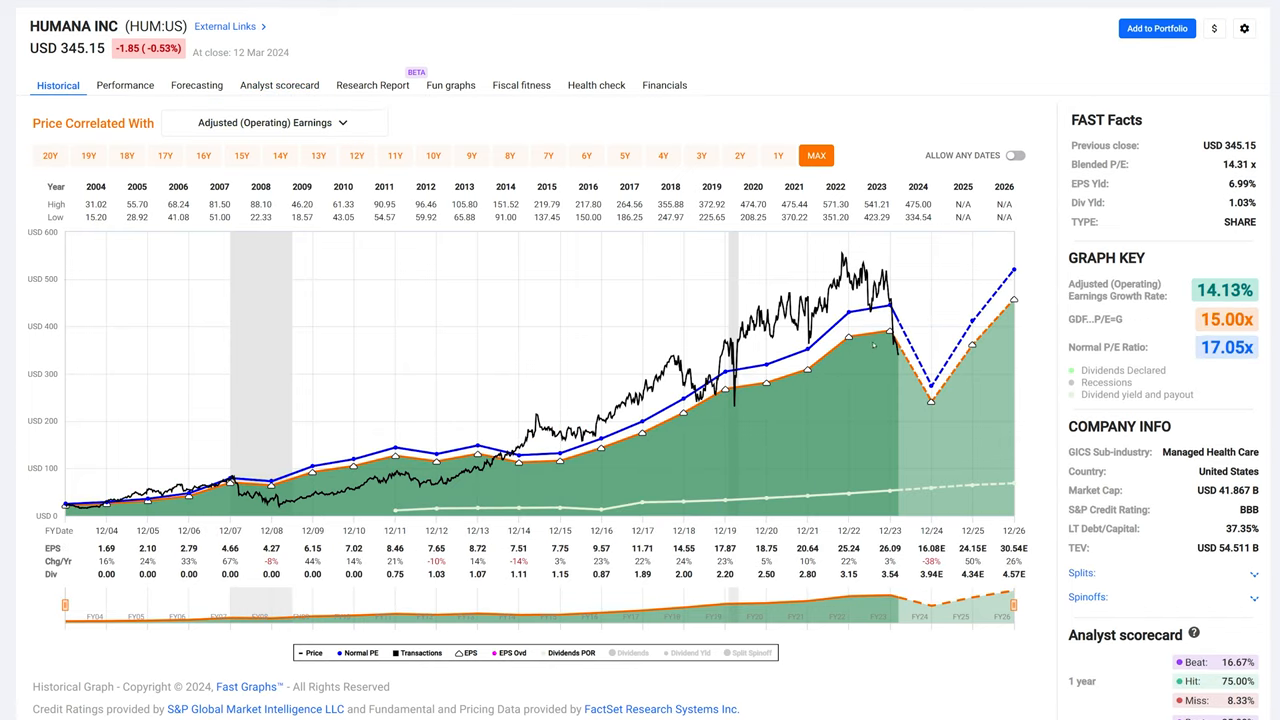
mouse_move(952, 412)
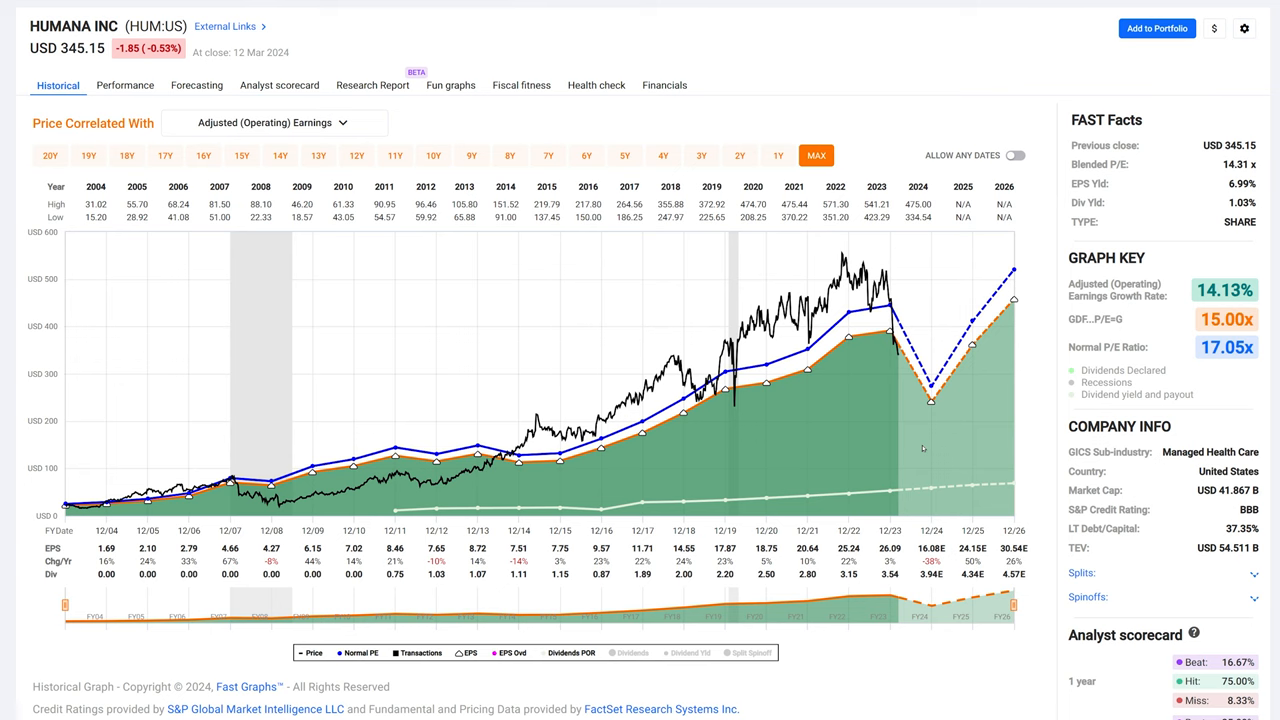
mouse_move(848, 584)
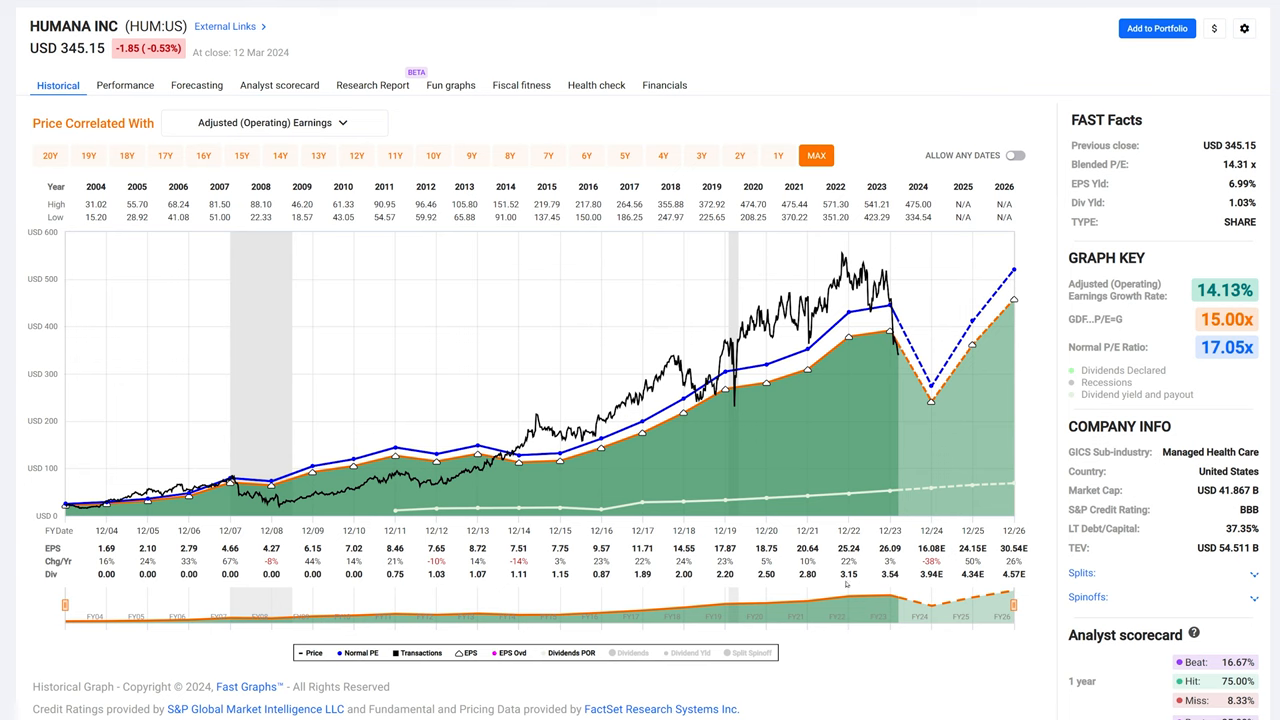
mouse_move(848, 584)
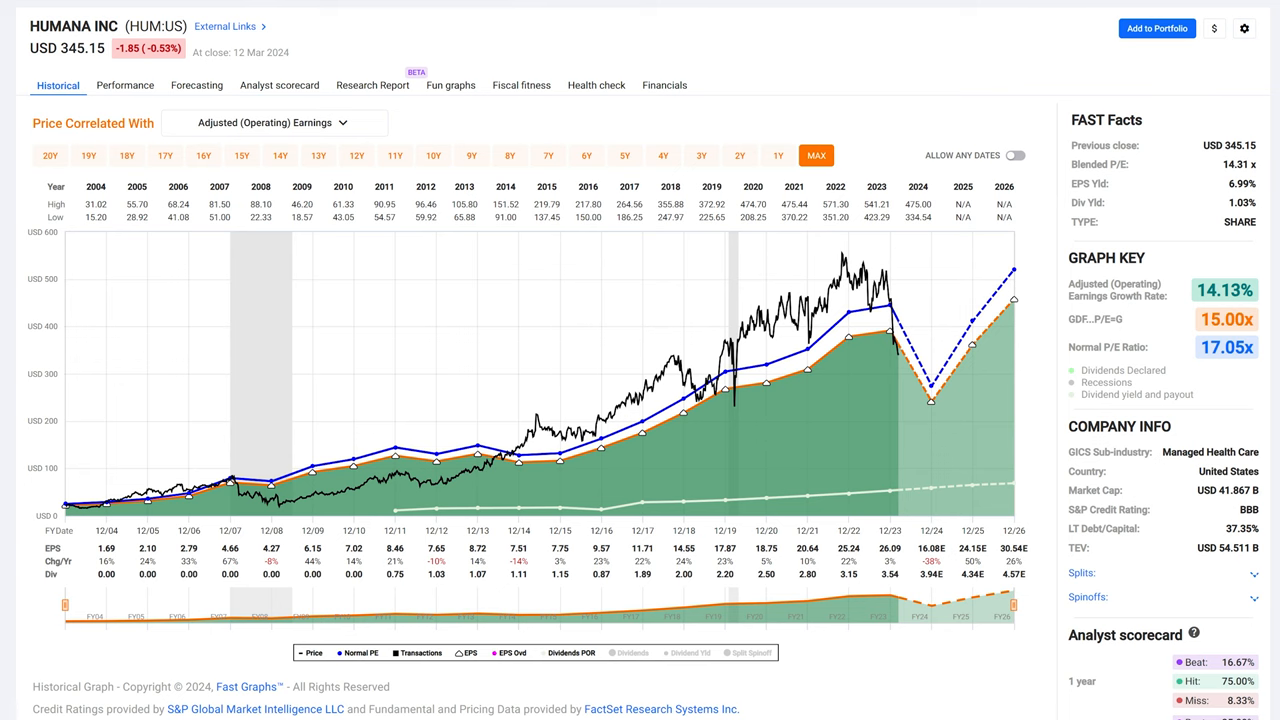
left_click(196, 84)
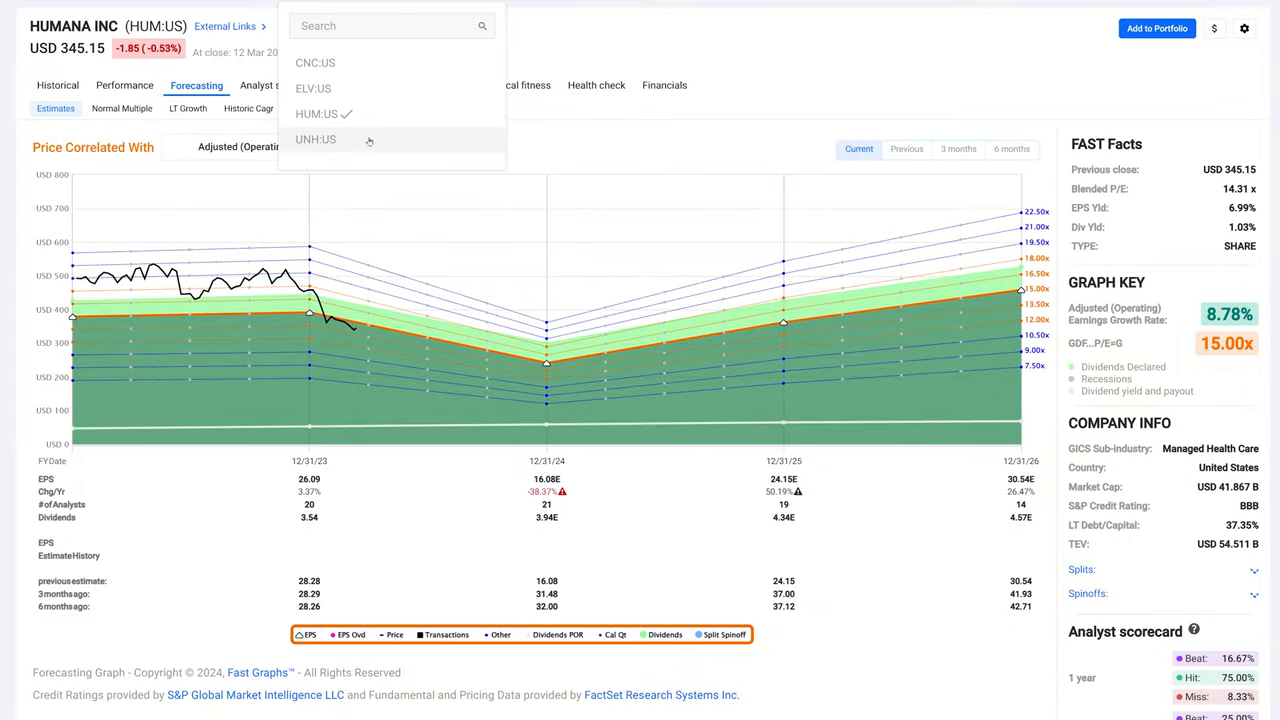
Switch to UNH:US, view its normal-P/E projection, then its historical earnings chart (14.82% growth)
left_click(316, 140)
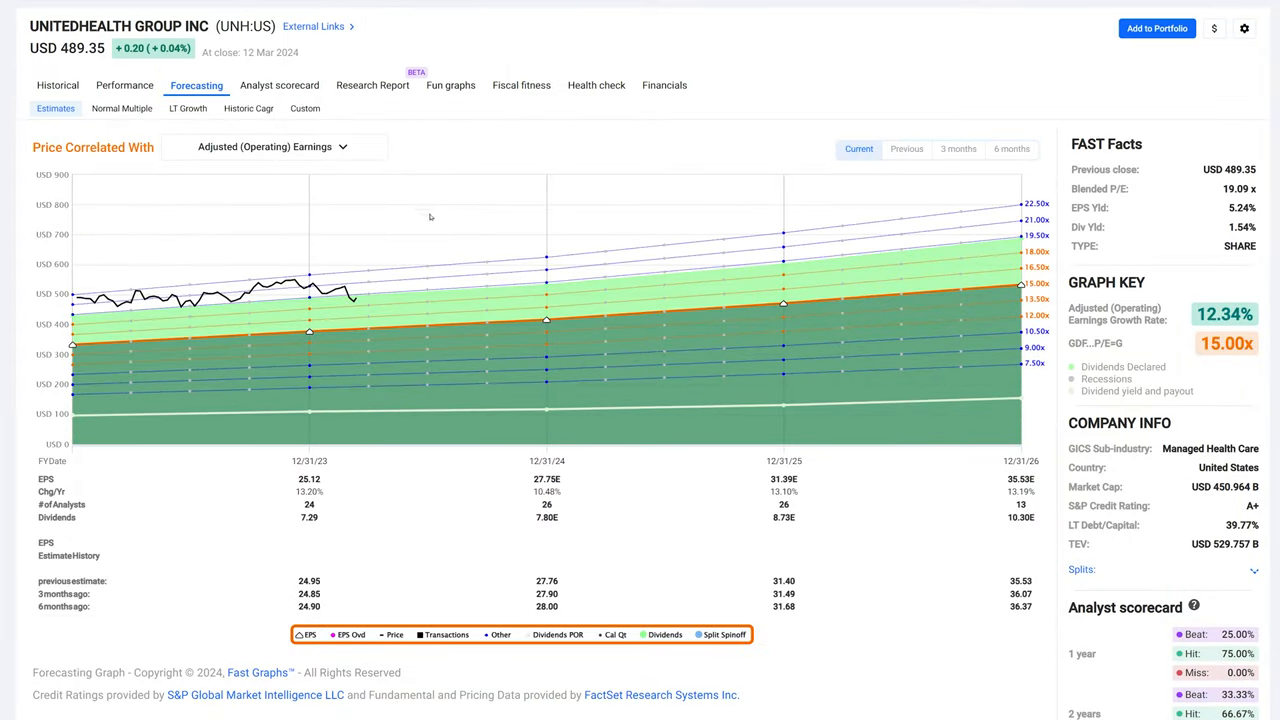
mouse_move(1012, 300)
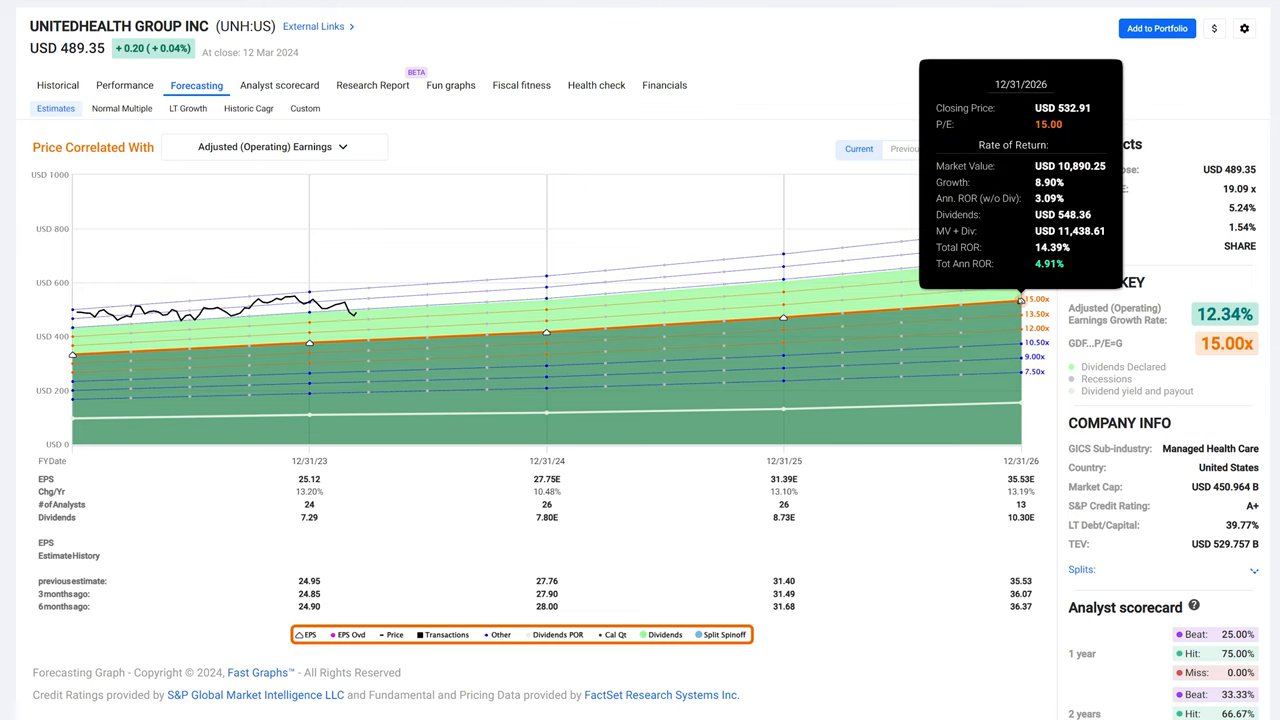
left_click(126, 108)
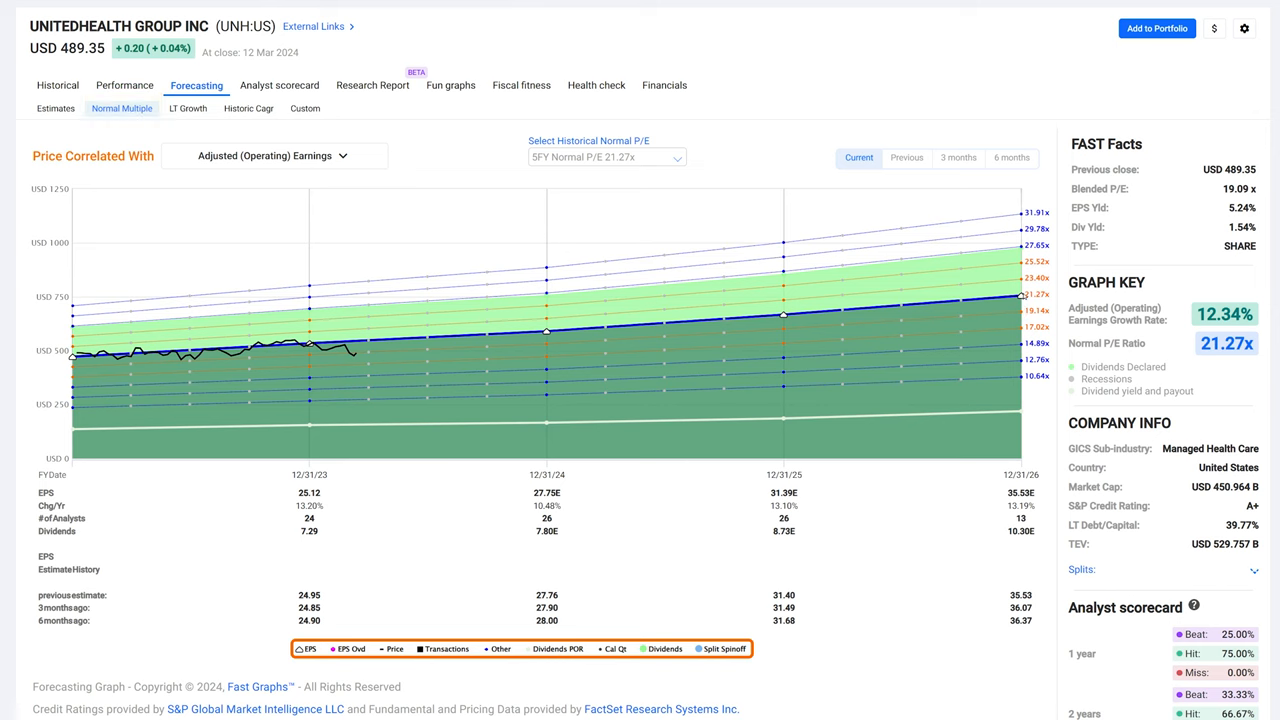
mouse_move(680, 246)
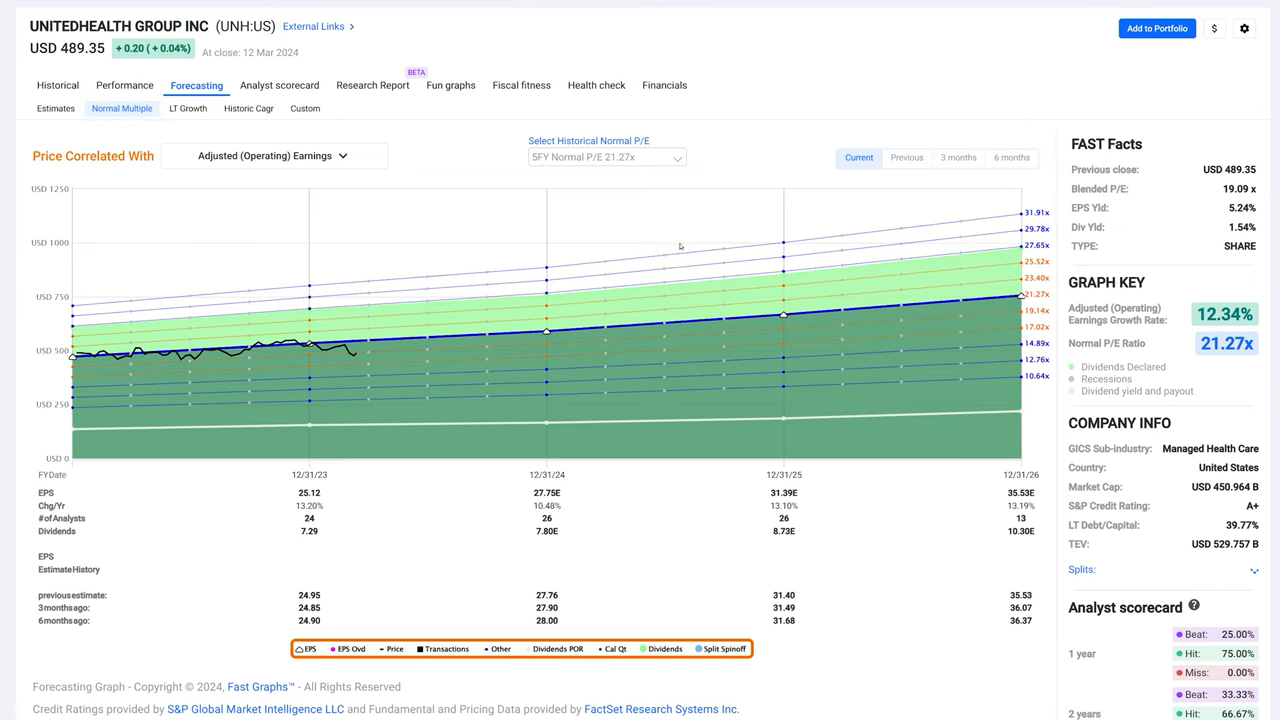
mouse_move(680, 246)
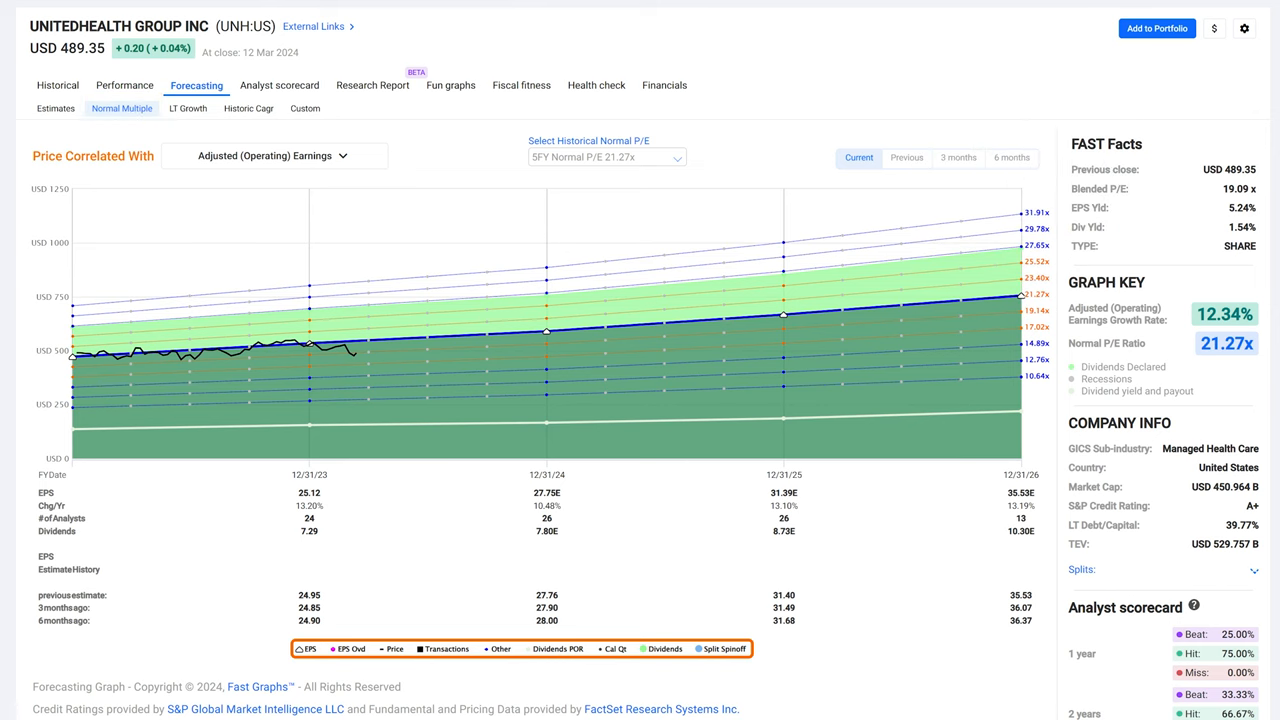
left_click(56, 84)
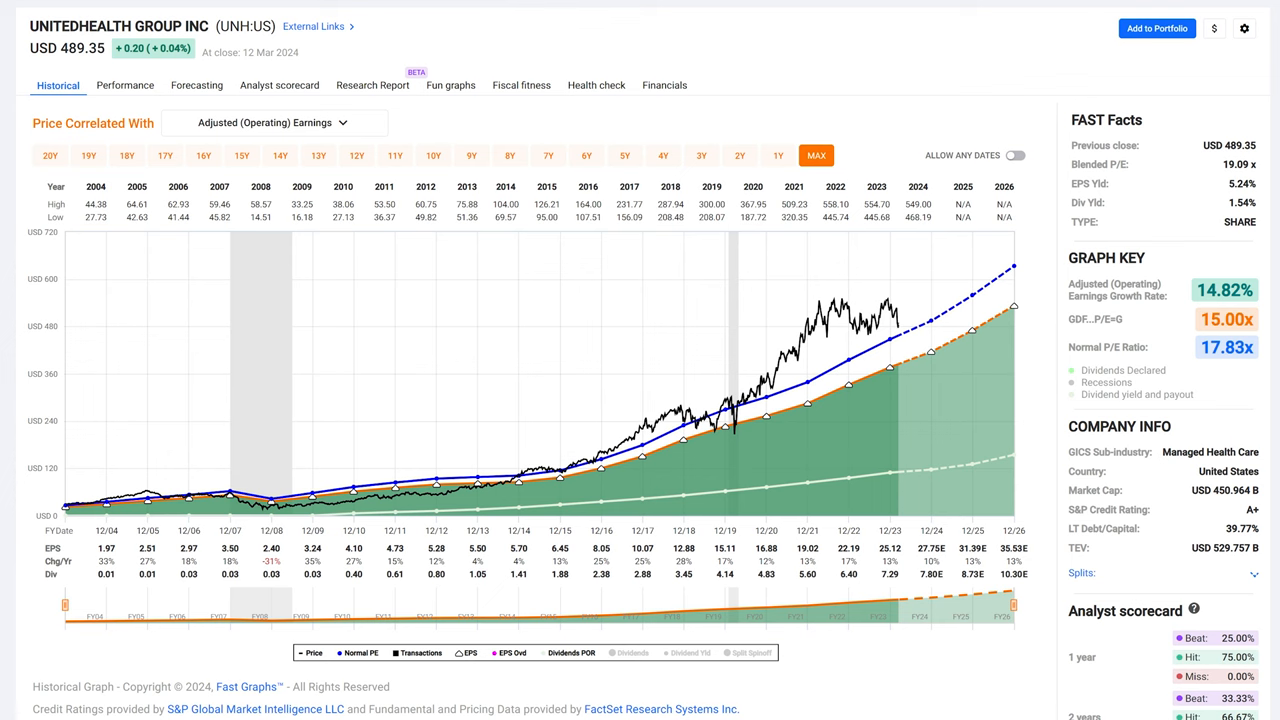
mouse_move(820, 320)
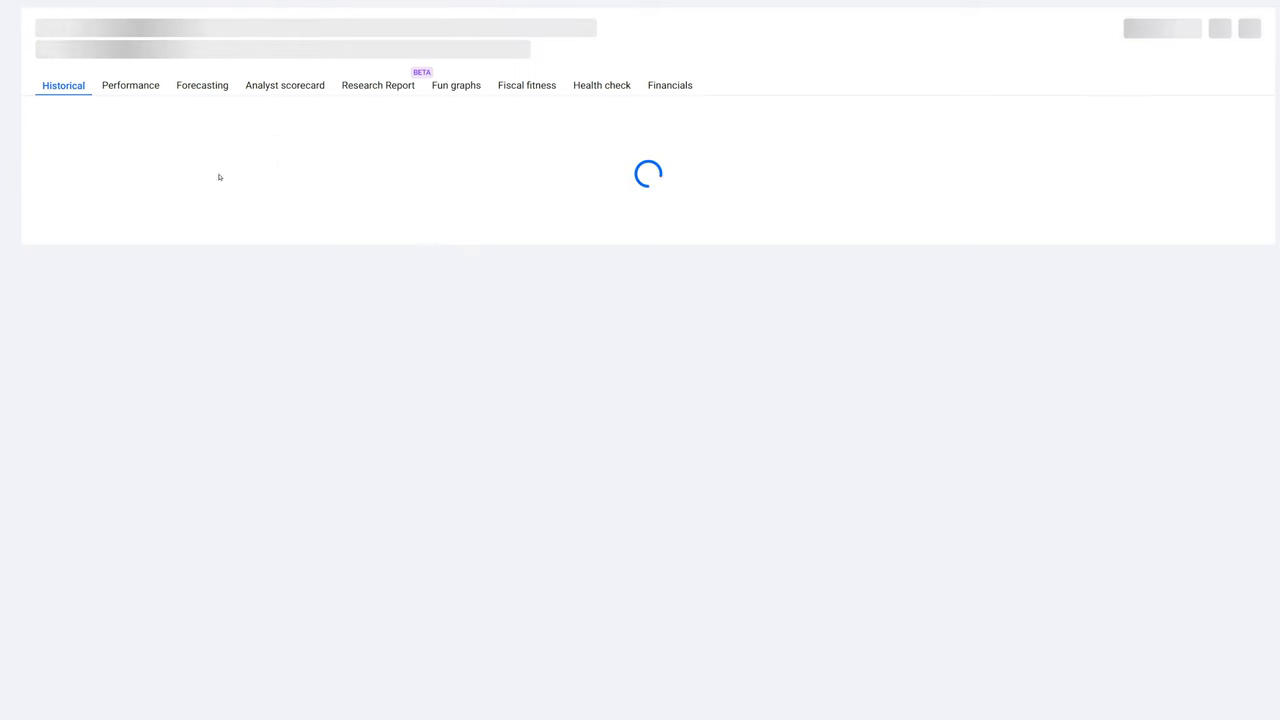
Show Elevance Health's earnings forecast, then its historical adjusted earnings chart (13.32% growth)
left_click(200, 84)
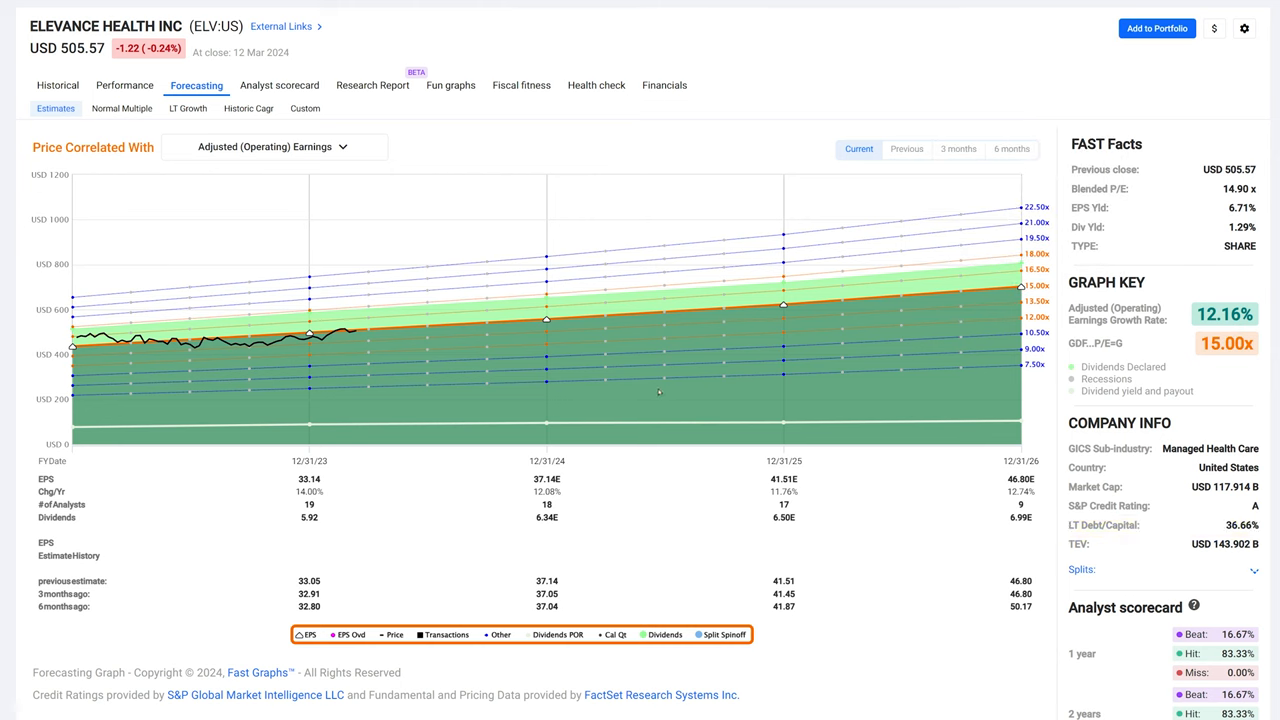
mouse_move(408, 198)
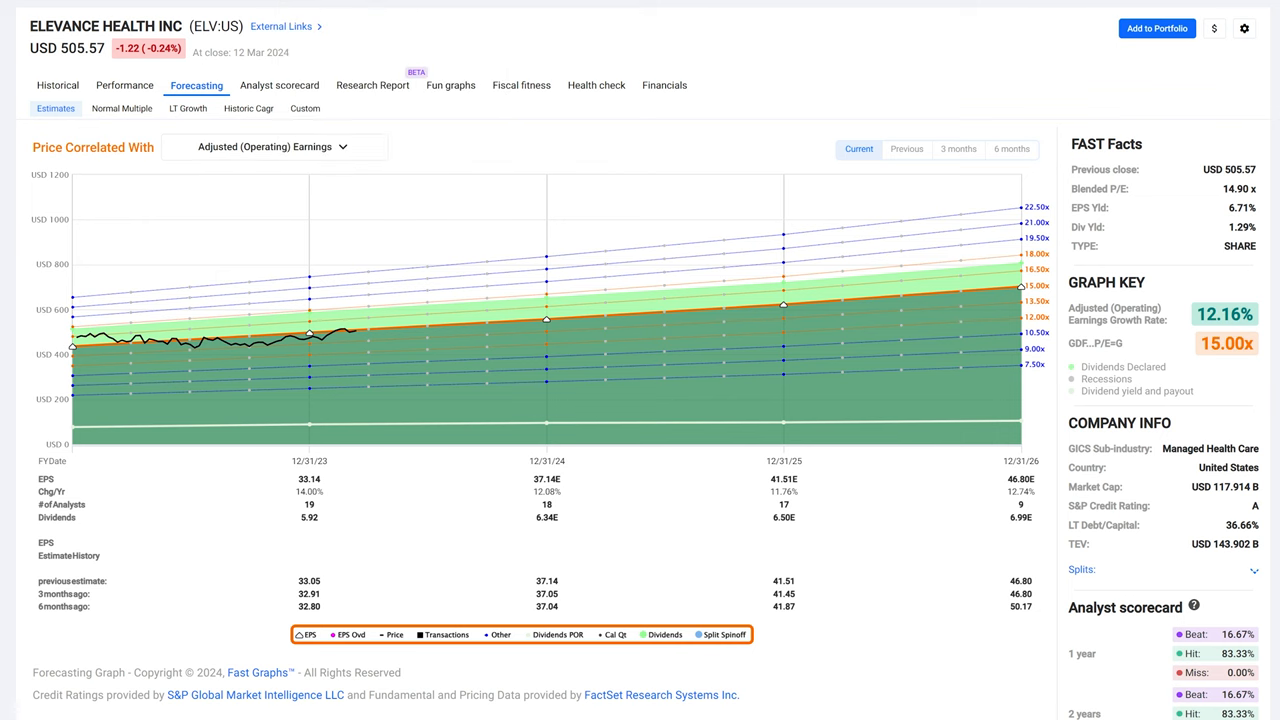
left_click(56, 84)
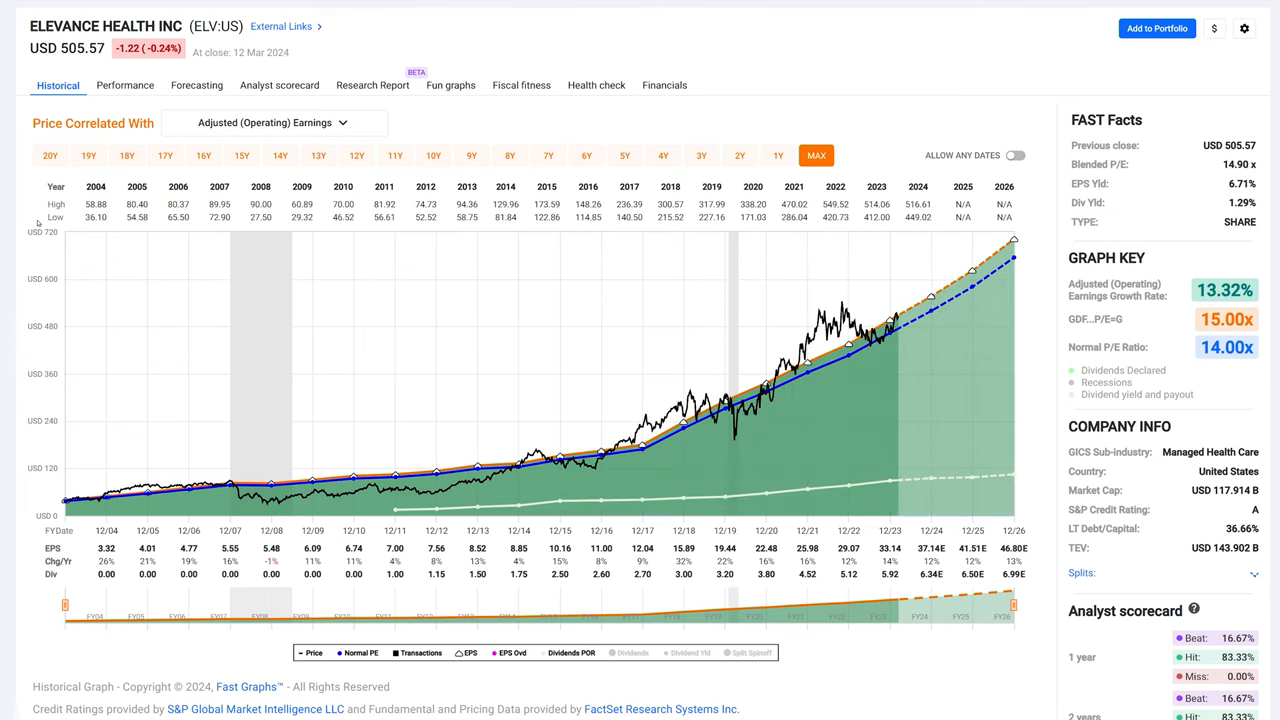
mouse_move(424, 458)
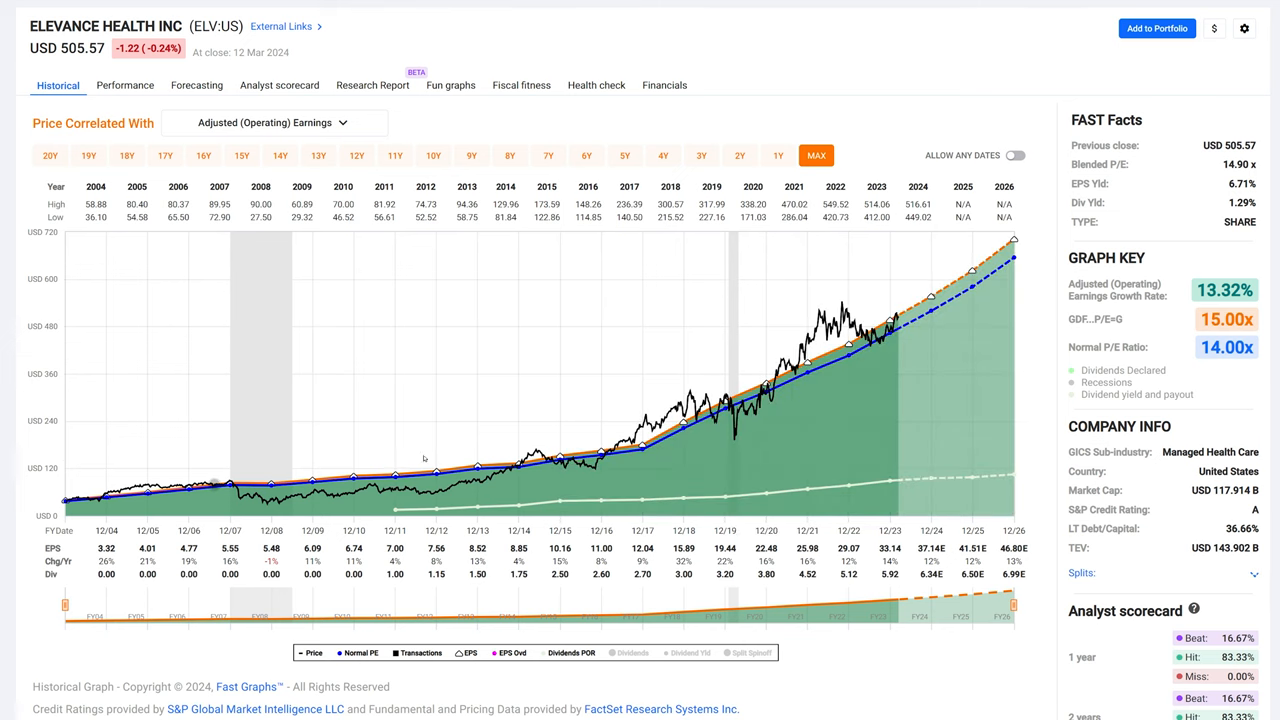
mouse_move(368, 368)
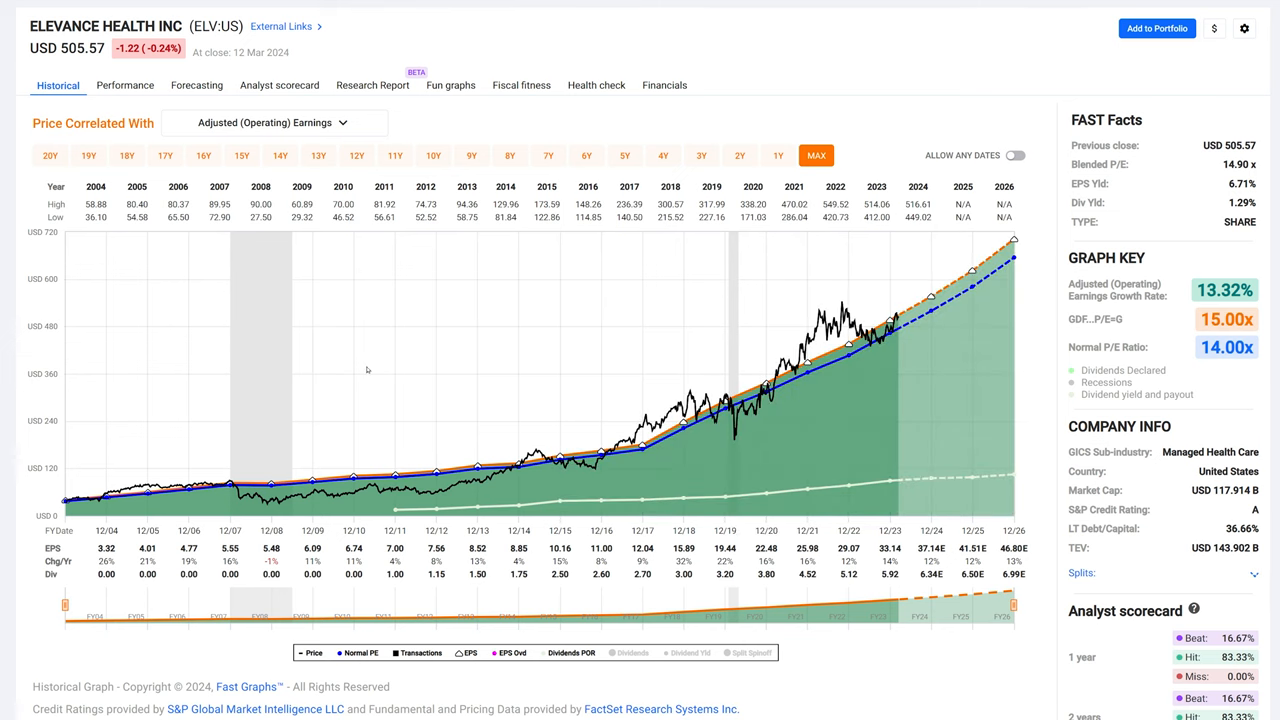